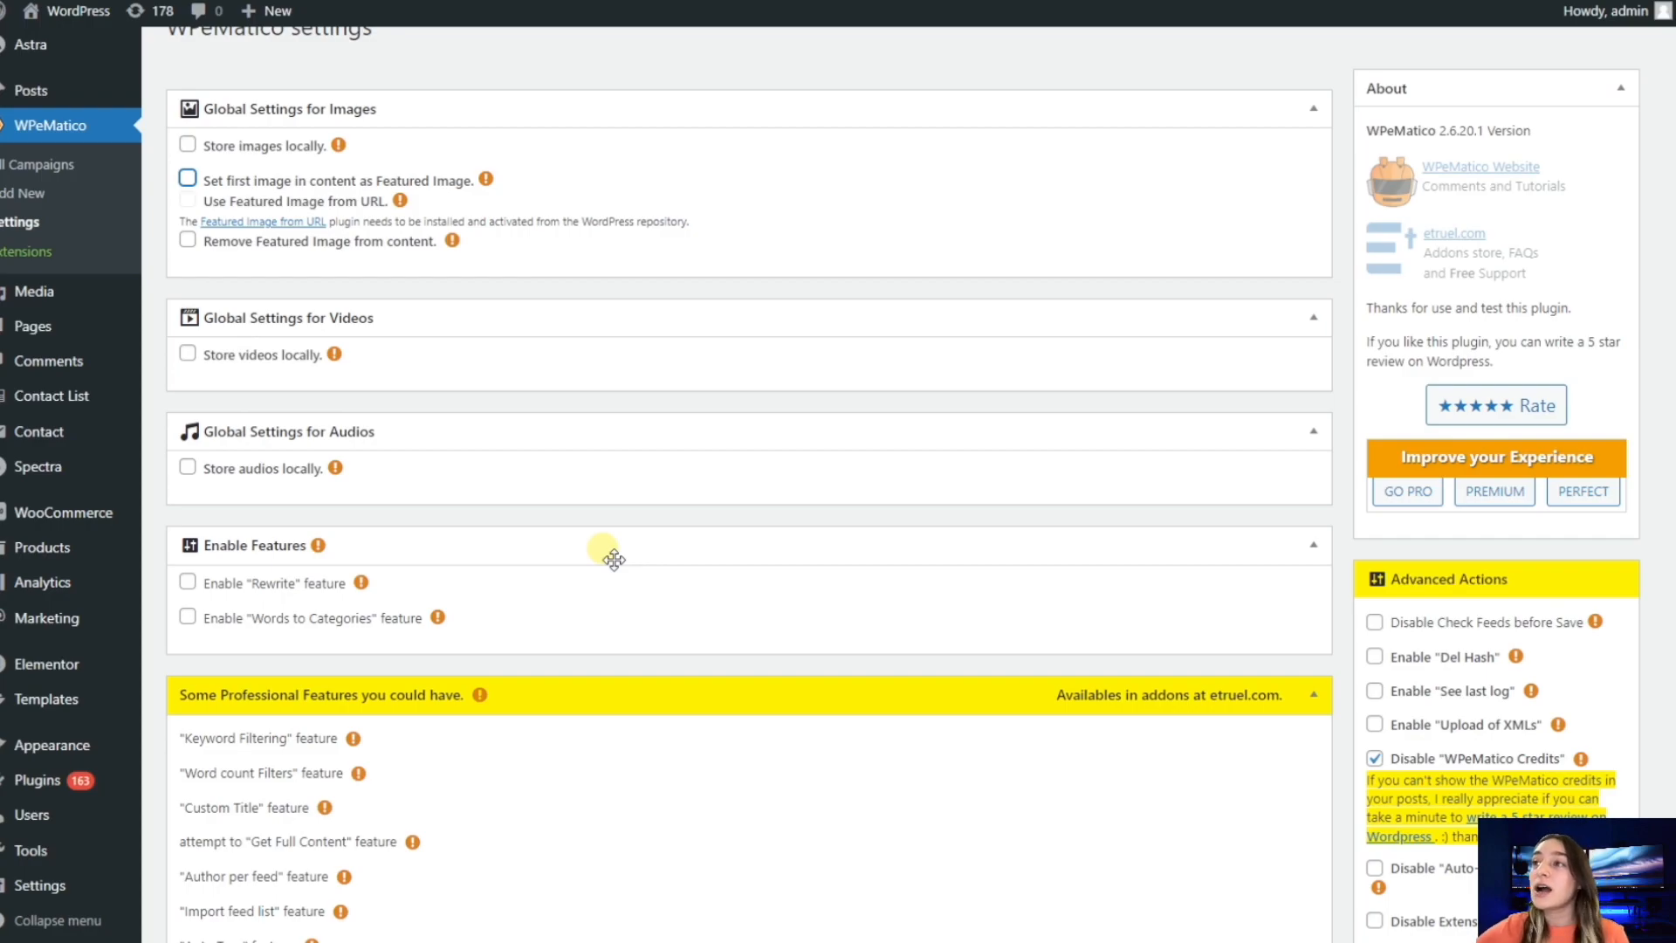
- Enable 'Set first image in content as Featured Image' and 'Remove Featured Image from content'
{"action": "scroll", "scroll_direction": "up", "scroll_amount": 3}
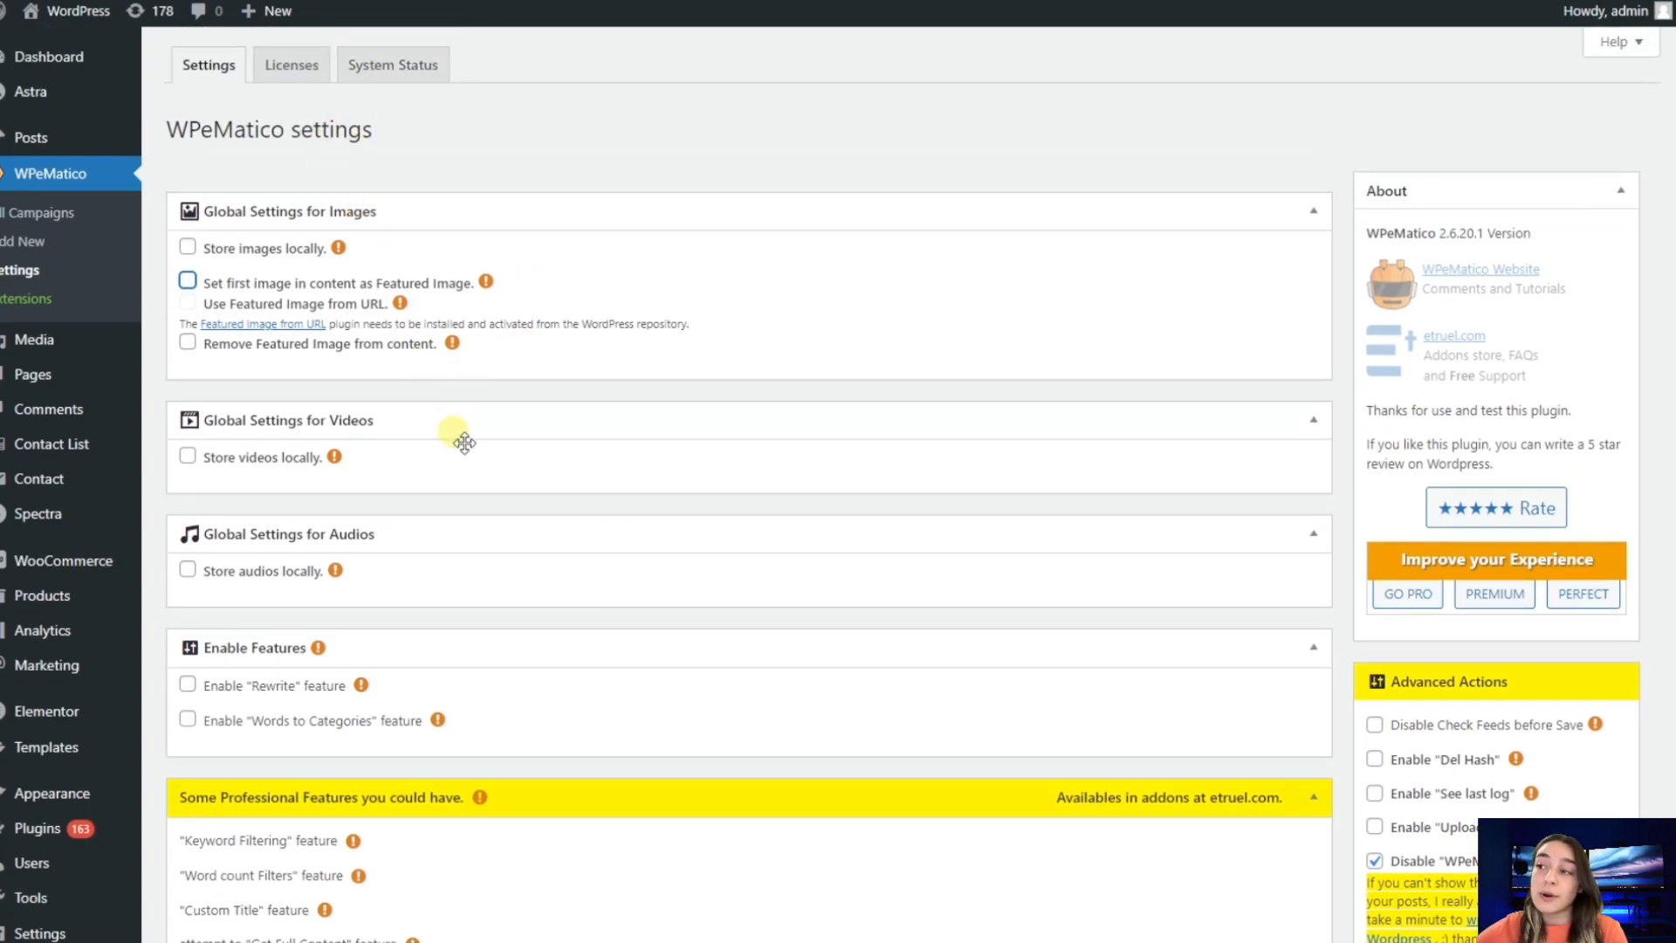
{"action": "mouse_move", "coordinate": [639, 359]}
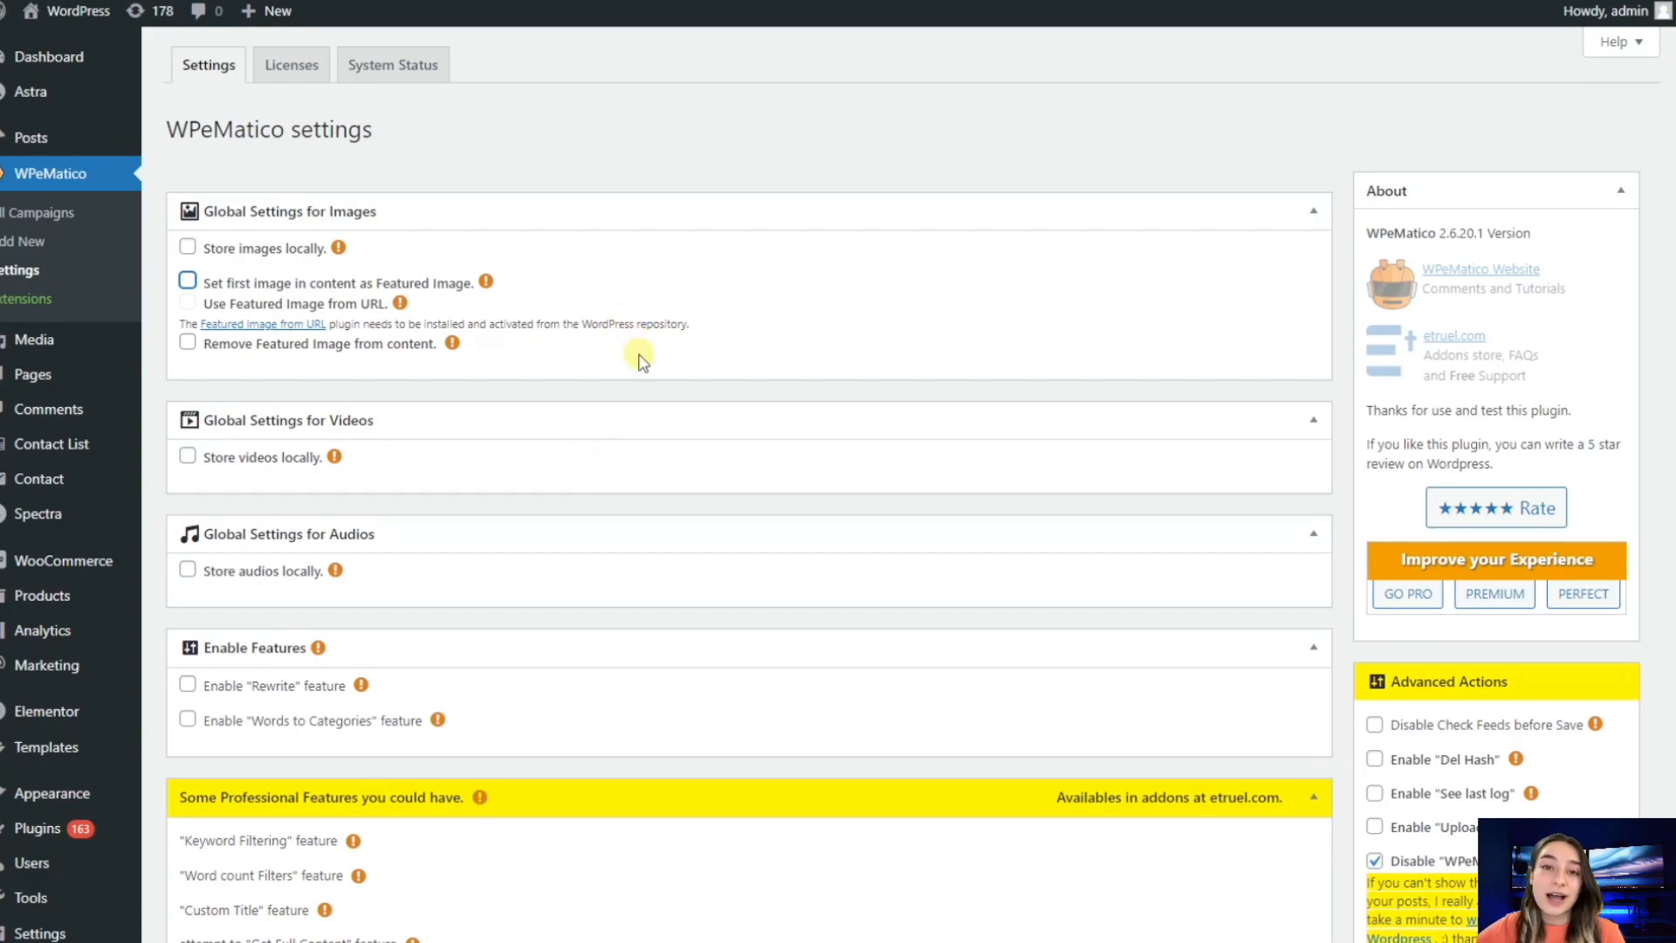
{"action": "mouse_move", "coordinate": [882, 417]}
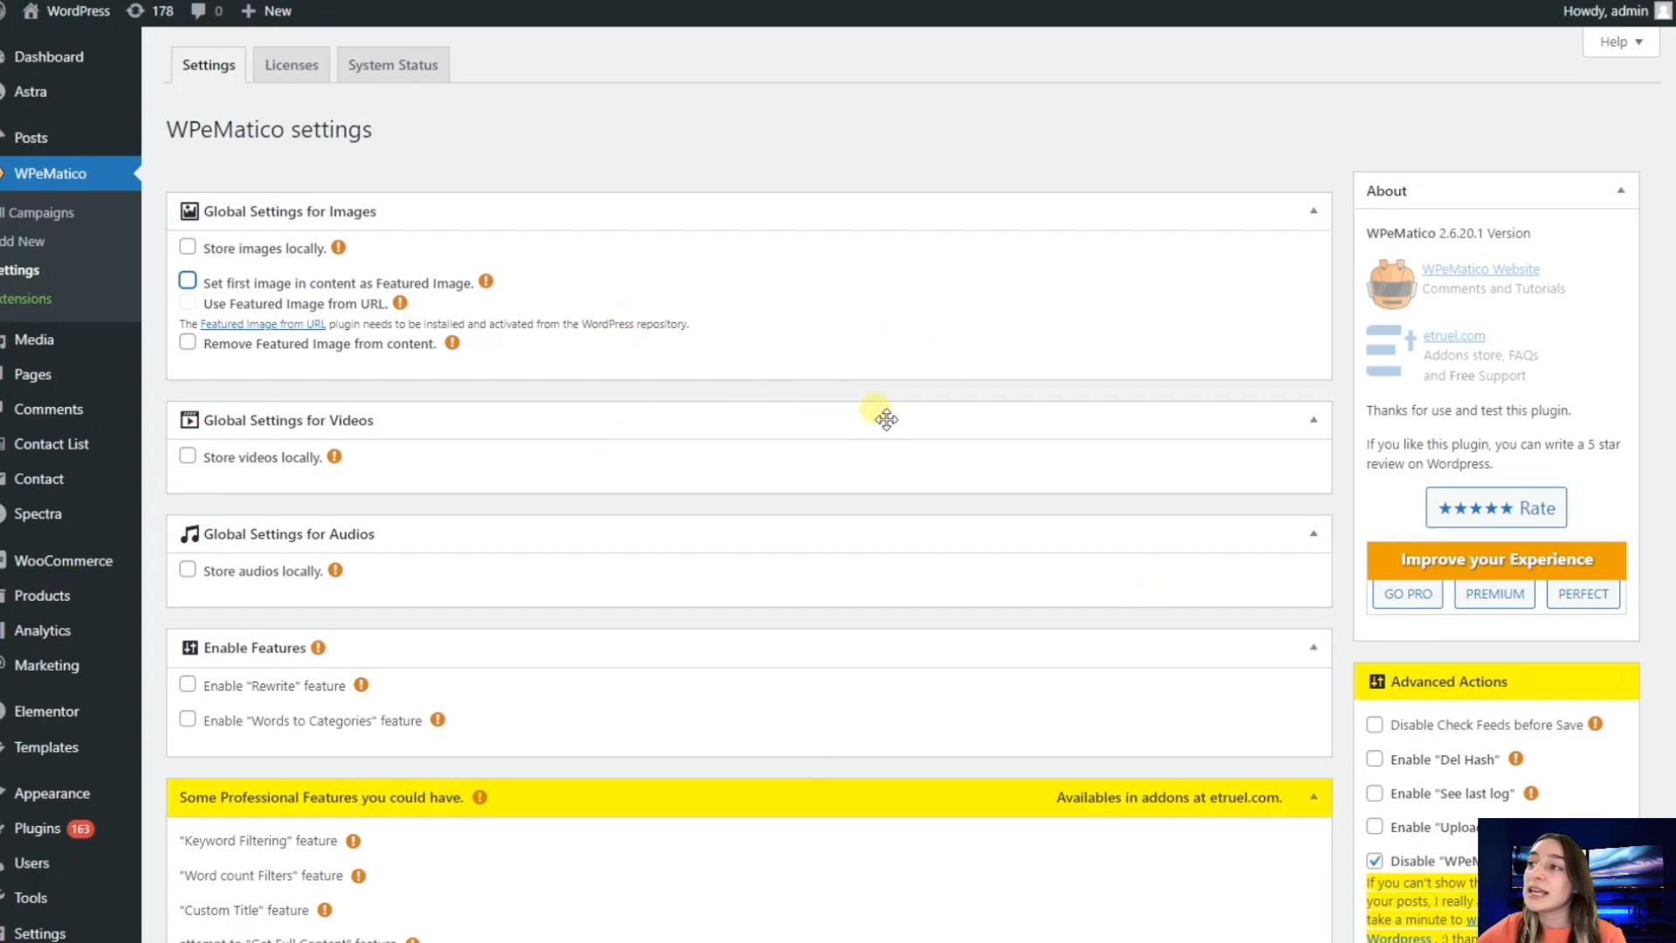
{"action": "mouse_move", "coordinate": [711, 393]}
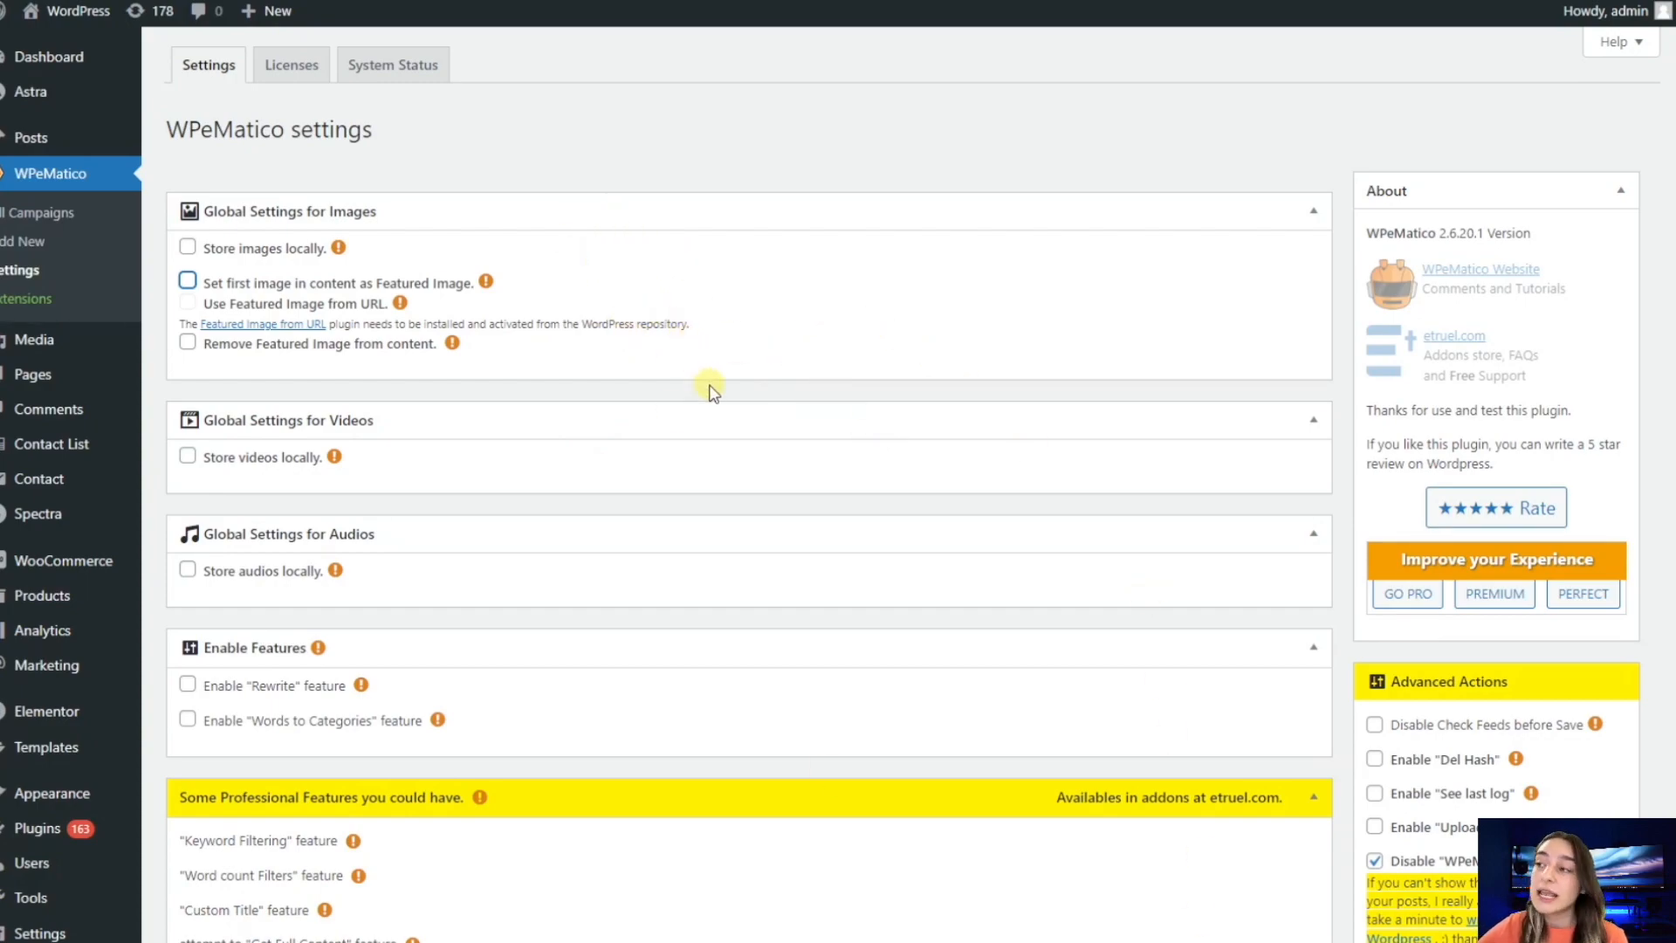
{"action": "mouse_move", "coordinate": [325, 240]}
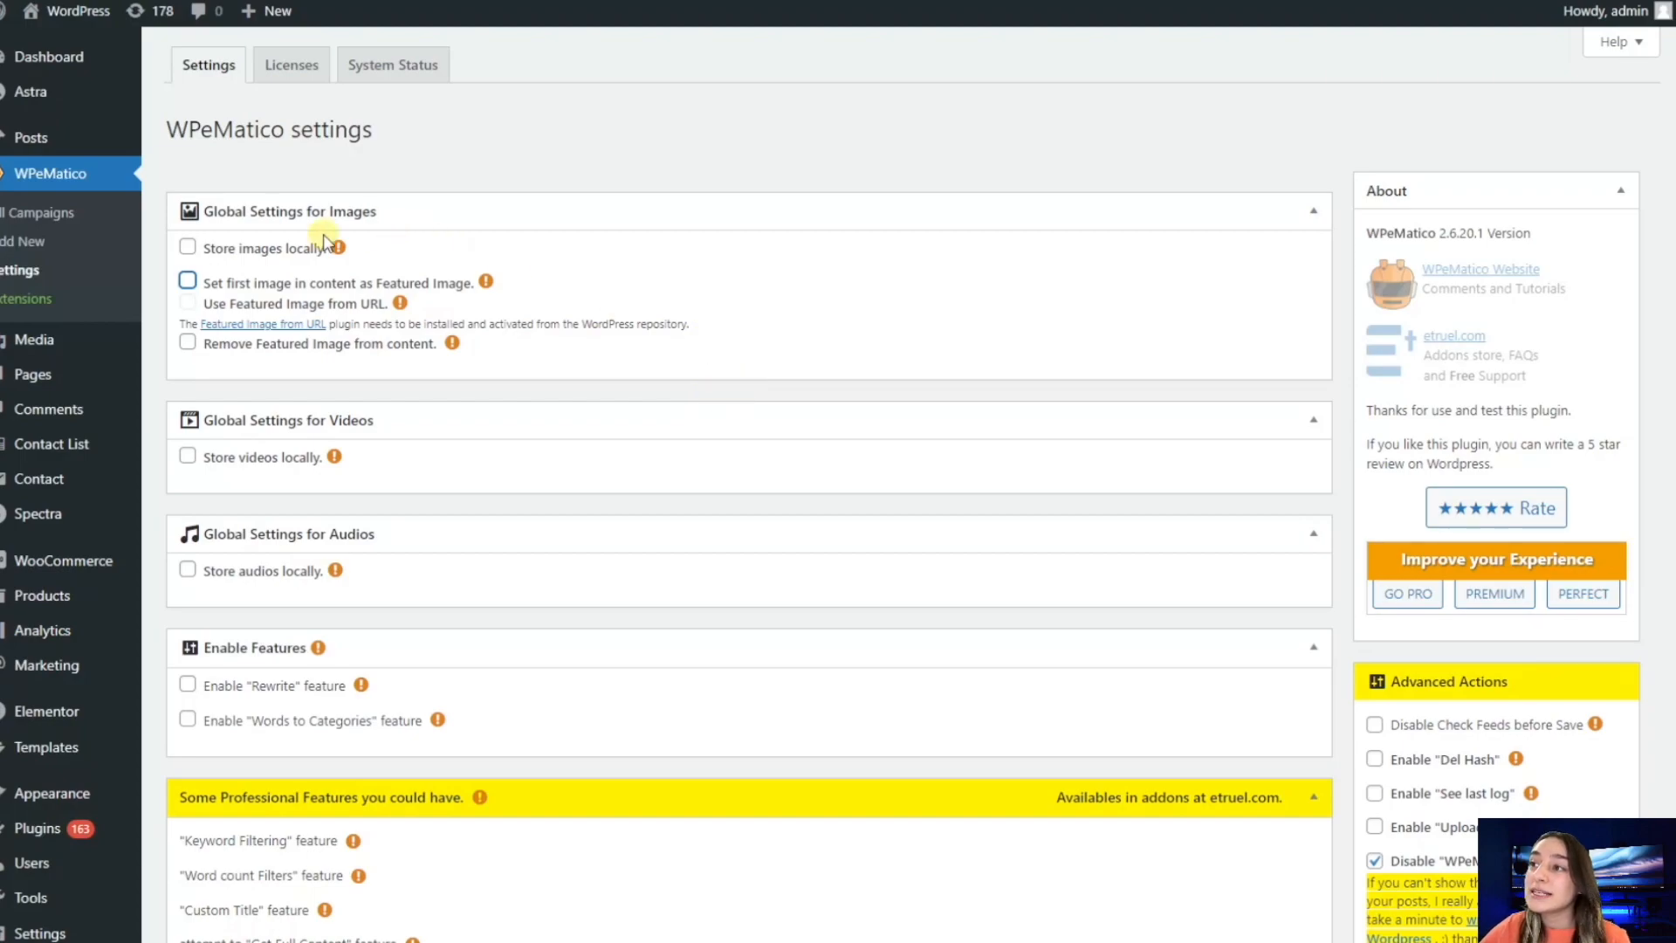
{"action": "mouse_move", "coordinate": [338, 247]}
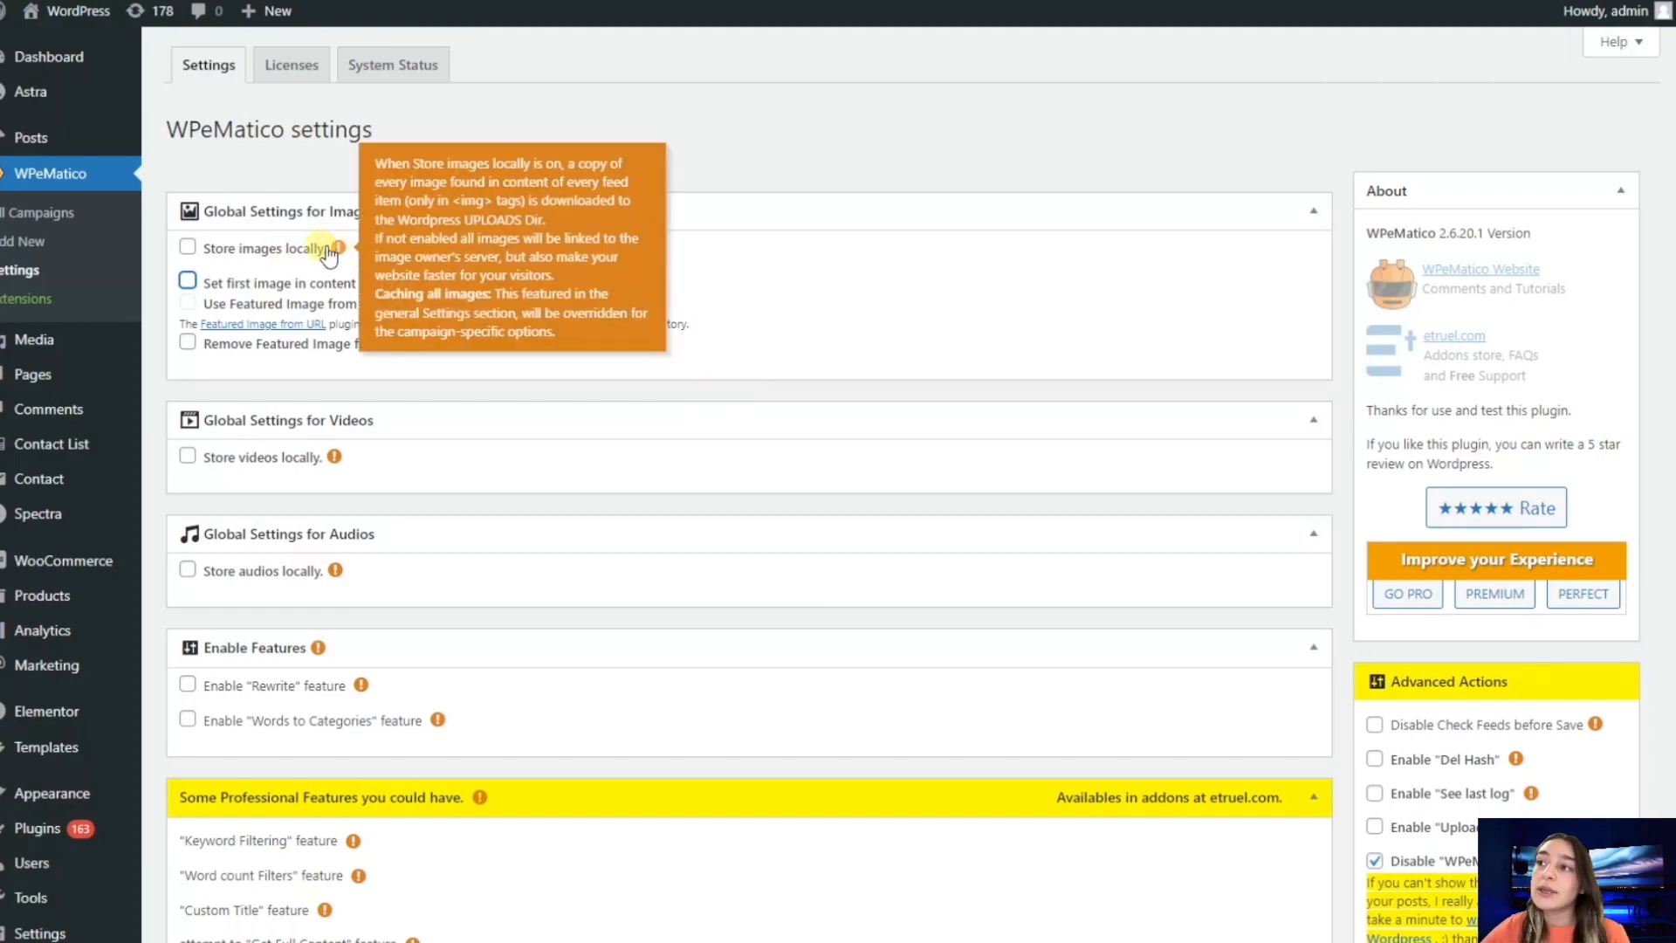
{"action": "mouse_move", "coordinate": [232, 232]}
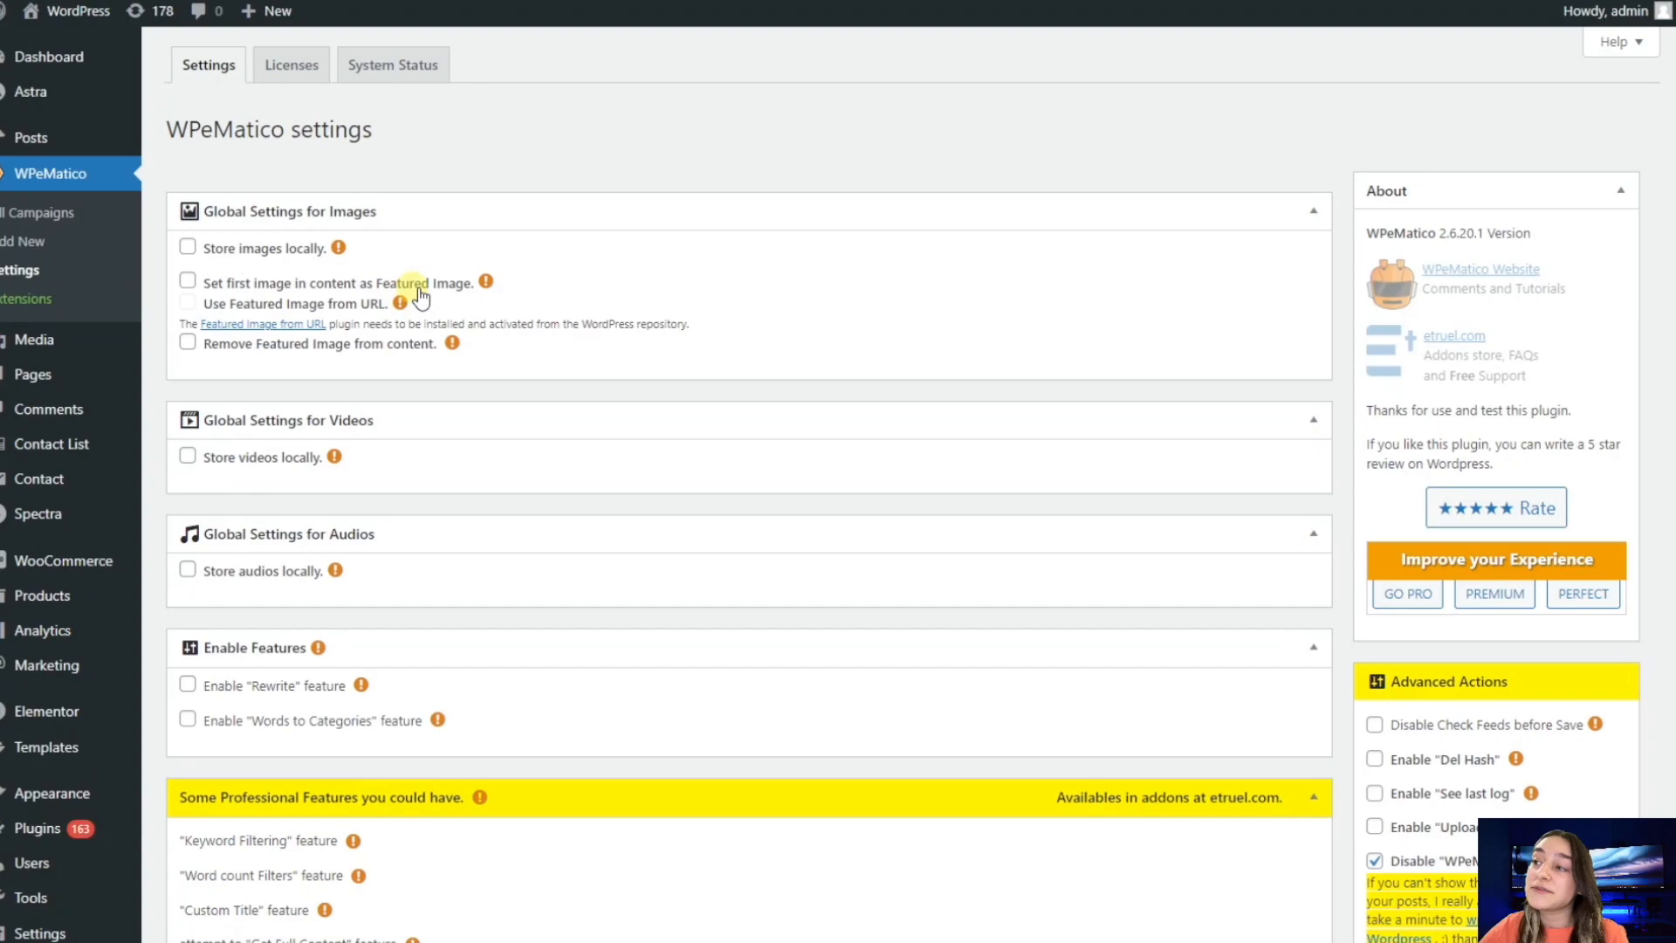
{"action": "mouse_move", "coordinate": [447, 288]}
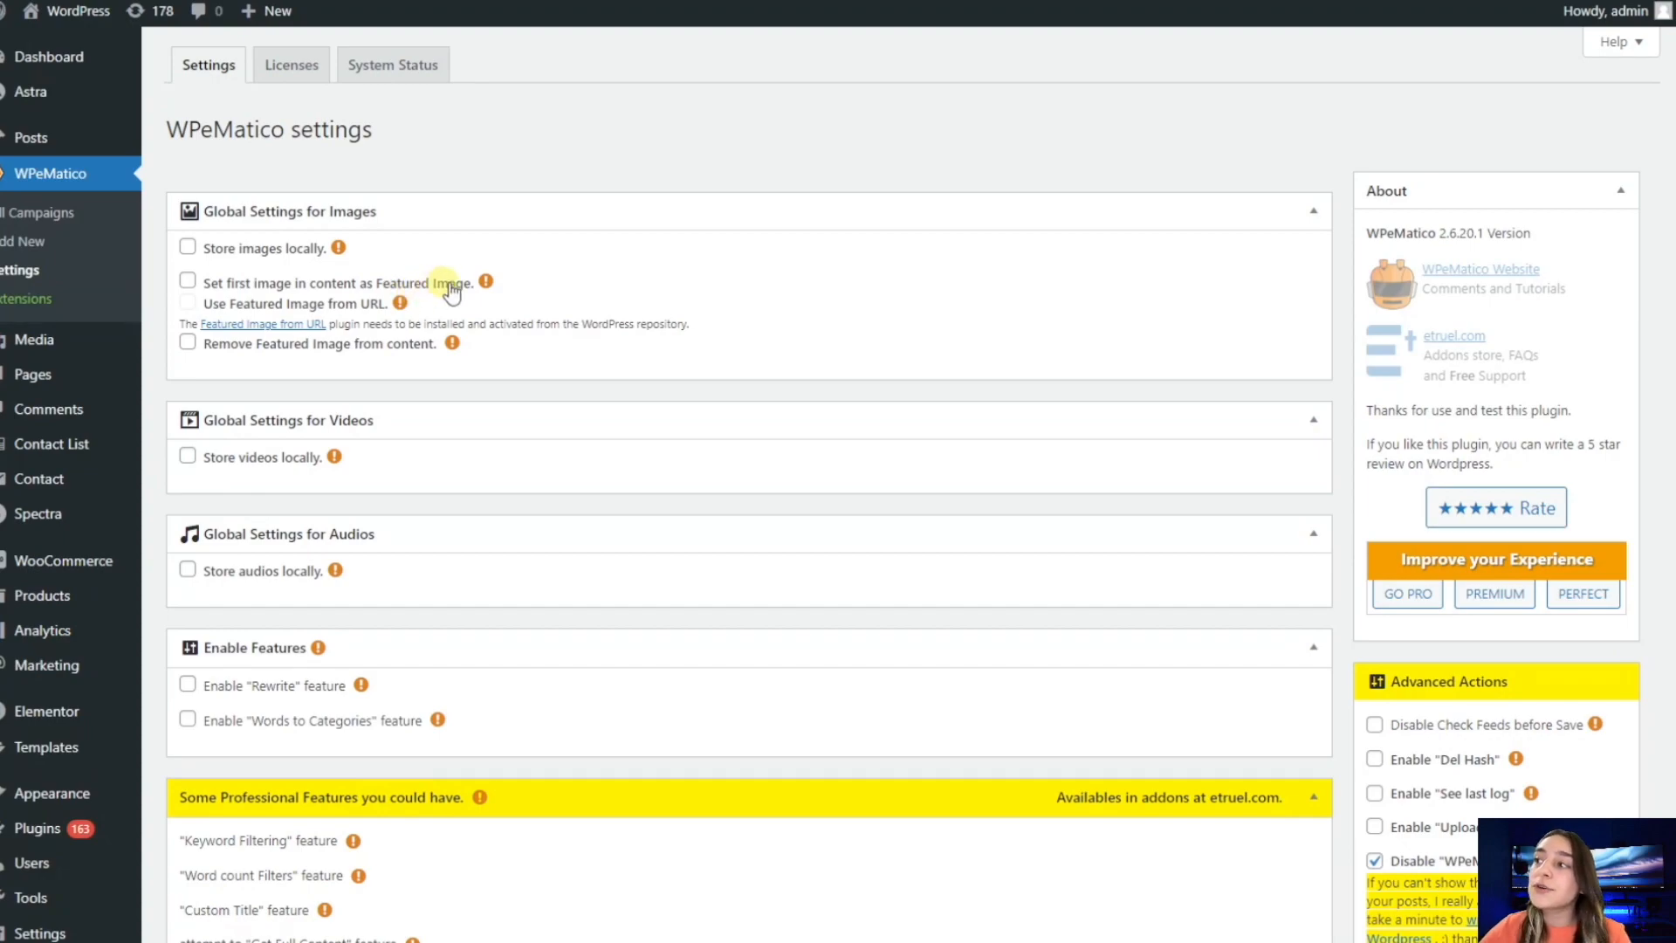
{"action": "mouse_move", "coordinate": [449, 297]}
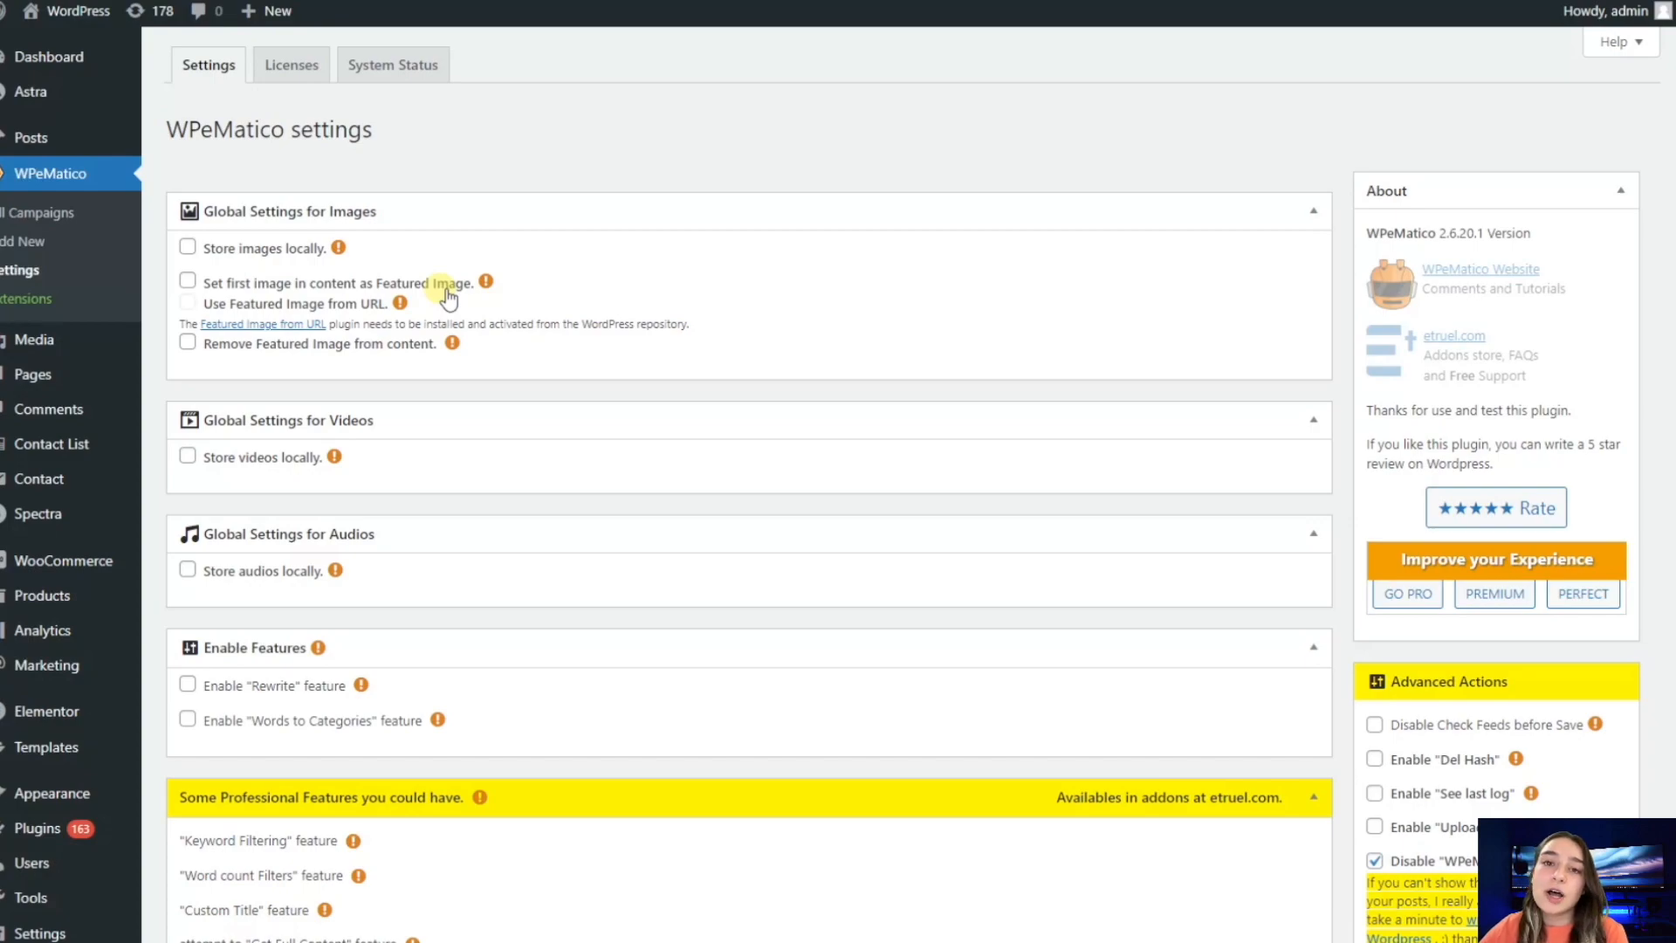
{"action": "mouse_move", "coordinate": [418, 302]}
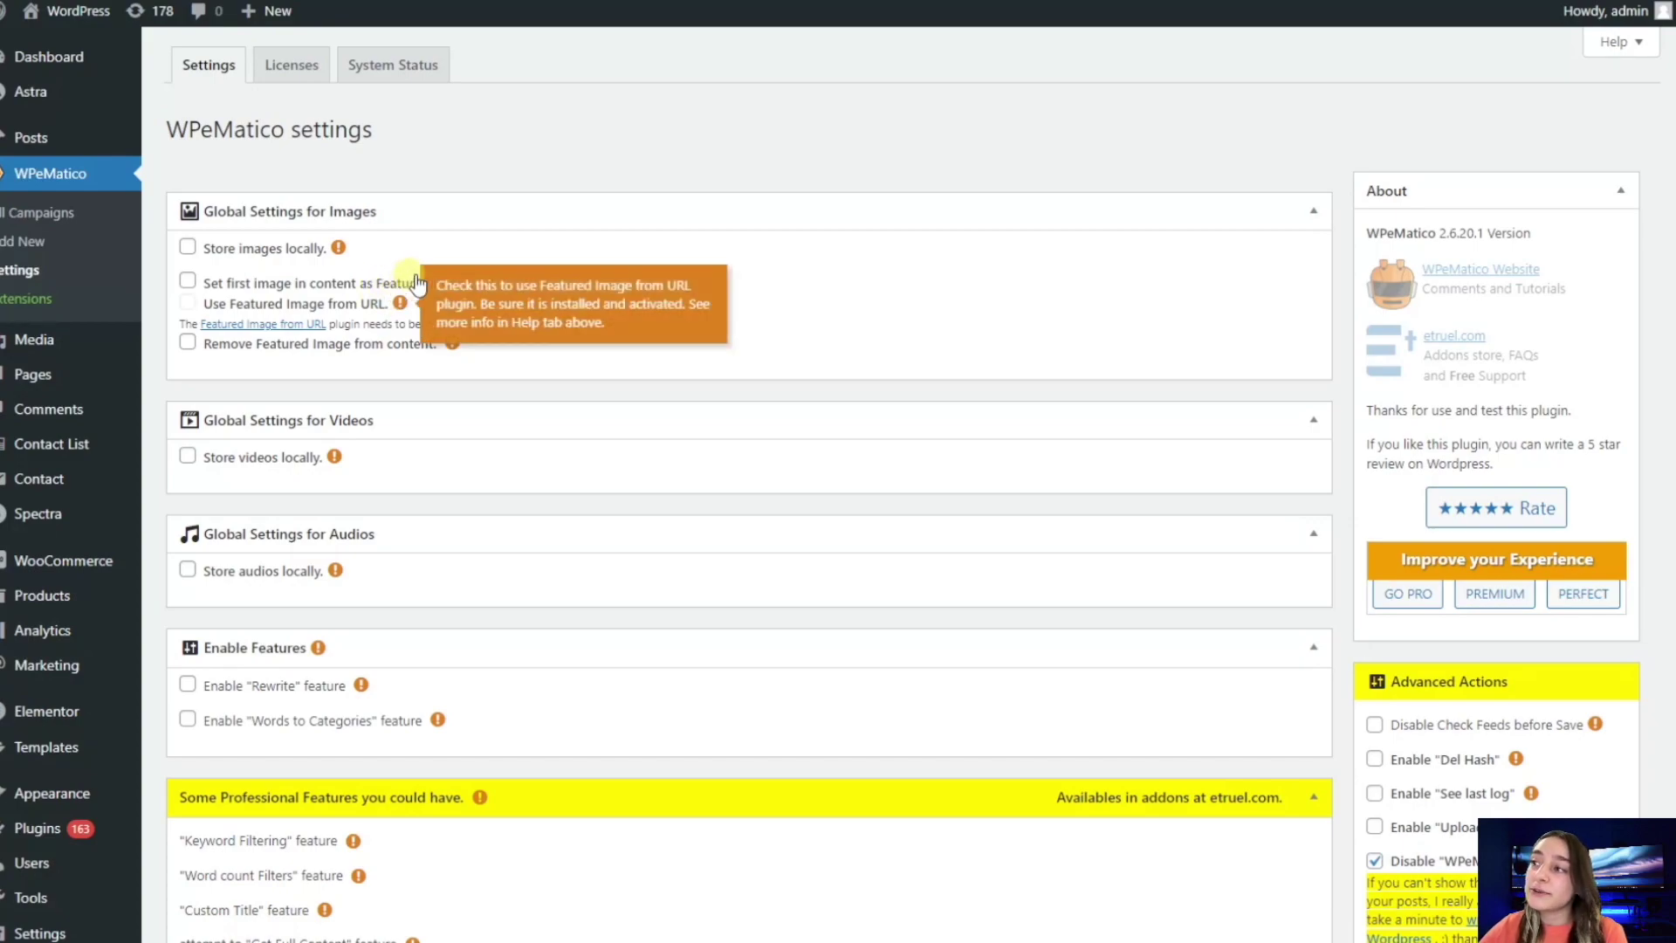
{"action": "left_click", "coordinate": [187, 283]}
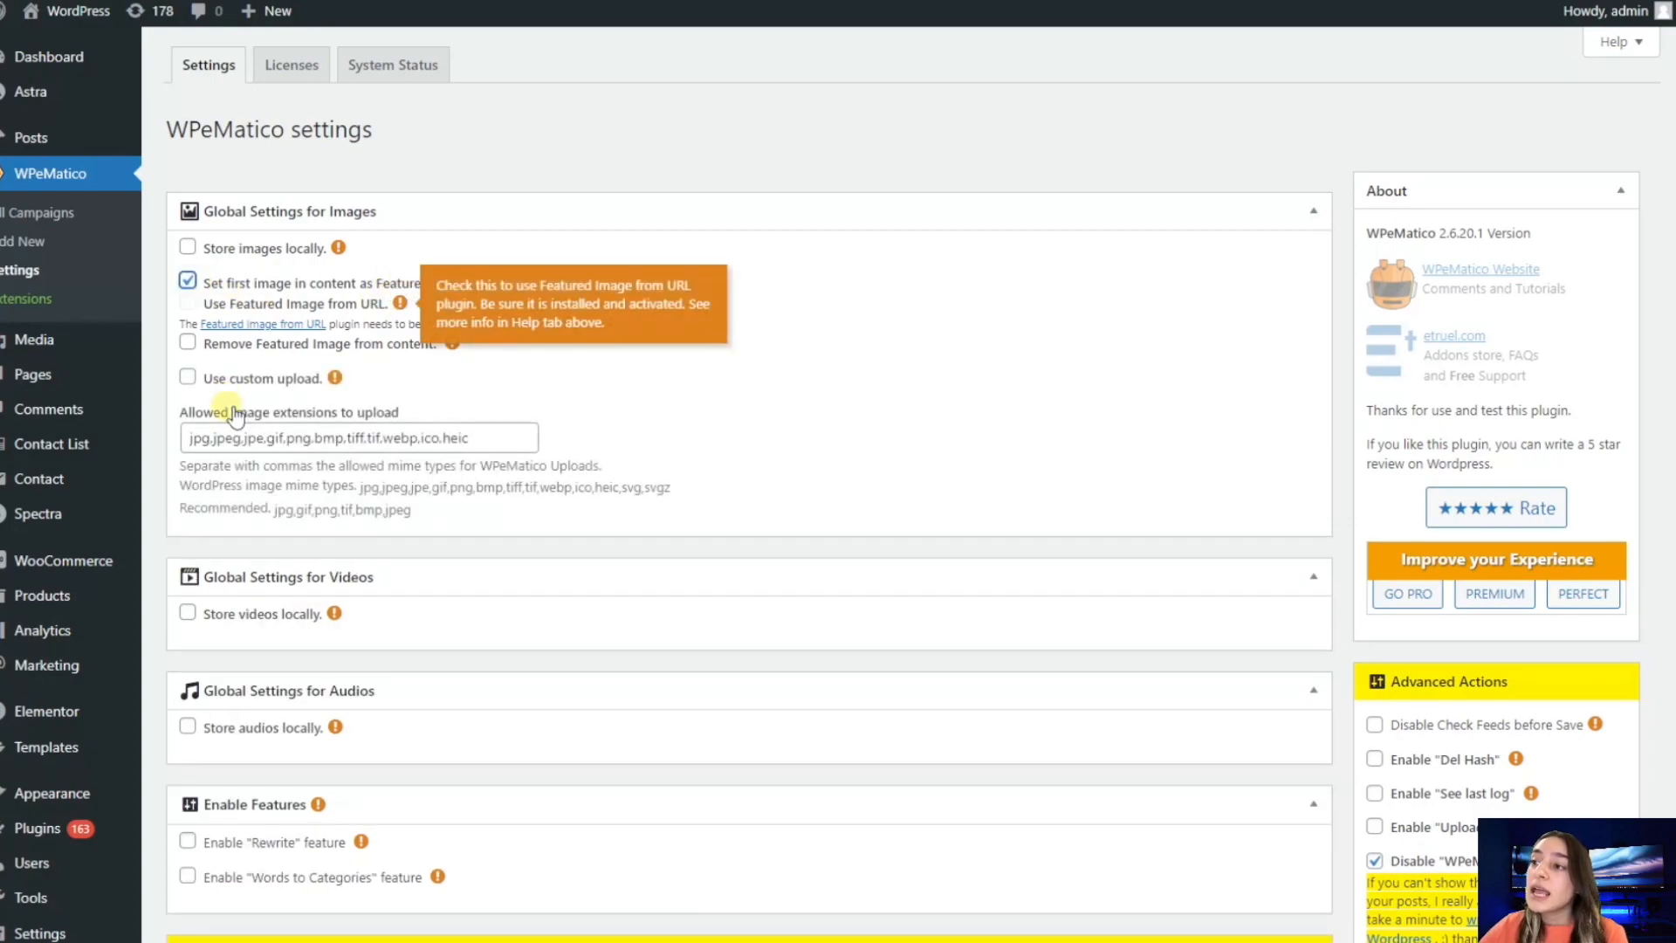
{"action": "mouse_move", "coordinate": [313, 415]}
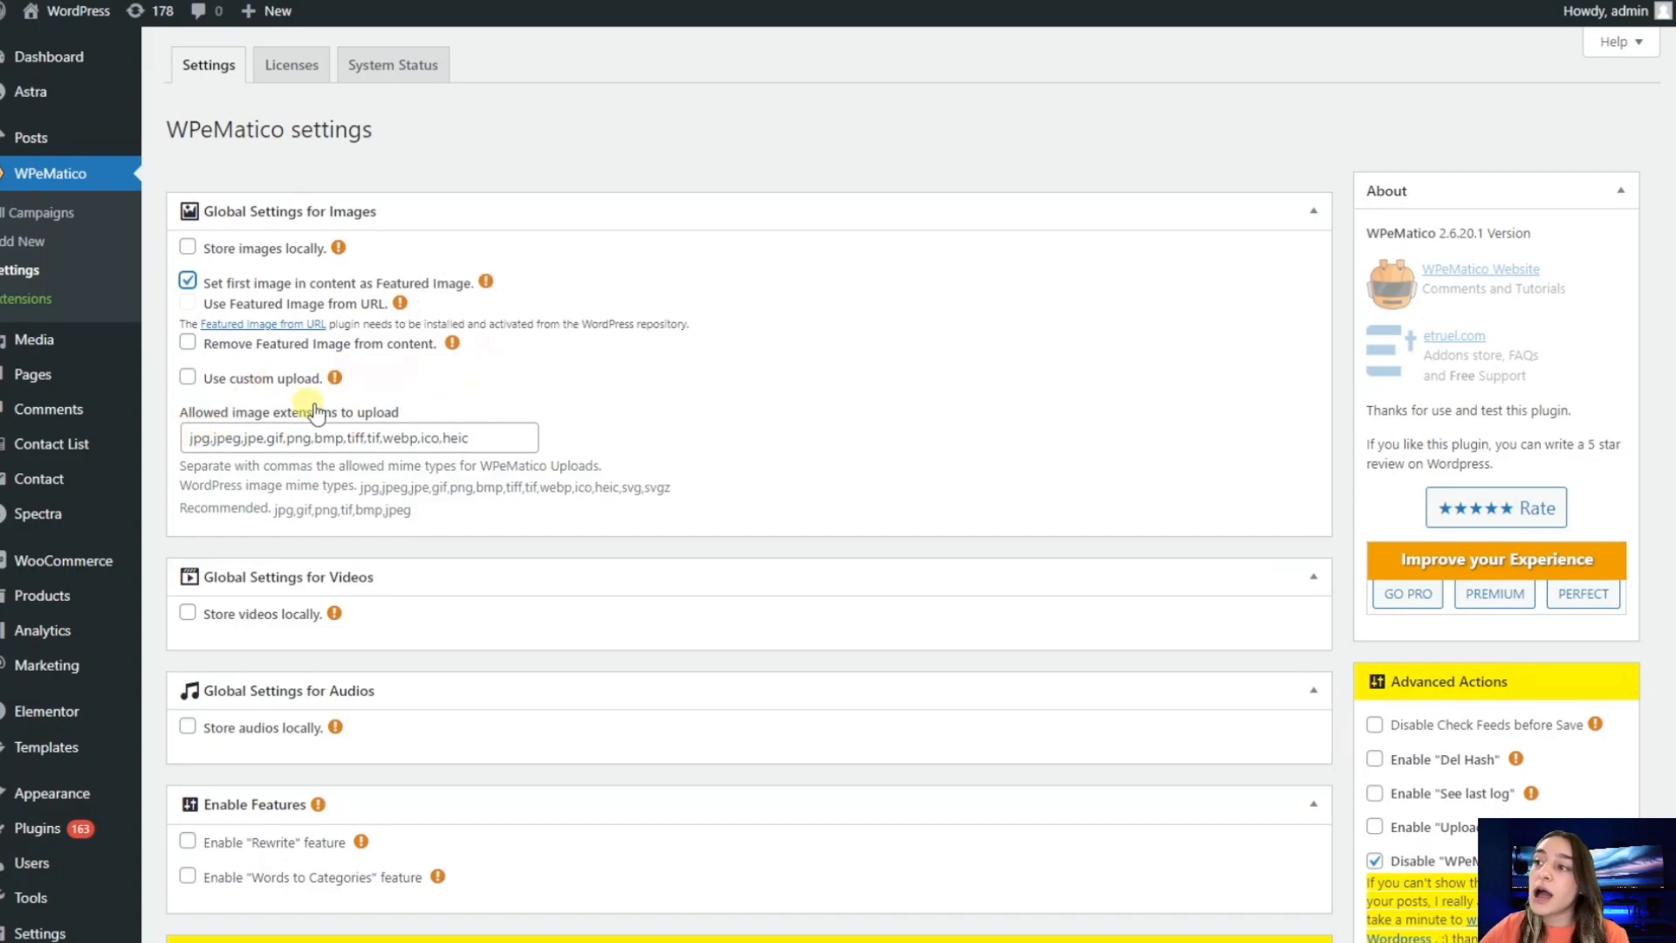
{"action": "mouse_move", "coordinate": [335, 377]}
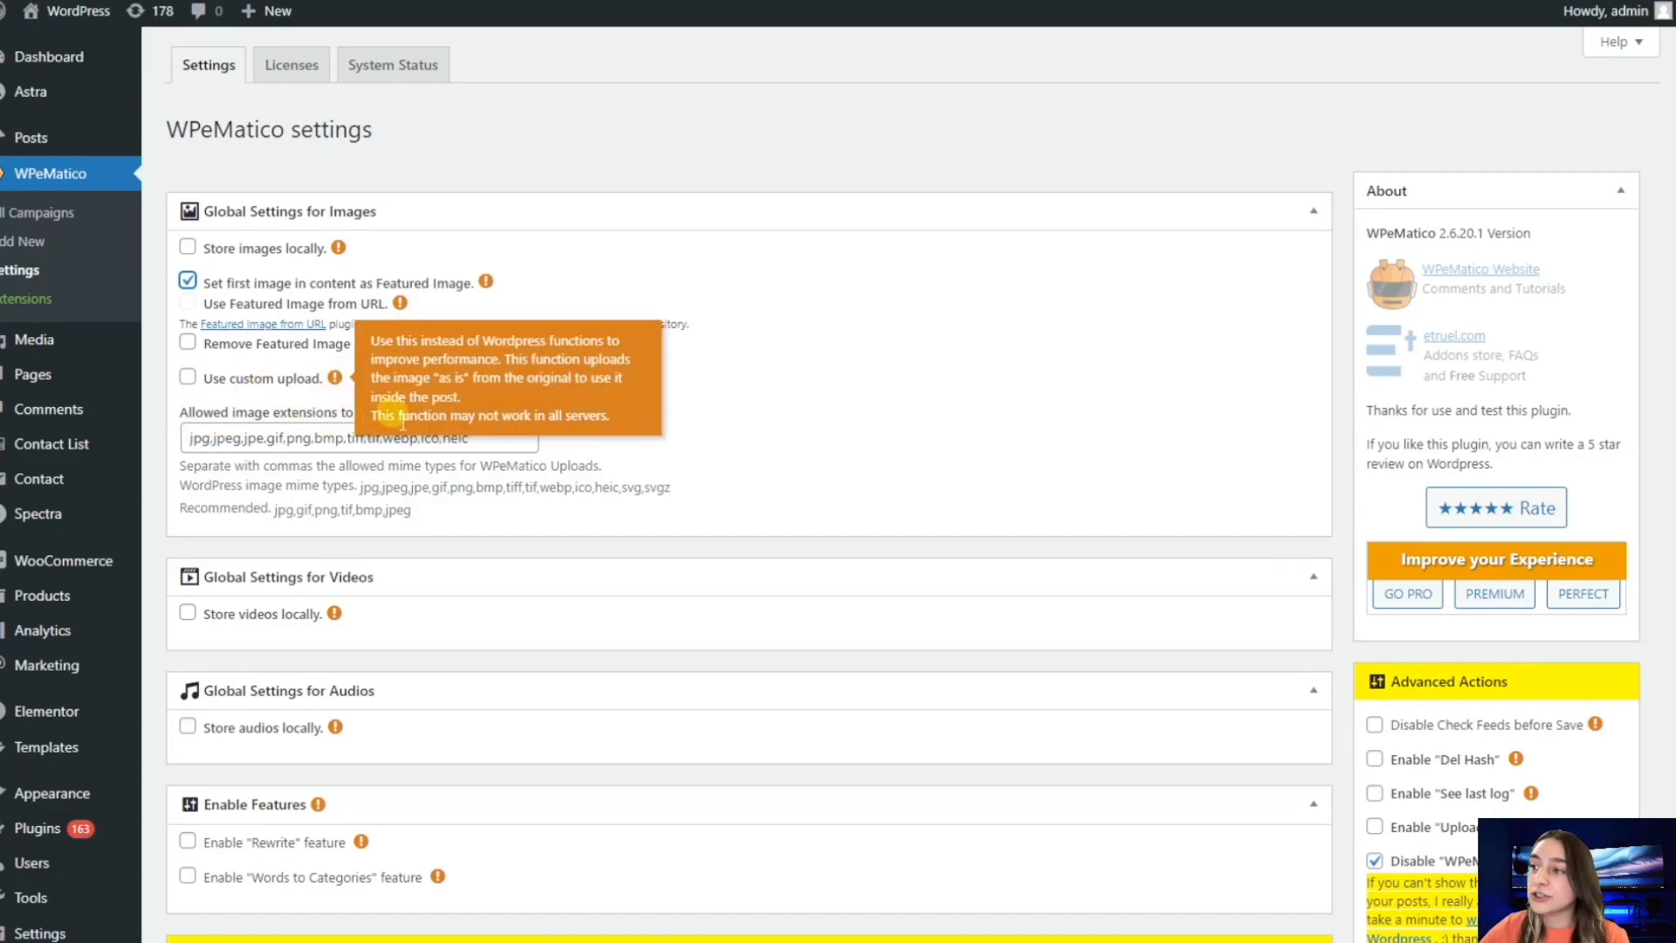
{"action": "mouse_move", "coordinate": [210, 361]}
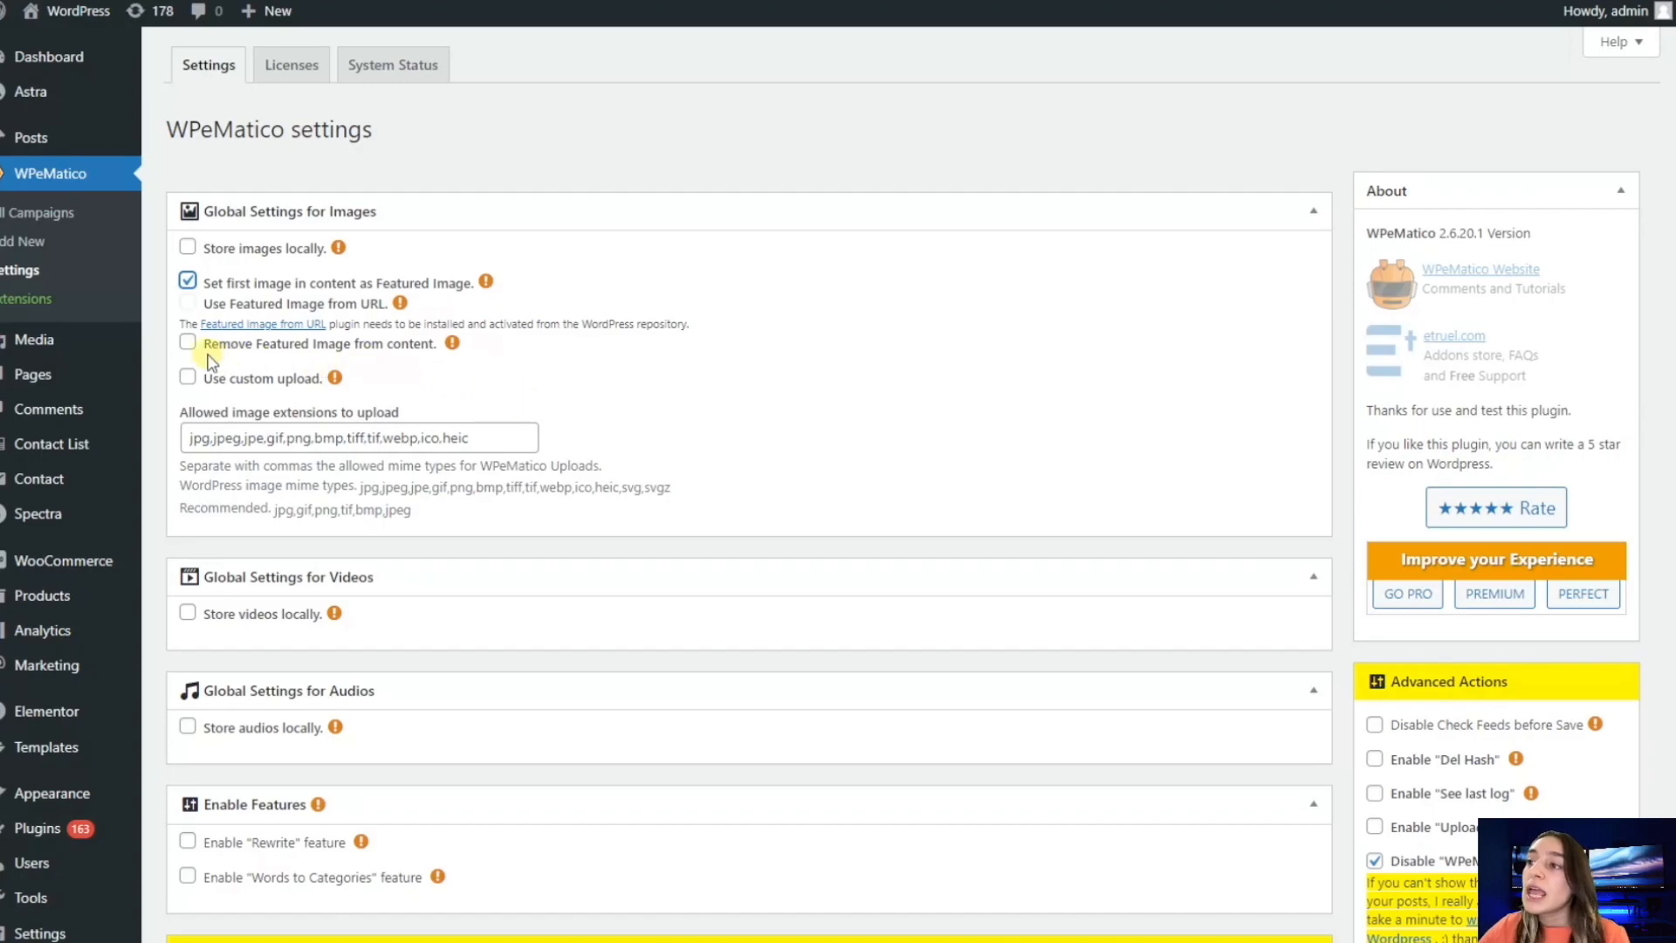
{"action": "mouse_move", "coordinate": [189, 344]}
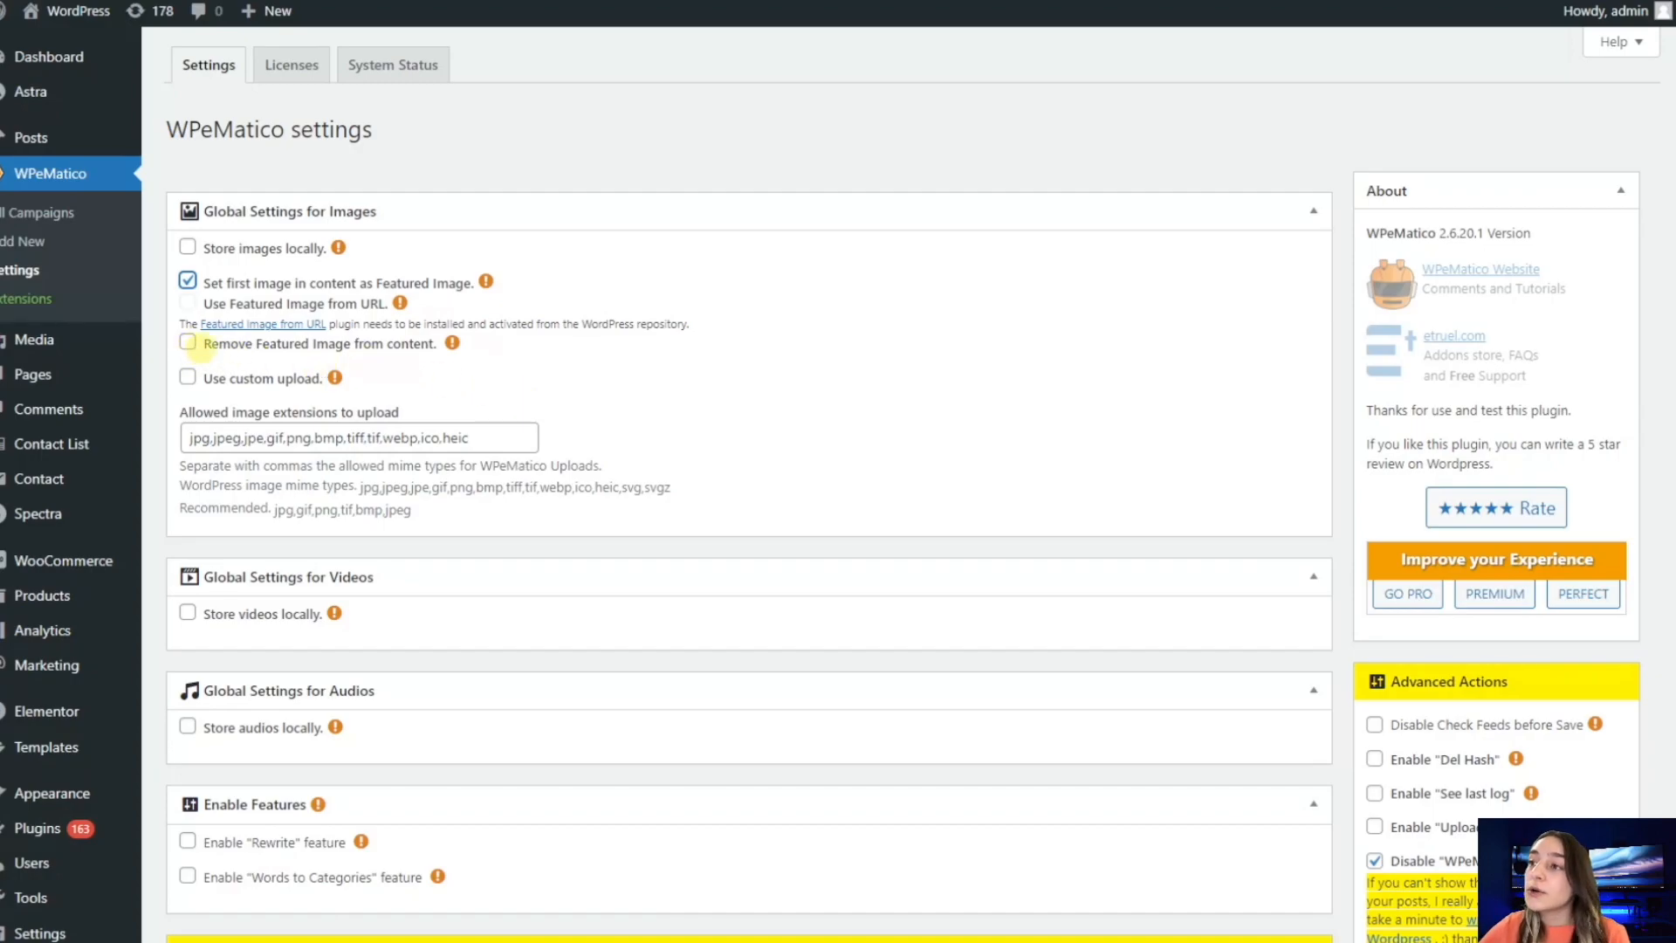
{"action": "left_click", "coordinate": [187, 344]}
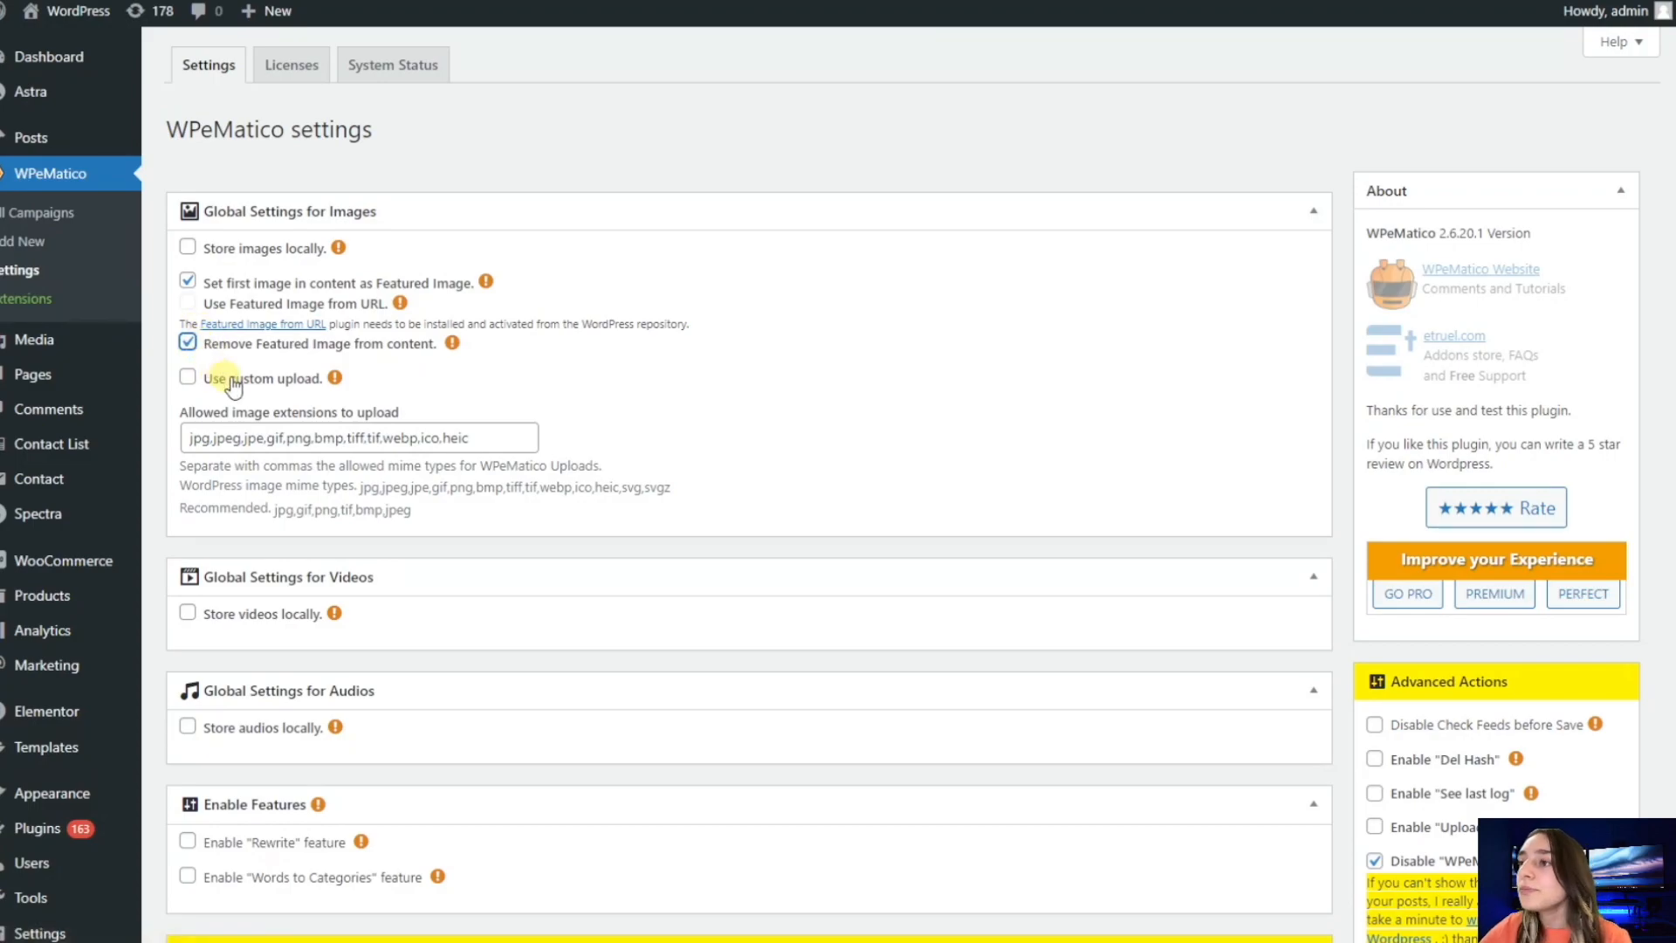
- Scroll down the settings page toward the Enable Features section
{"action": "scroll", "scroll_direction": "down", "scroll_amount": 3}
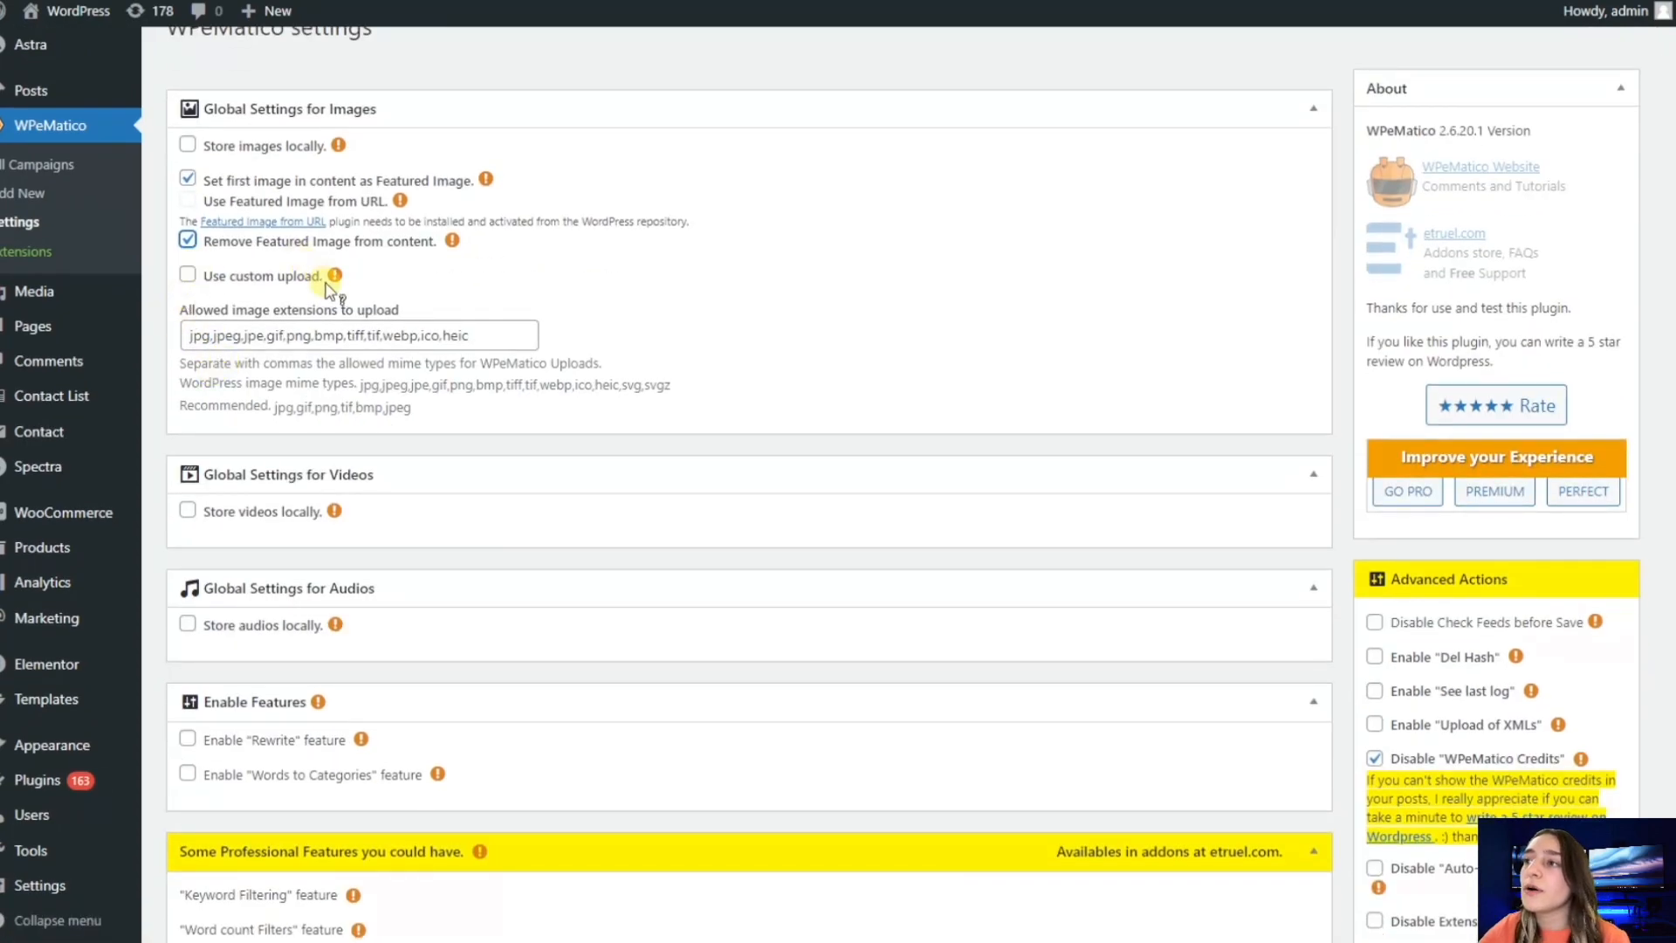
{"action": "mouse_move", "coordinate": [335, 276]}
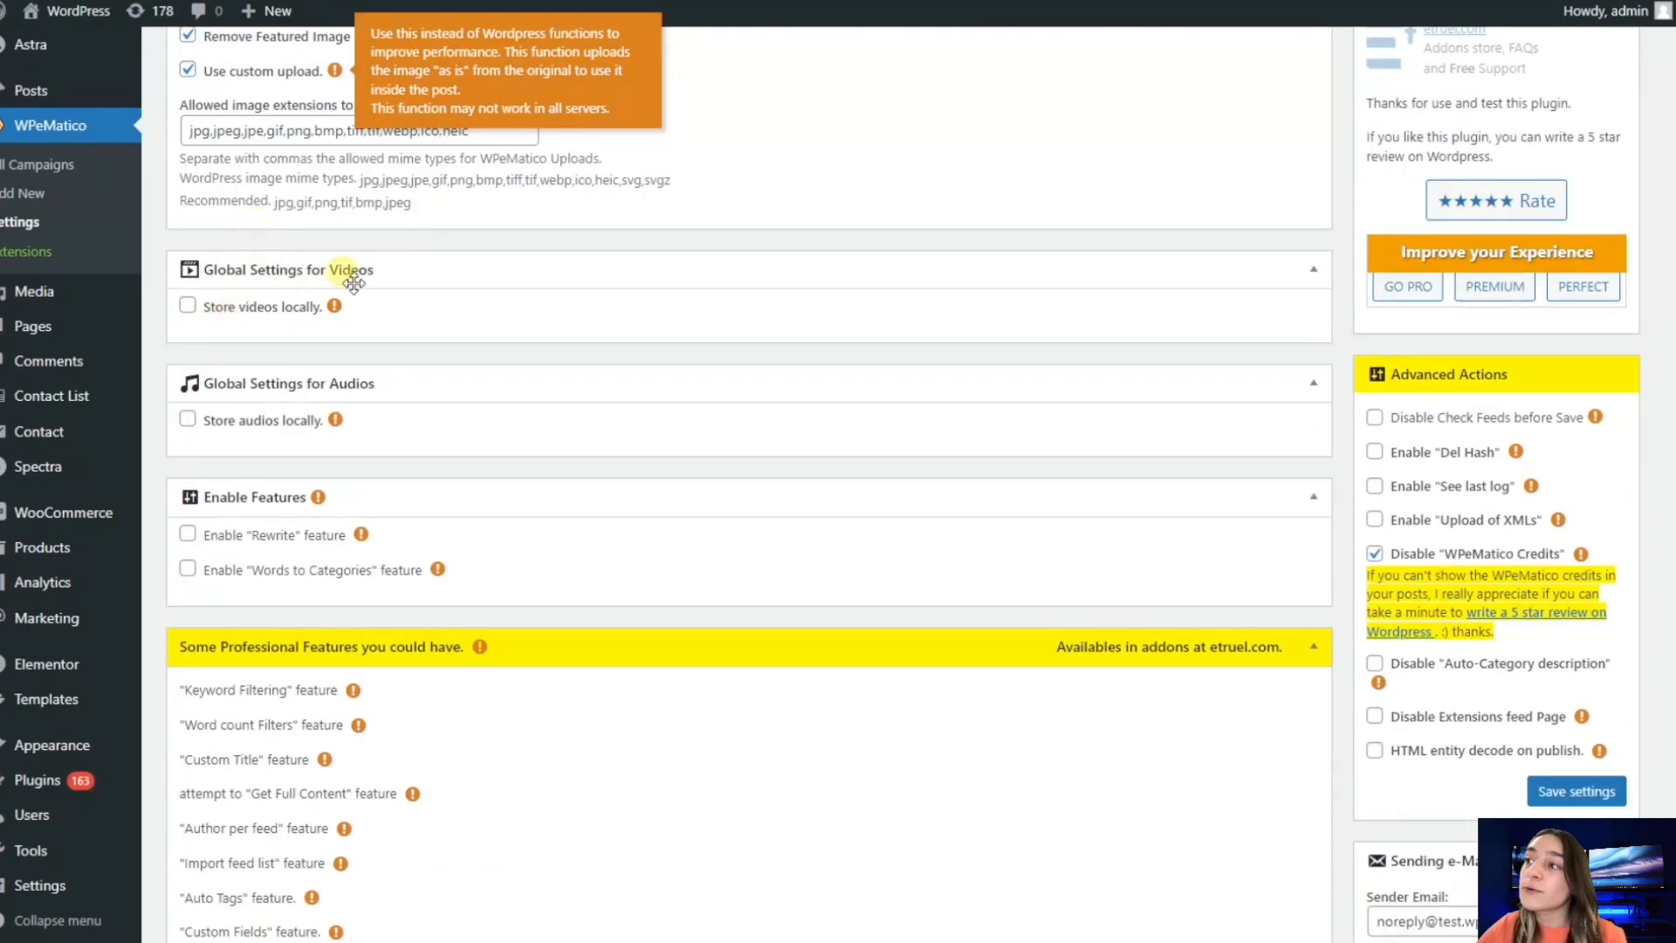
{"action": "mouse_move", "coordinate": [428, 427]}
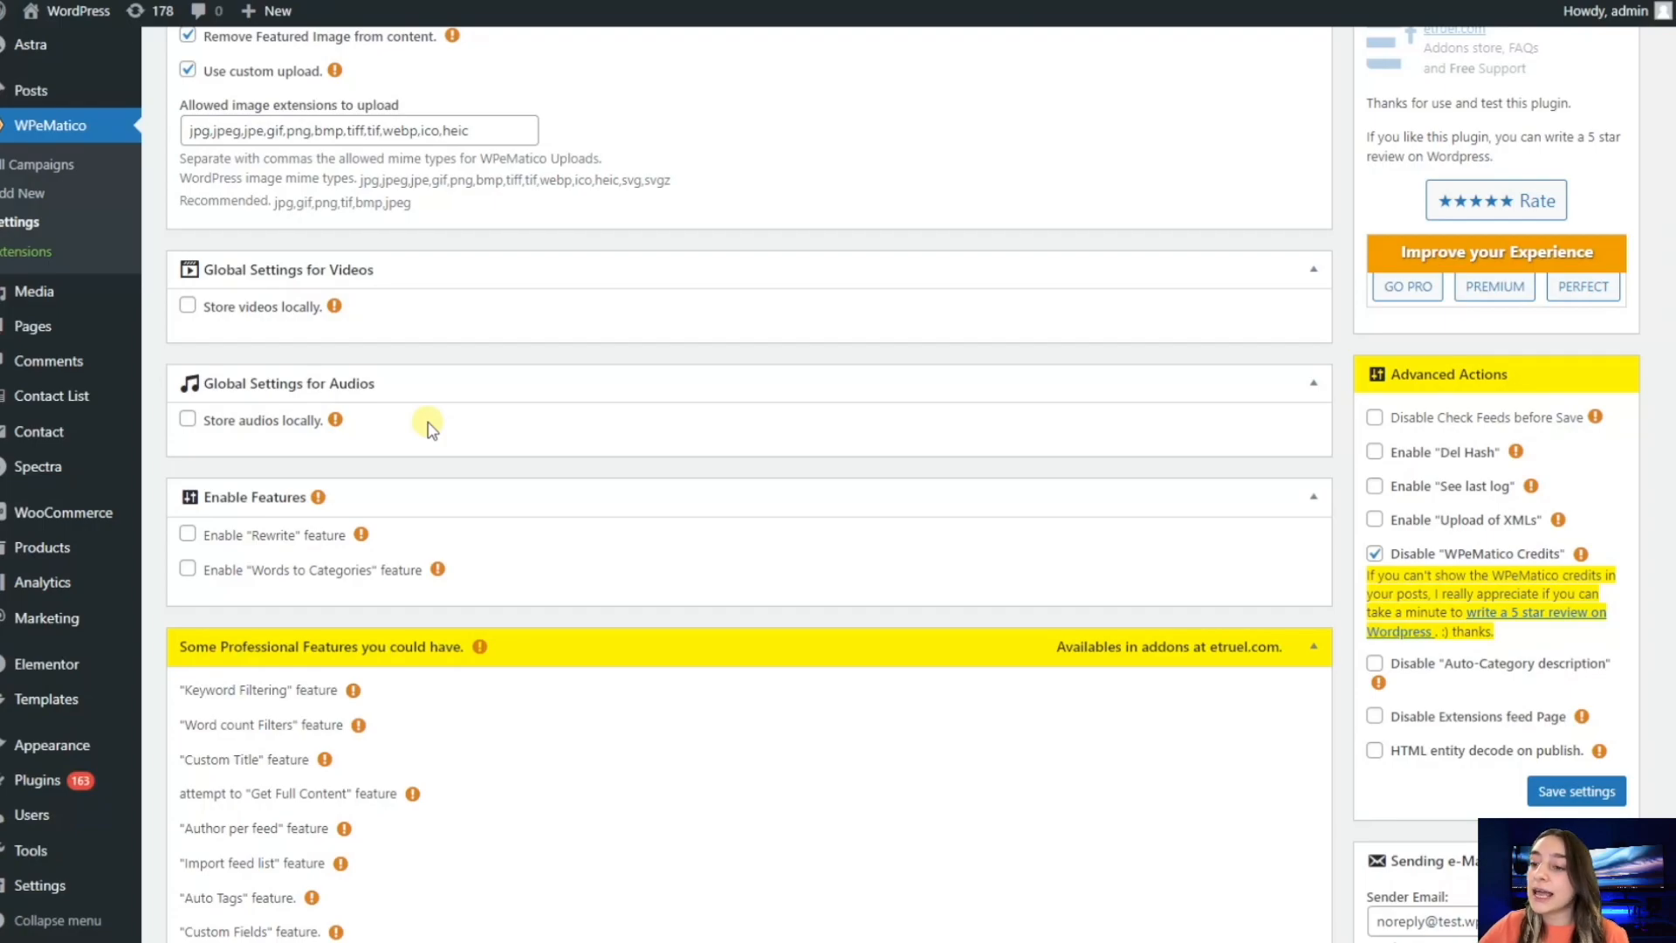
{"action": "mouse_move", "coordinate": [429, 377]}
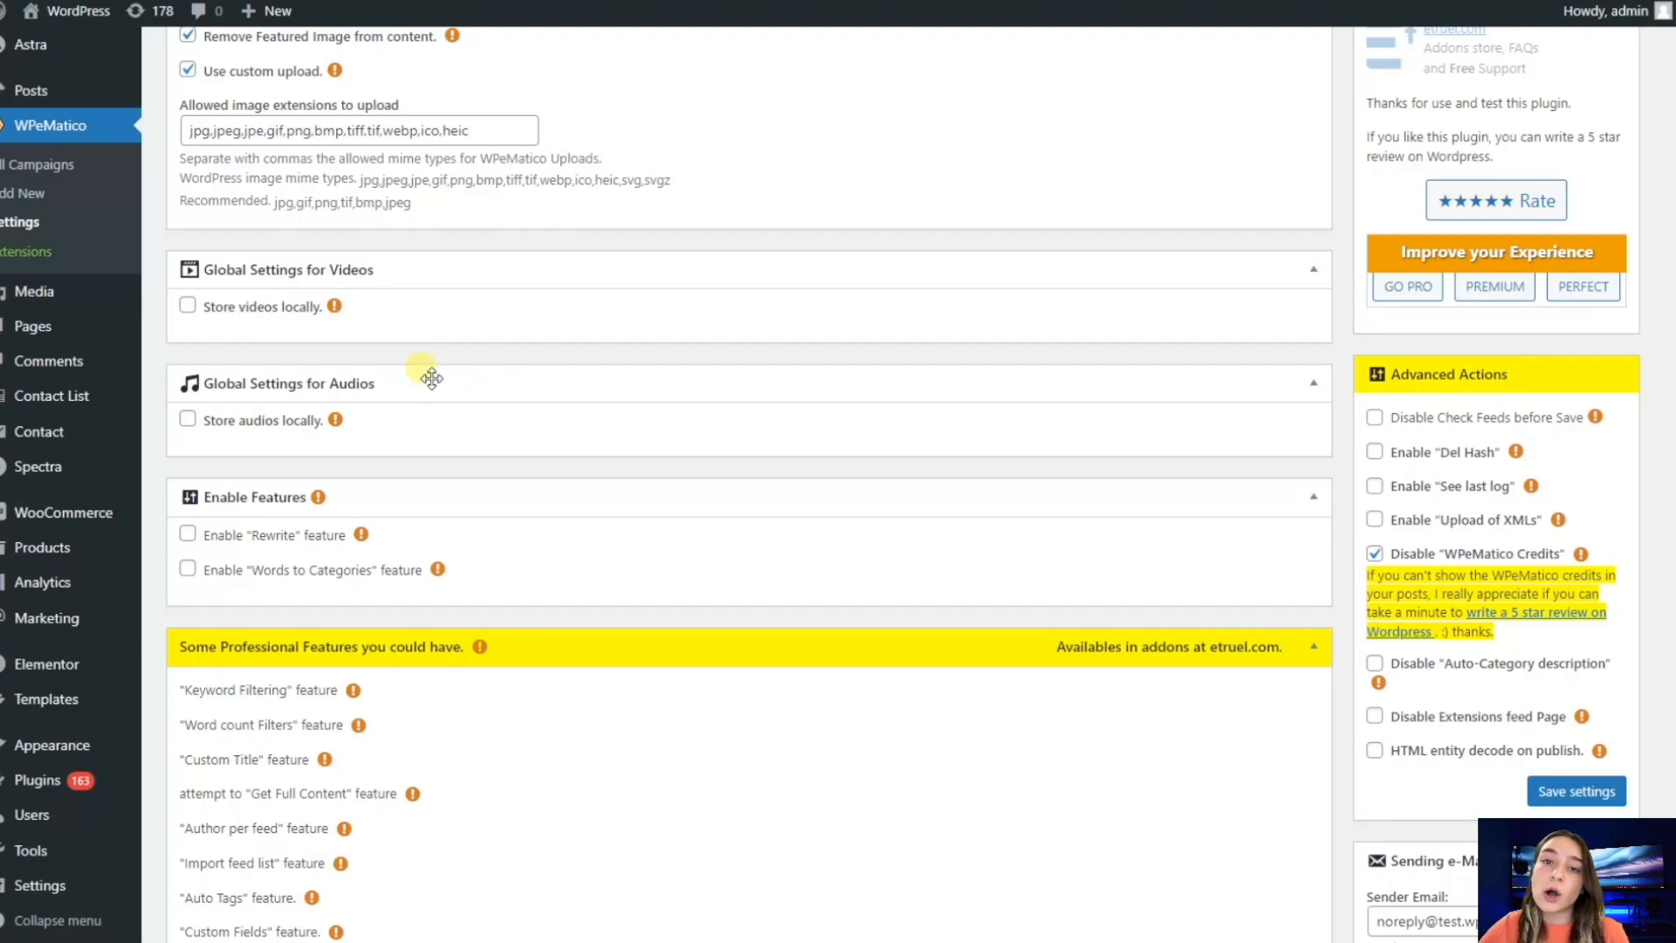
{"action": "mouse_move", "coordinate": [374, 343]}
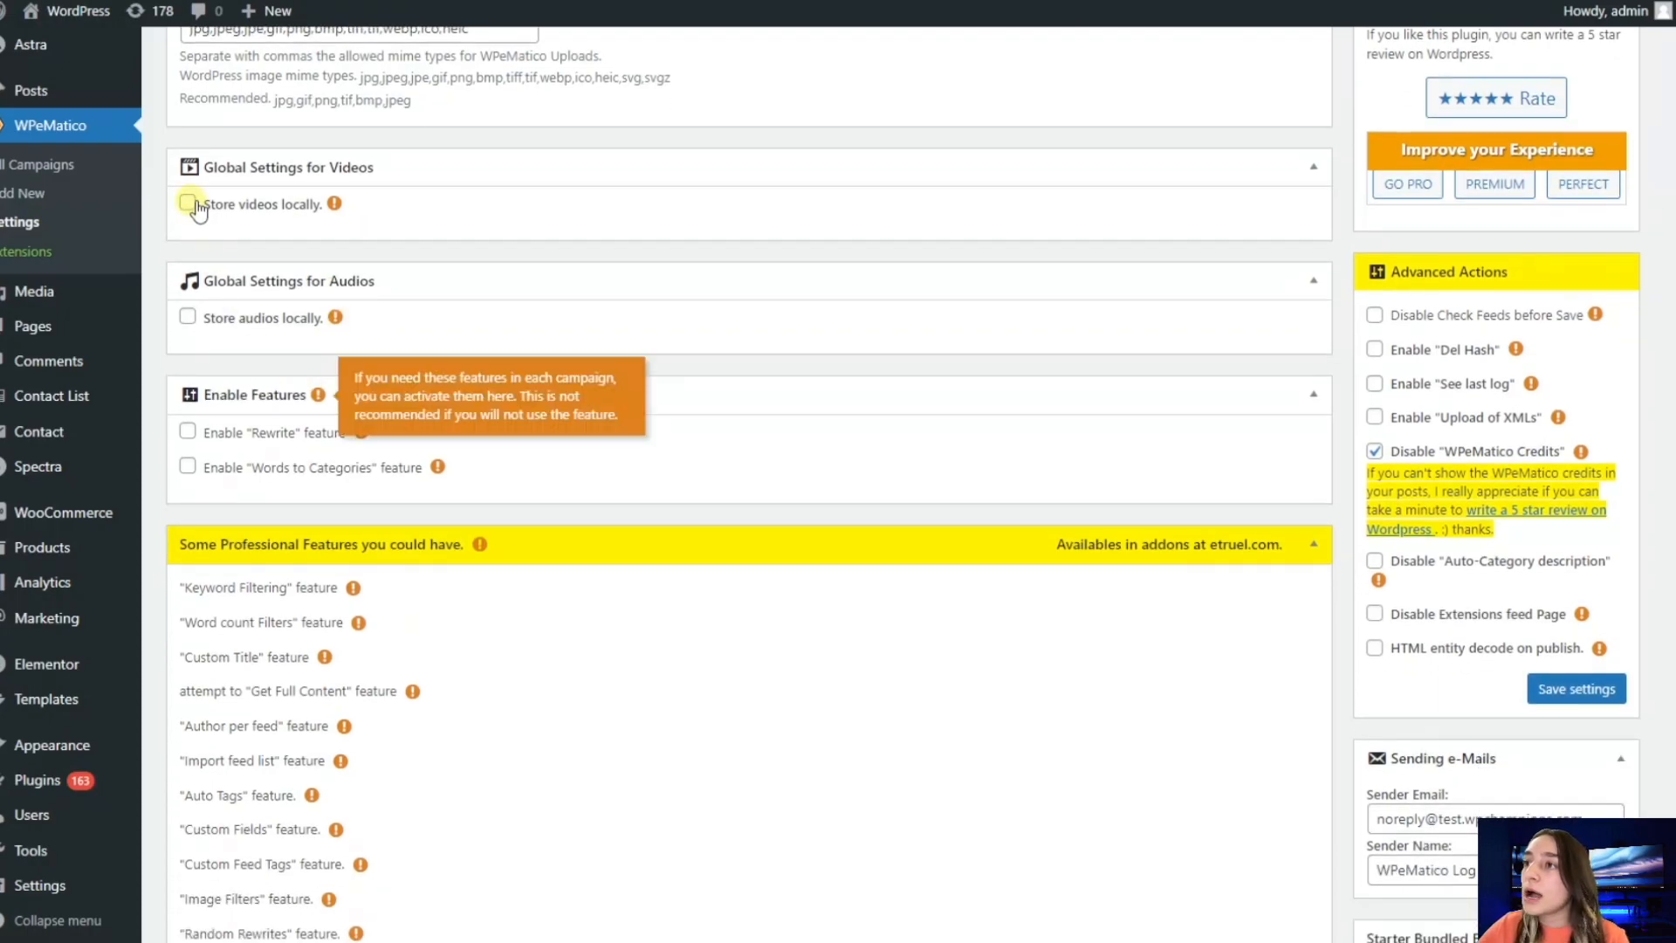
{"action": "mouse_move", "coordinate": [199, 239]}
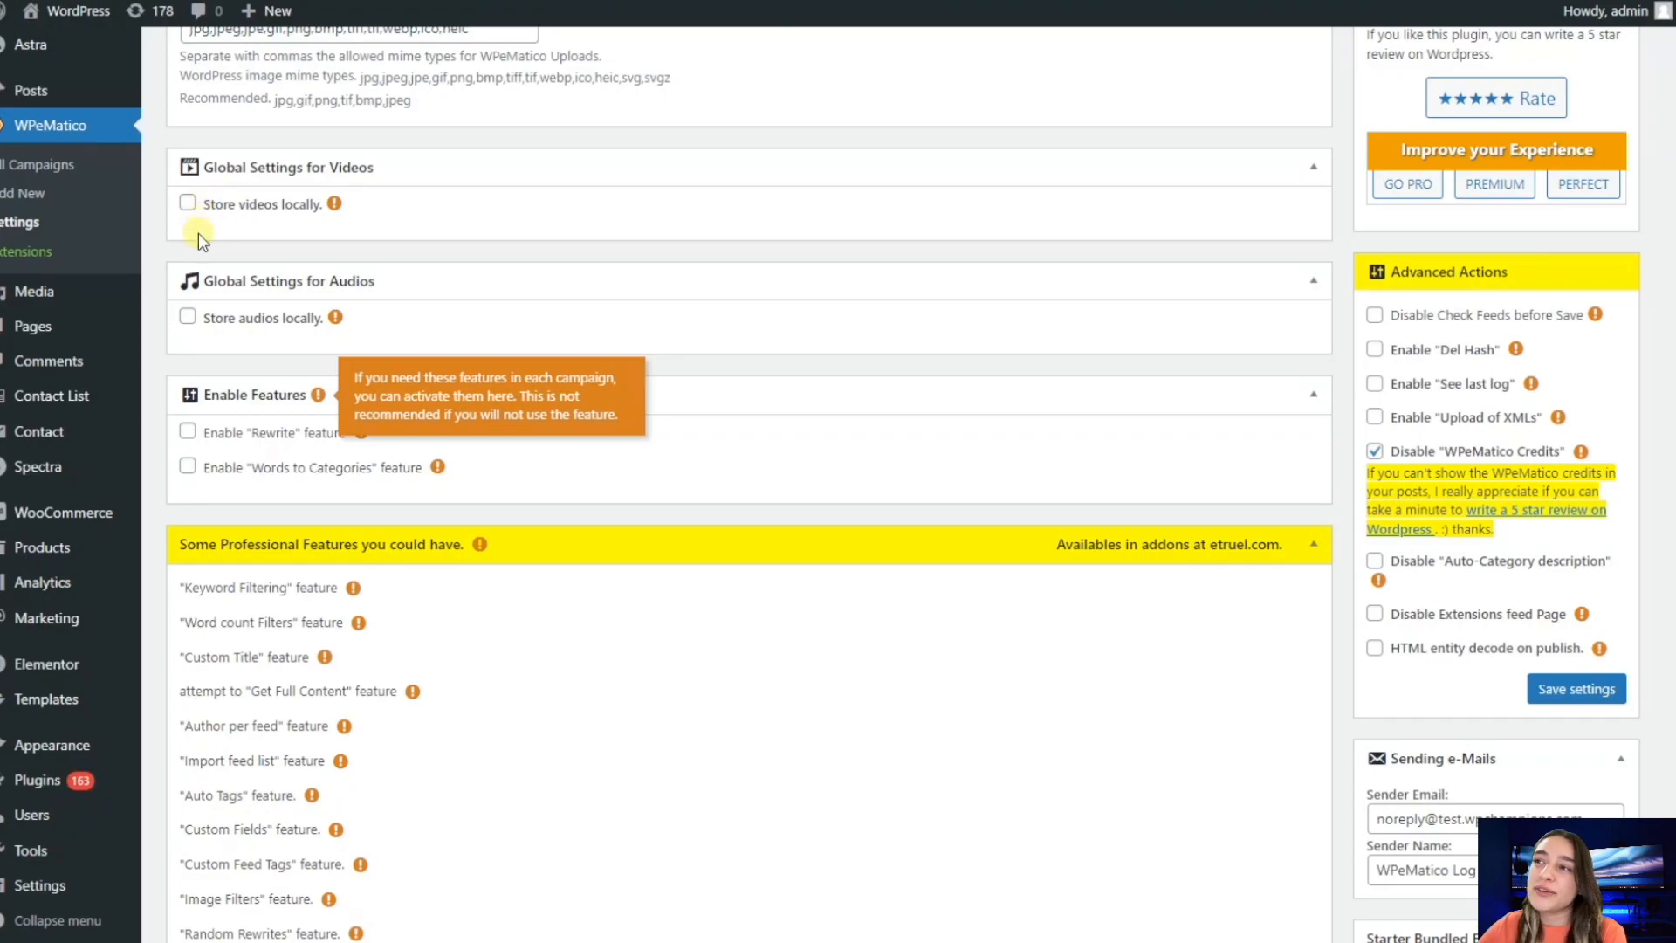
{"action": "mouse_move", "coordinate": [262, 398]}
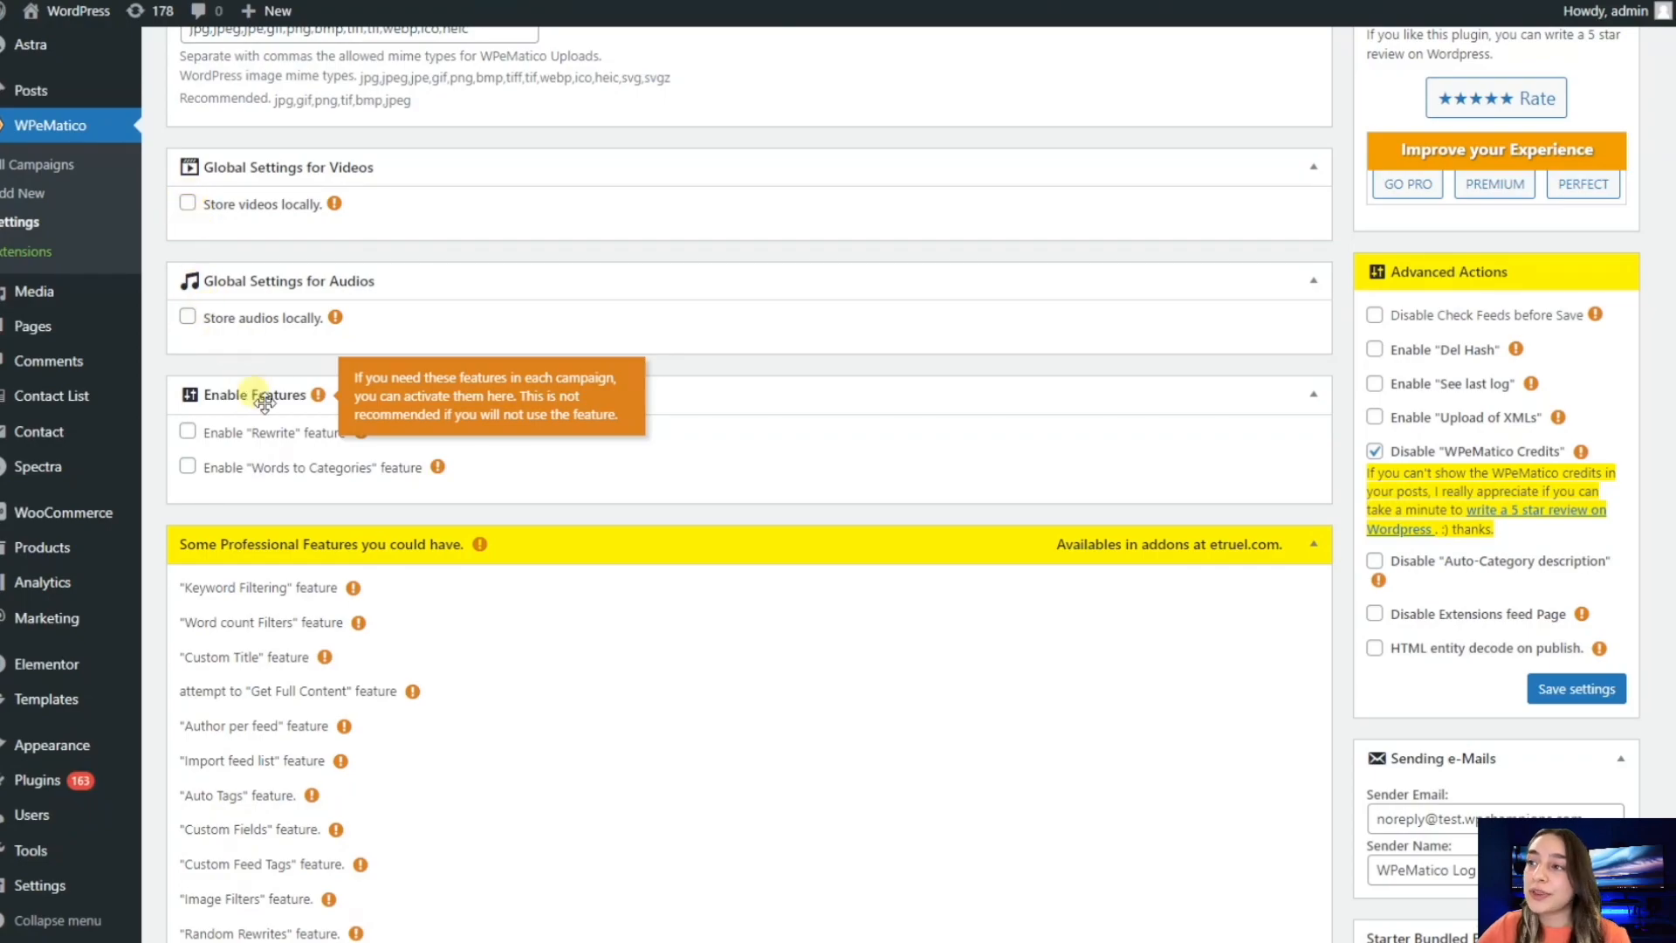
{"action": "mouse_move", "coordinate": [426, 431]}
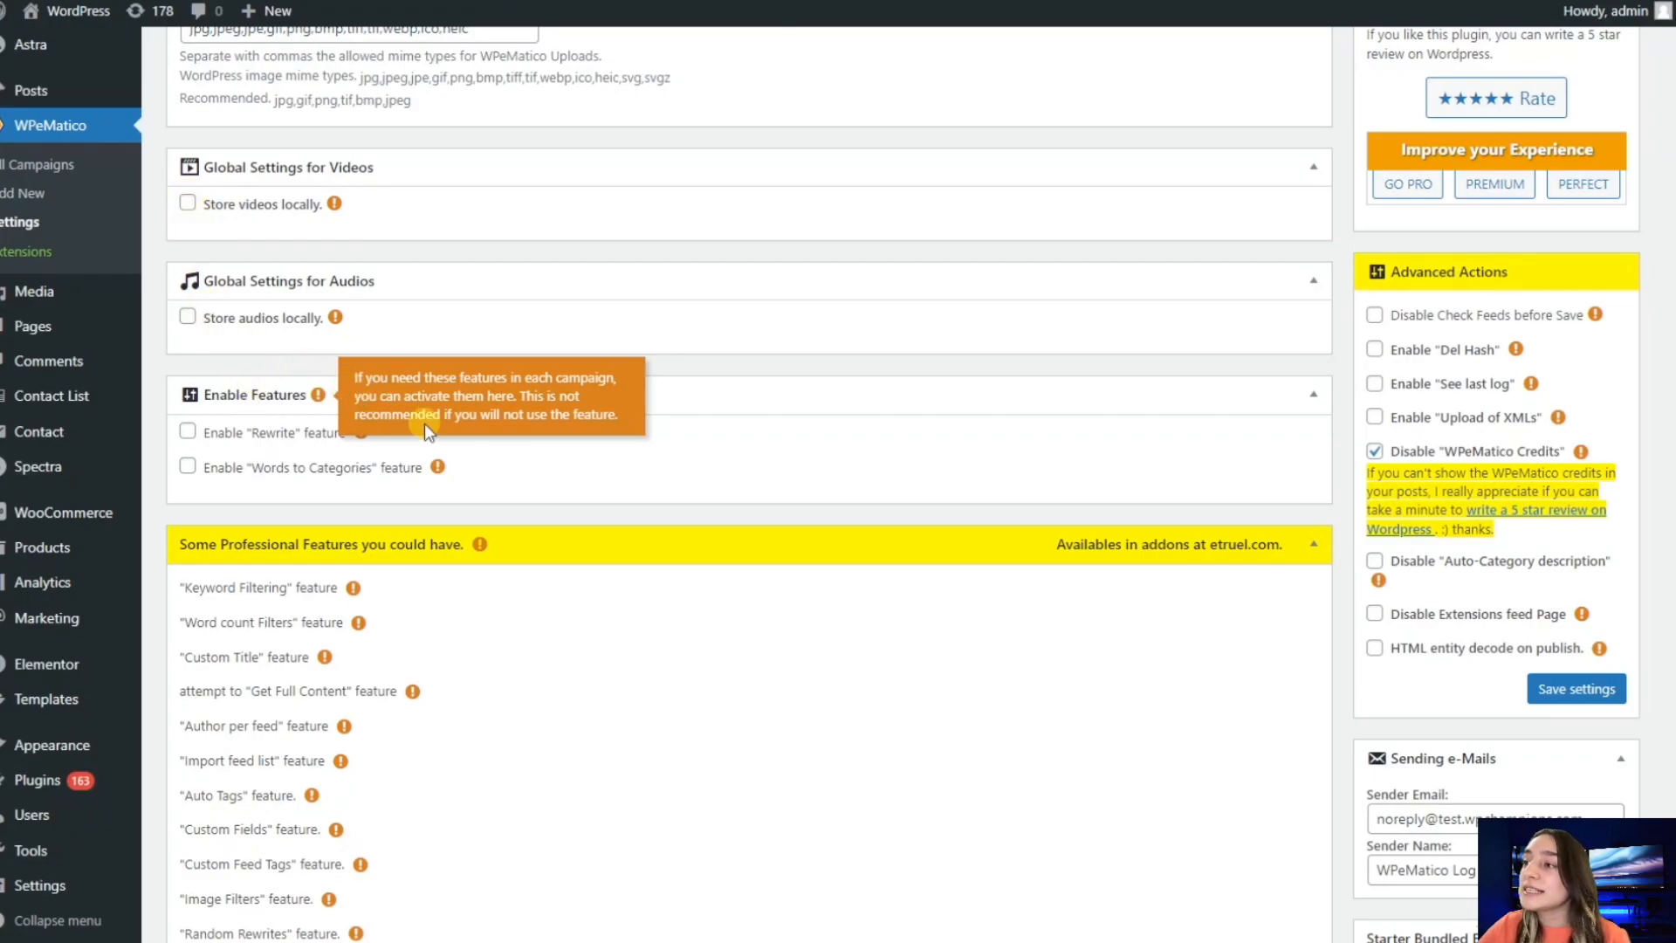
{"action": "mouse_move", "coordinate": [435, 469]}
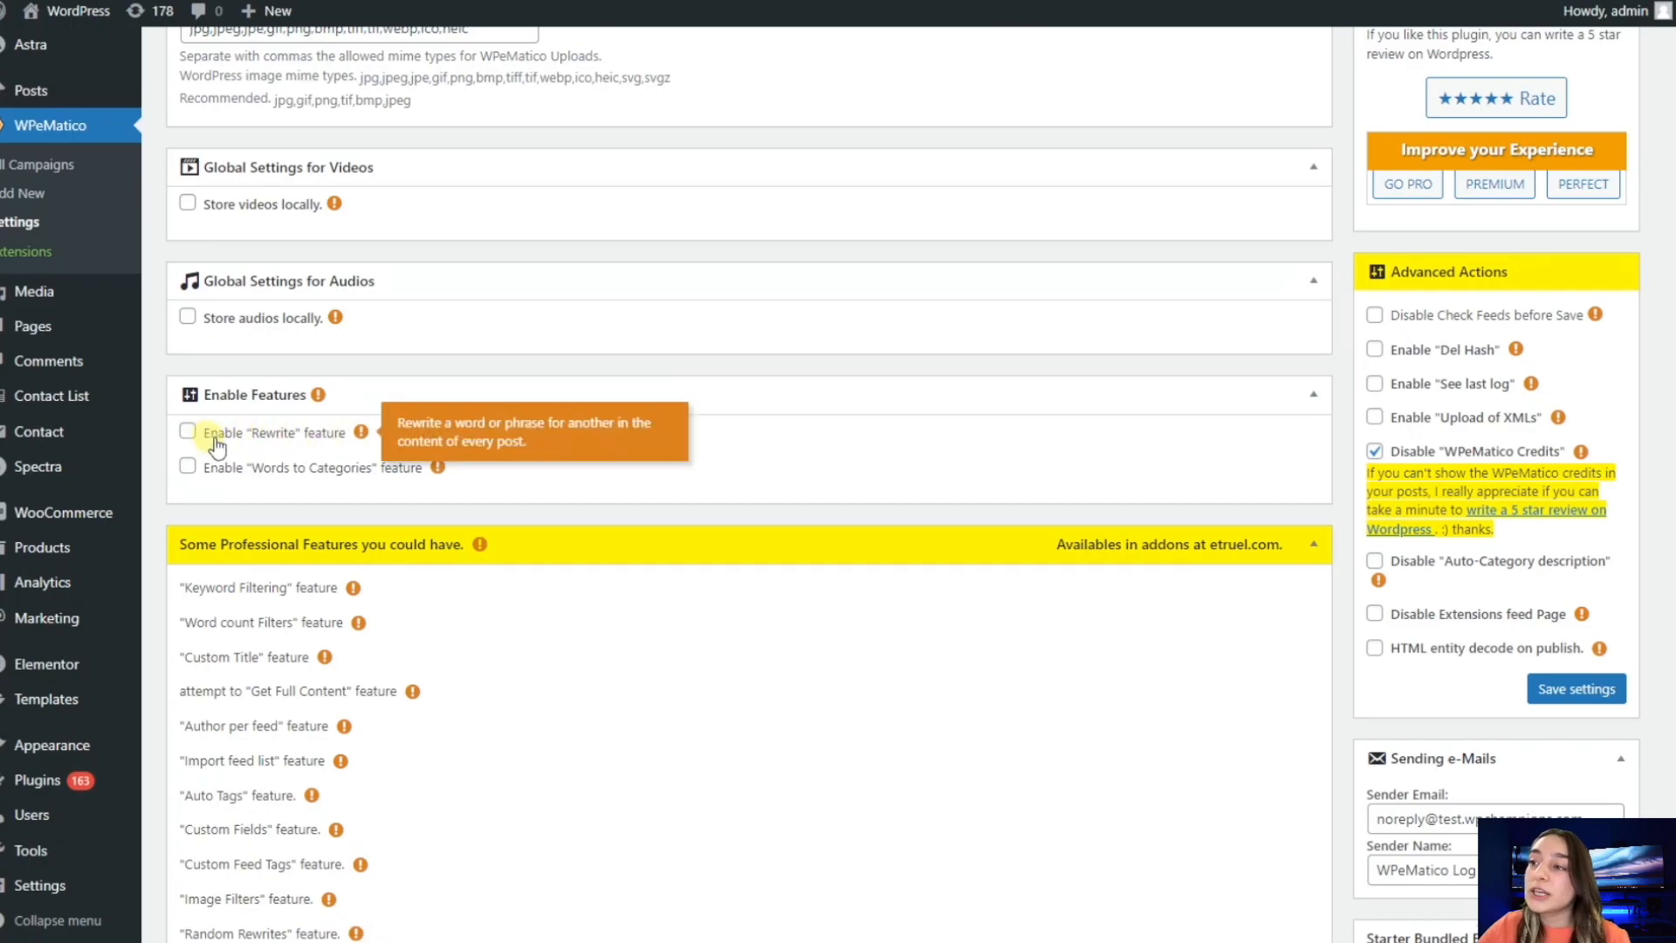
{"action": "mouse_move", "coordinate": [342, 429]}
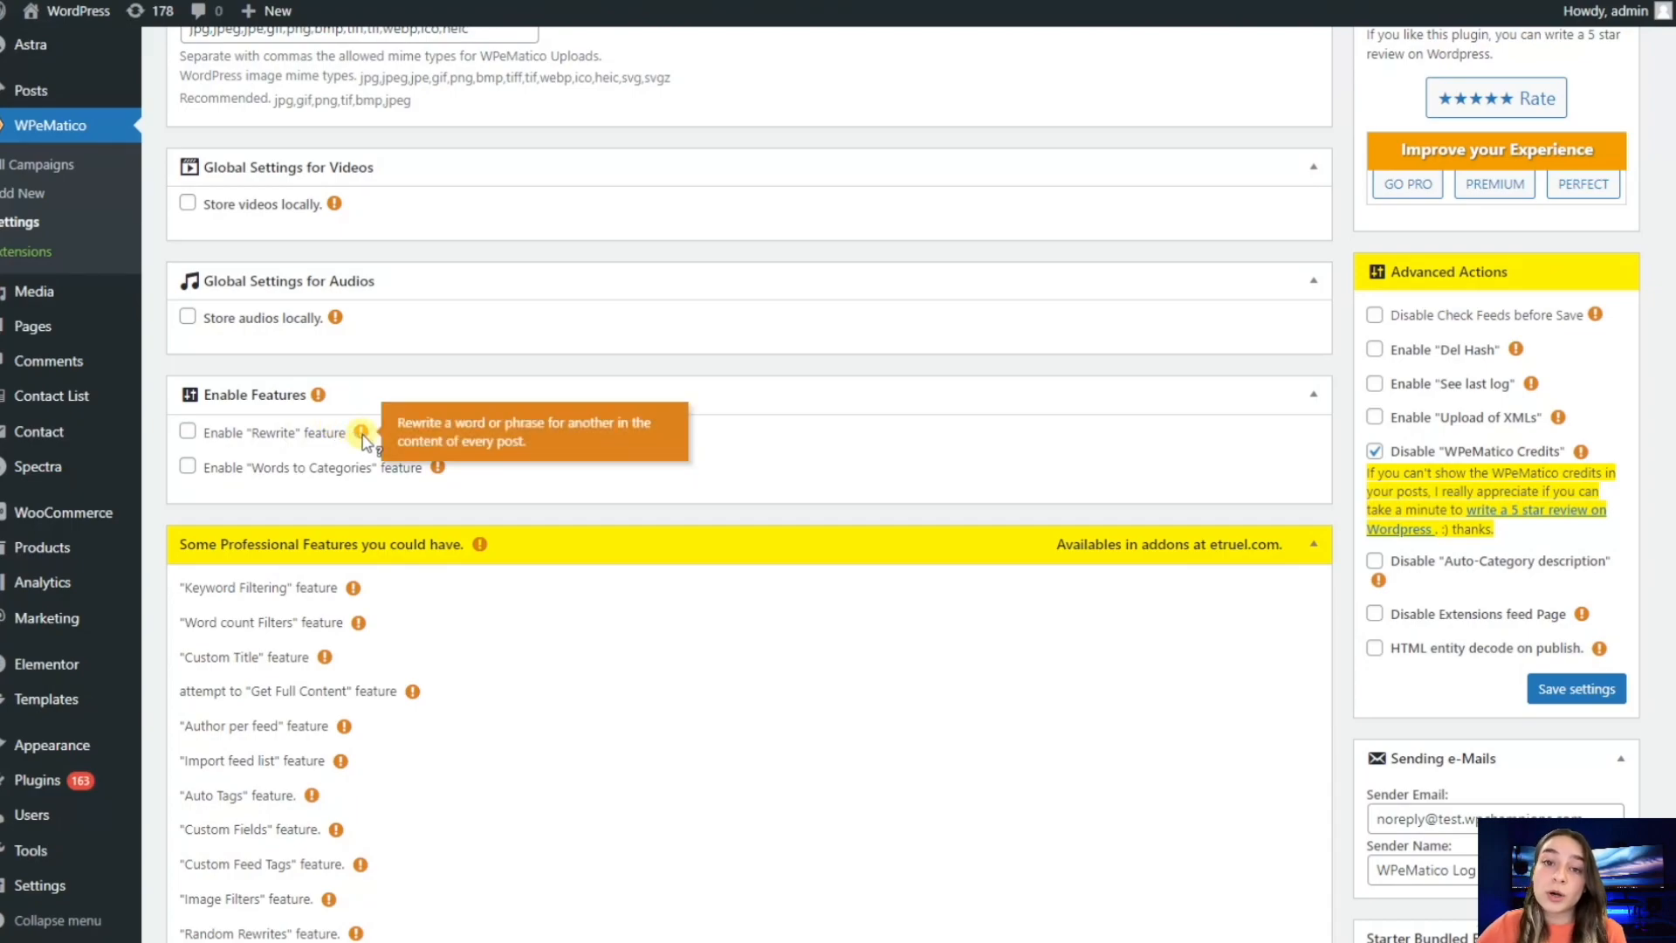
{"action": "mouse_move", "coordinate": [367, 433]}
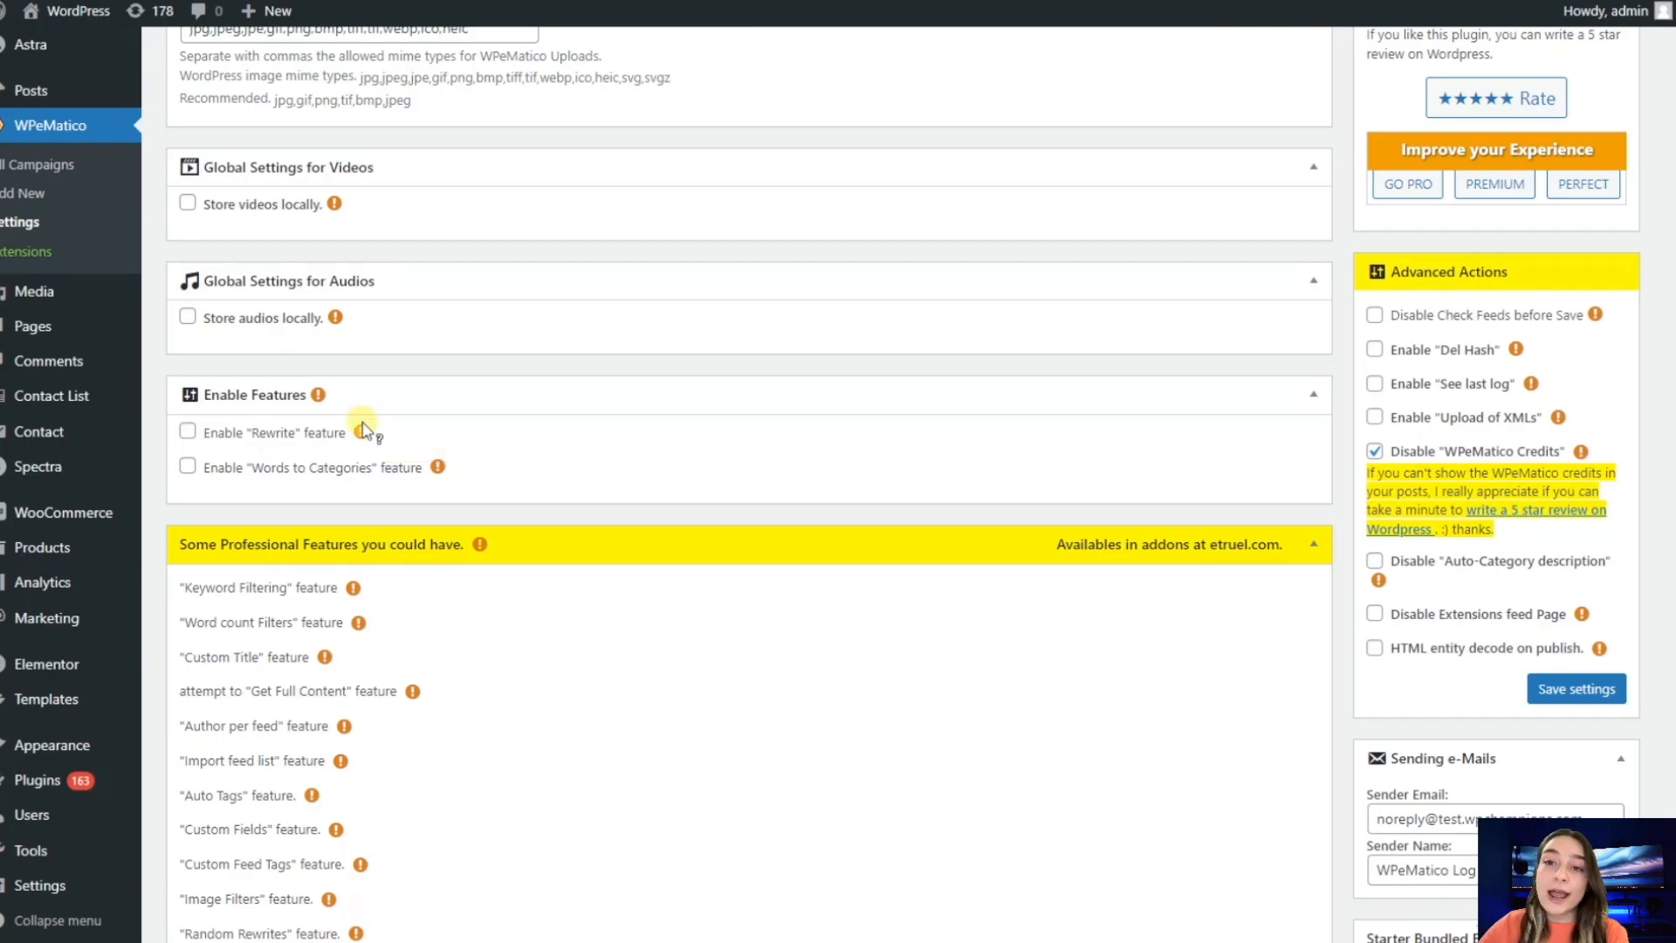
{"action": "mouse_move", "coordinate": [437, 468]}
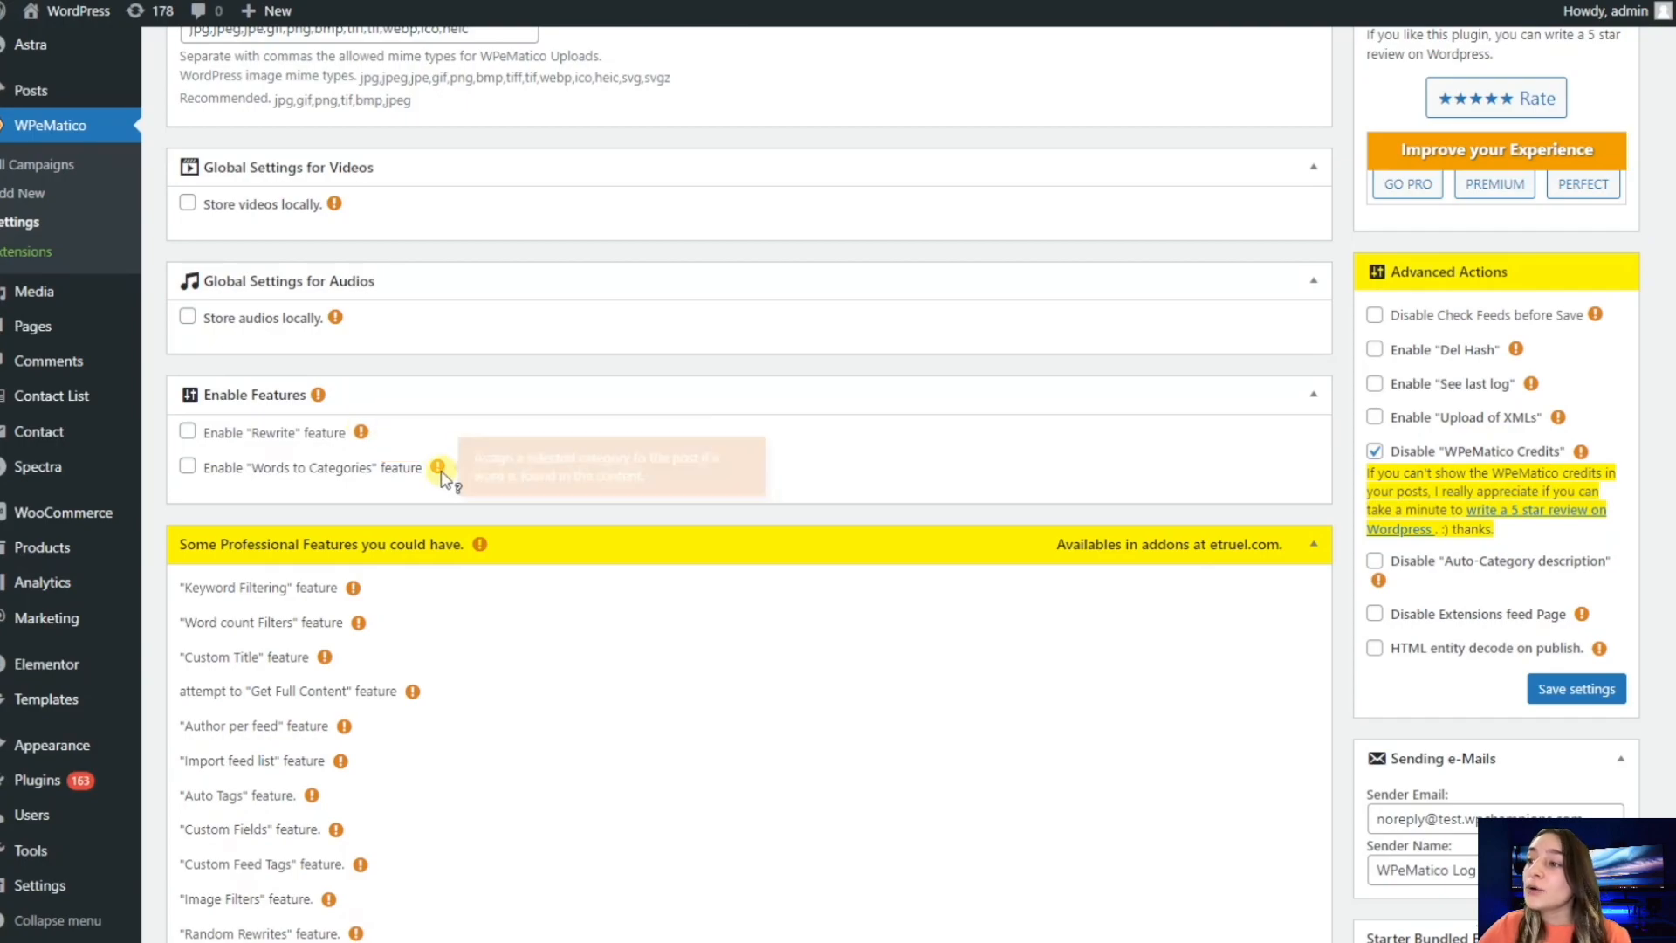
{"action": "mouse_move", "coordinate": [436, 468]}
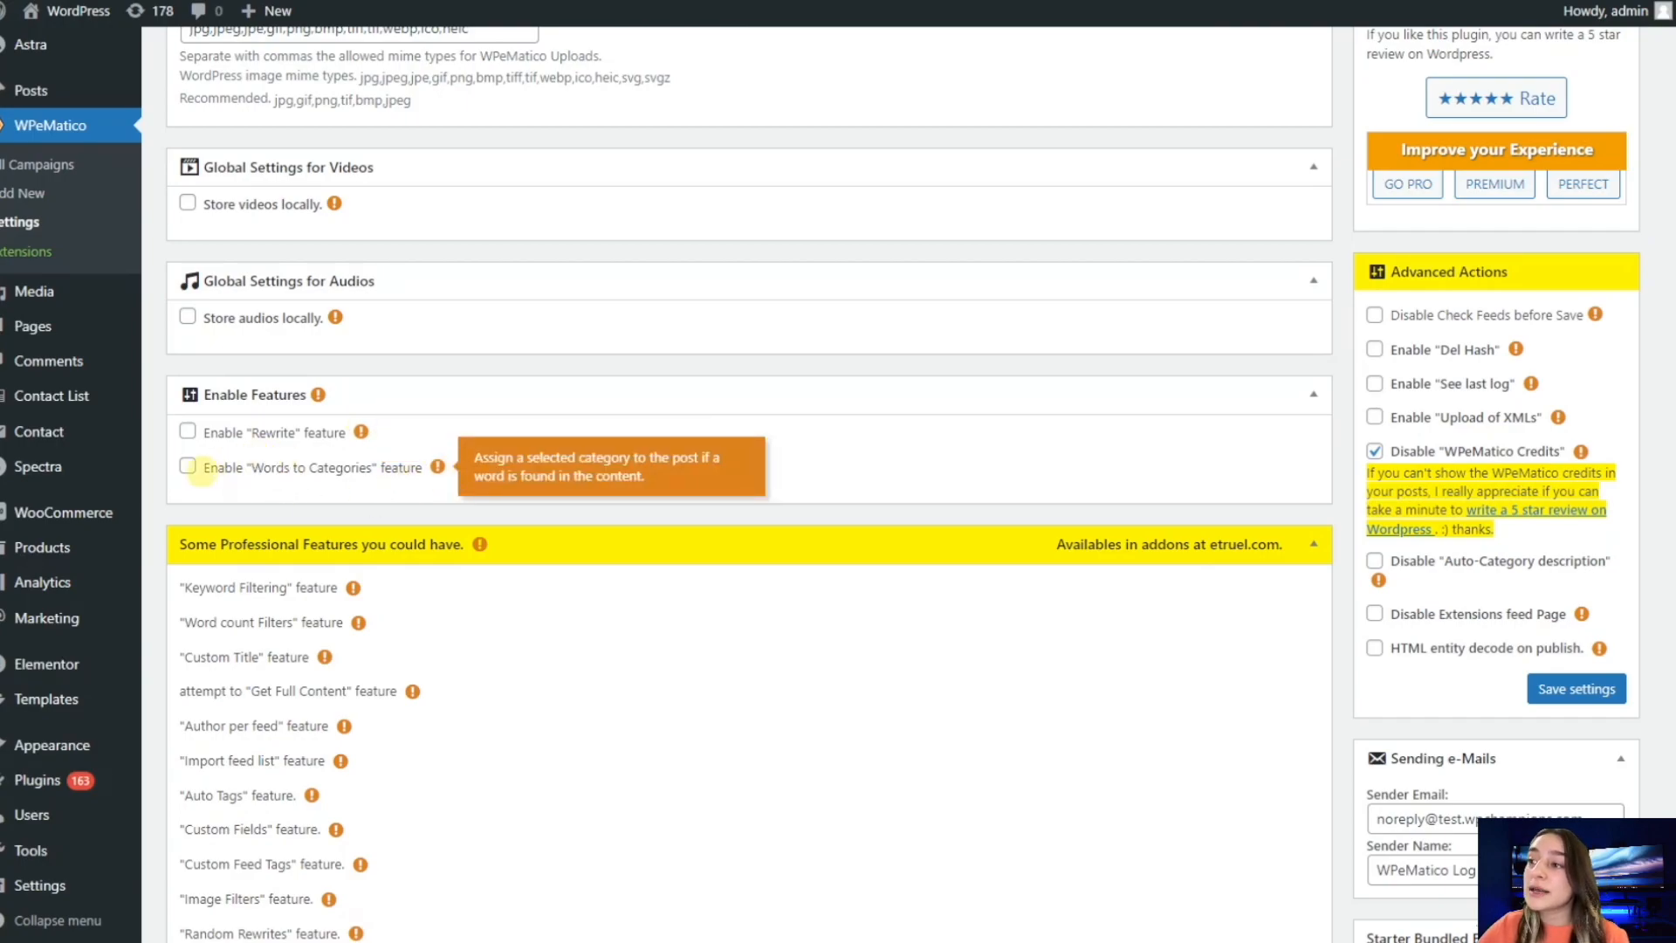
- Enable the 'Words to Categories' feature, leaving 'Rewrite' off
{"action": "left_click", "coordinate": [187, 467]}
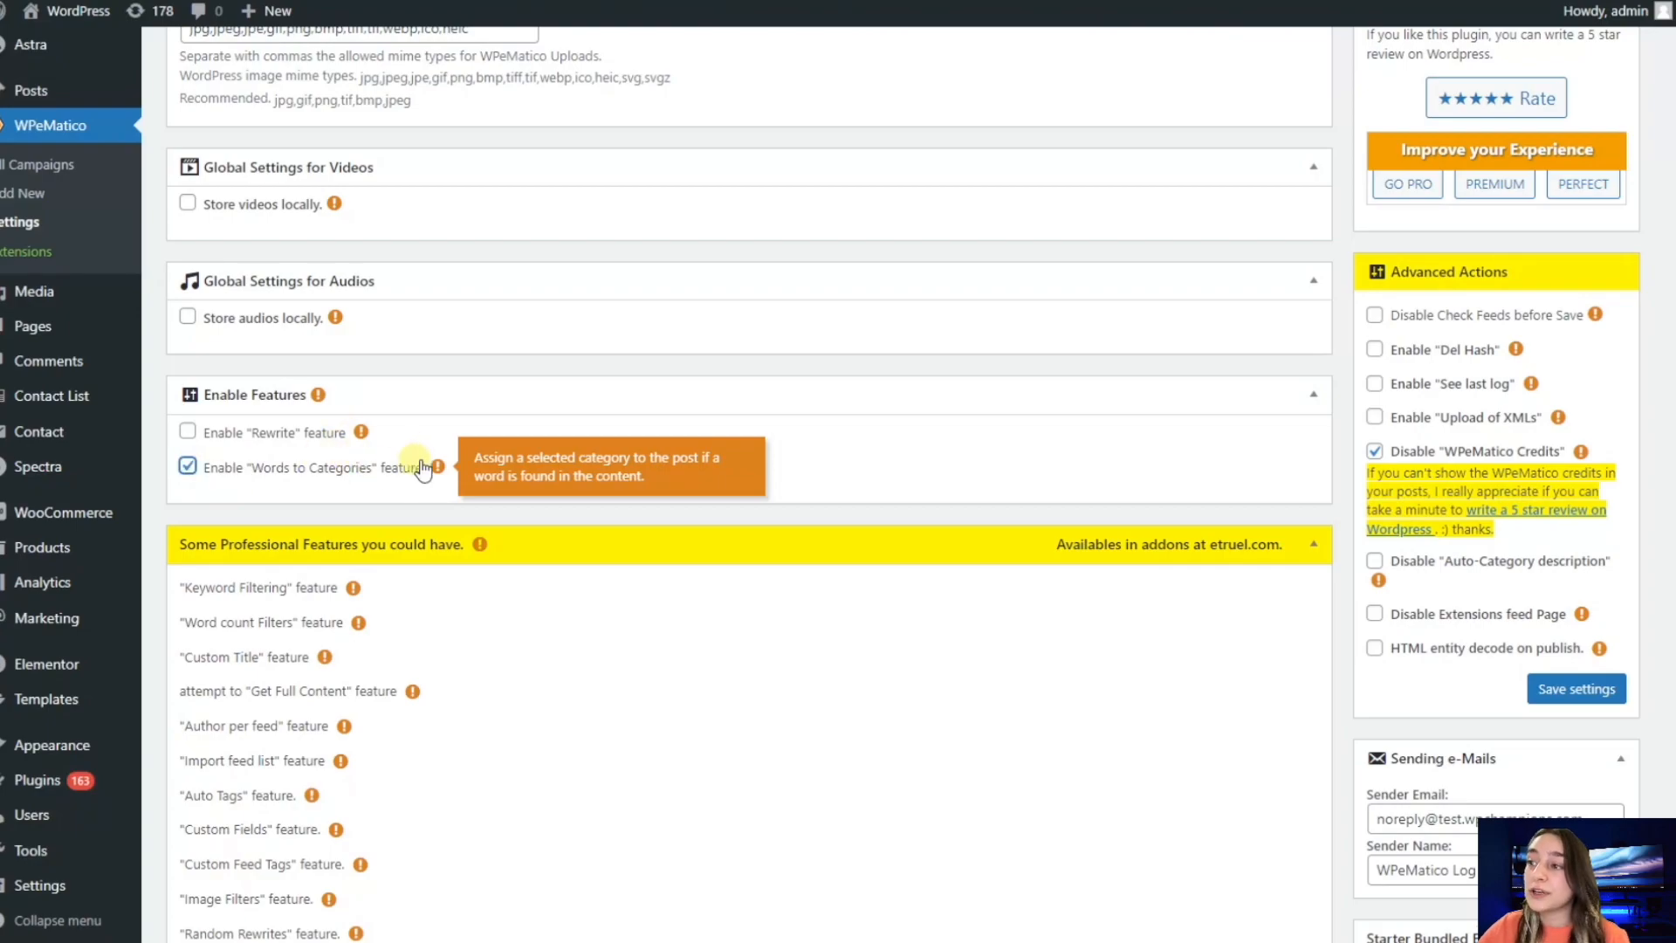
{"action": "mouse_move", "coordinate": [421, 492]}
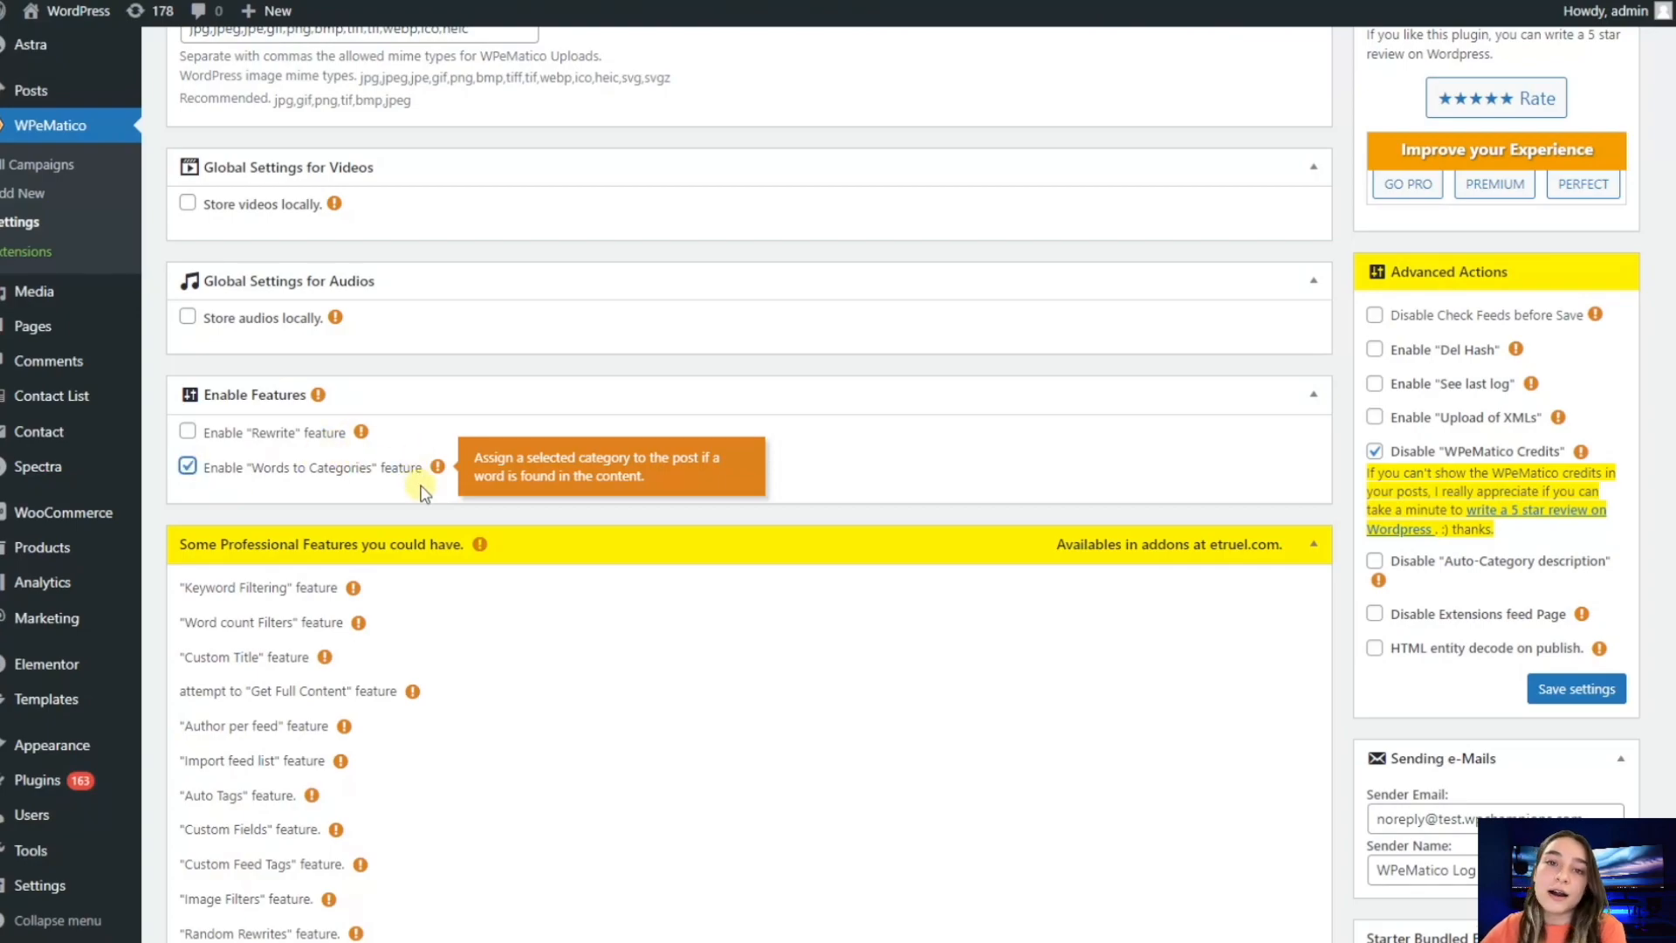
{"action": "mouse_move", "coordinate": [389, 487]}
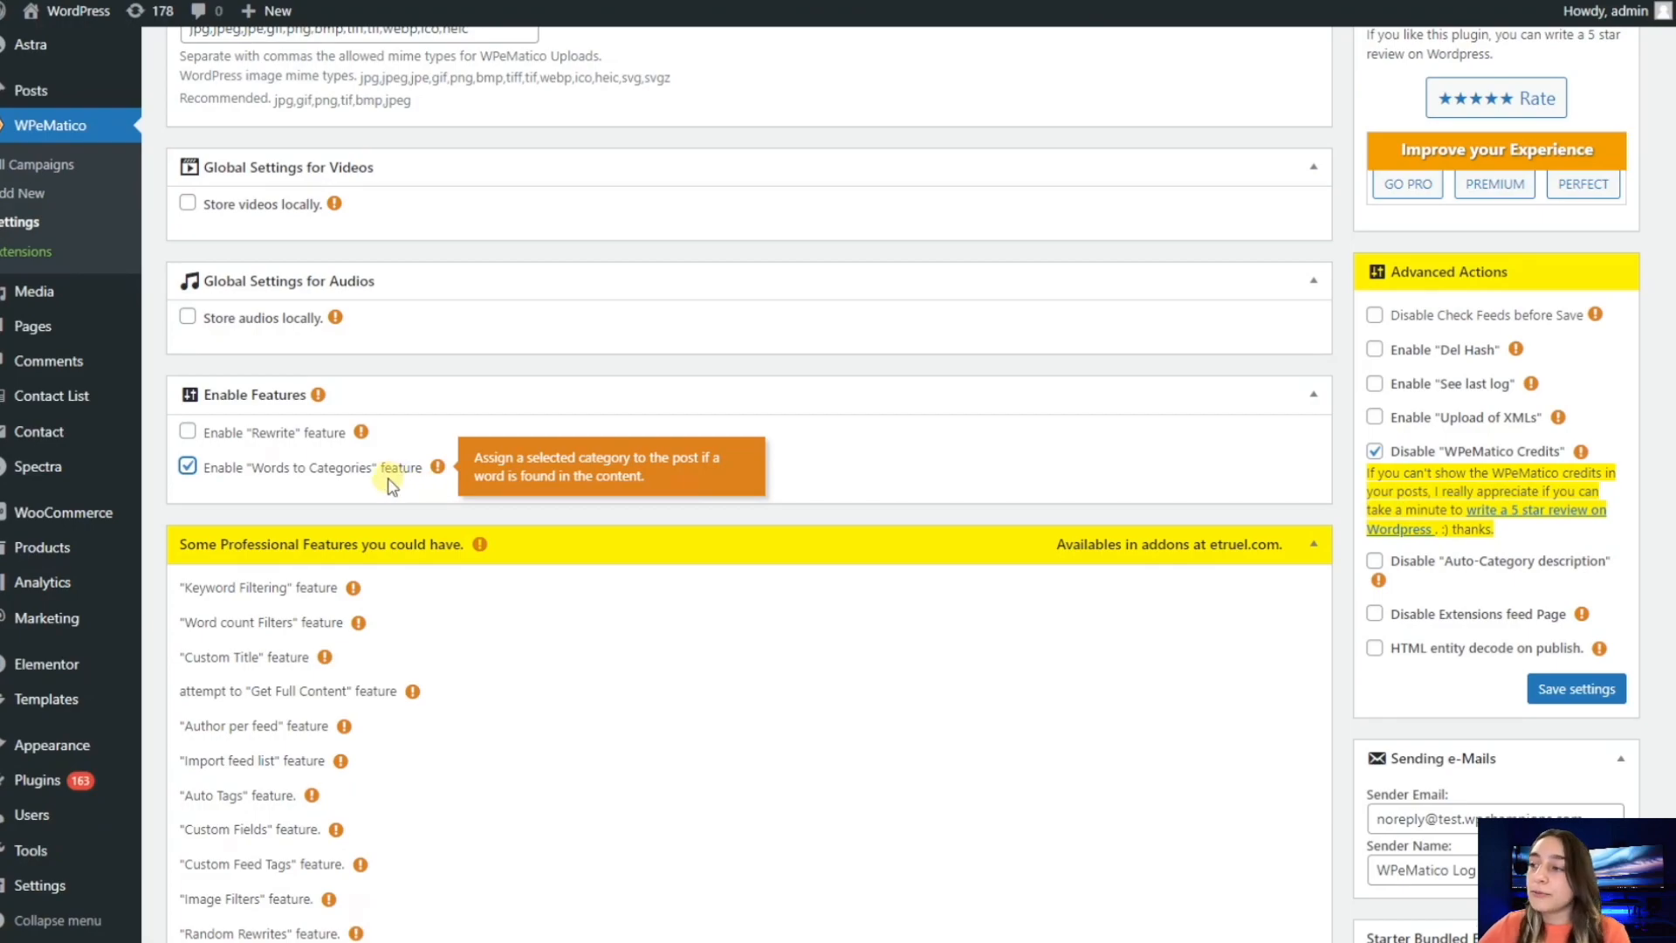
{"action": "mouse_move", "coordinate": [388, 498]}
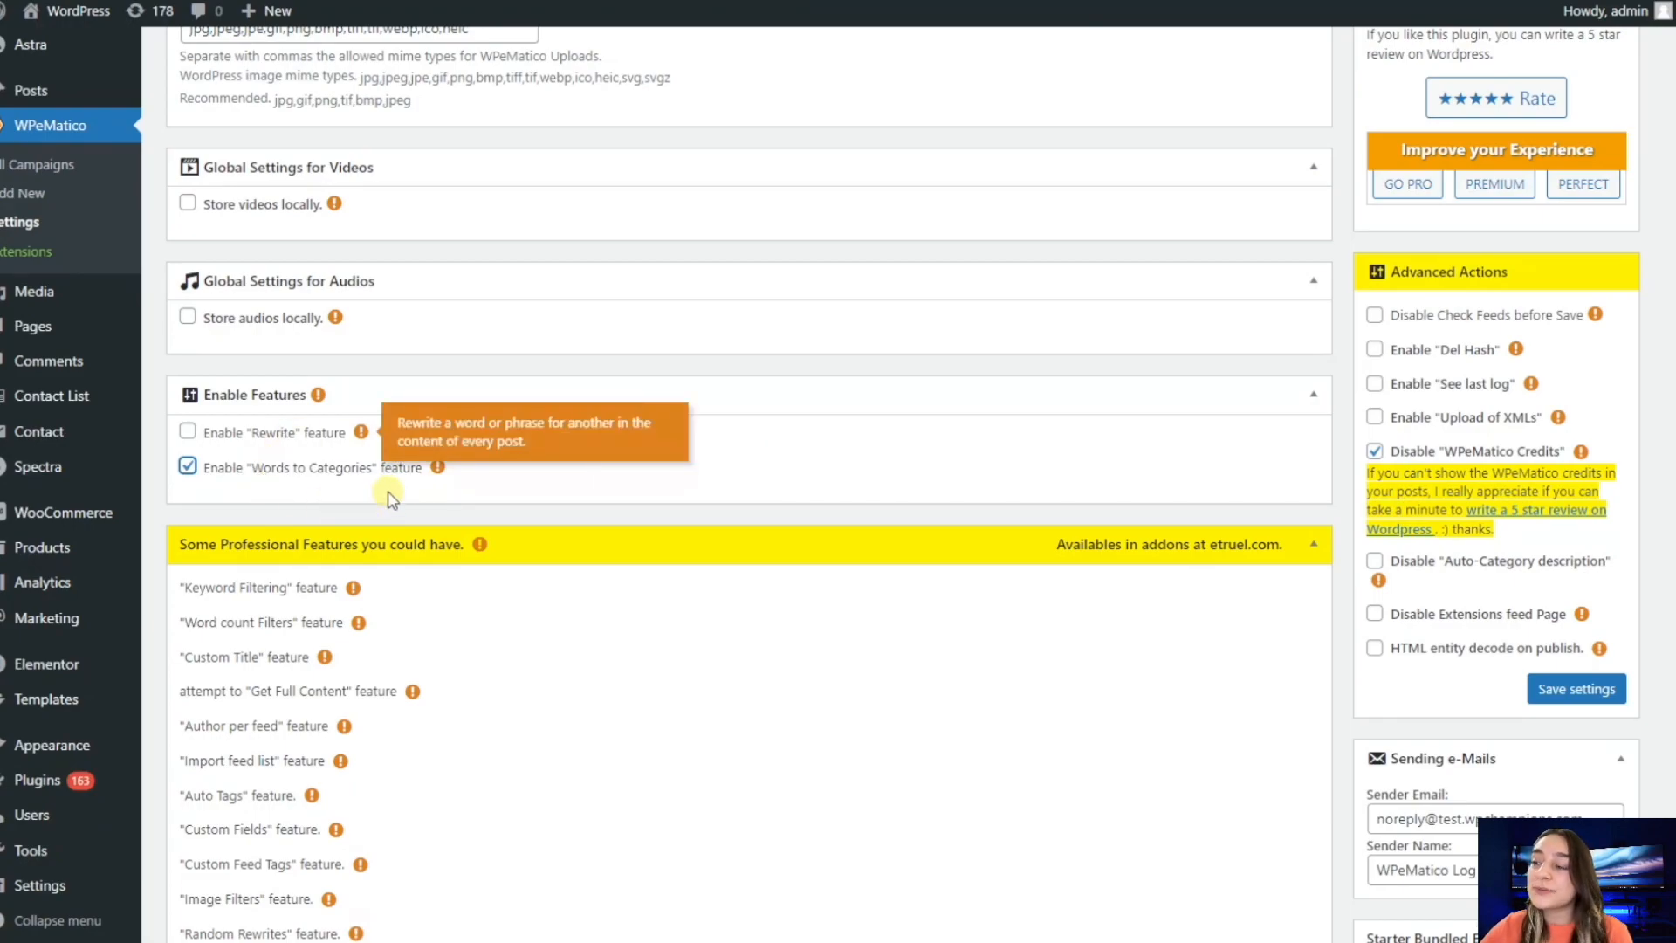
{"action": "mouse_move", "coordinate": [272, 475]}
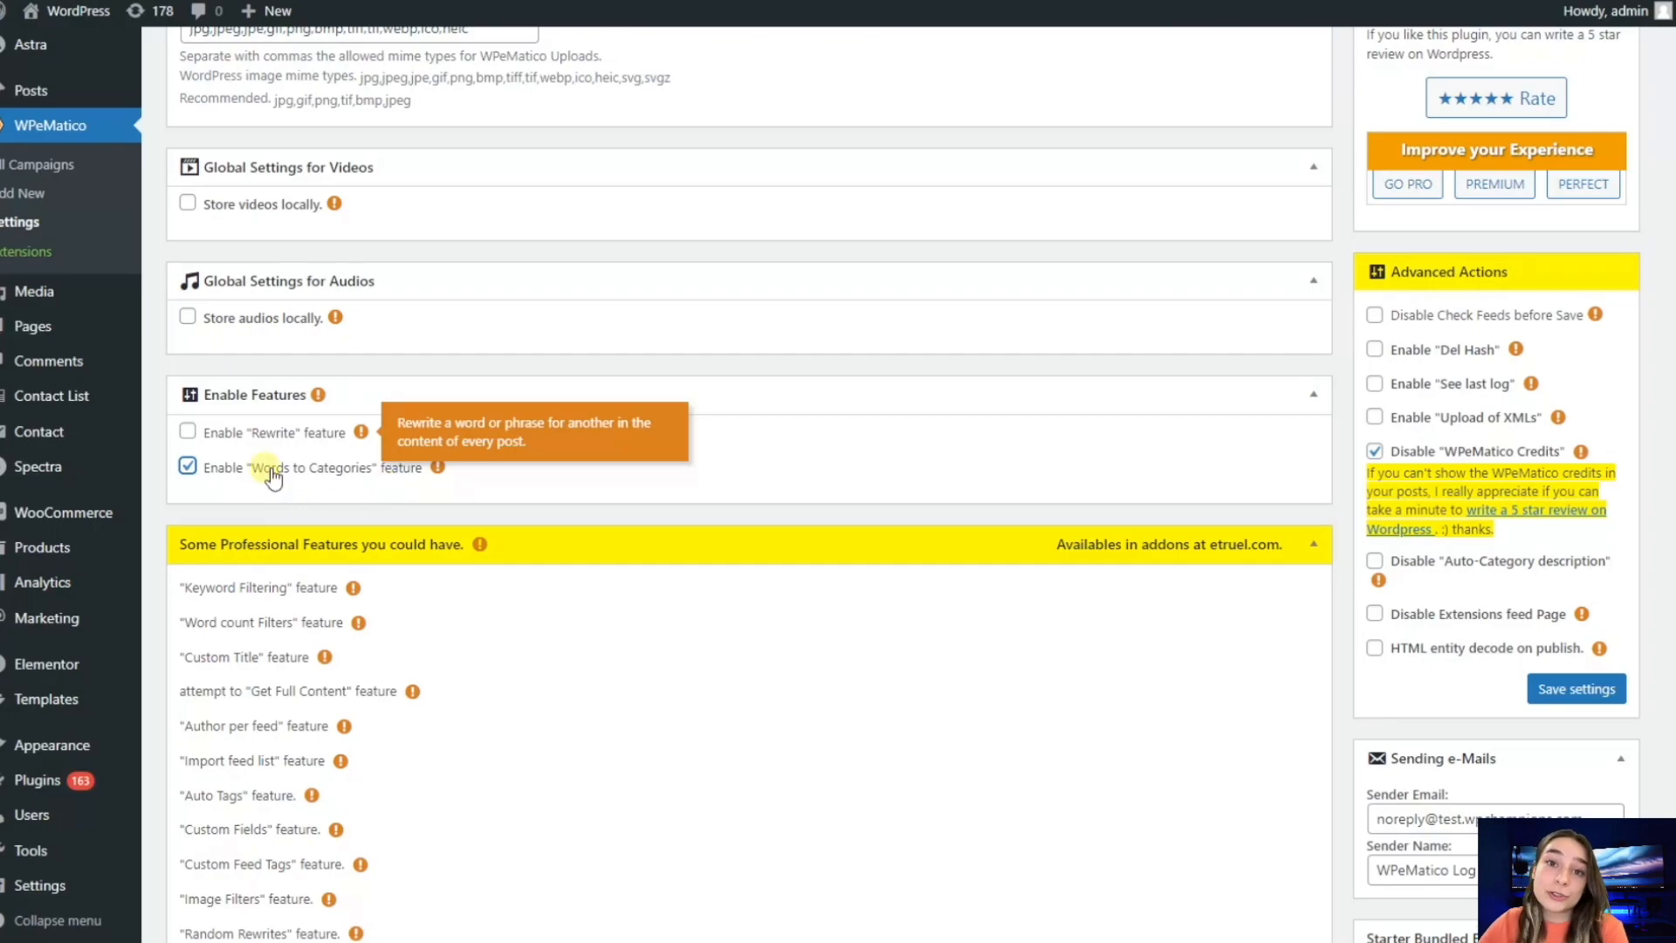
{"action": "mouse_move", "coordinate": [267, 512]}
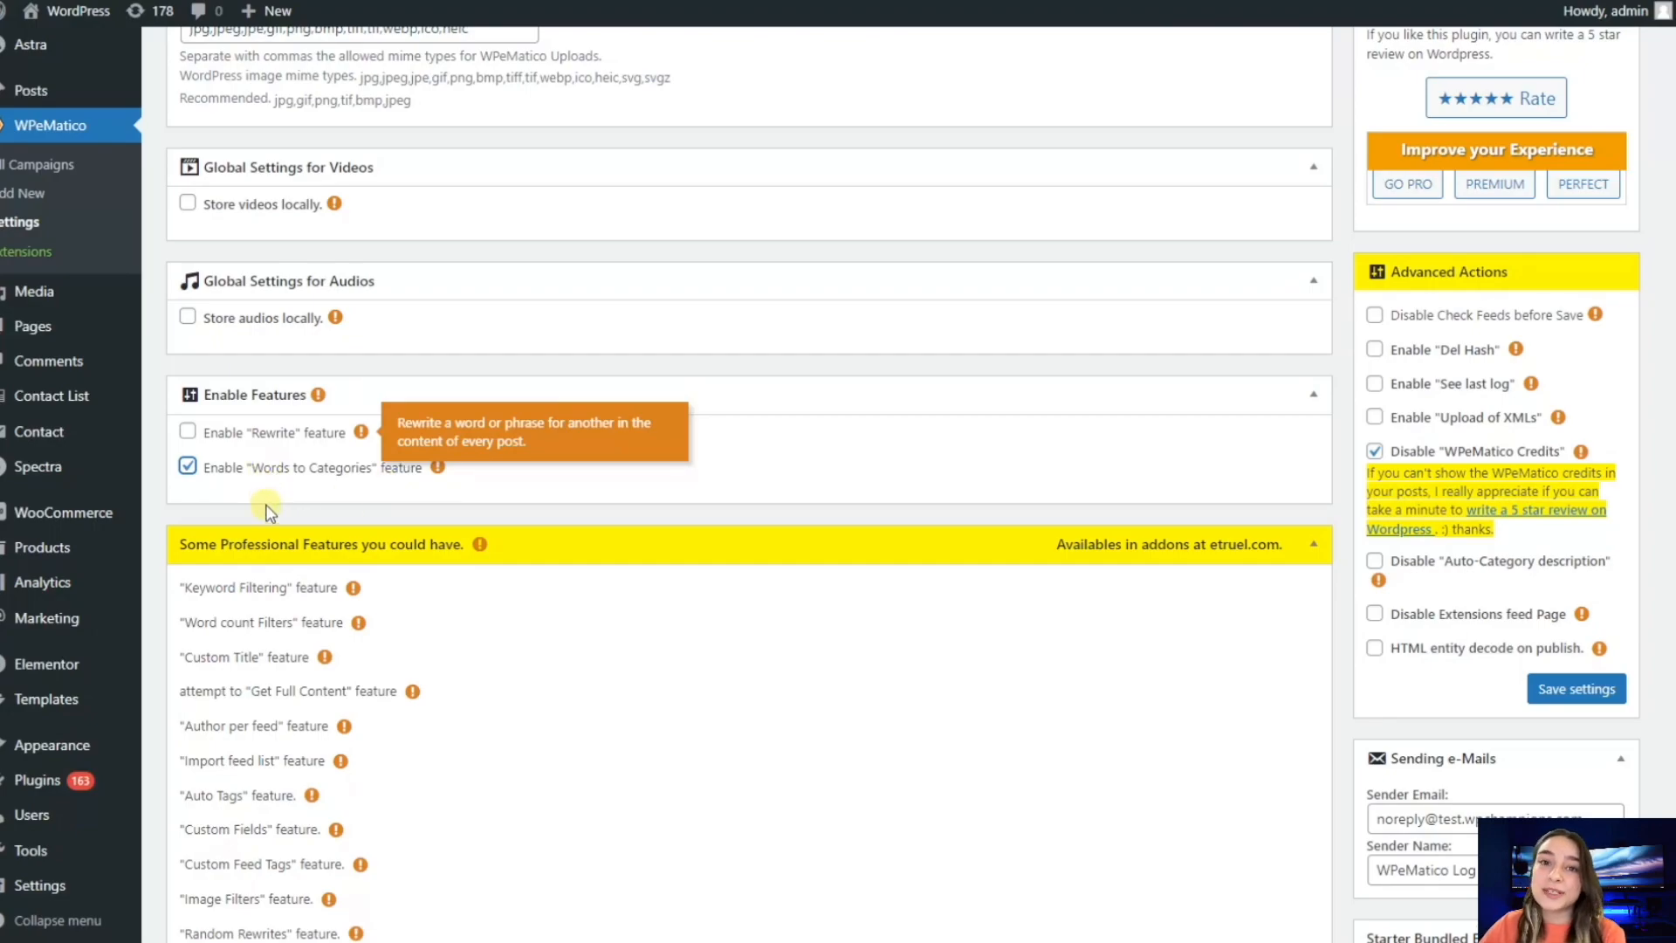
{"action": "scroll", "scroll_direction": "down", "scroll_amount": 3}
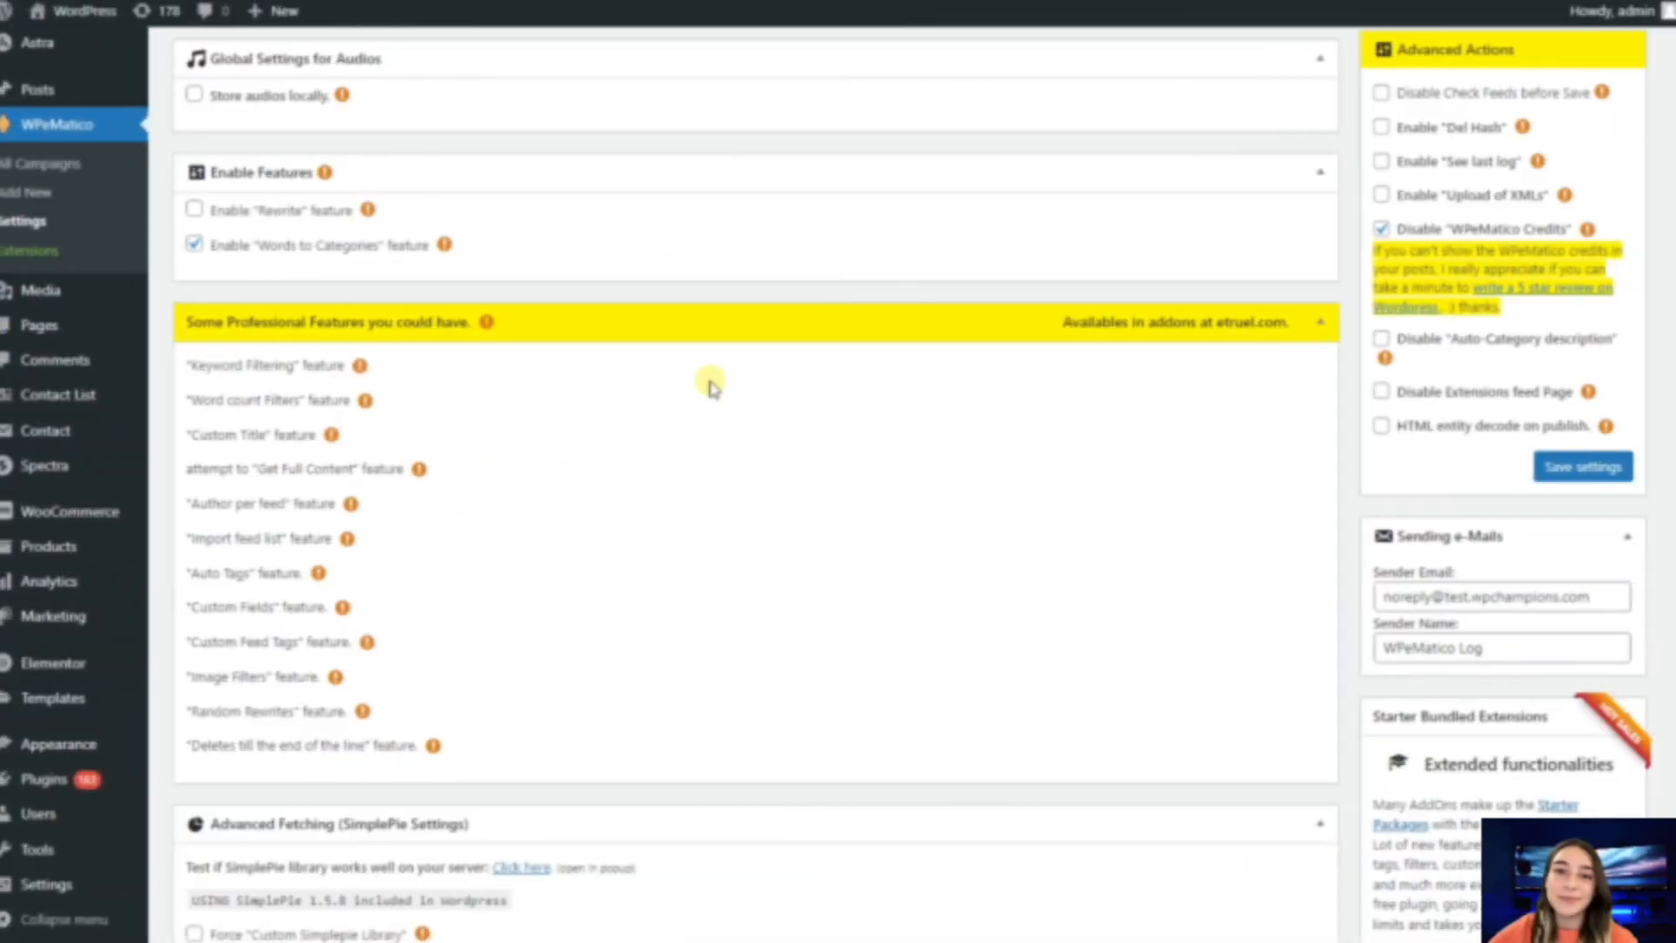
{"action": "mouse_move", "coordinate": [800, 545]}
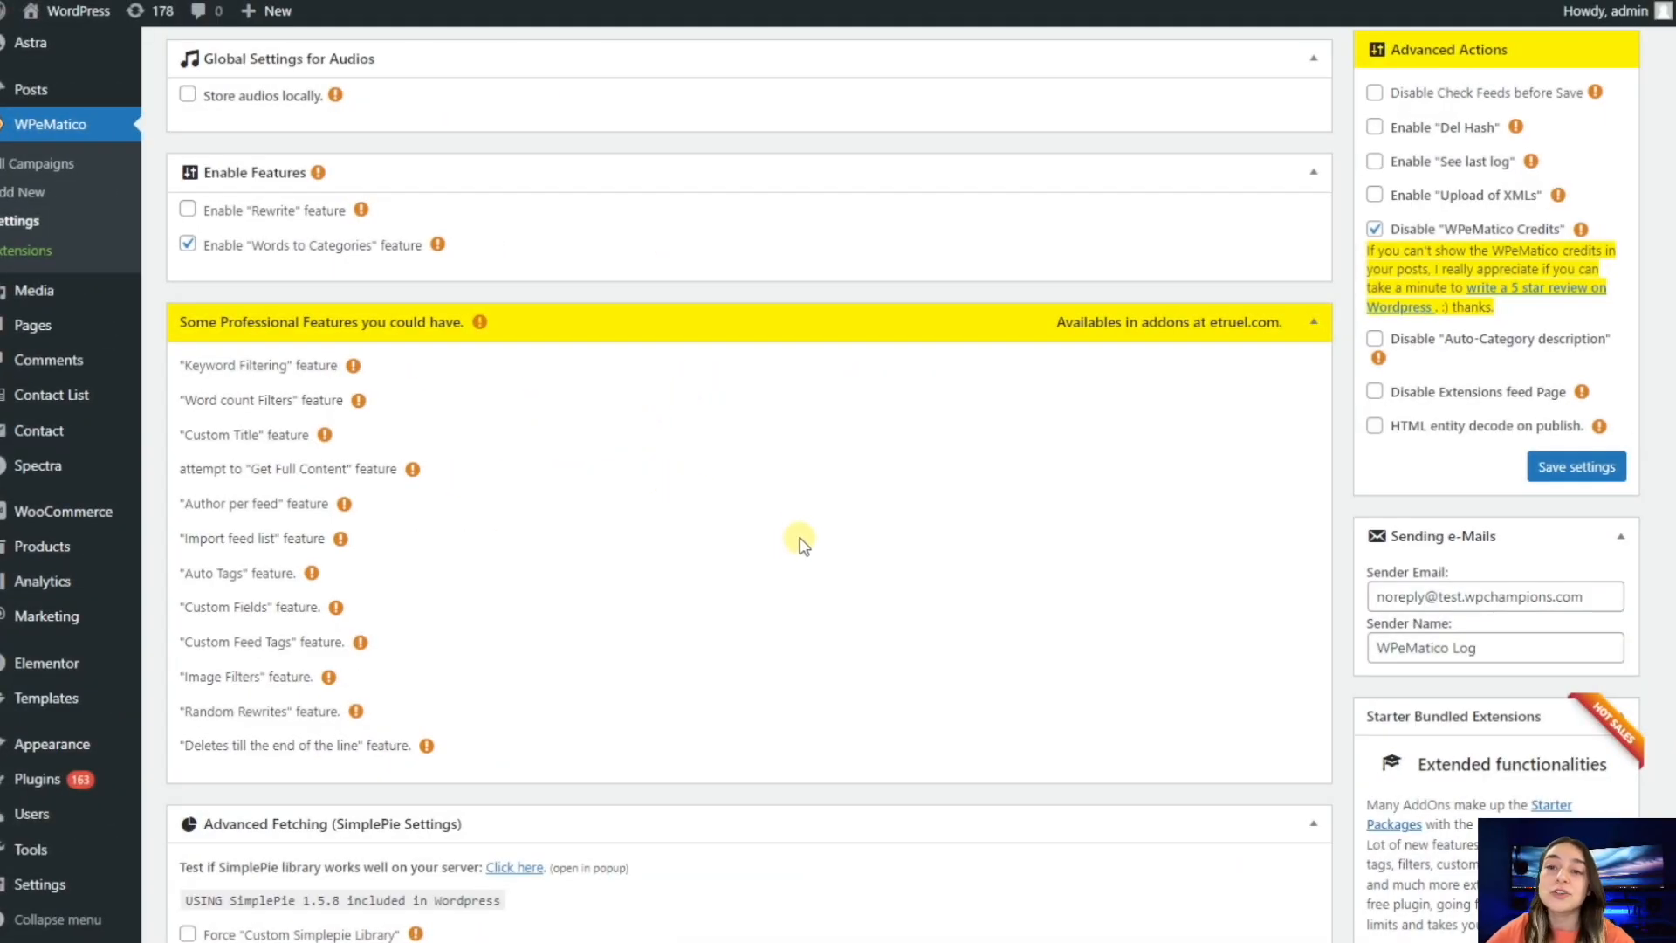
{"action": "mouse_move", "coordinate": [353, 365]}
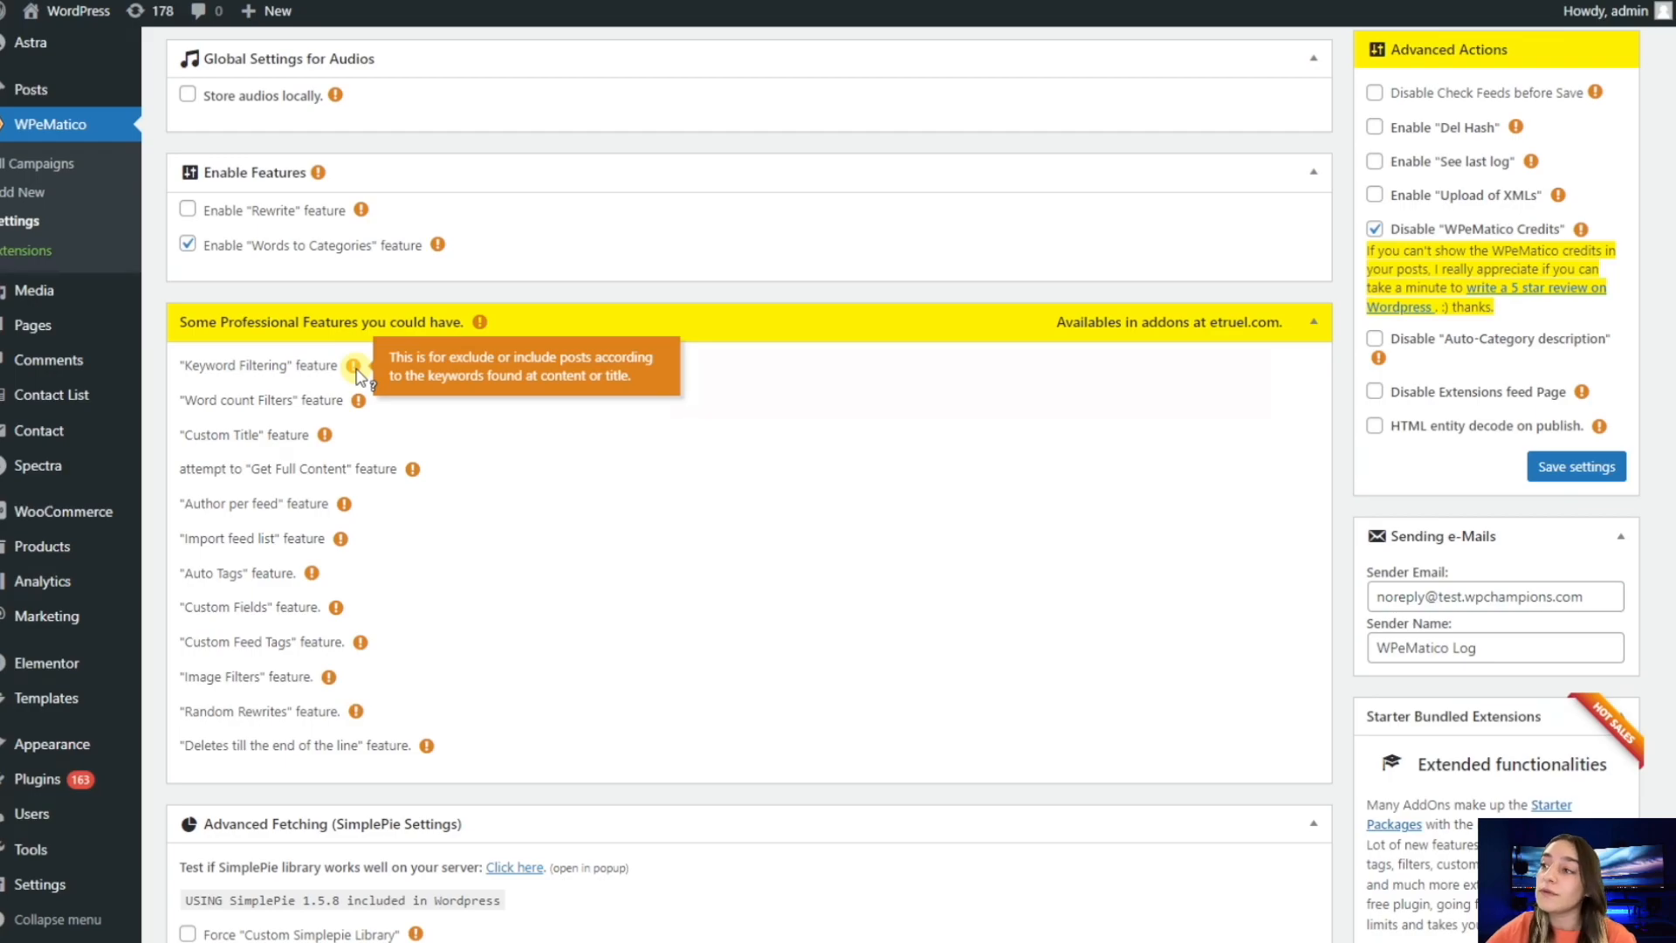
{"action": "mouse_move", "coordinate": [357, 406]}
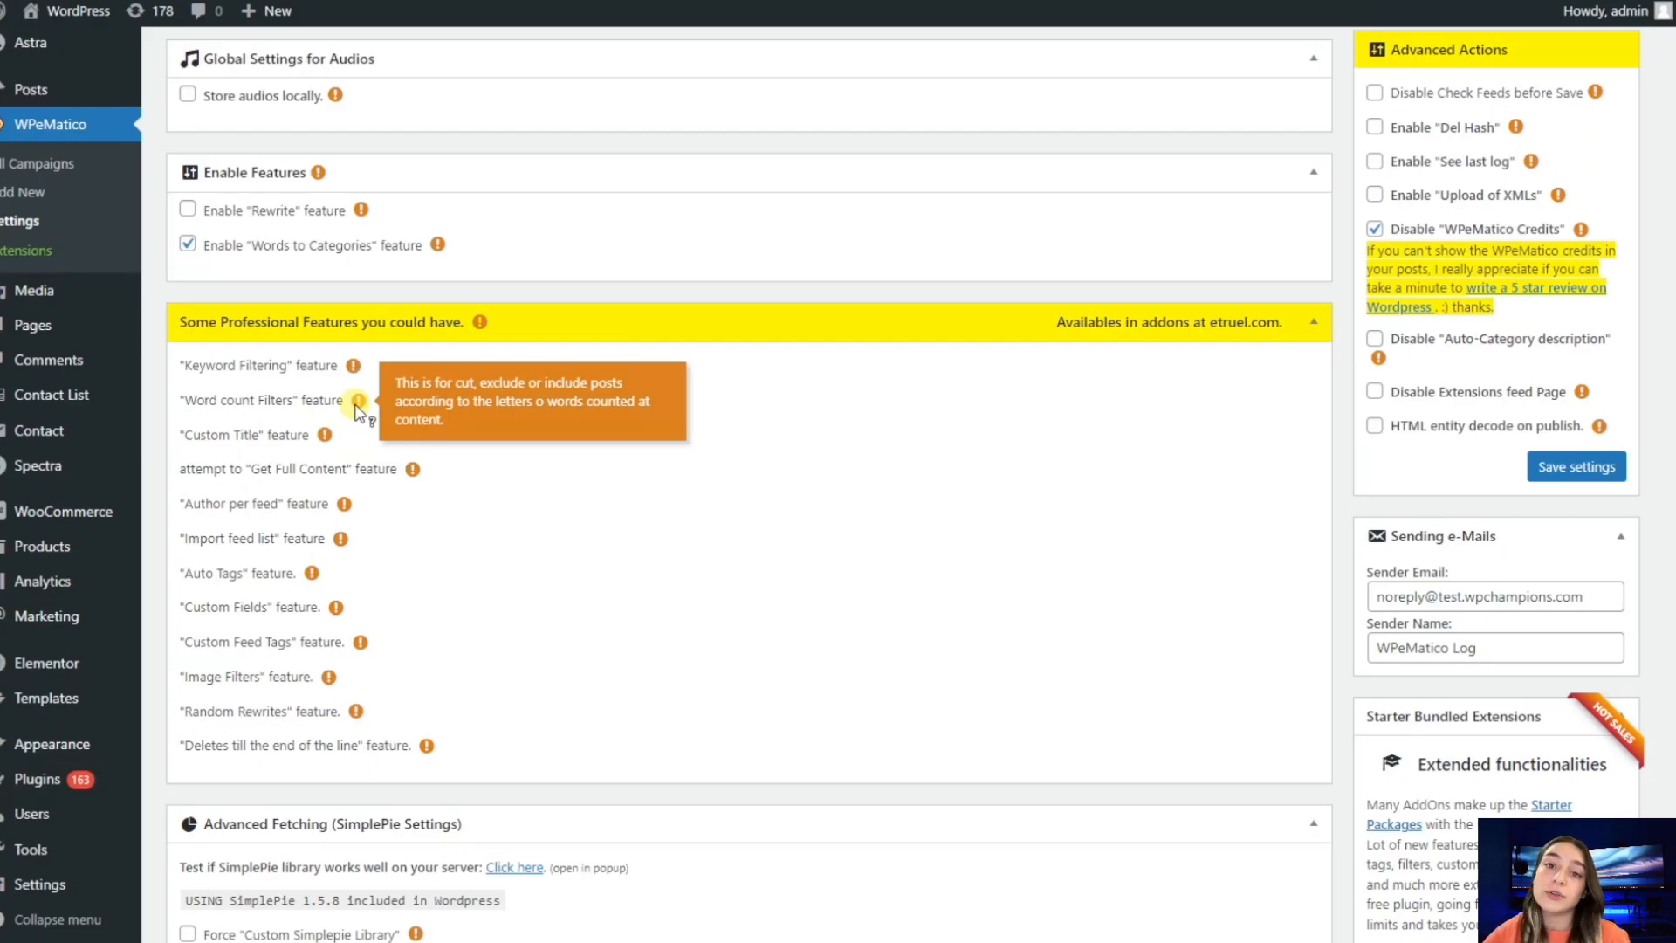
{"action": "mouse_move", "coordinate": [353, 416]}
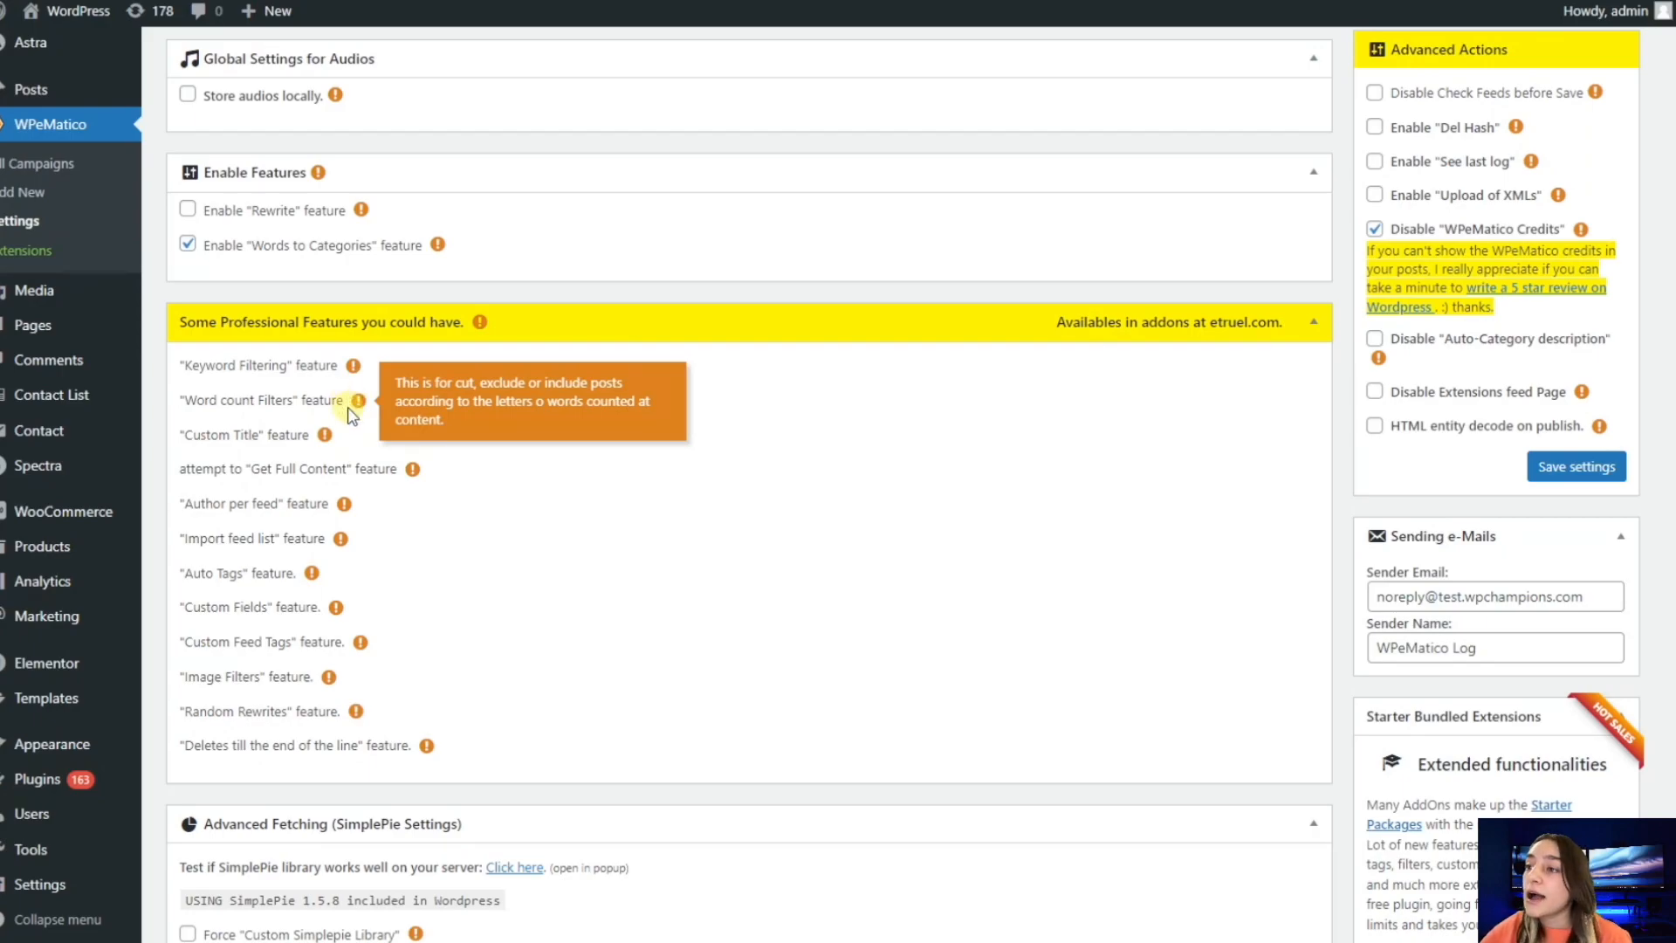
{"action": "mouse_move", "coordinate": [321, 440]}
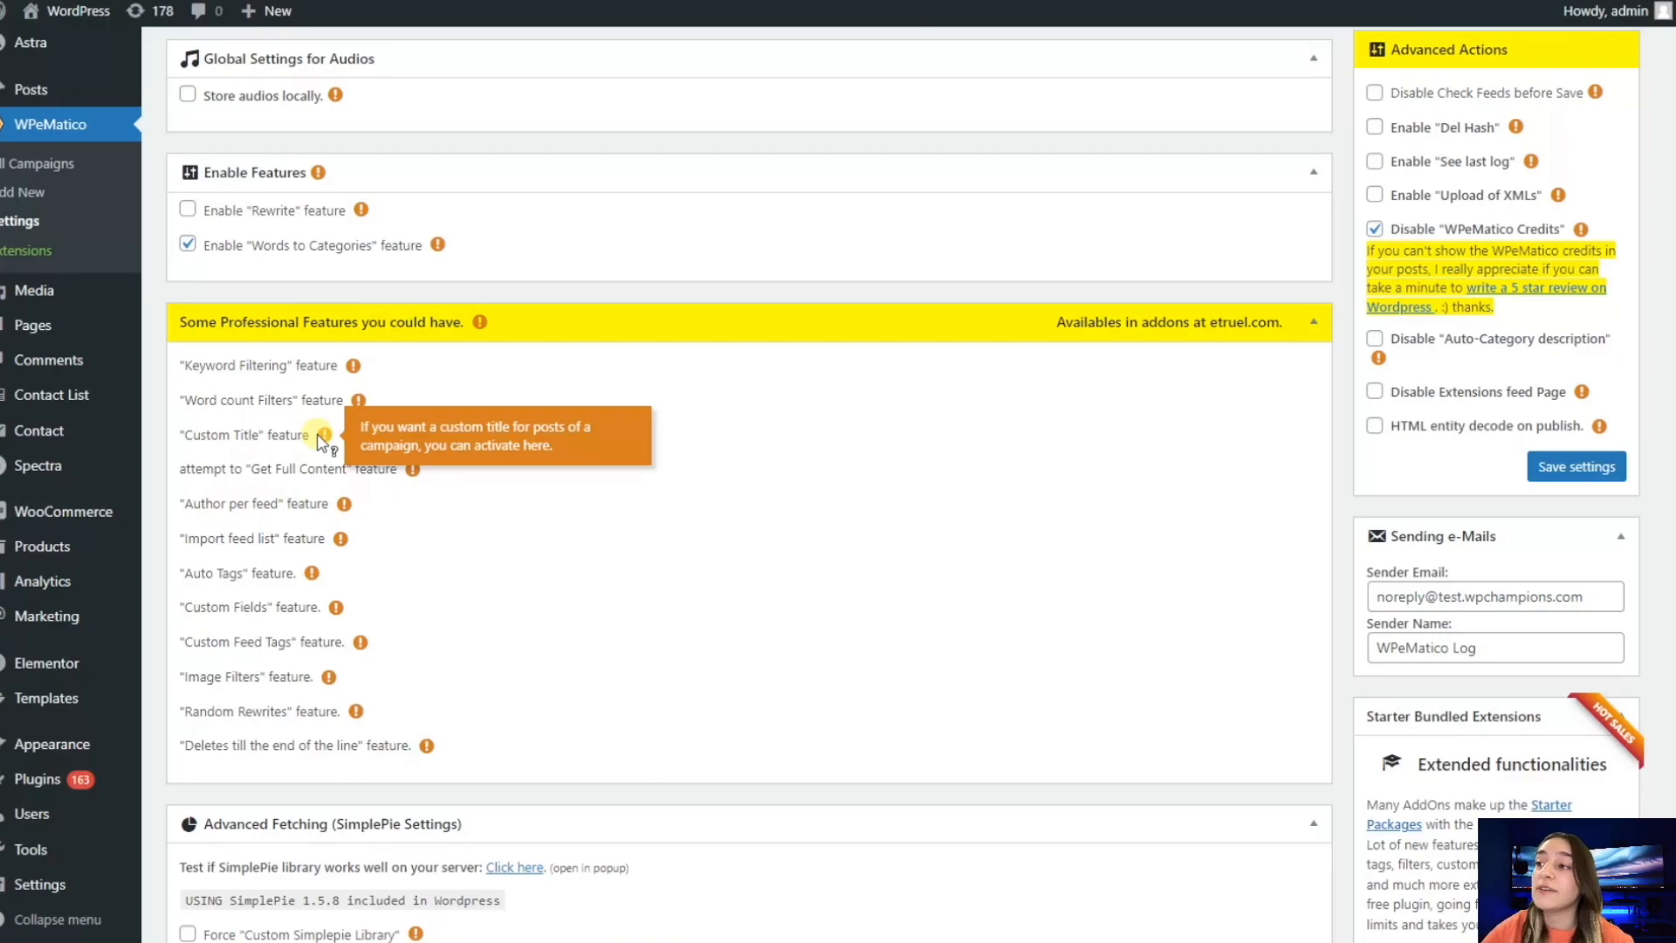
{"action": "mouse_move", "coordinate": [412, 468]}
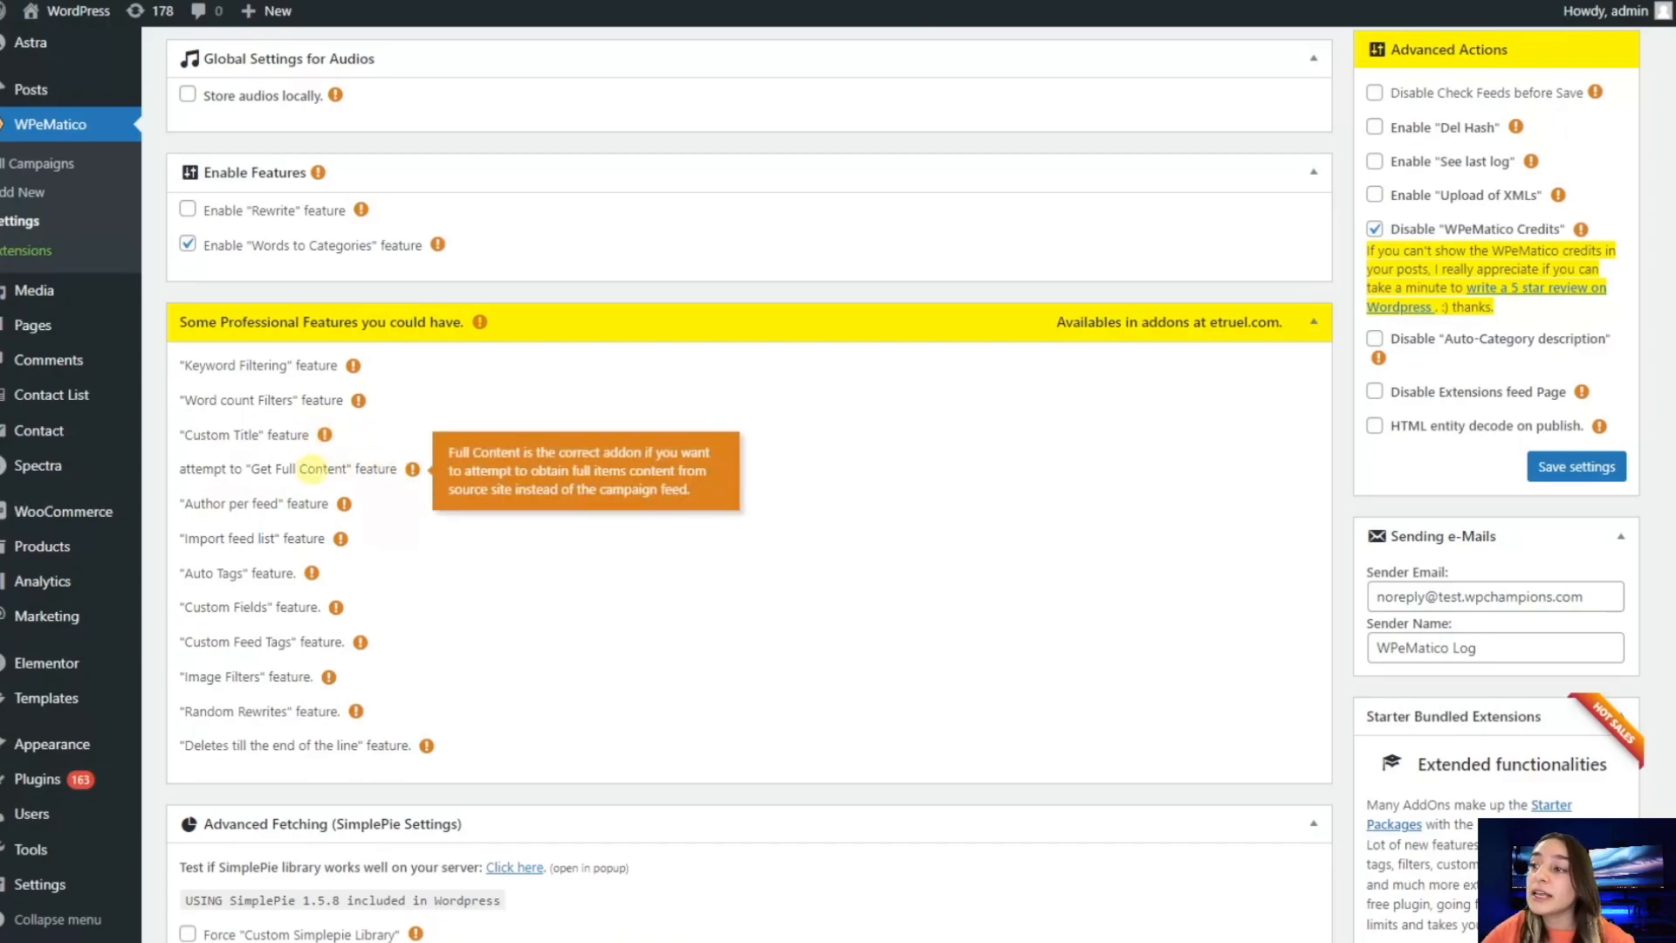
{"action": "mouse_move", "coordinate": [239, 461]}
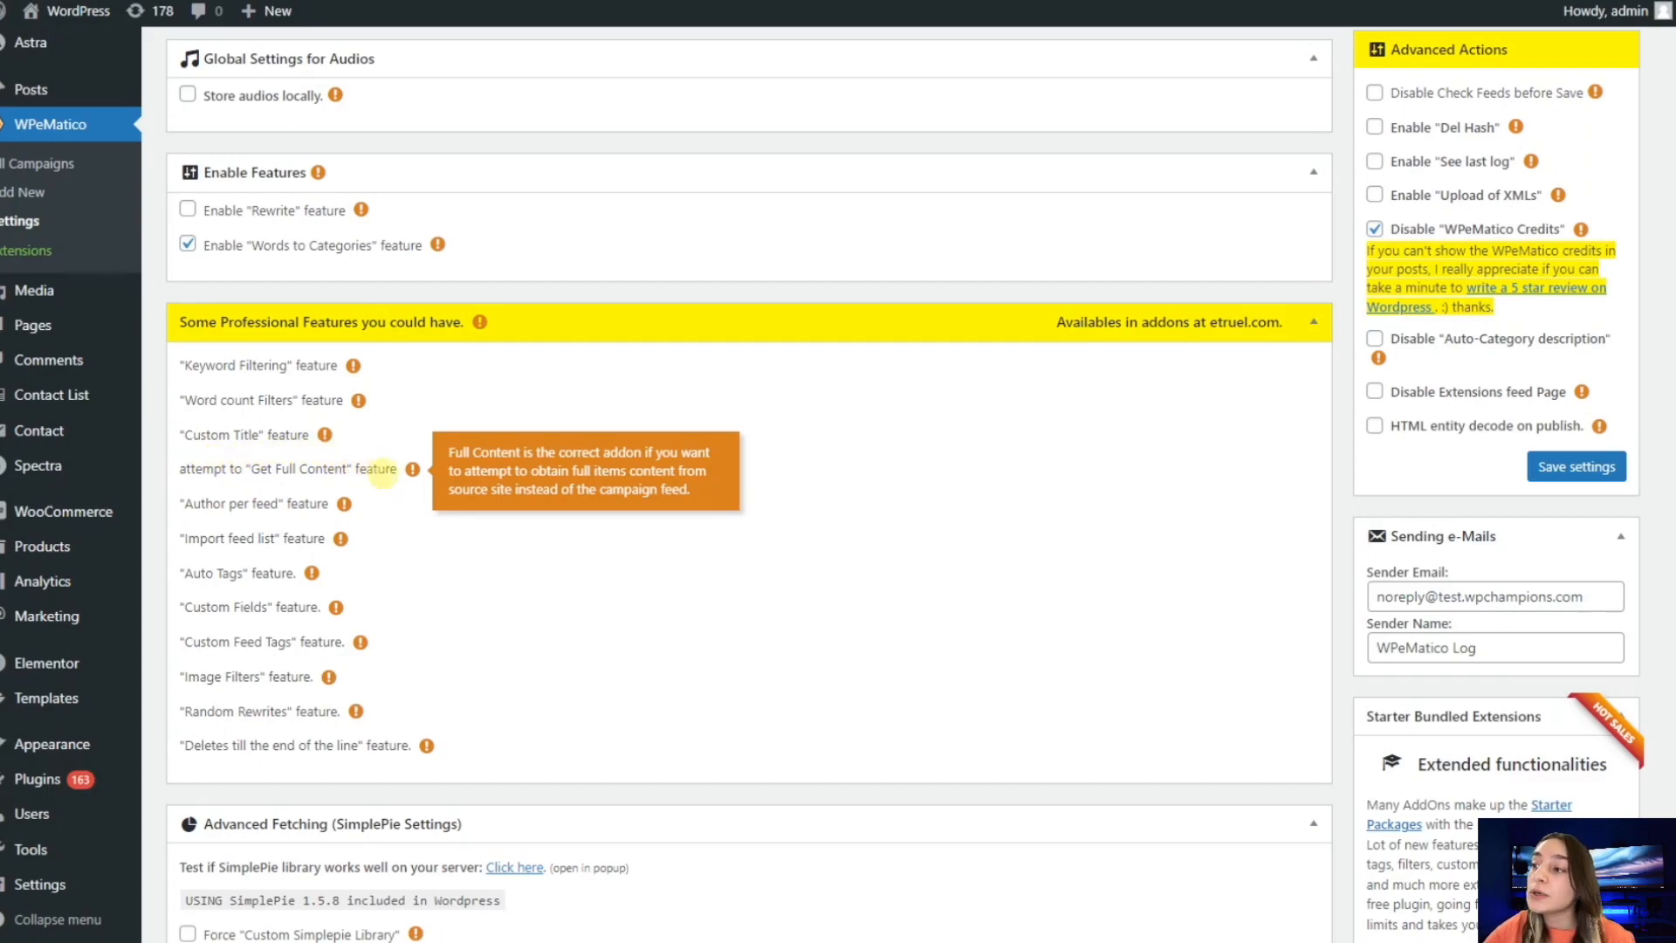
{"action": "mouse_move", "coordinate": [414, 482]}
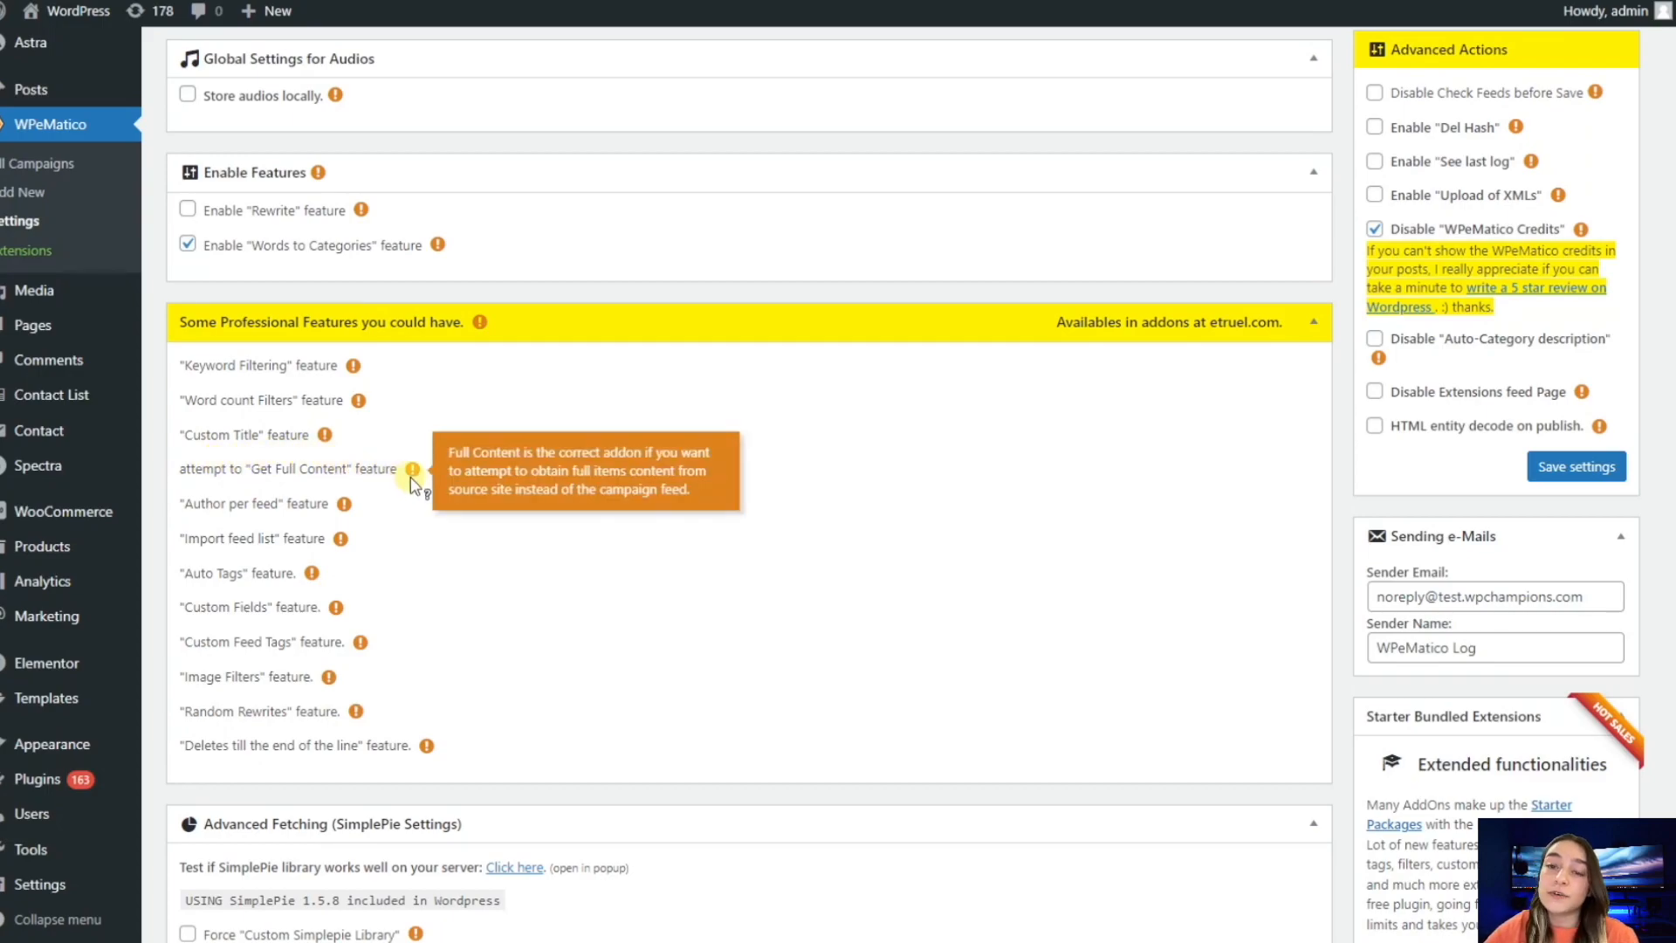
{"action": "mouse_move", "coordinate": [252, 438]}
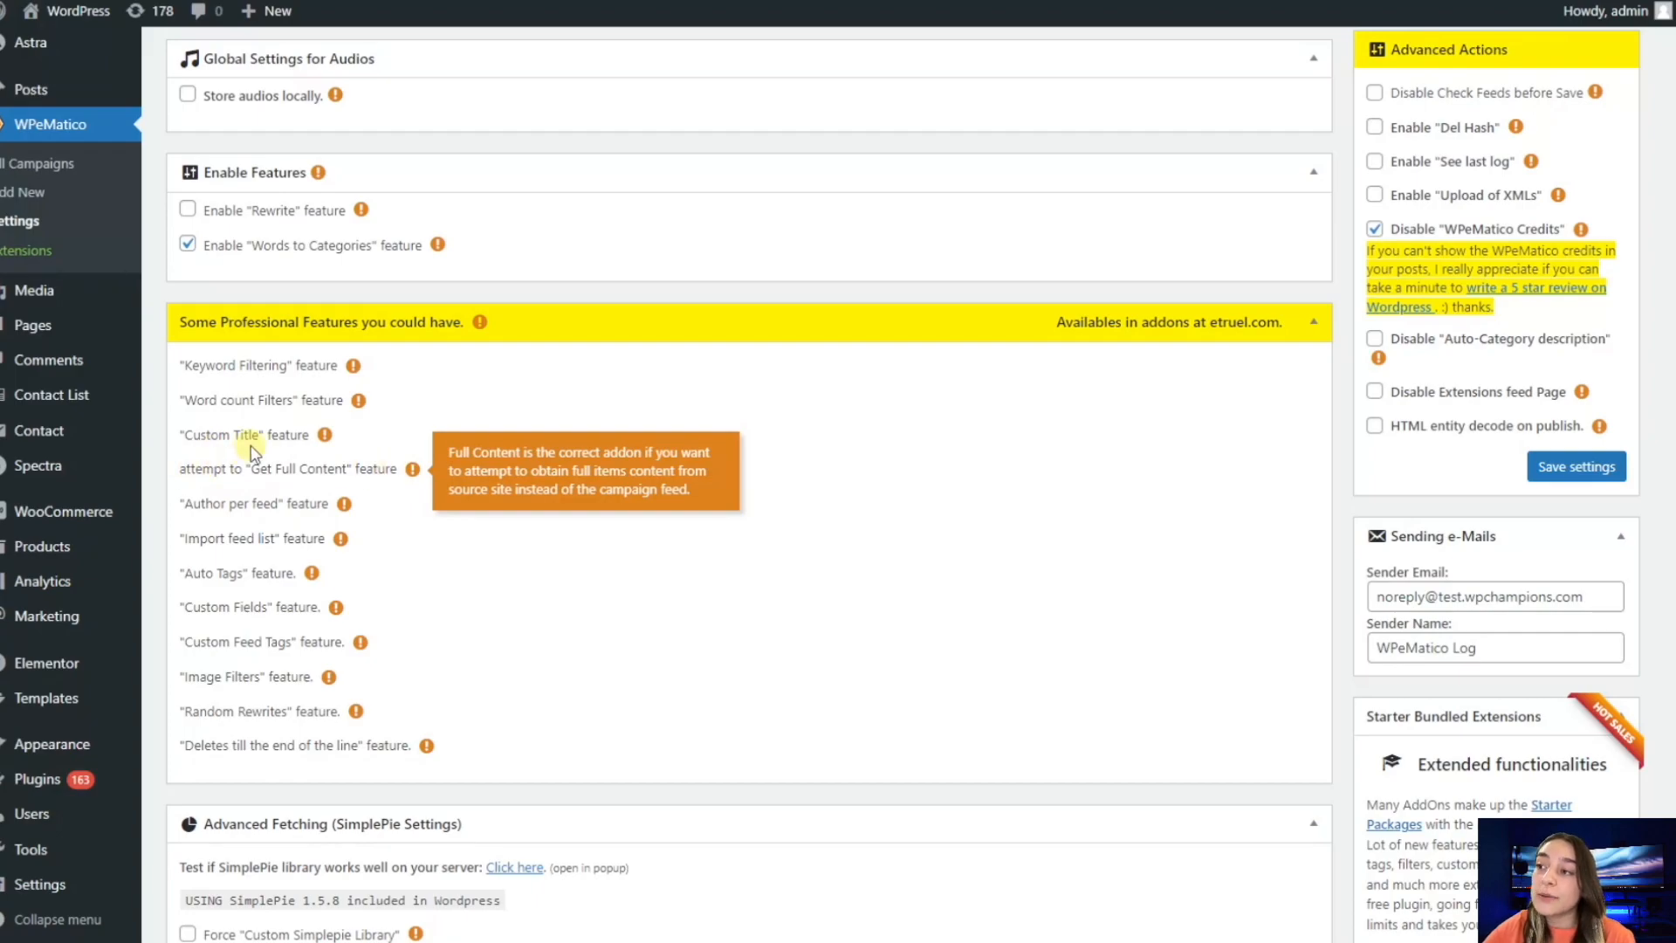
{"action": "mouse_move", "coordinate": [382, 487]}
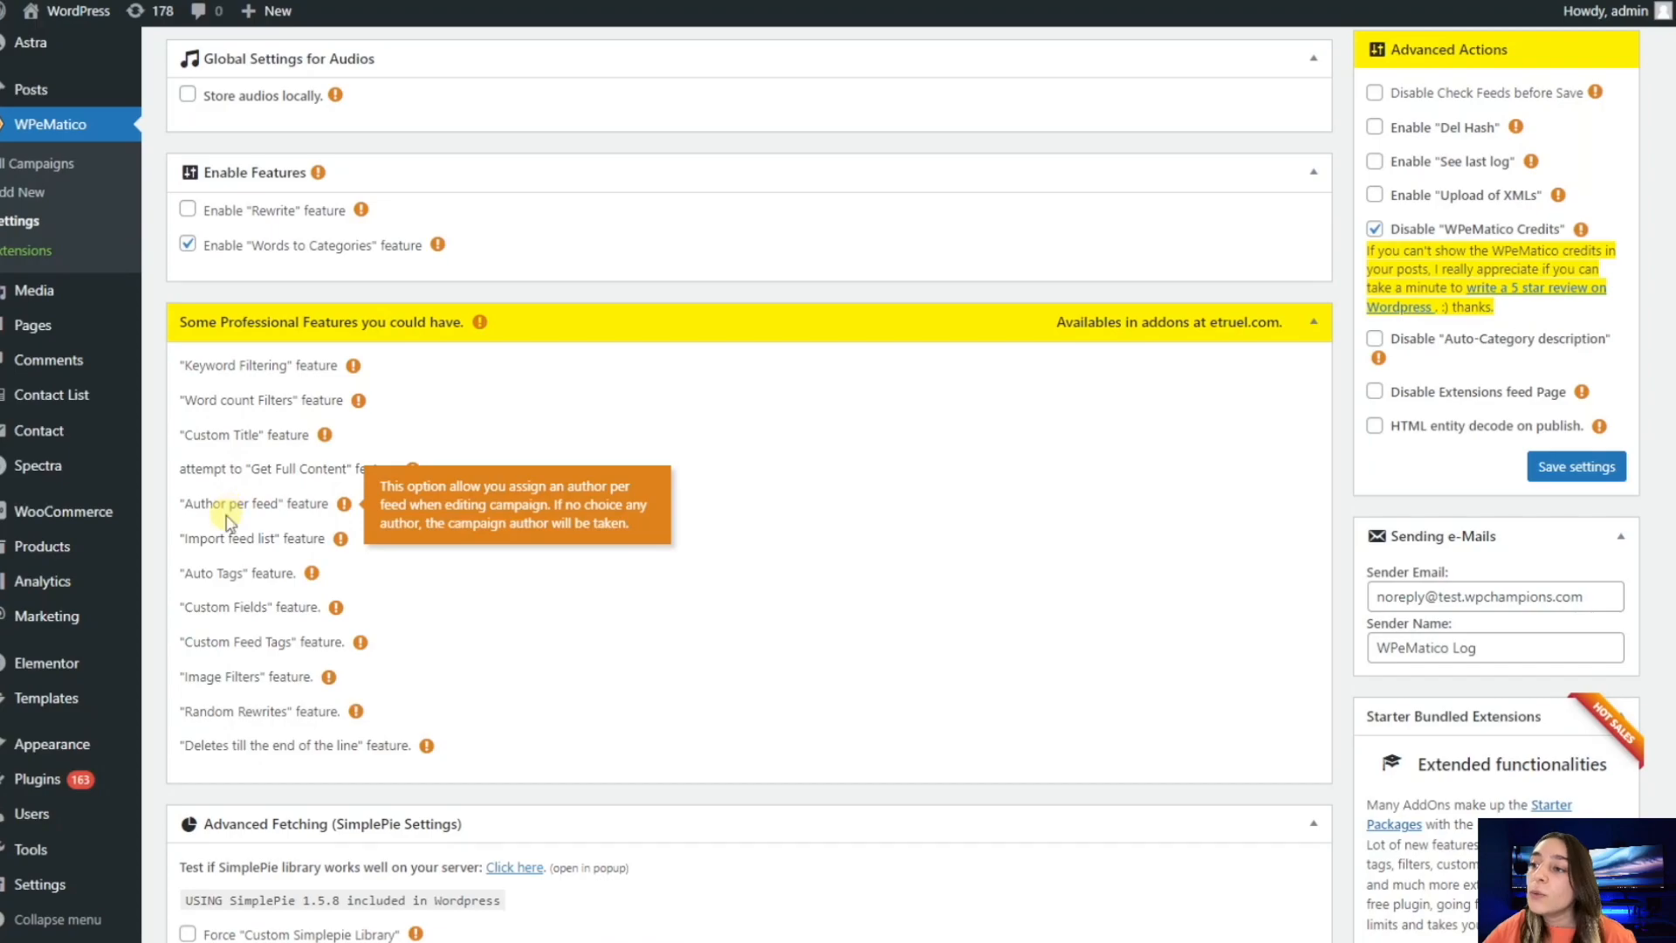
{"action": "mouse_move", "coordinate": [344, 503]}
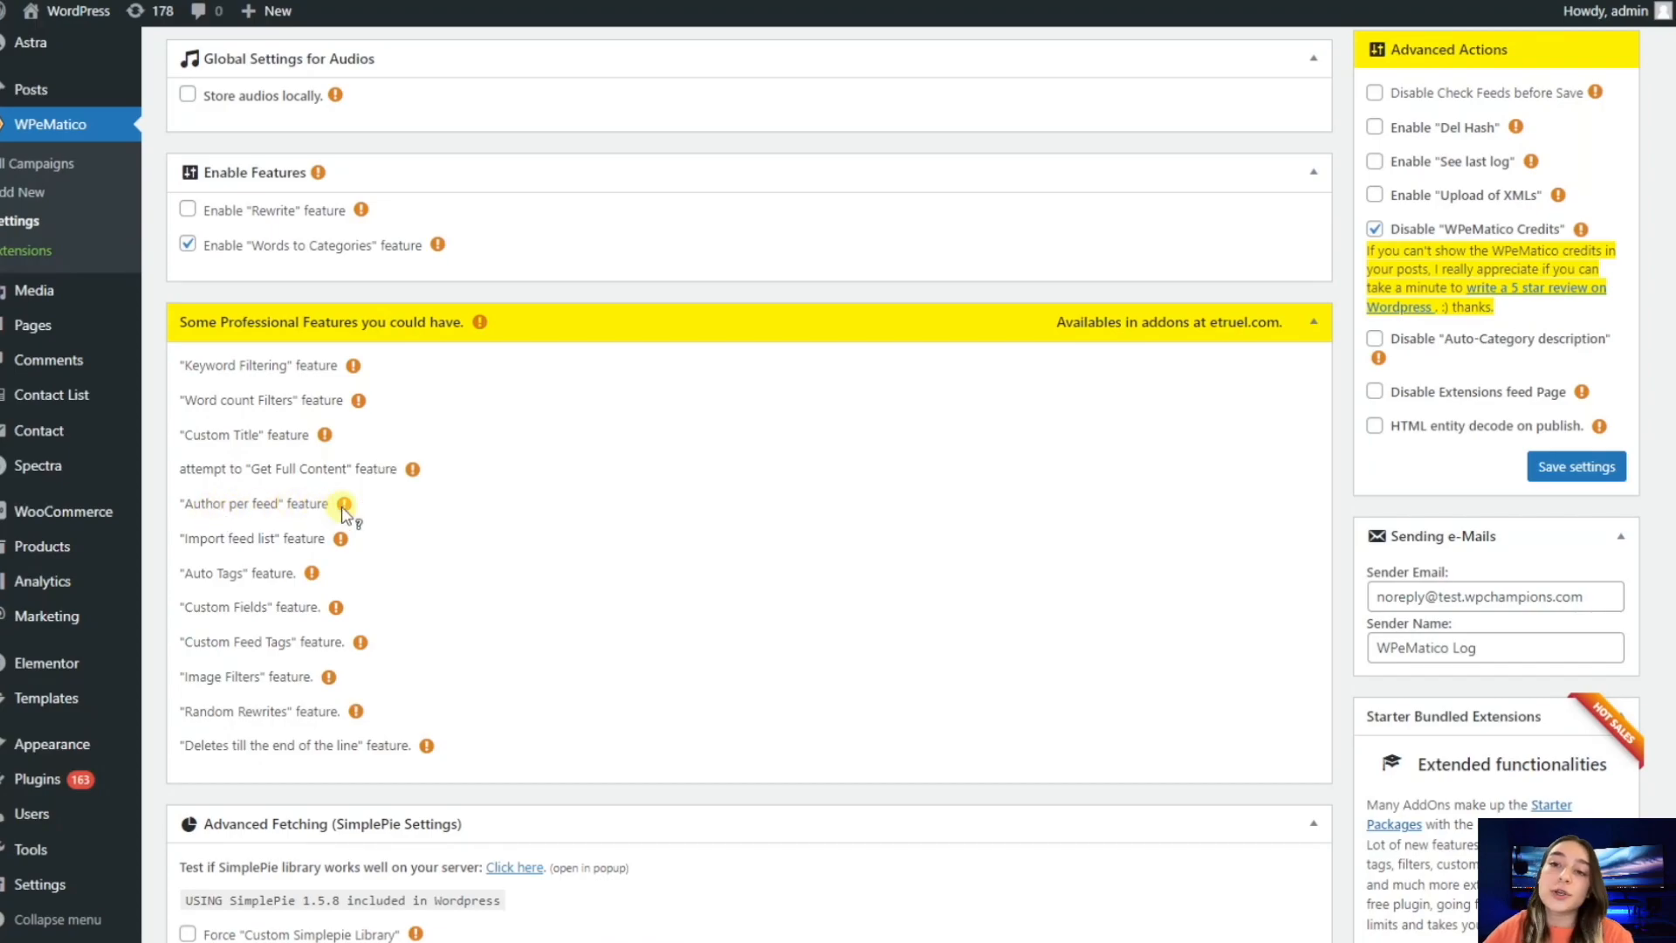
{"action": "mouse_move", "coordinate": [344, 503]}
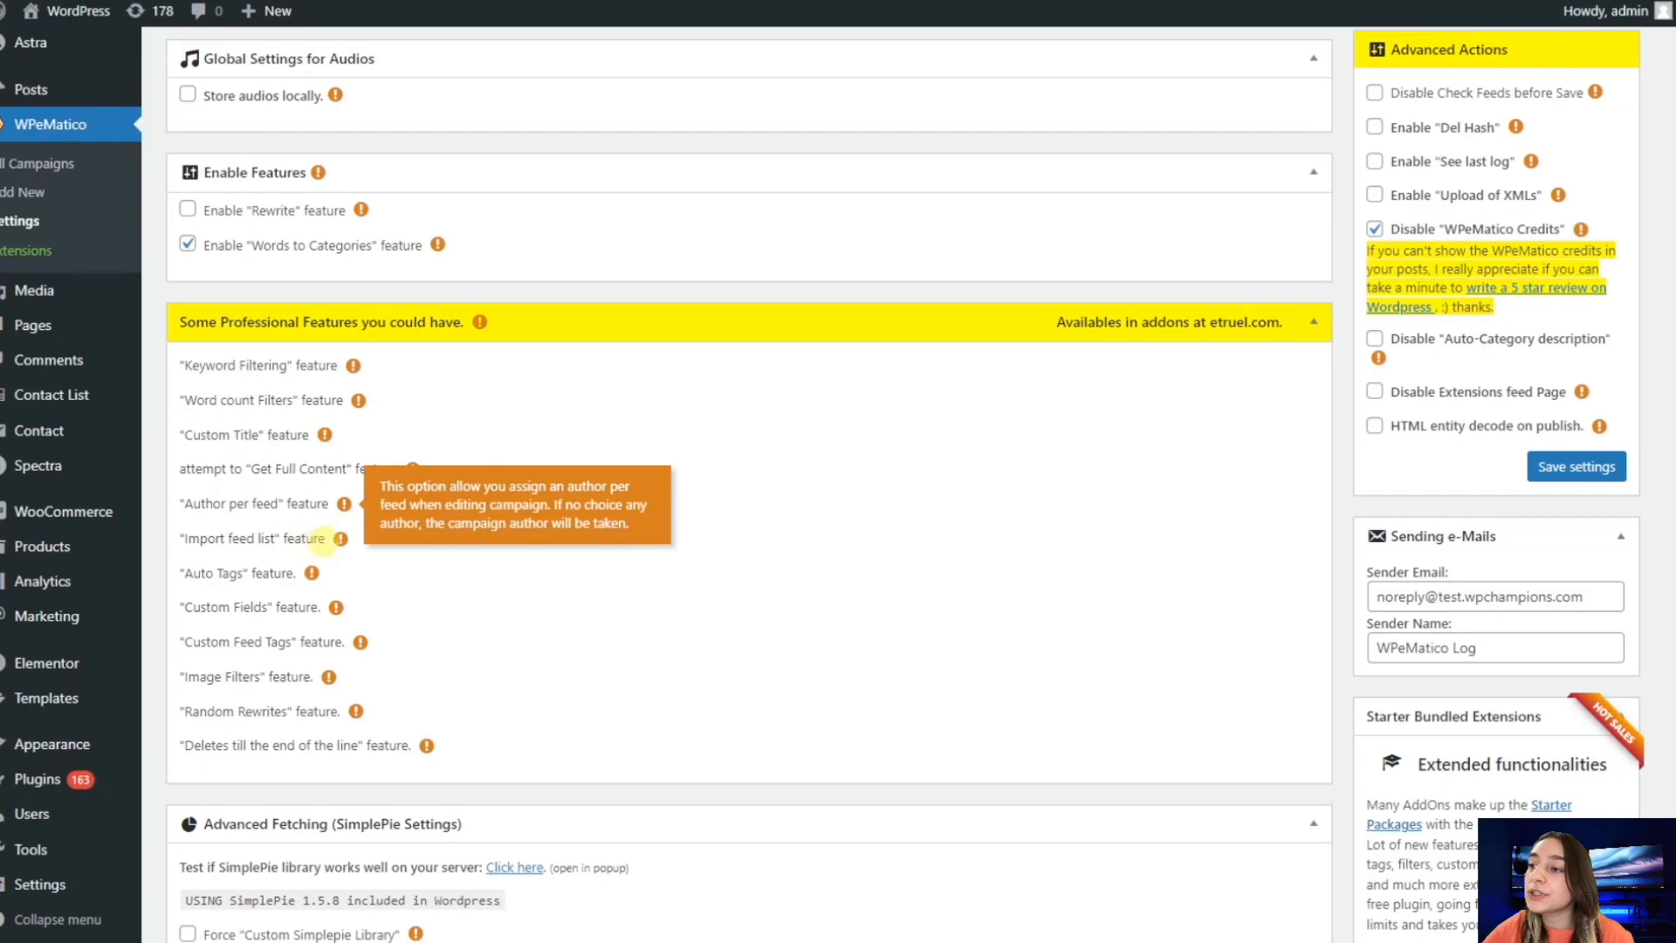
{"action": "mouse_move", "coordinate": [311, 575]}
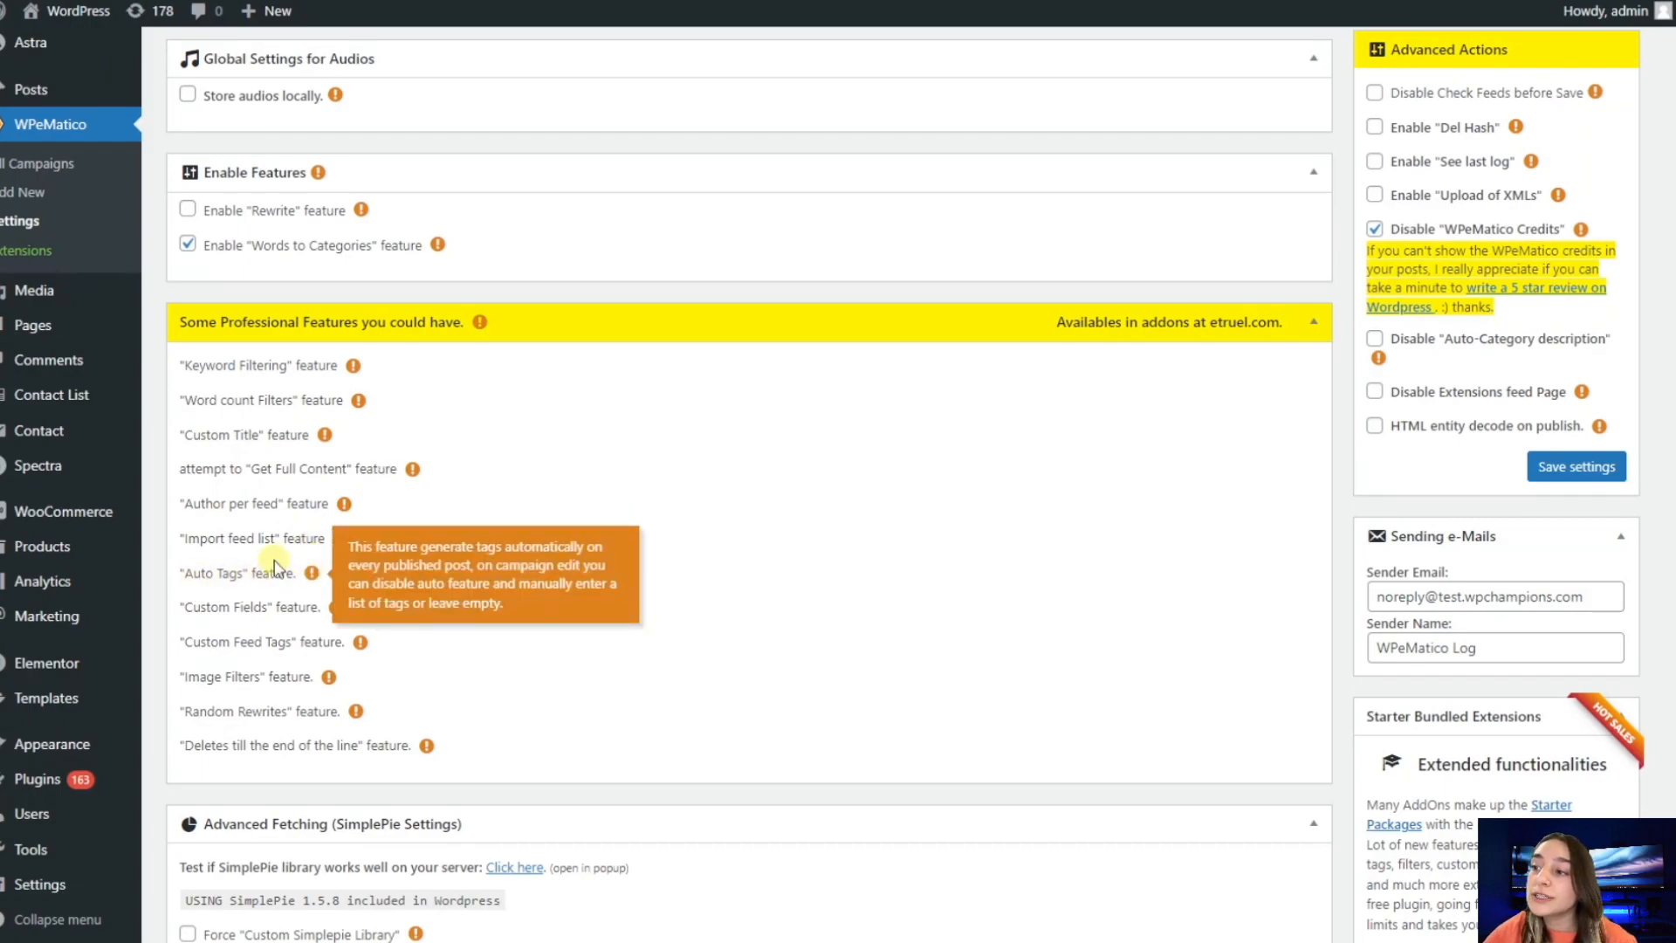
{"action": "mouse_move", "coordinate": [313, 580]}
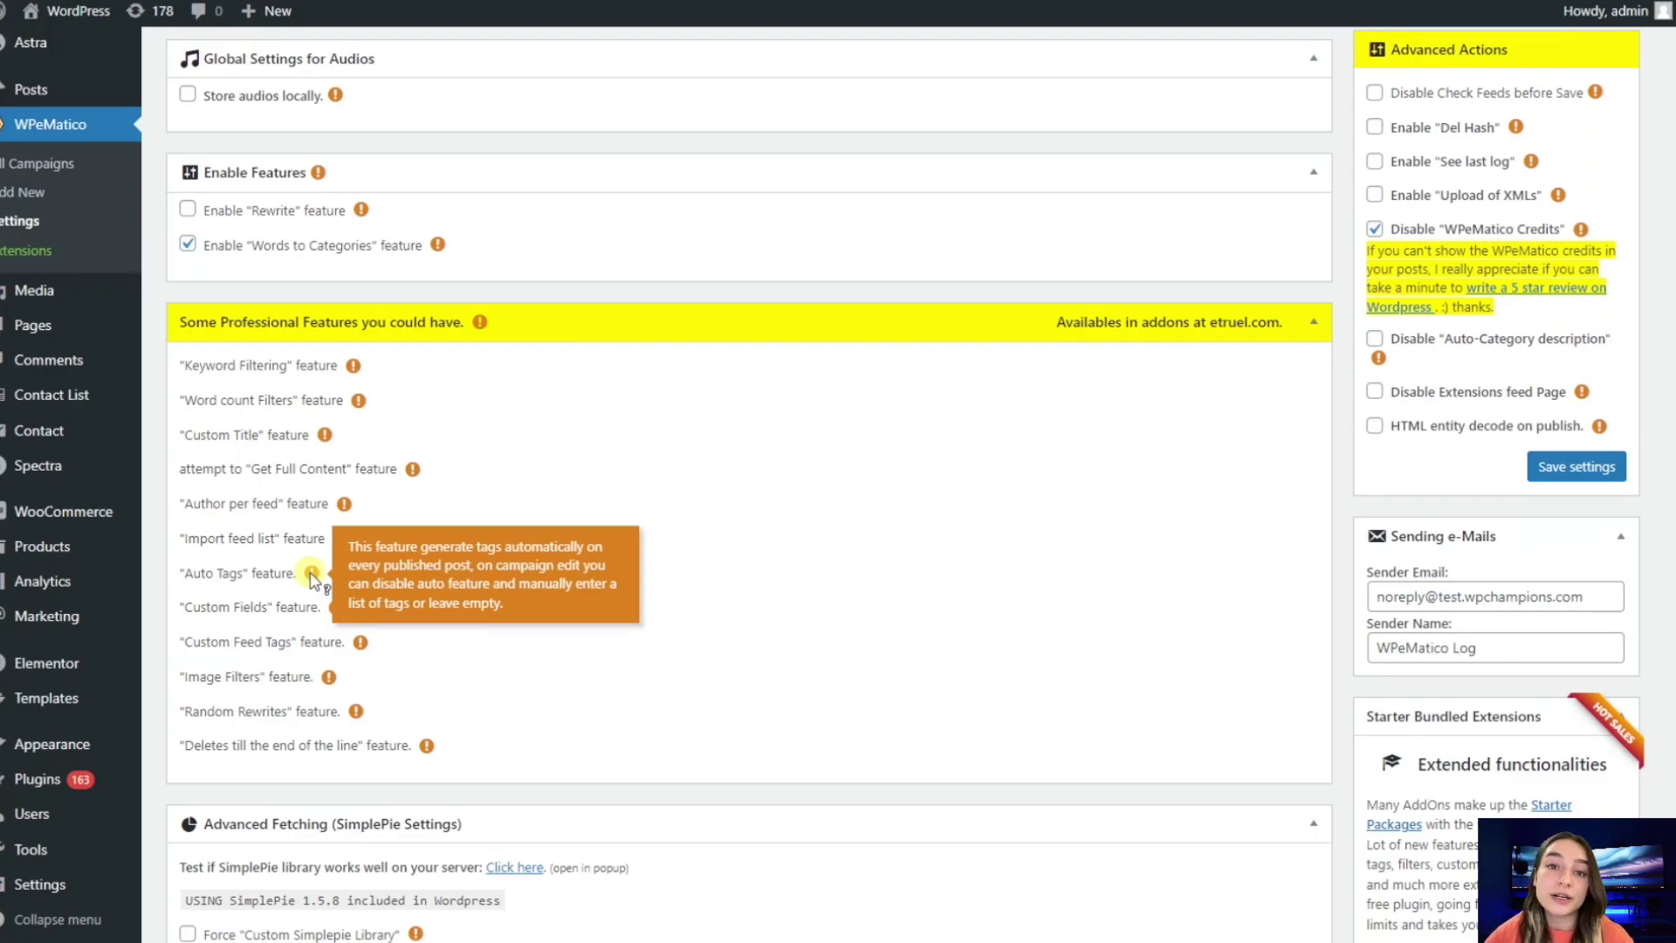
{"action": "mouse_move", "coordinate": [283, 629]}
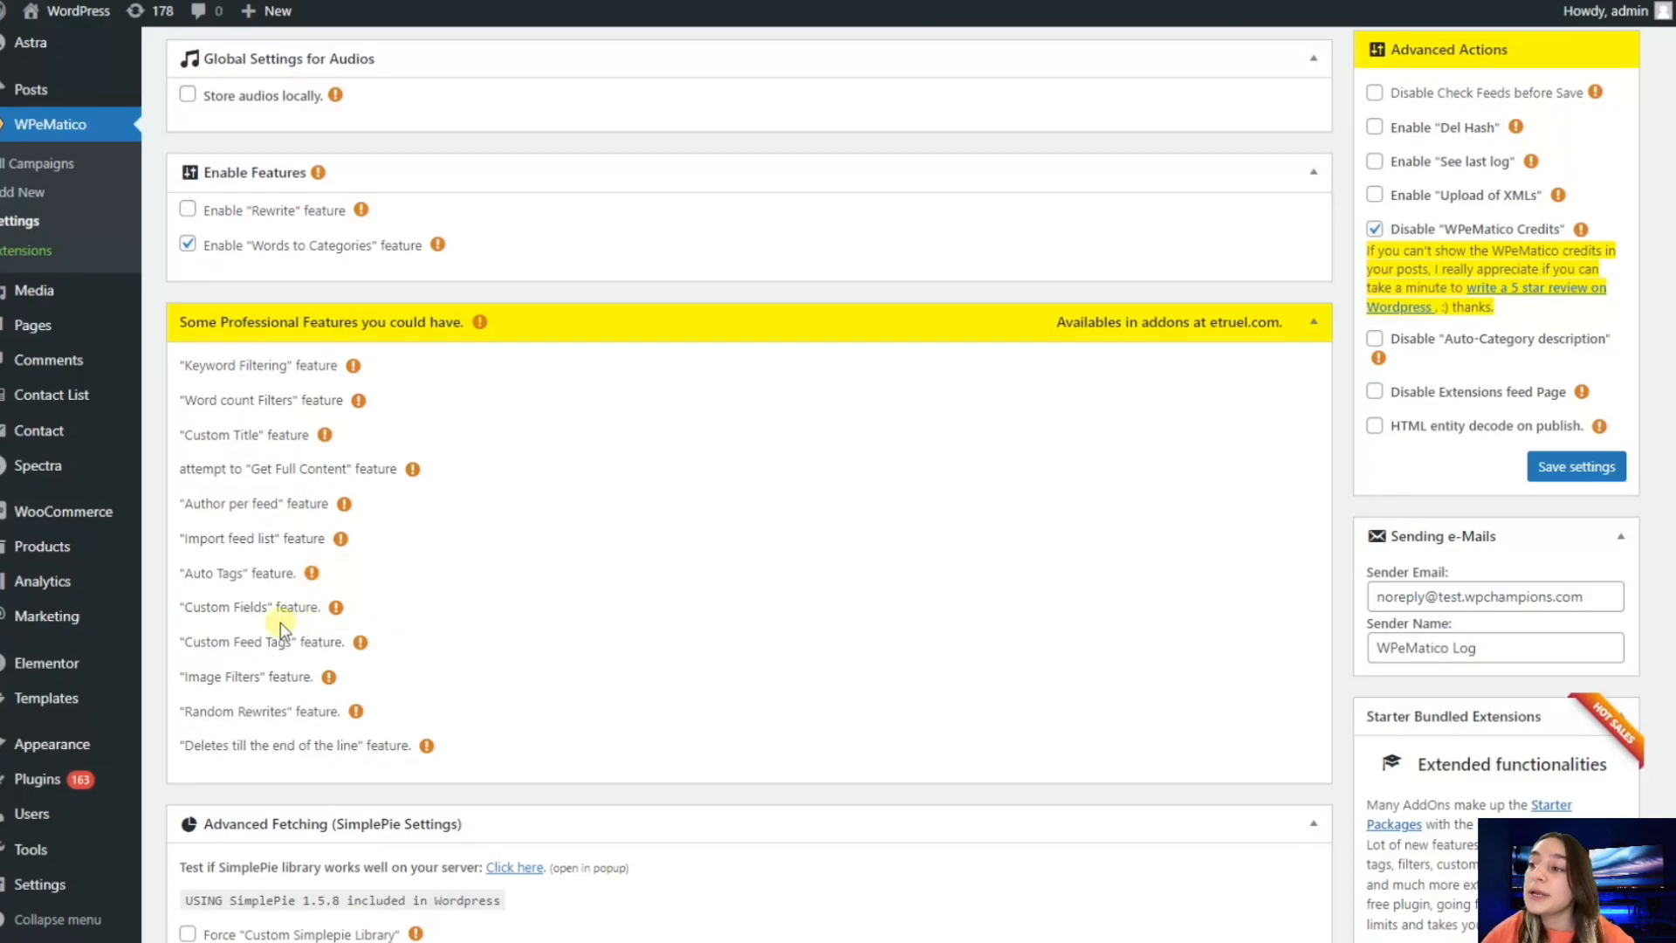
{"action": "mouse_move", "coordinate": [278, 658]}
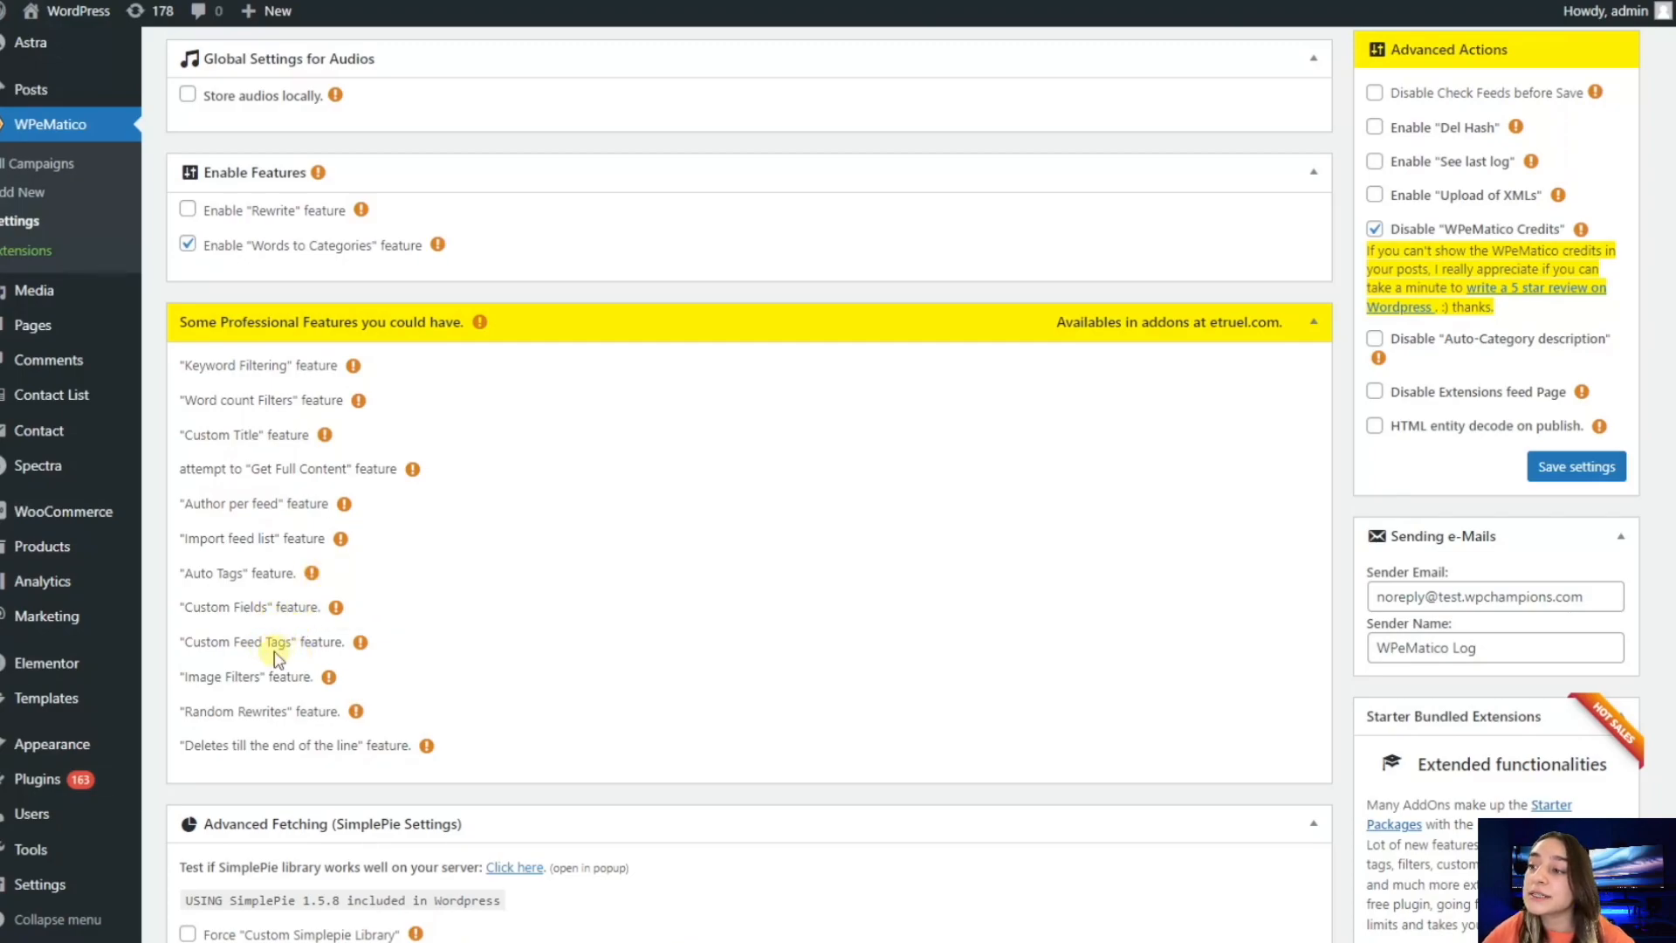
{"action": "mouse_move", "coordinate": [340, 608]}
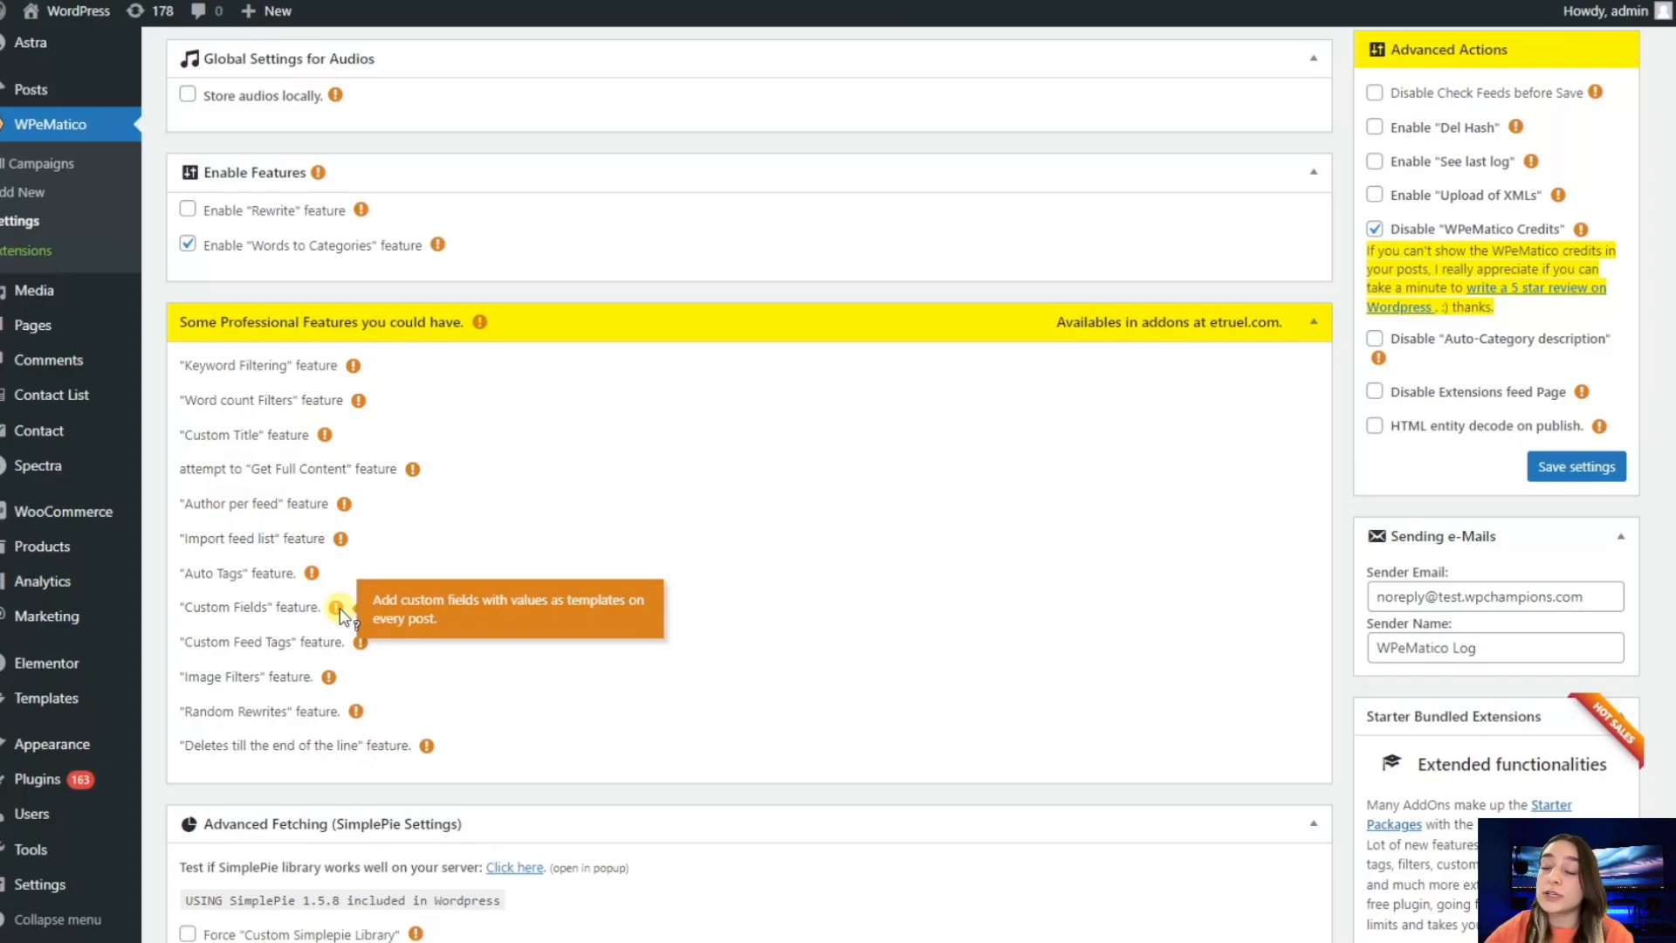
{"action": "mouse_move", "coordinate": [353, 645]}
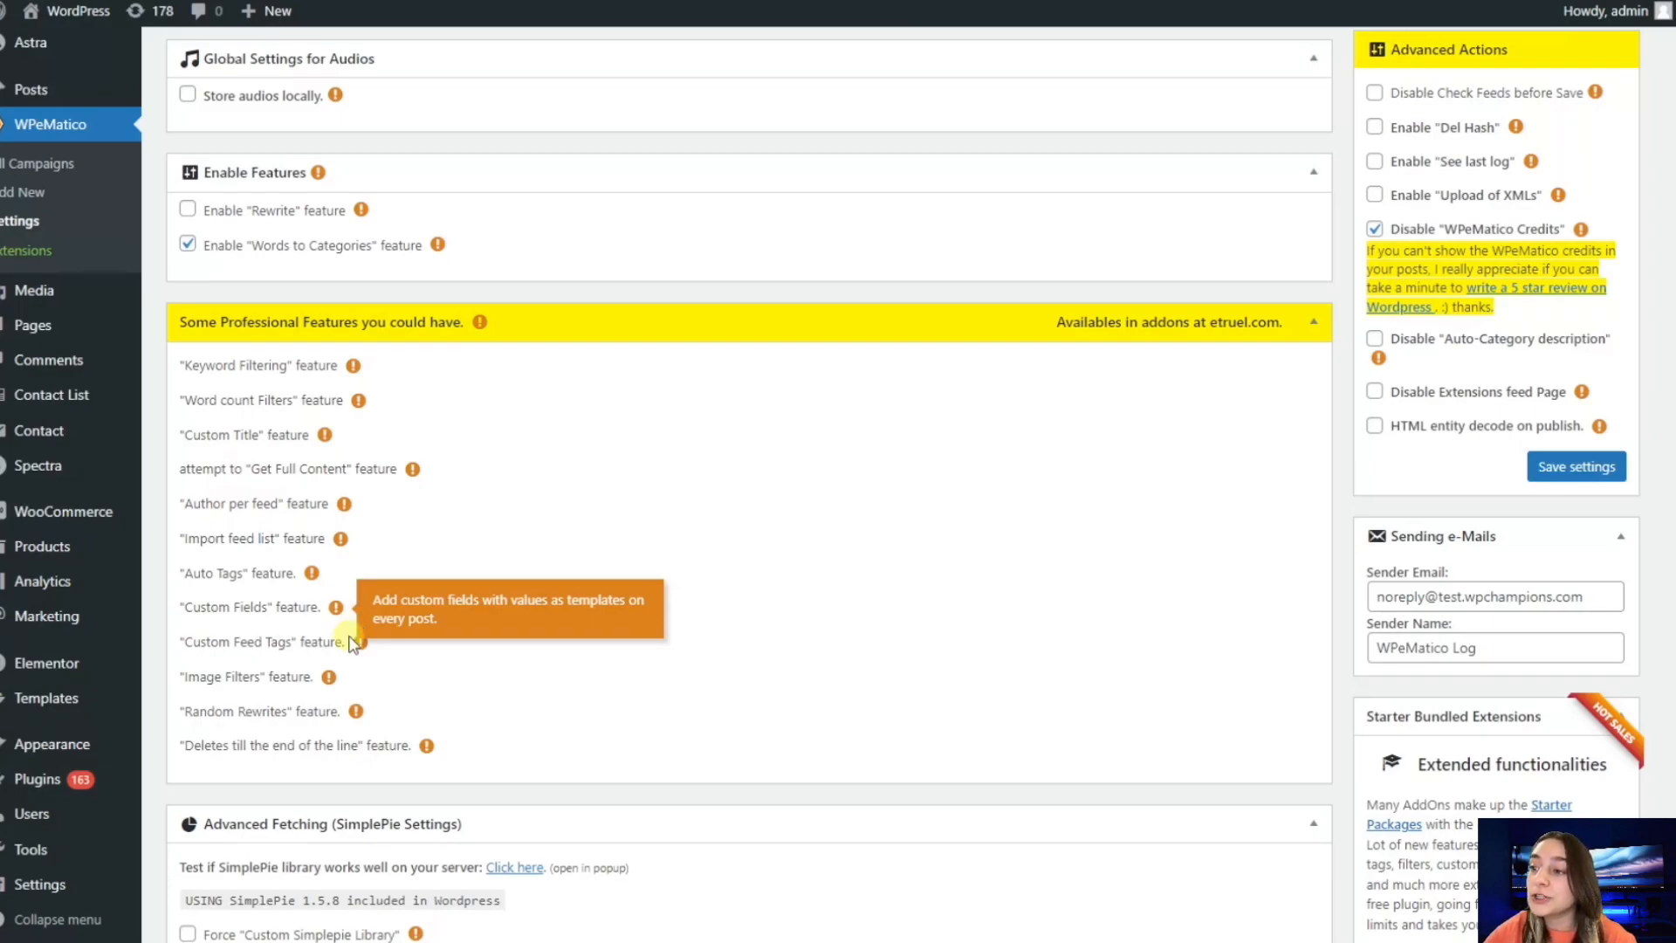
{"action": "scroll", "scroll_direction": "down", "scroll_amount": 3}
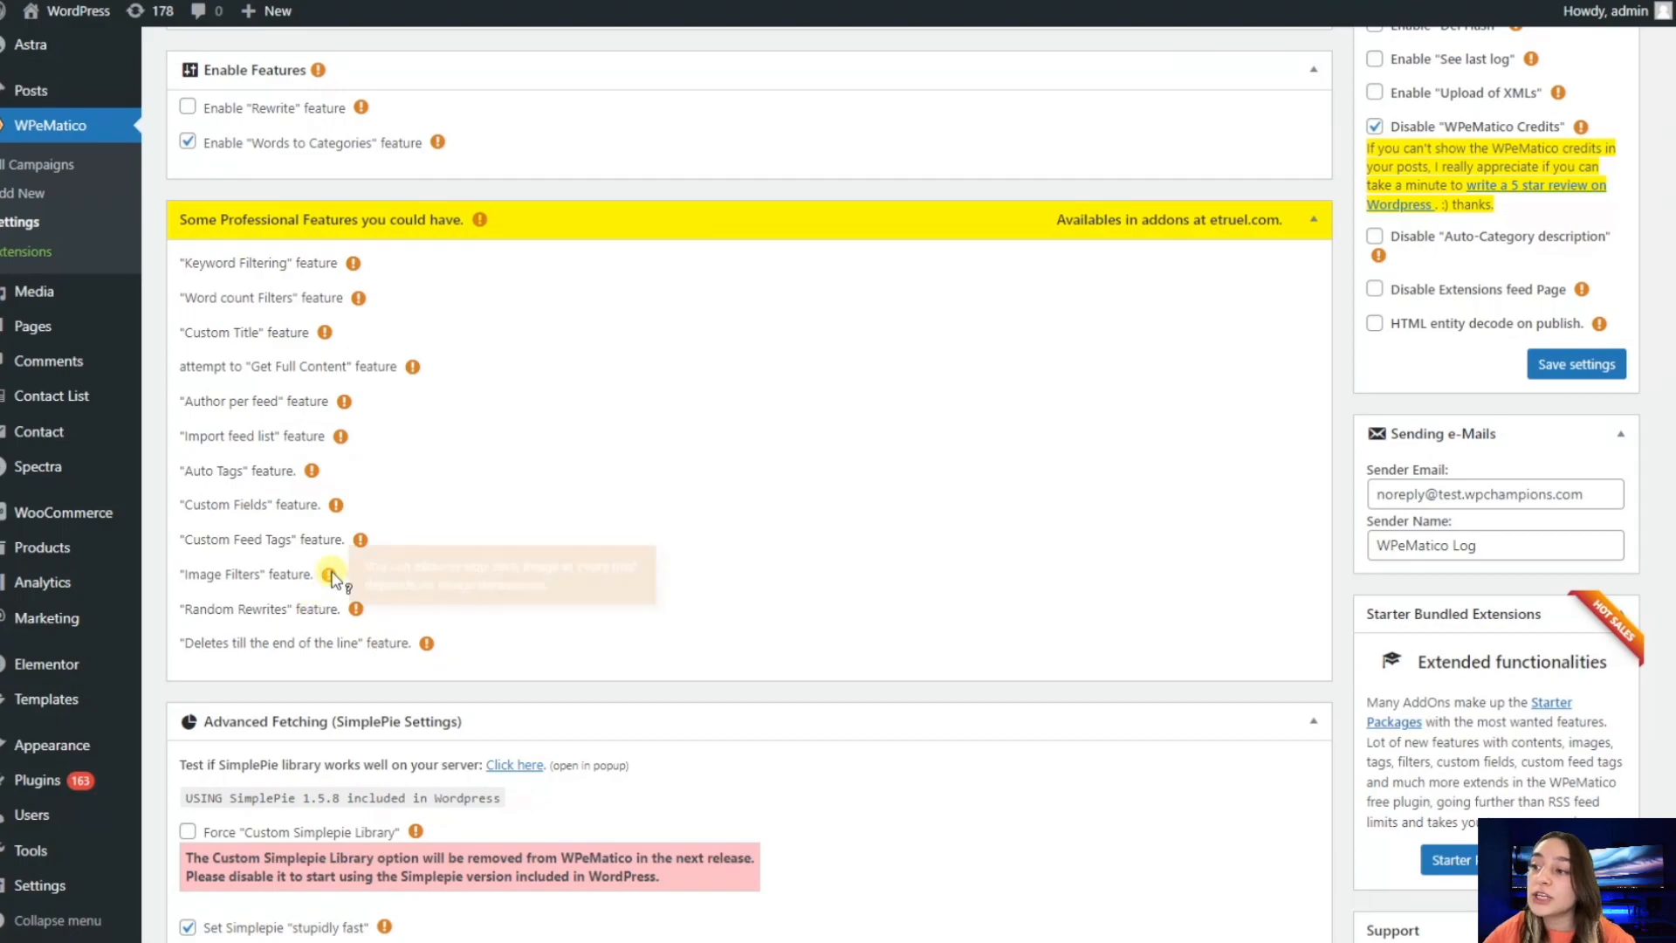
{"action": "mouse_move", "coordinate": [335, 575]}
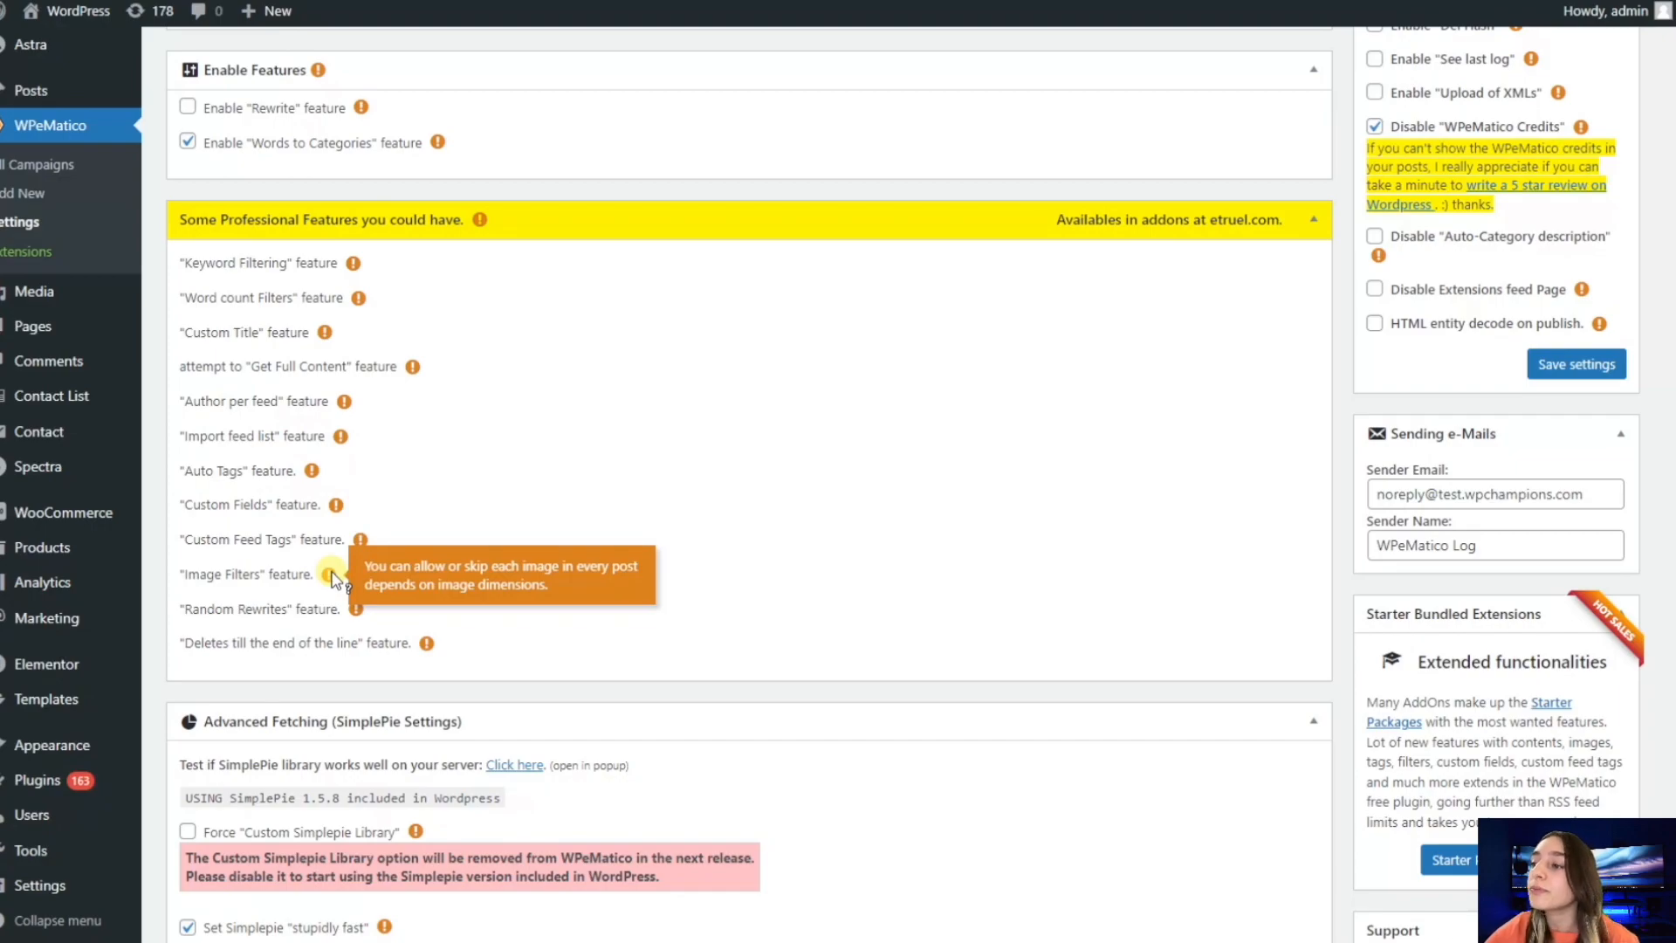
{"action": "mouse_move", "coordinate": [357, 609]}
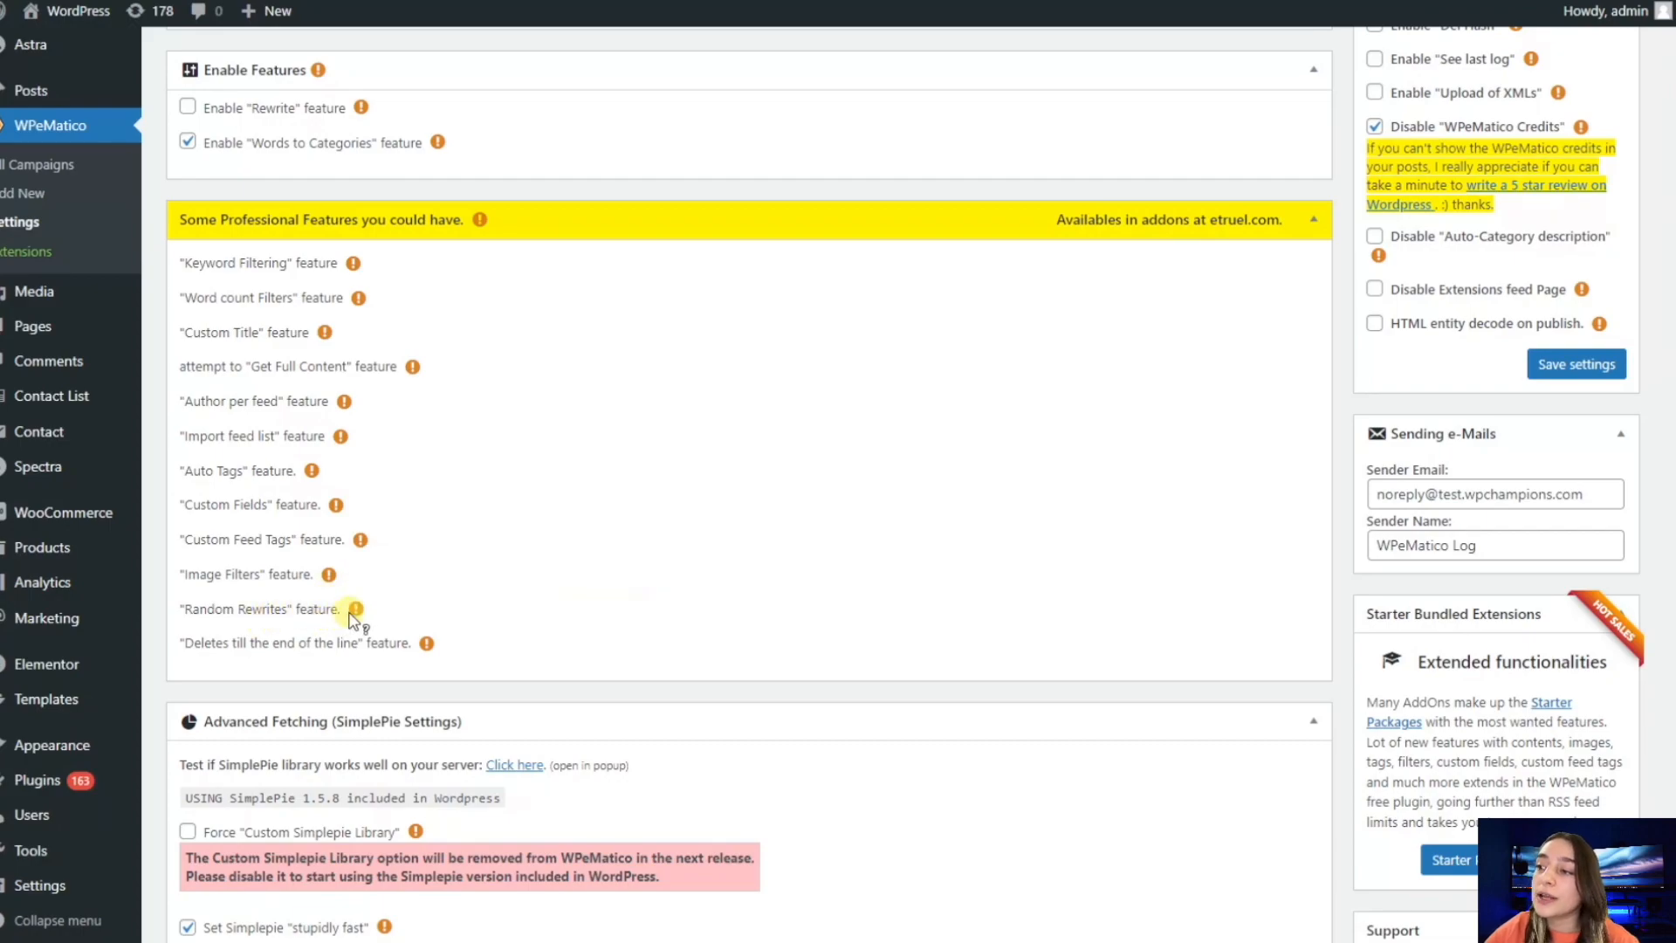
{"action": "mouse_move", "coordinate": [355, 609]}
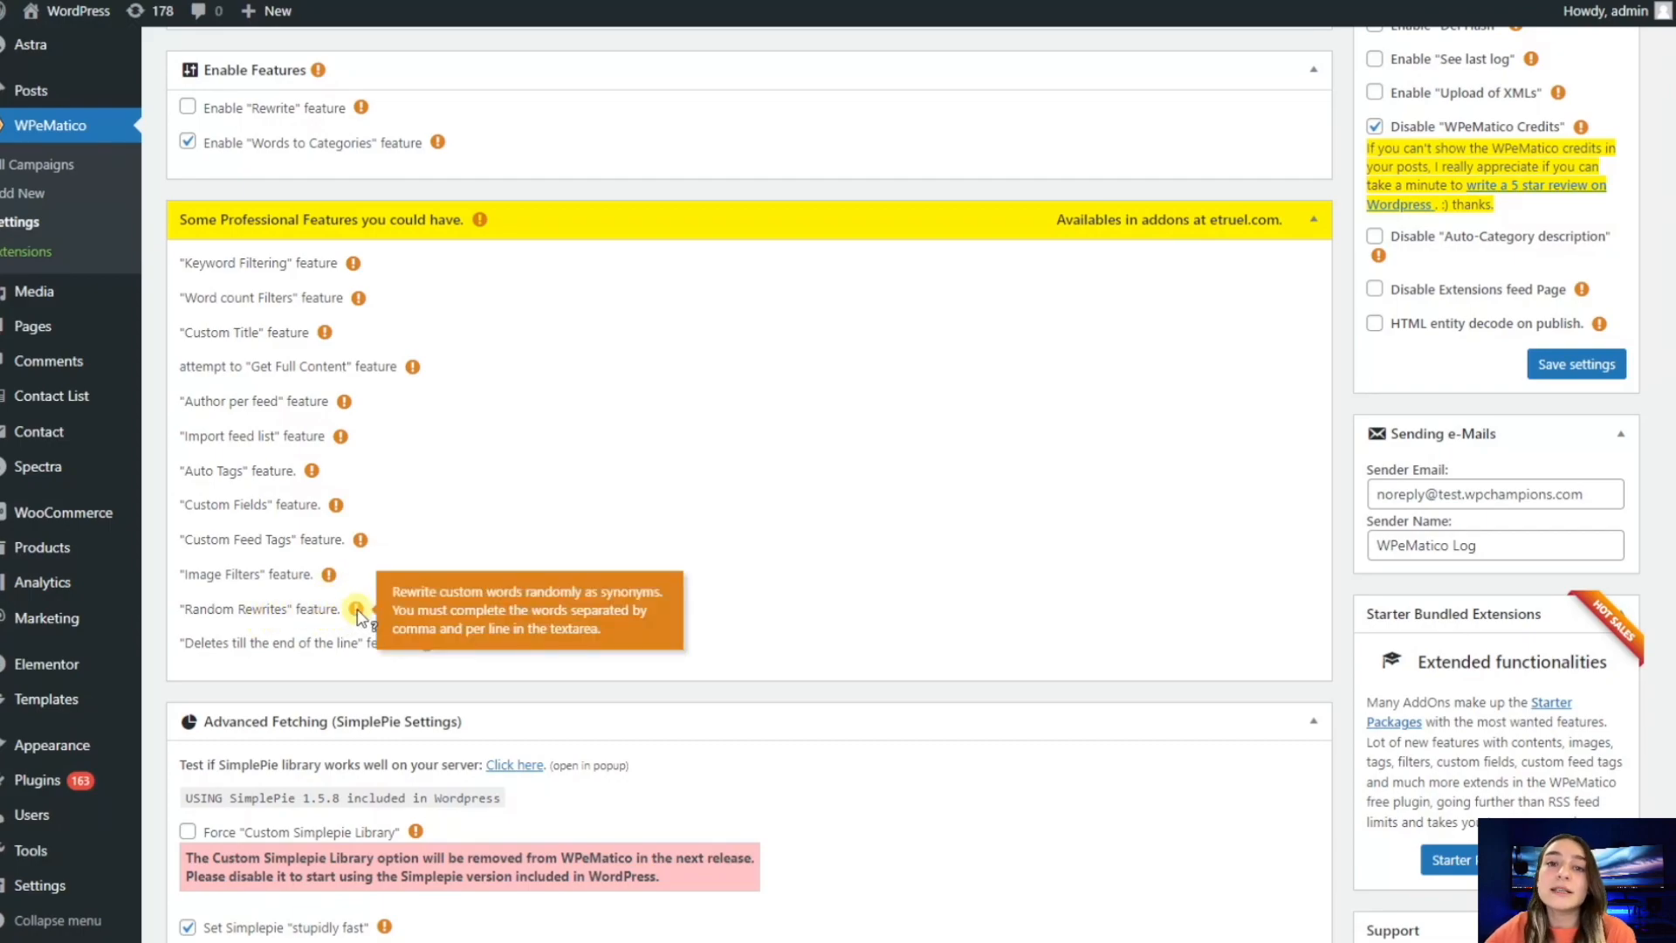
{"action": "mouse_move", "coordinate": [354, 613]}
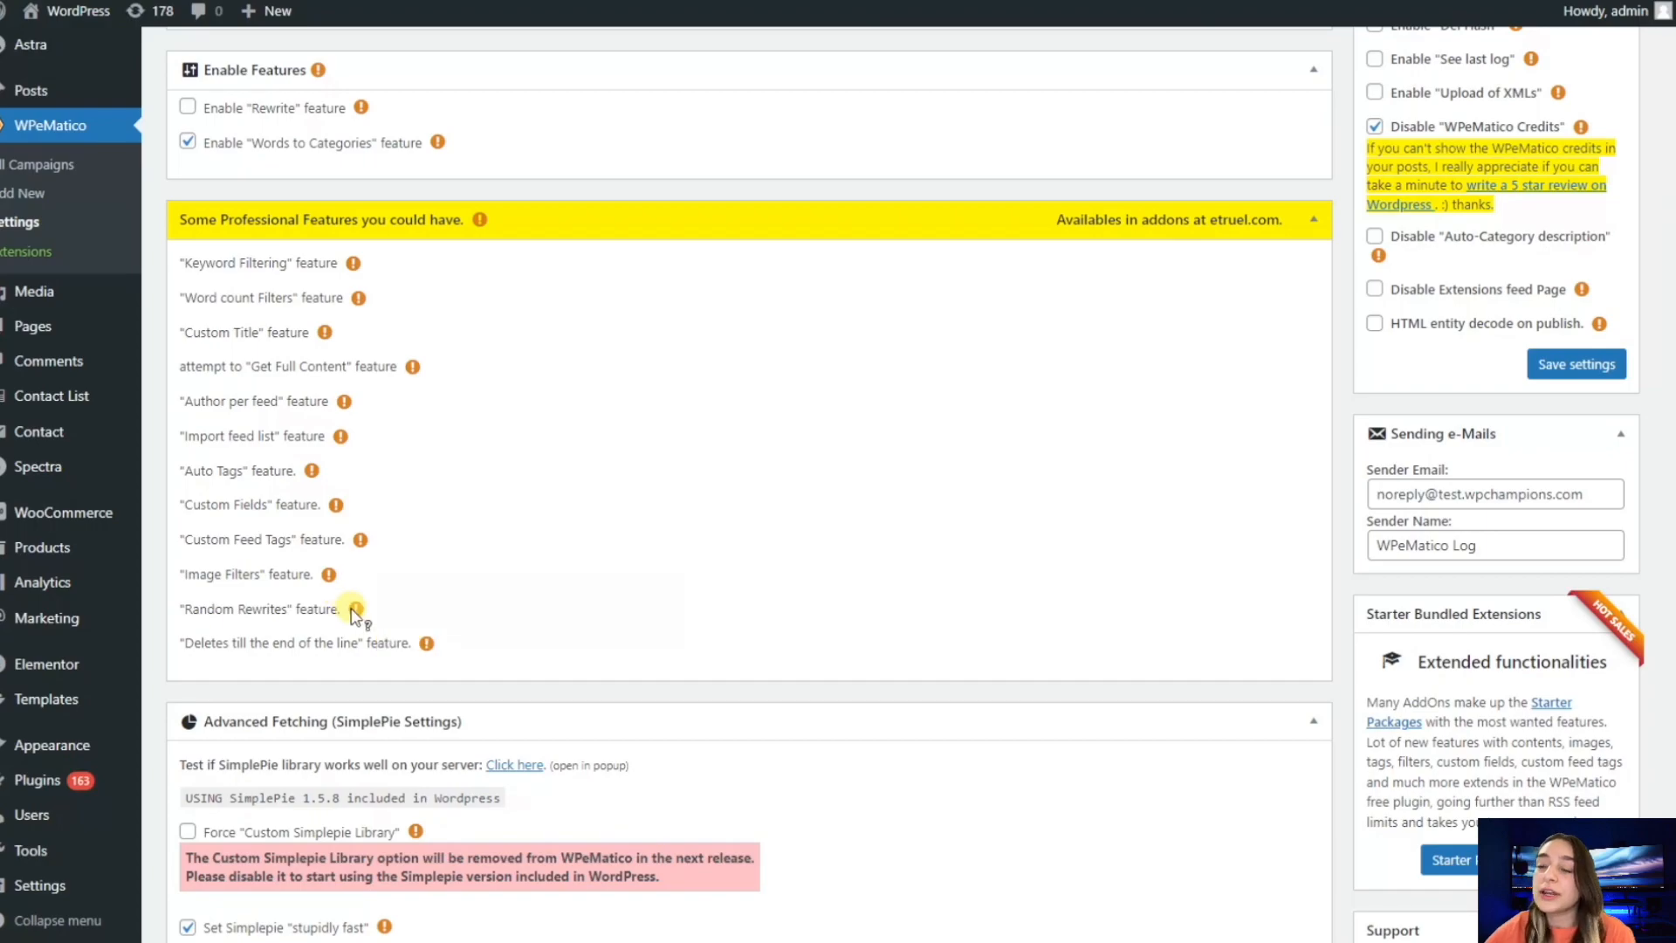
{"action": "mouse_move", "coordinate": [357, 608]}
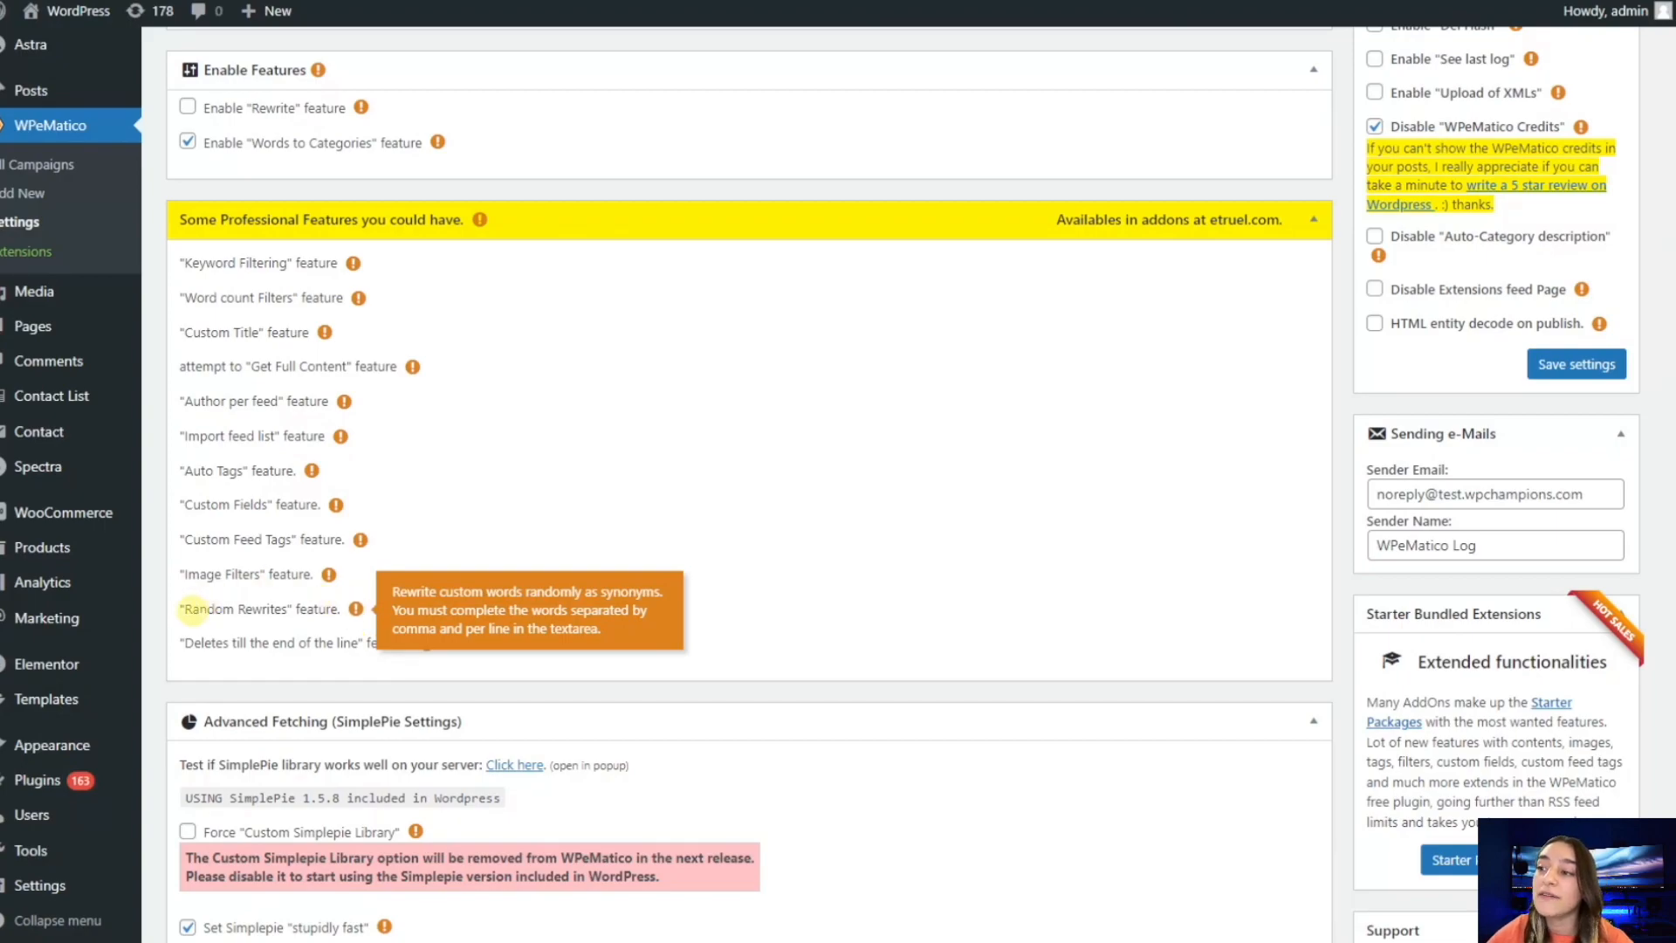
{"action": "mouse_move", "coordinate": [356, 618]}
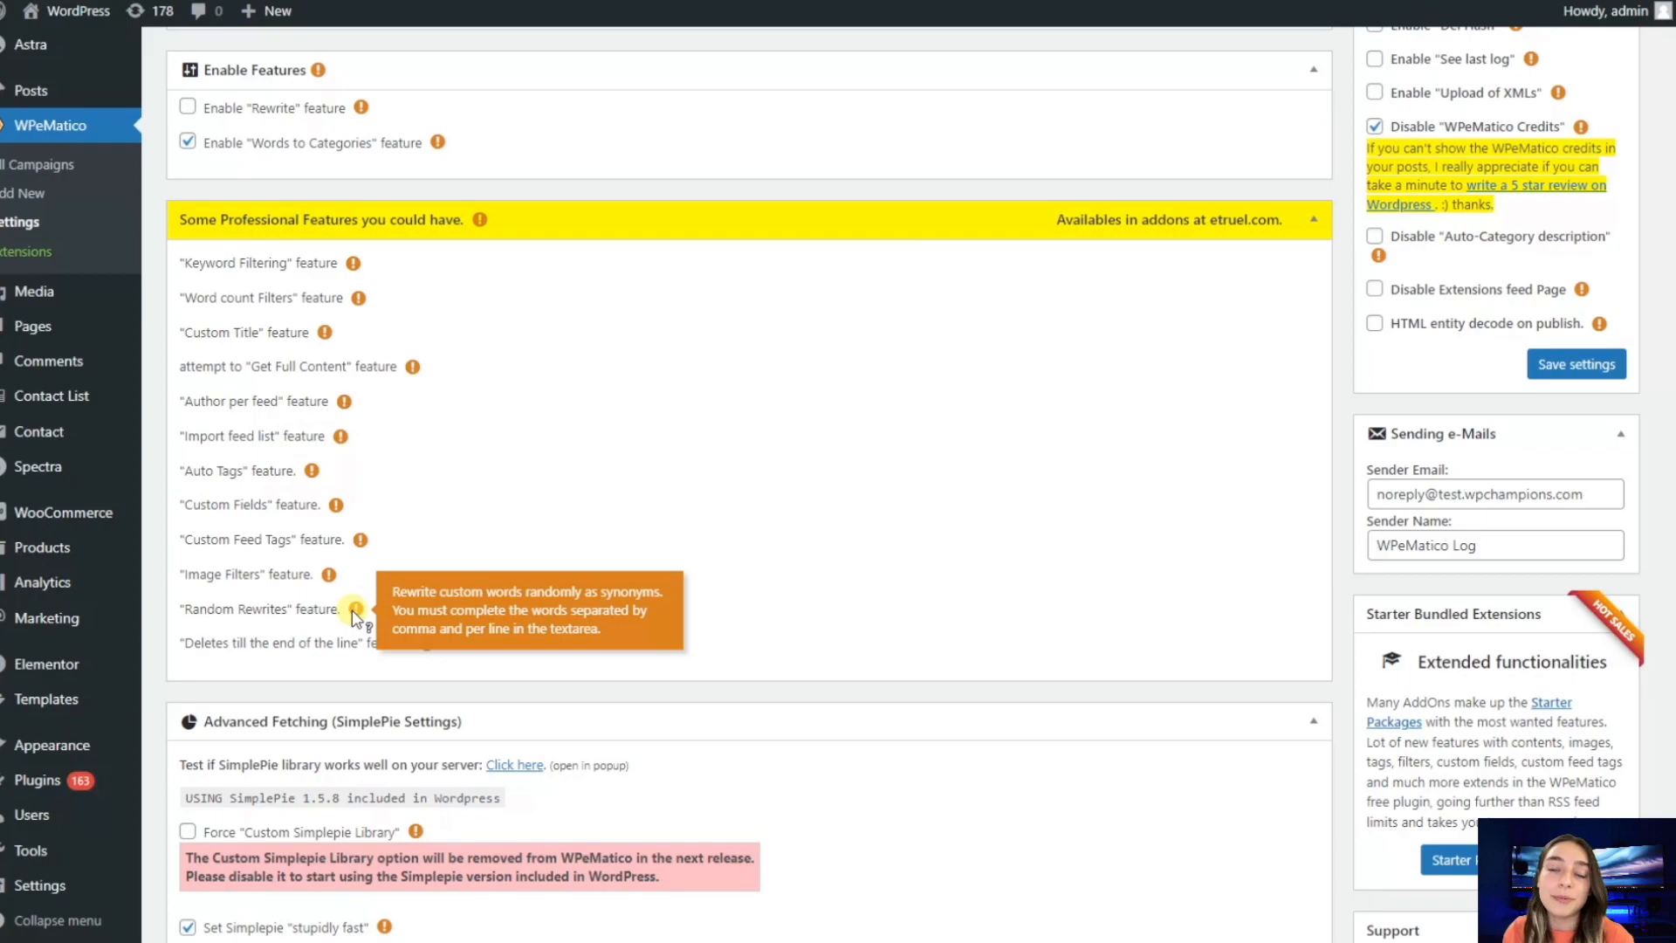
{"action": "mouse_move", "coordinate": [340, 671]}
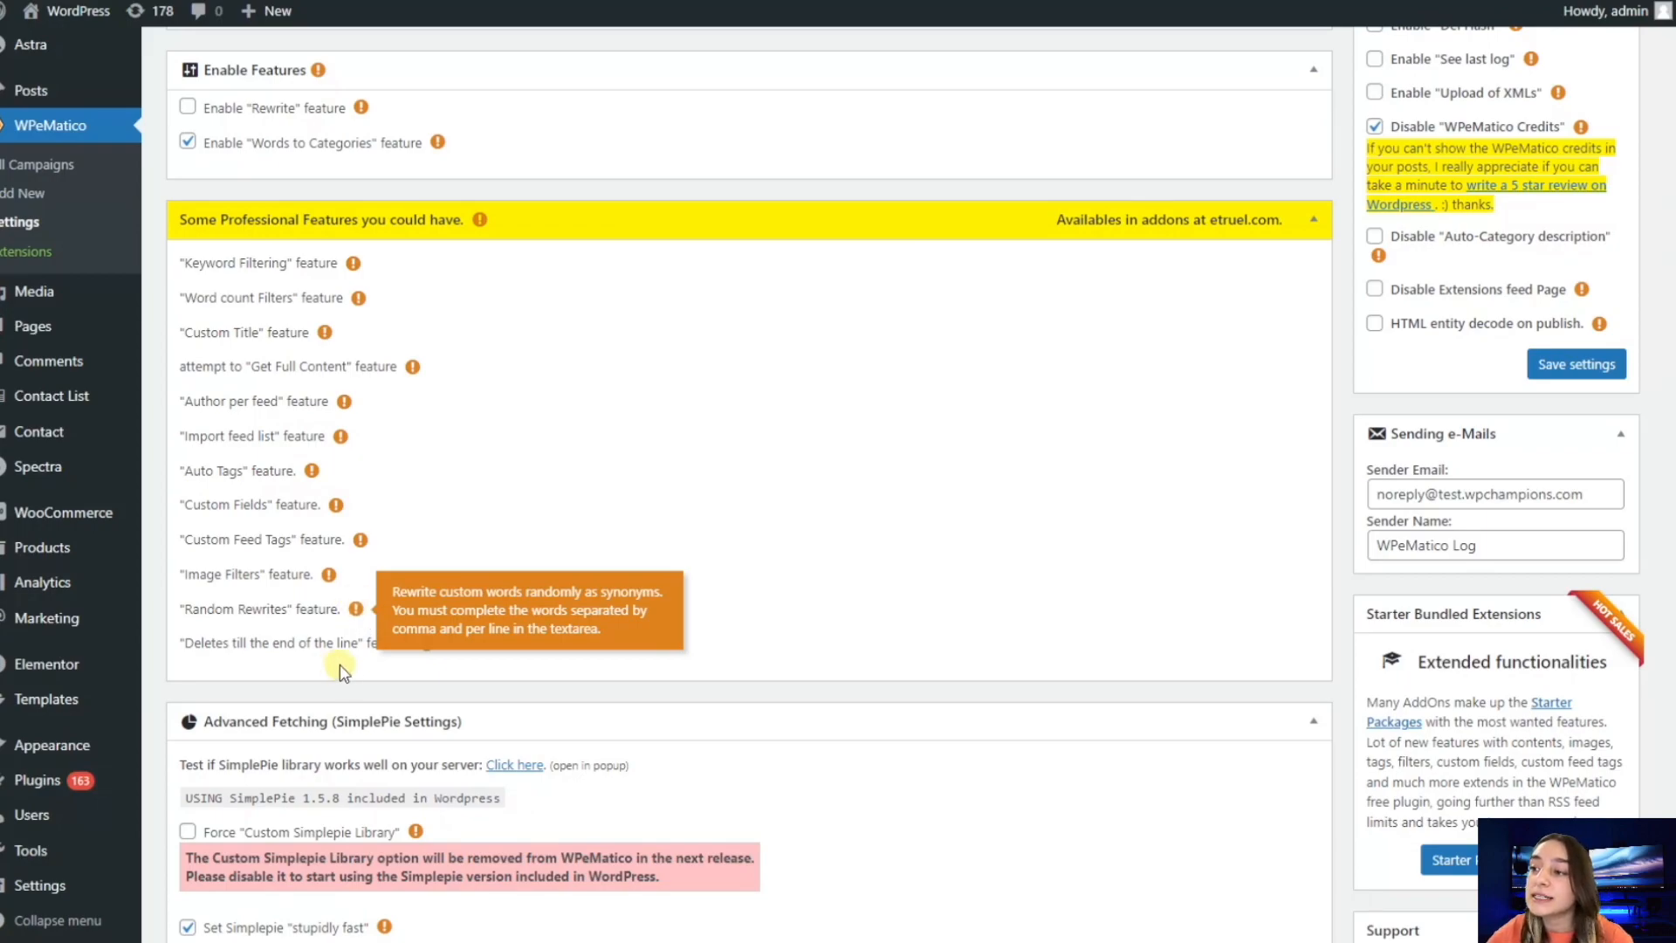
{"action": "mouse_move", "coordinate": [426, 644]}
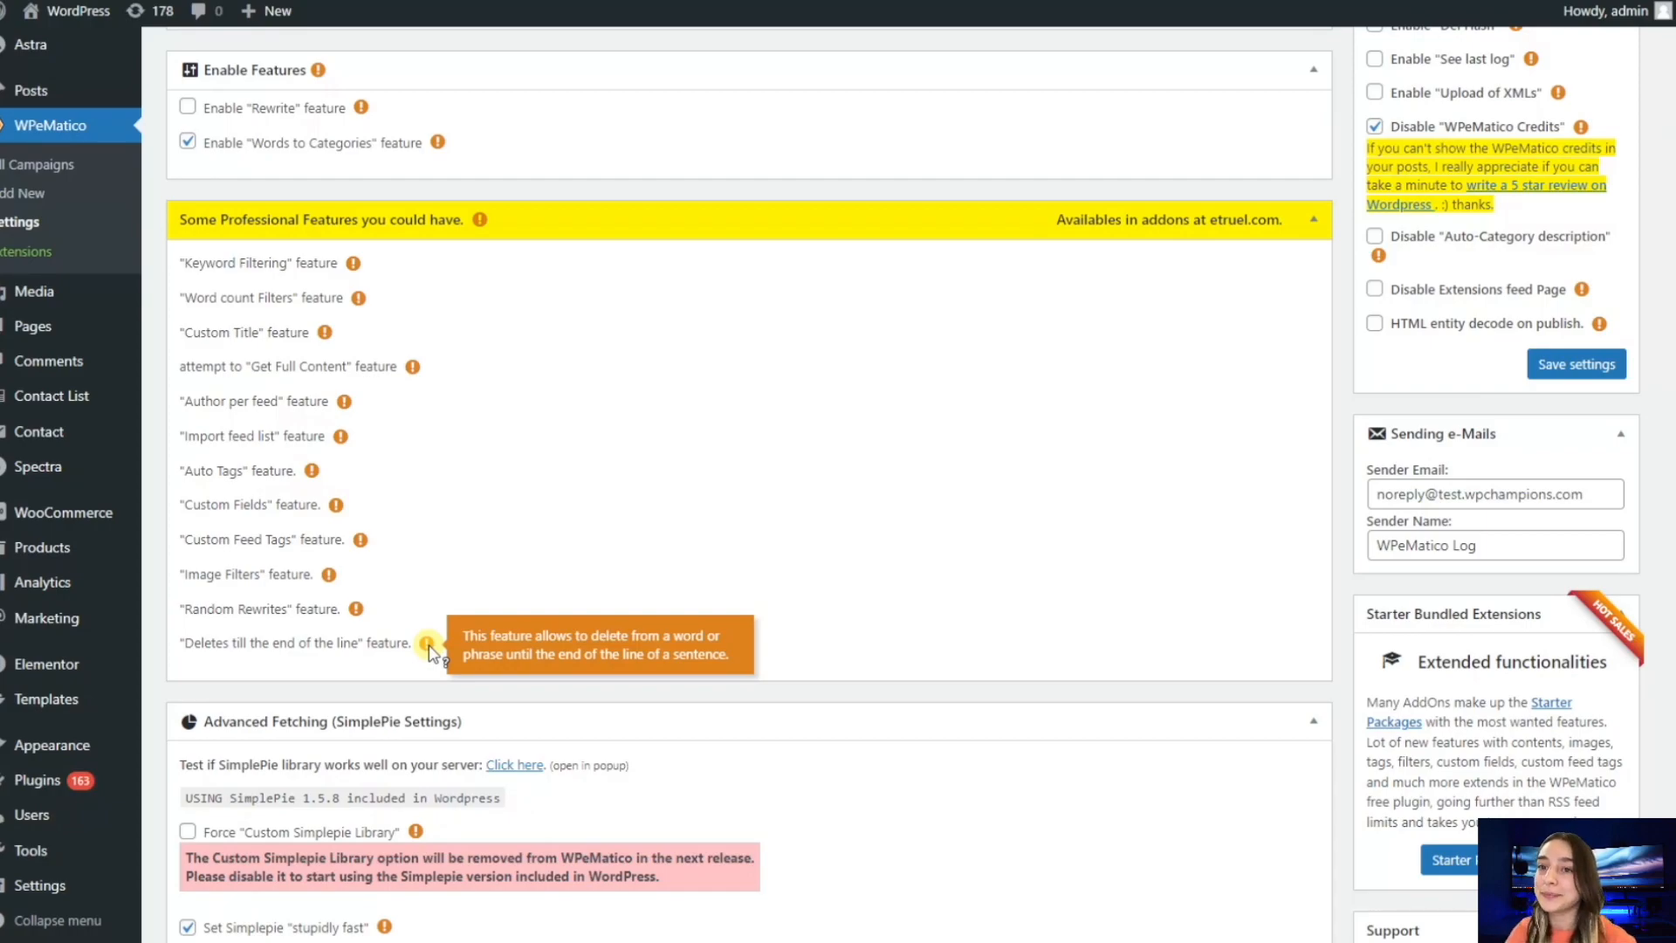
{"action": "scroll", "scroll_direction": "down", "scroll_amount": 3}
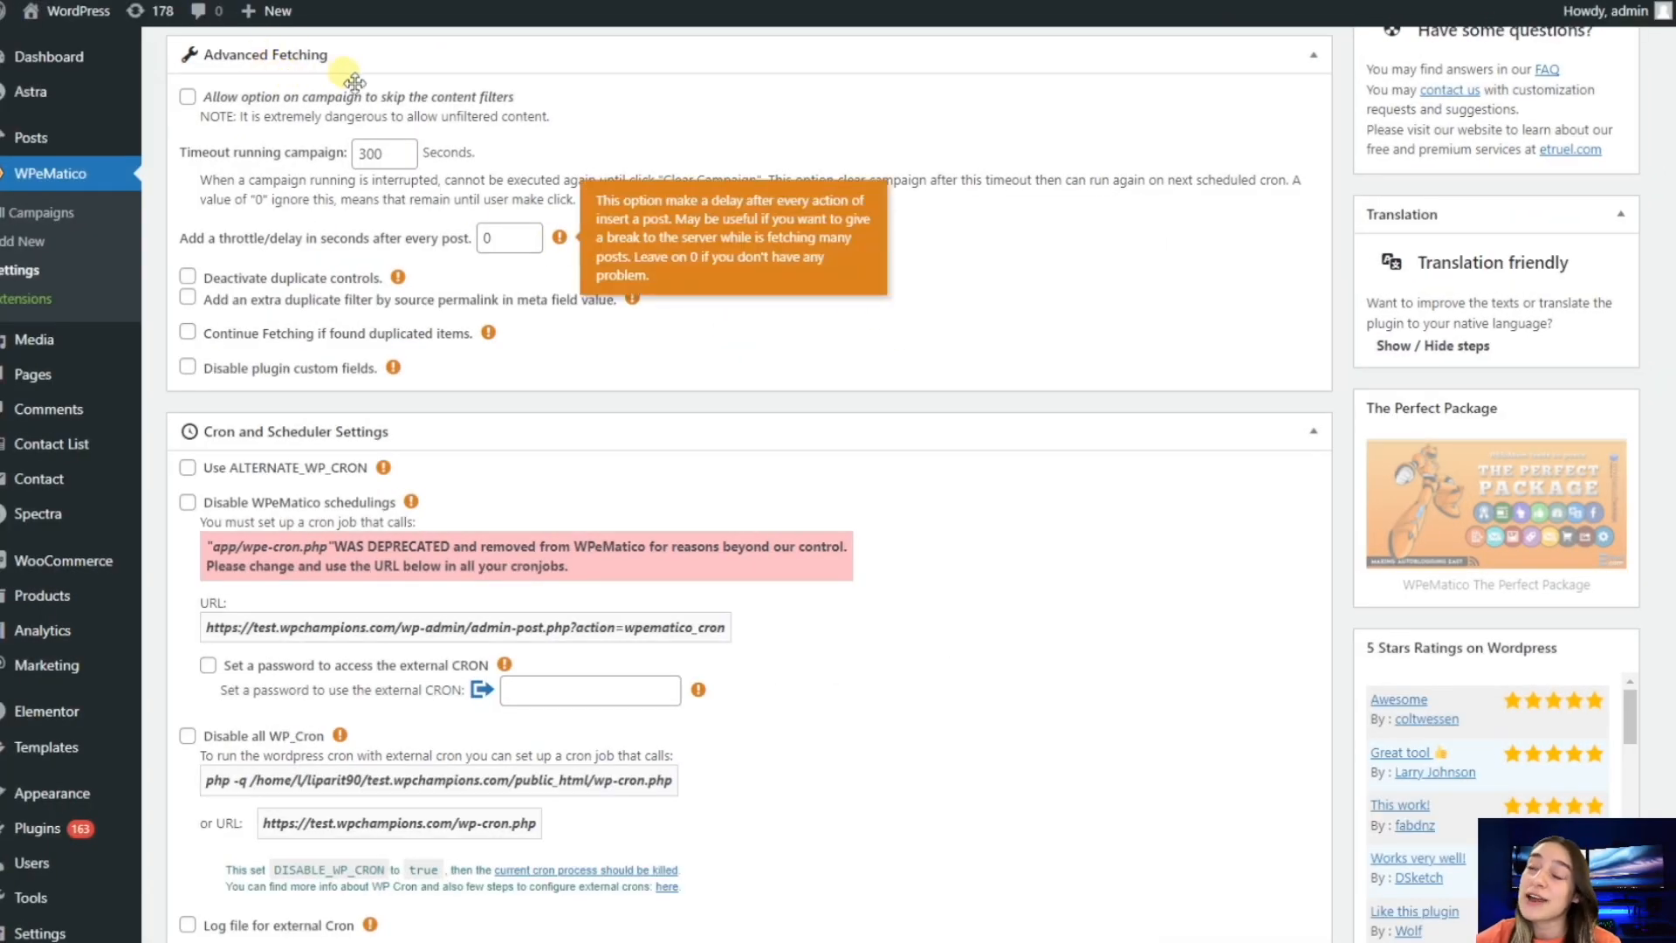
{"action": "mouse_move", "coordinate": [272, 135]}
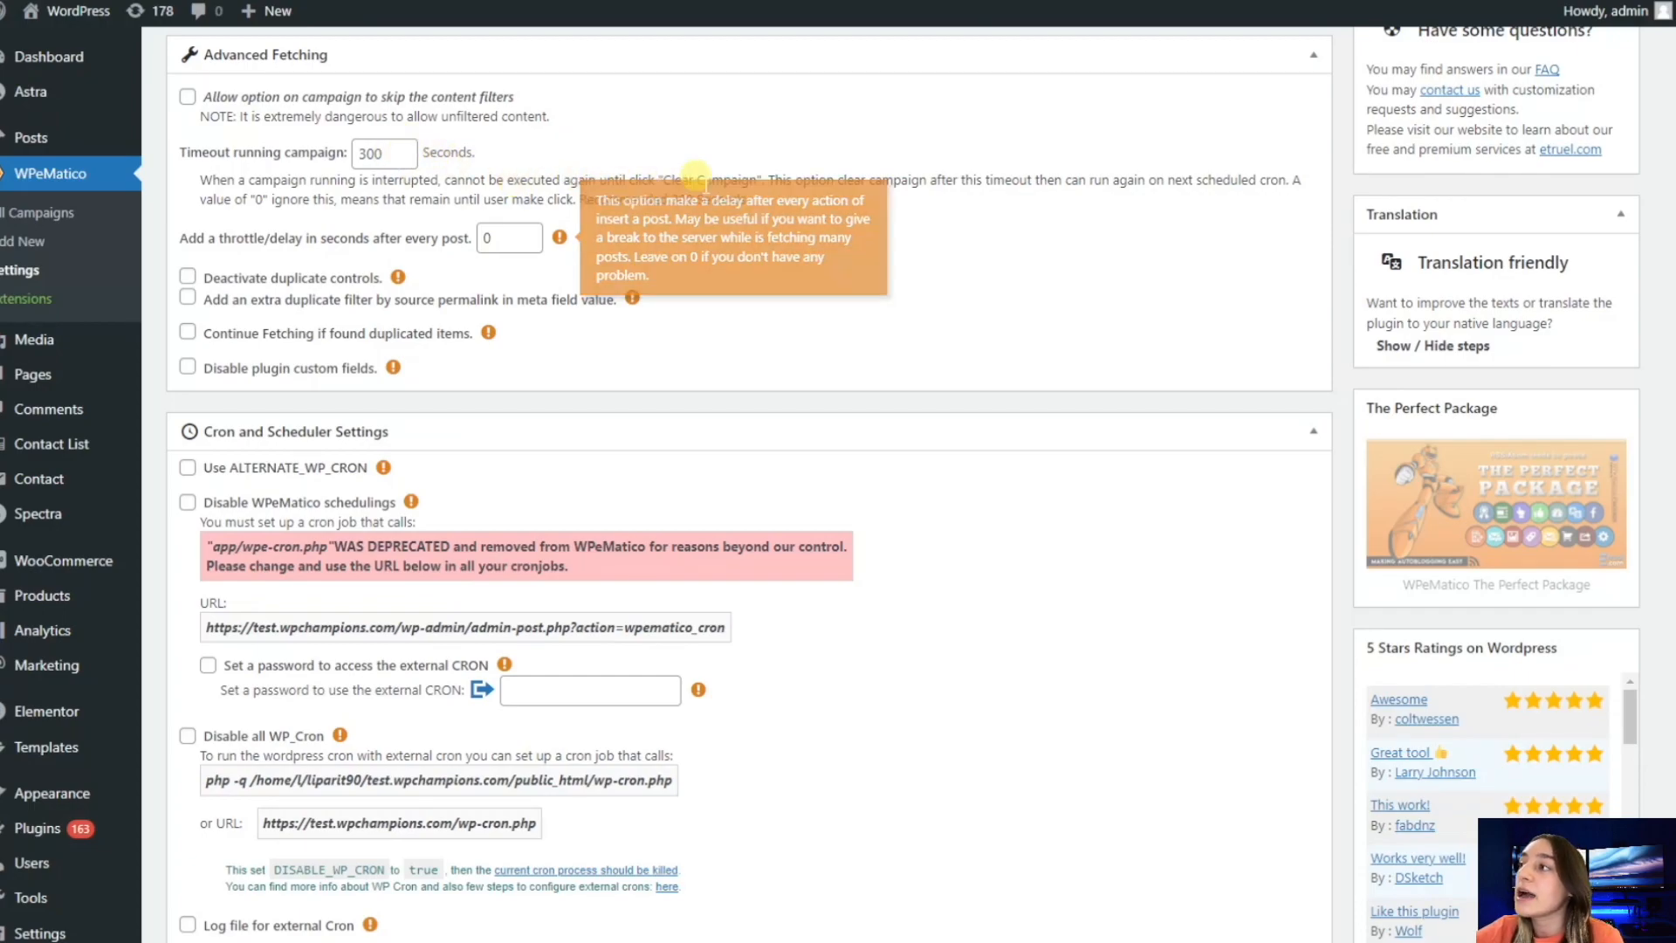
{"action": "mouse_move", "coordinate": [674, 217]}
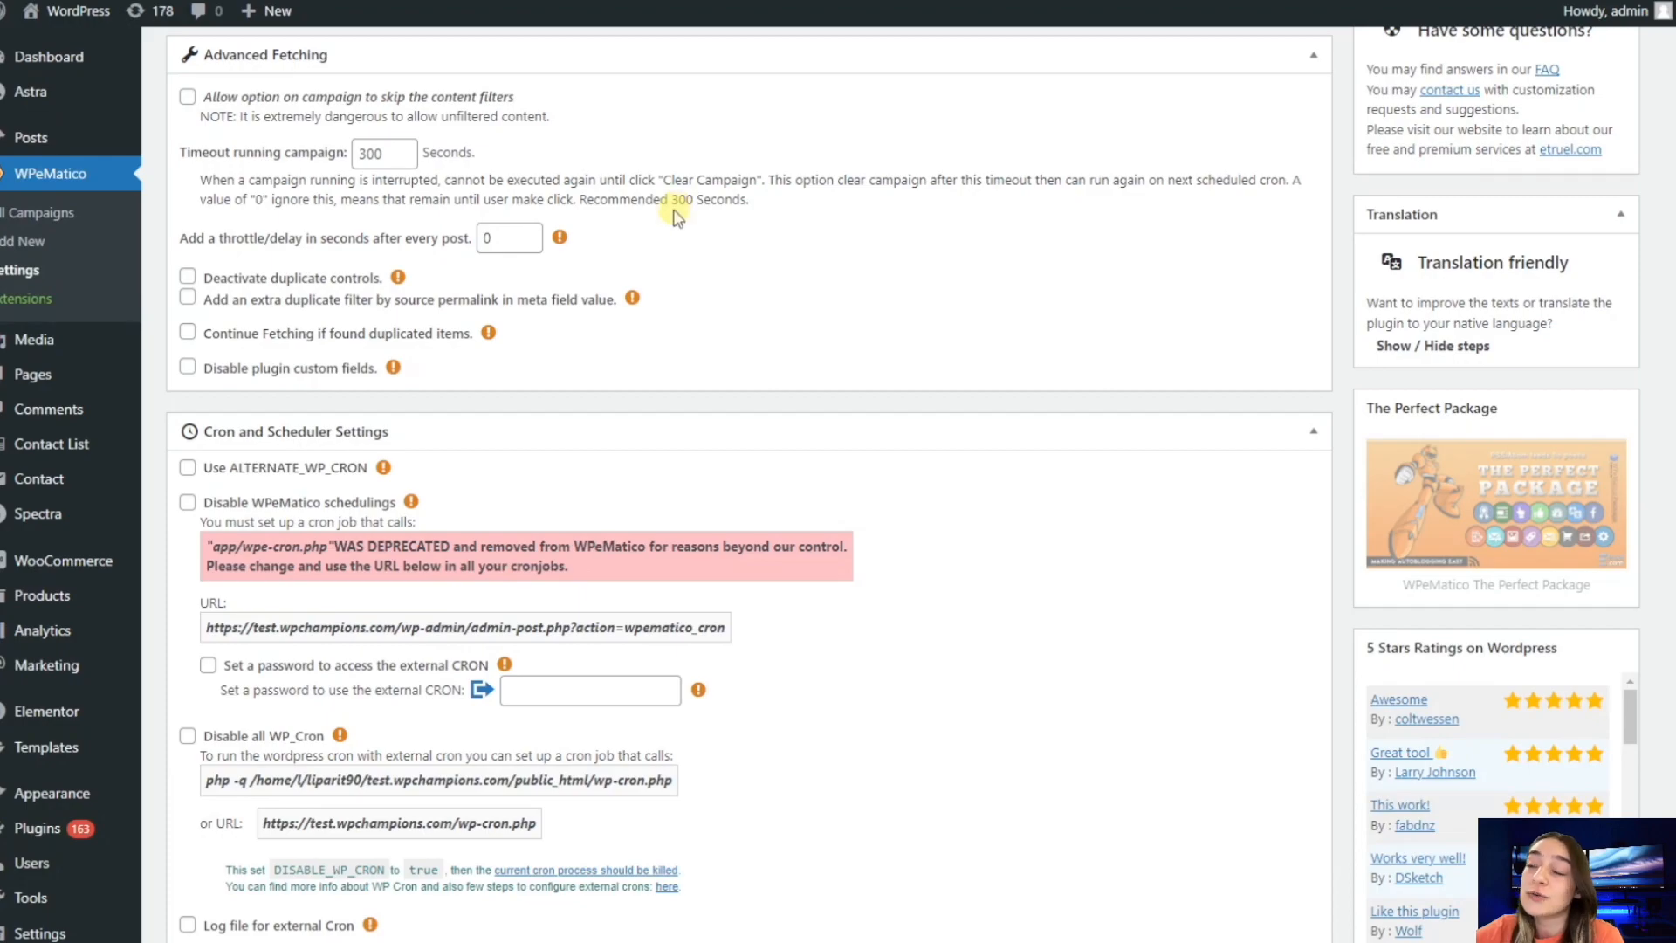
{"action": "mouse_move", "coordinate": [558, 236]}
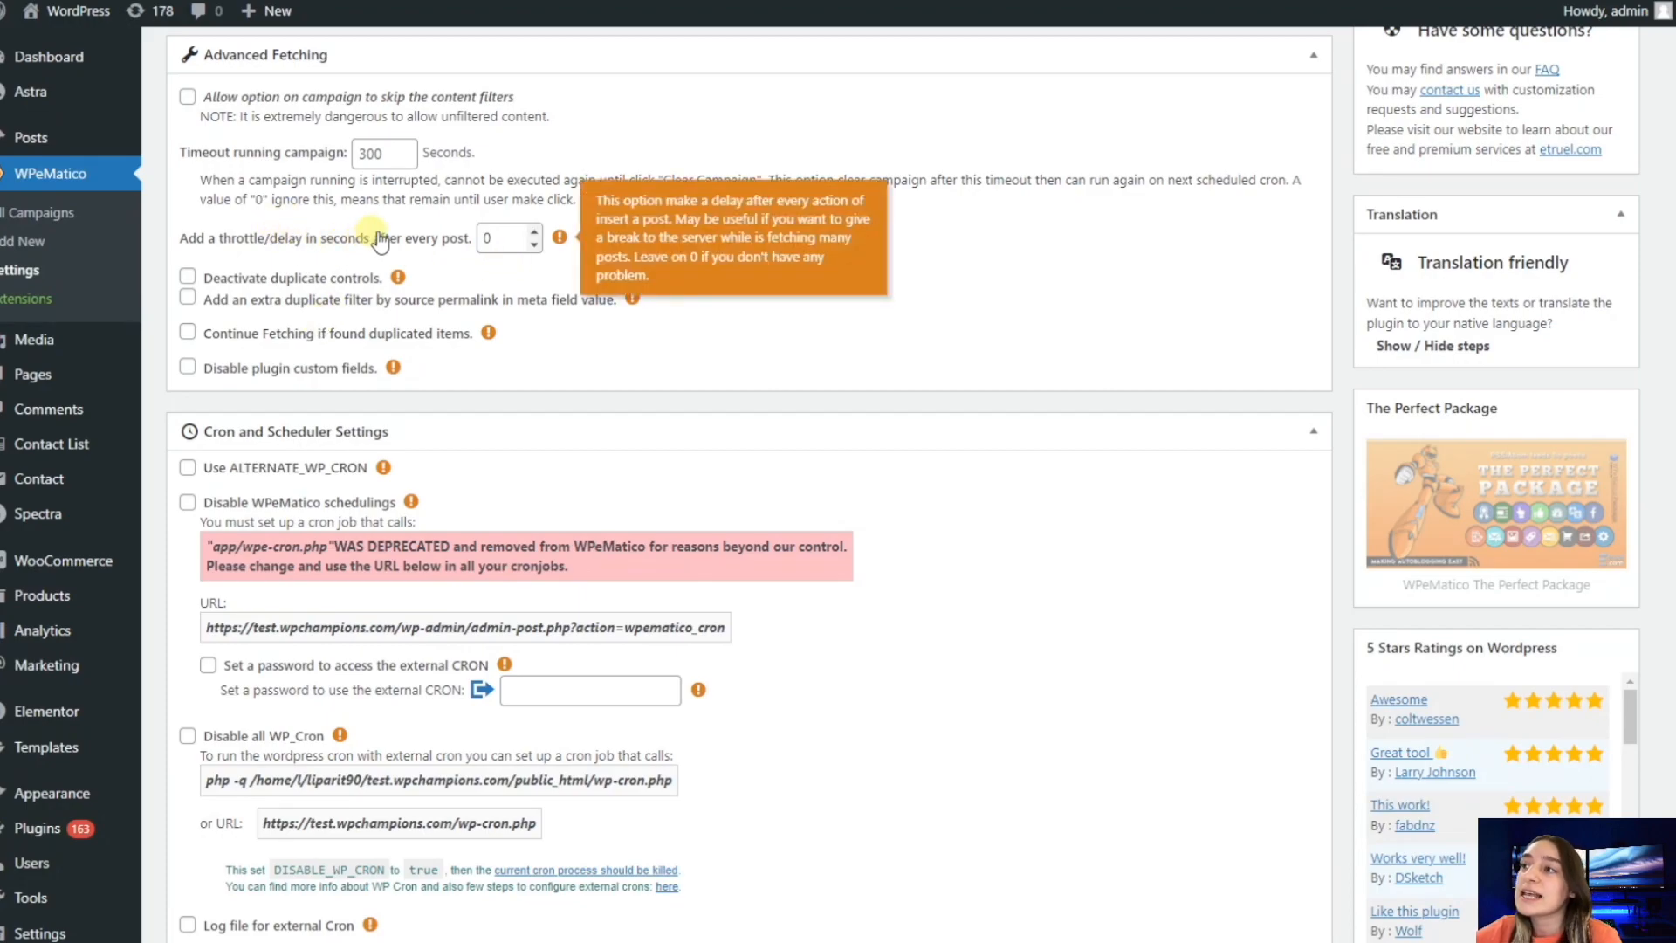
{"action": "mouse_move", "coordinate": [564, 231]}
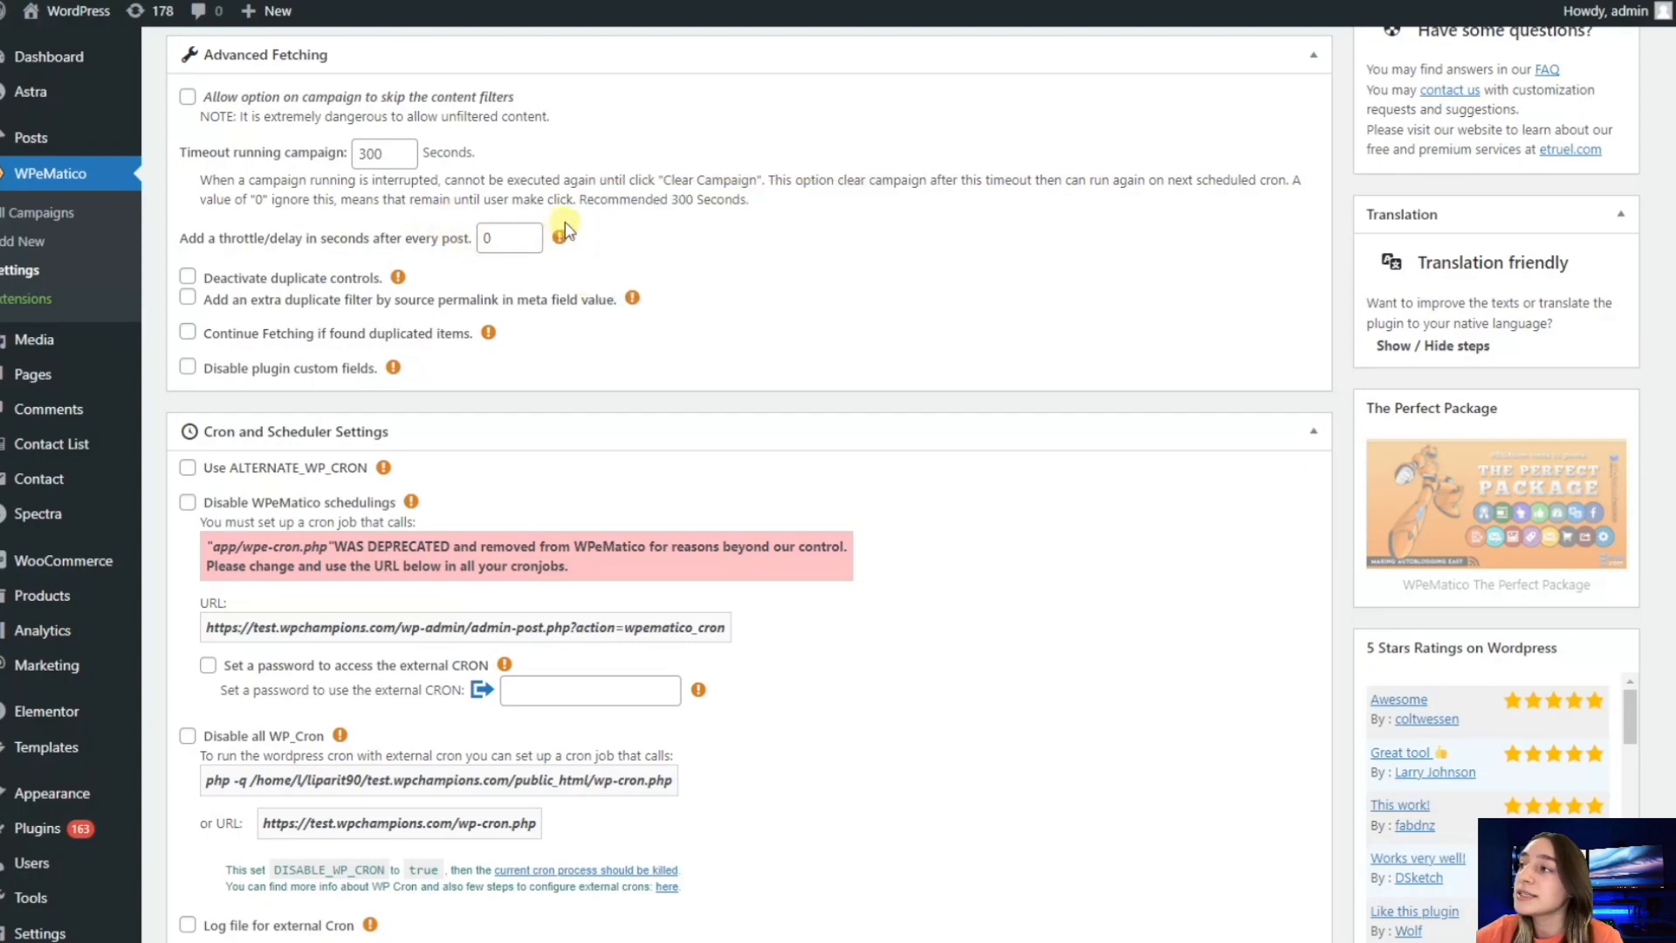
{"action": "mouse_move", "coordinate": [553, 238]}
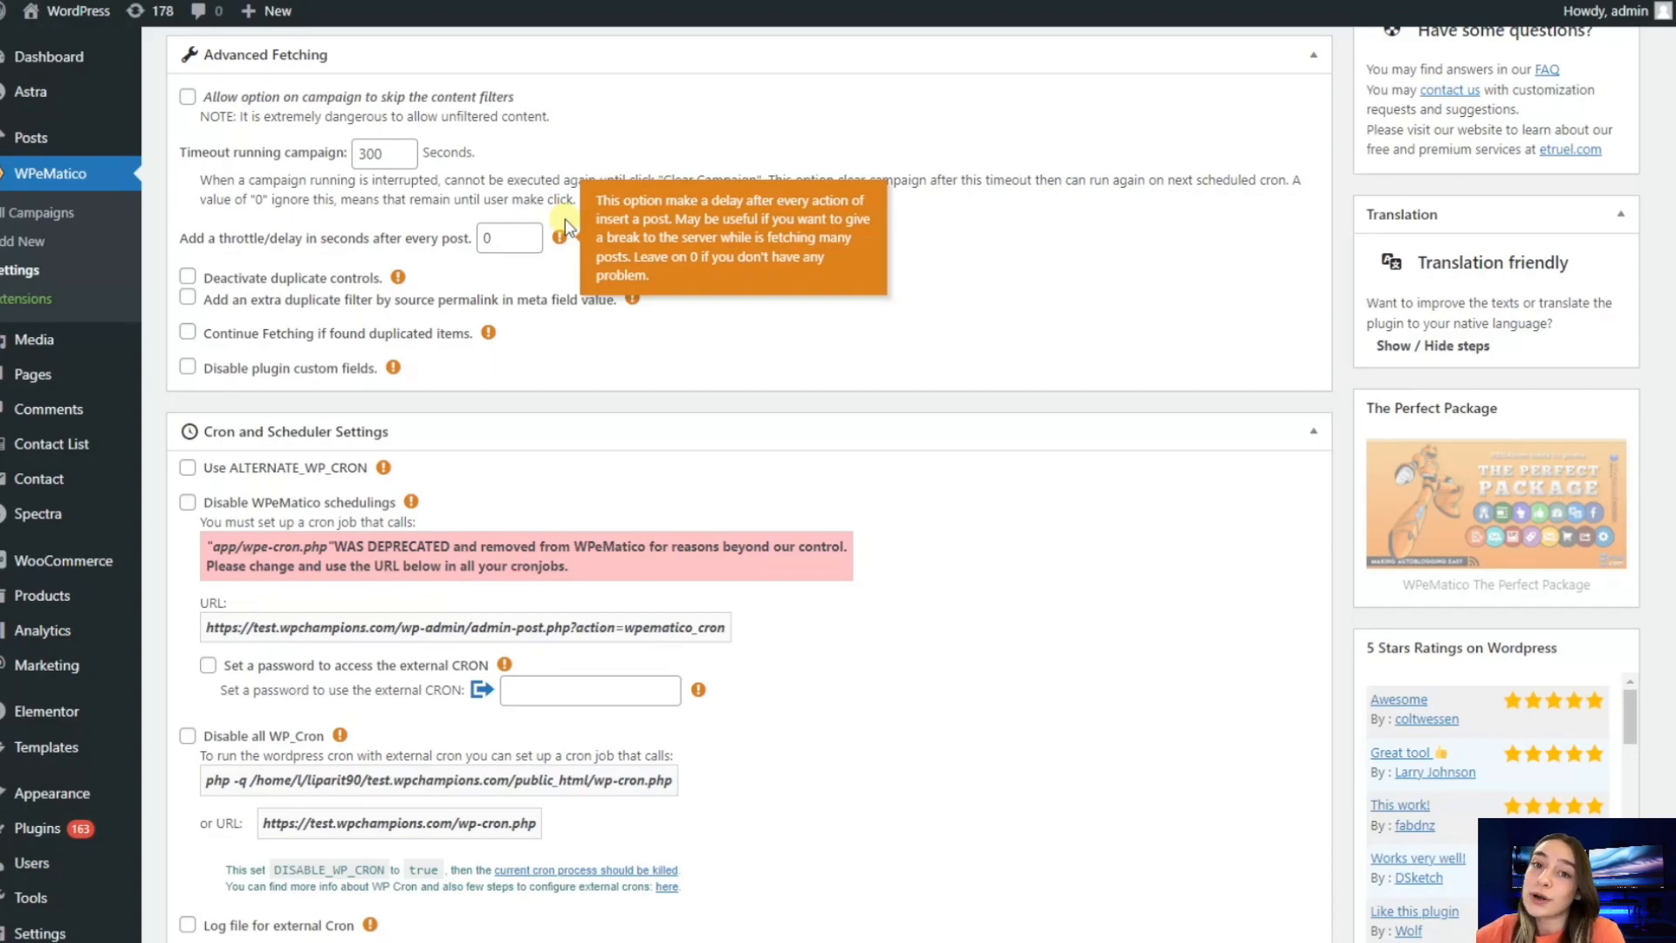
{"action": "mouse_move", "coordinate": [534, 276]}
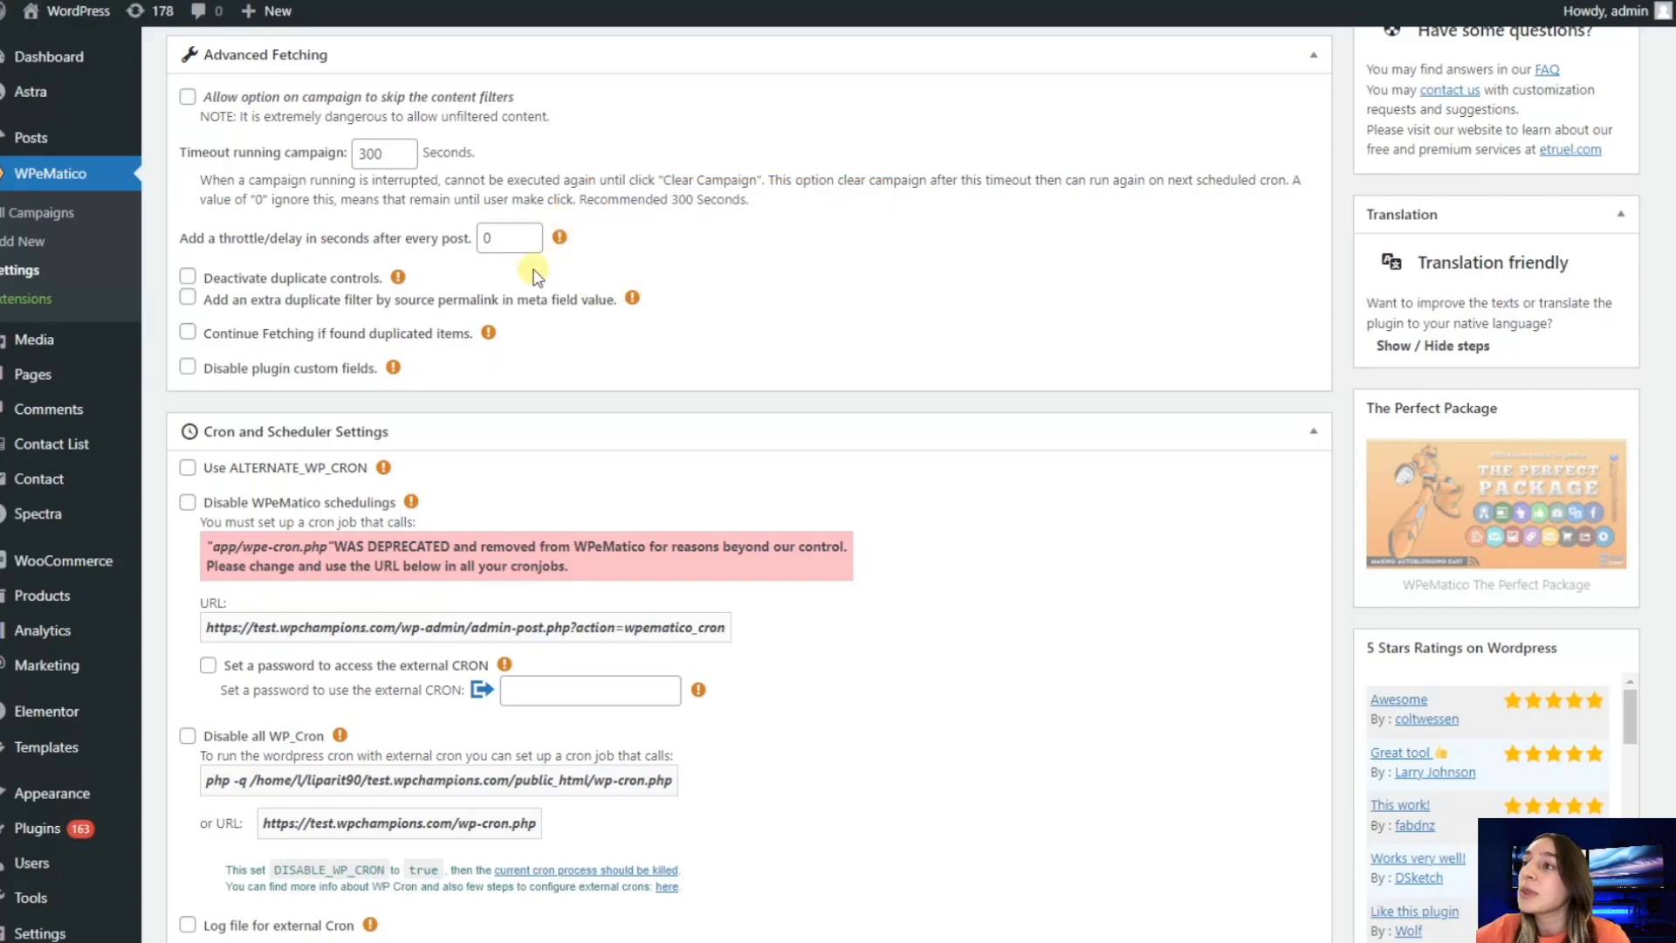
{"action": "mouse_move", "coordinate": [398, 277]}
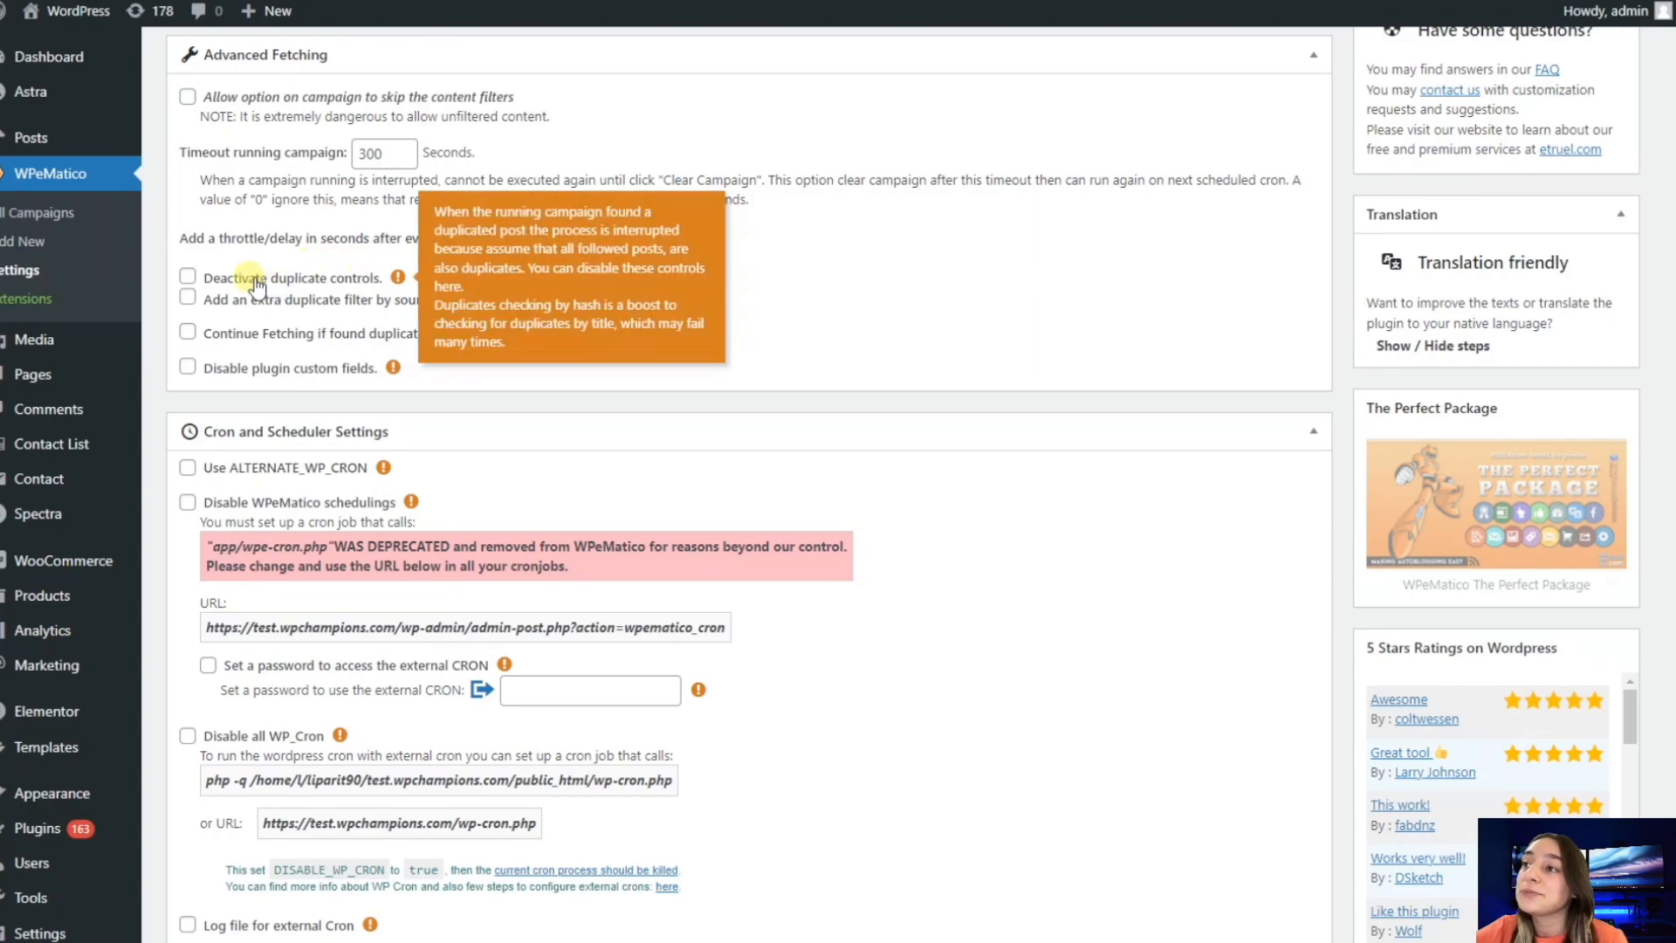
{"action": "mouse_move", "coordinate": [360, 285]}
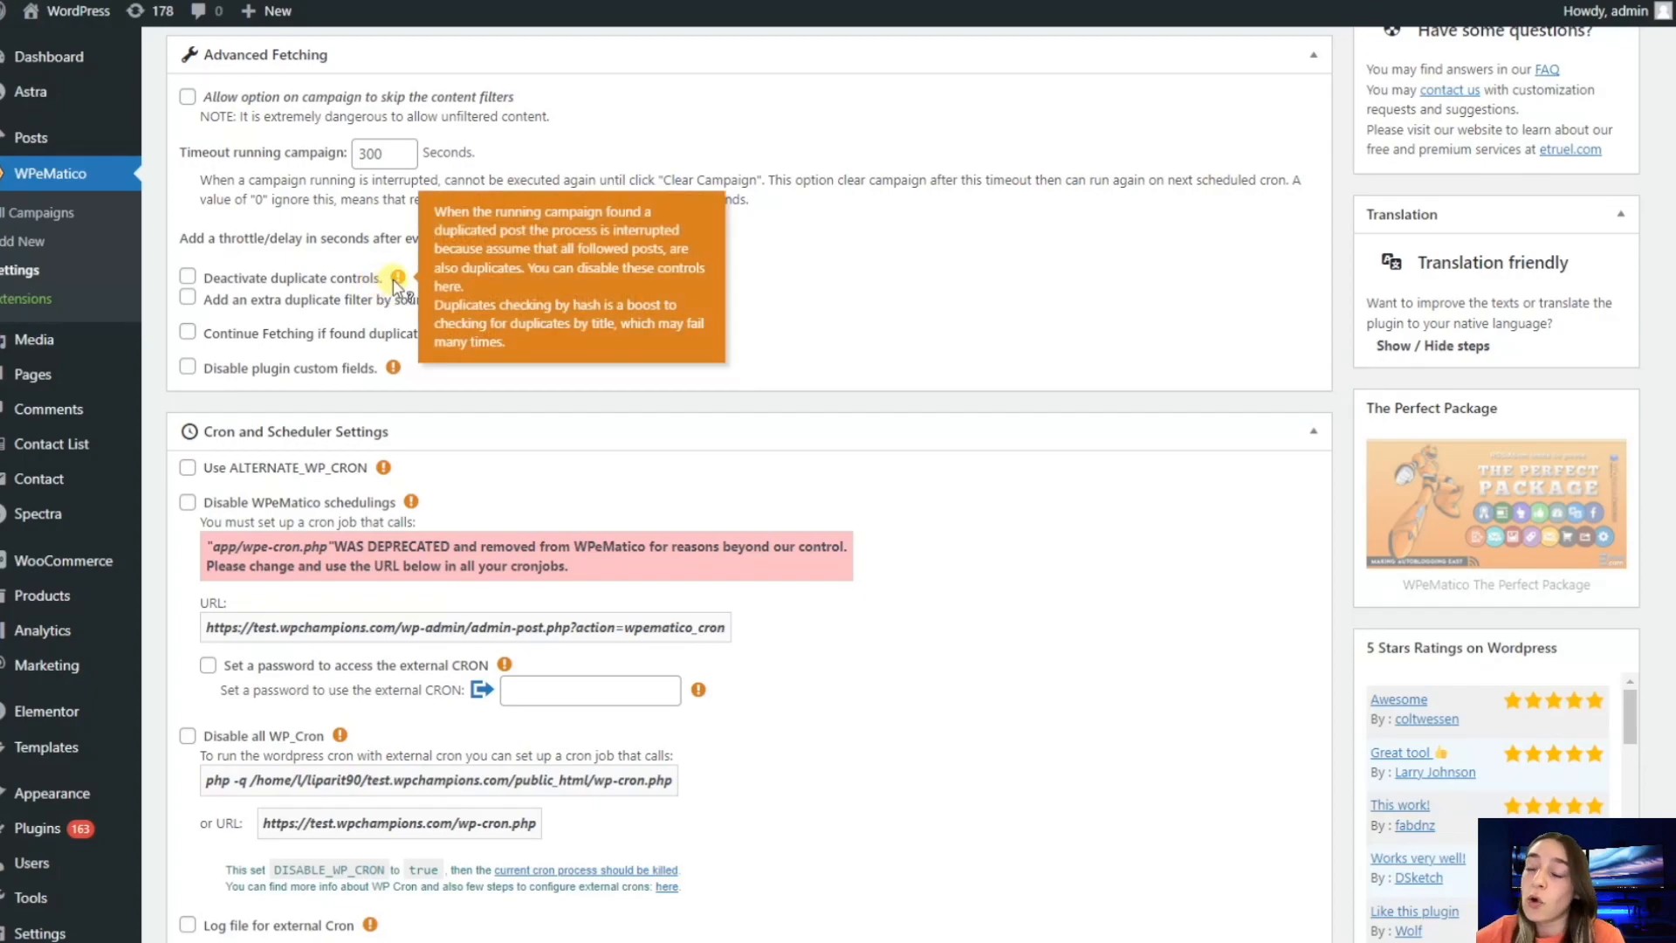
{"action": "mouse_move", "coordinate": [403, 286]}
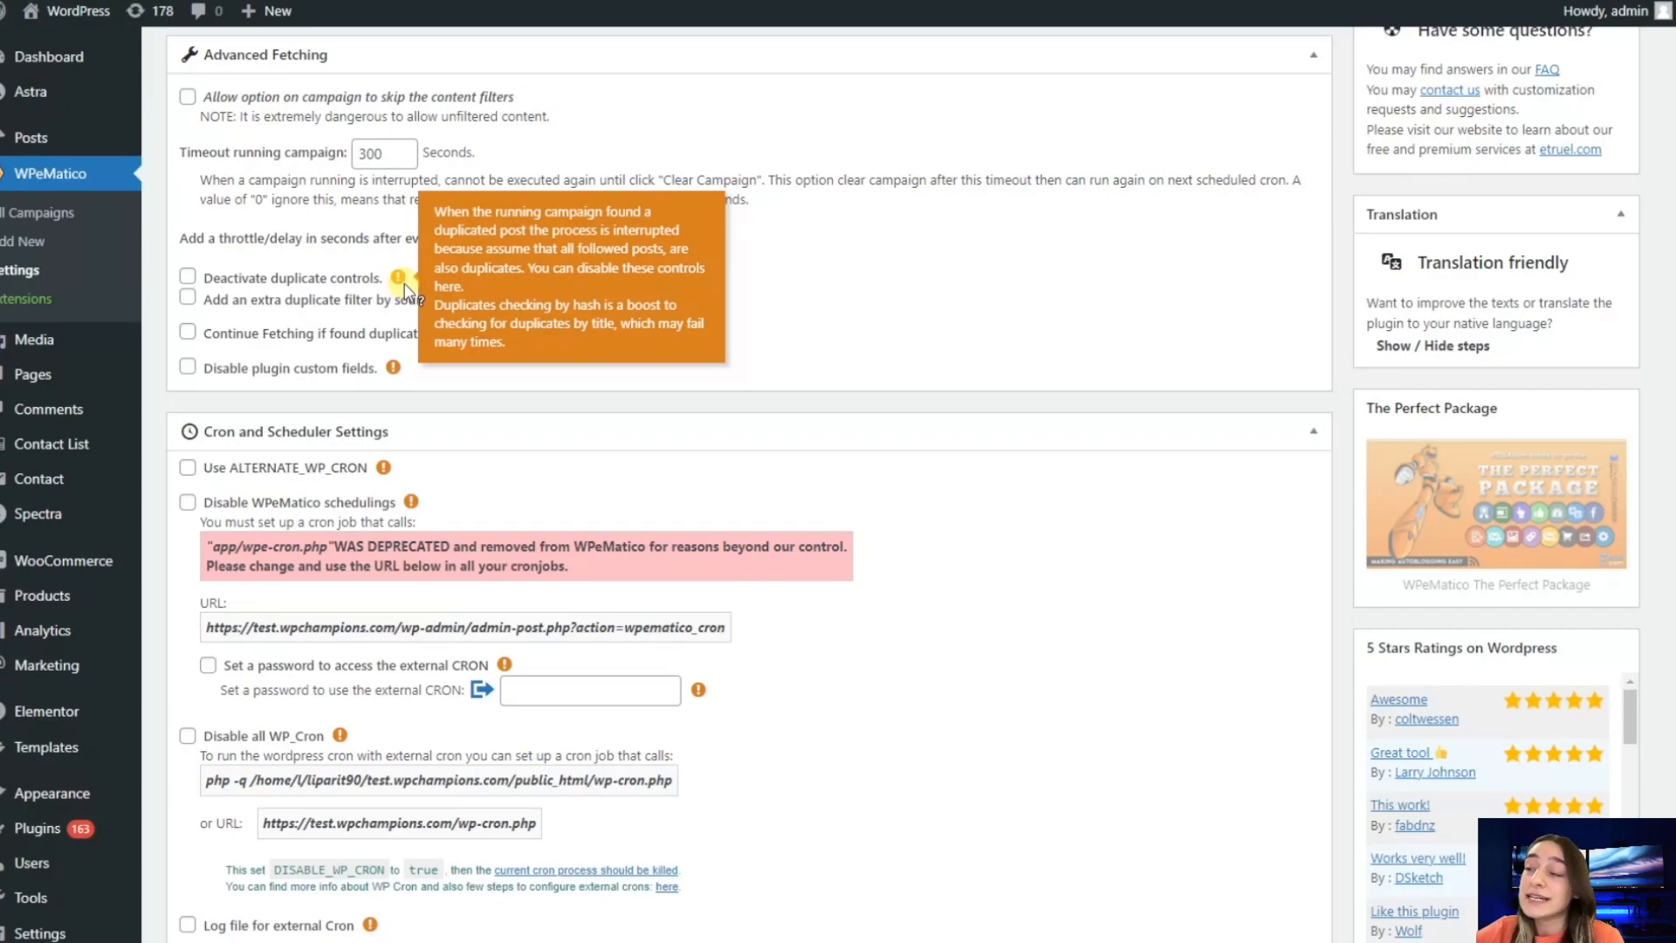
{"action": "mouse_move", "coordinate": [402, 278]}
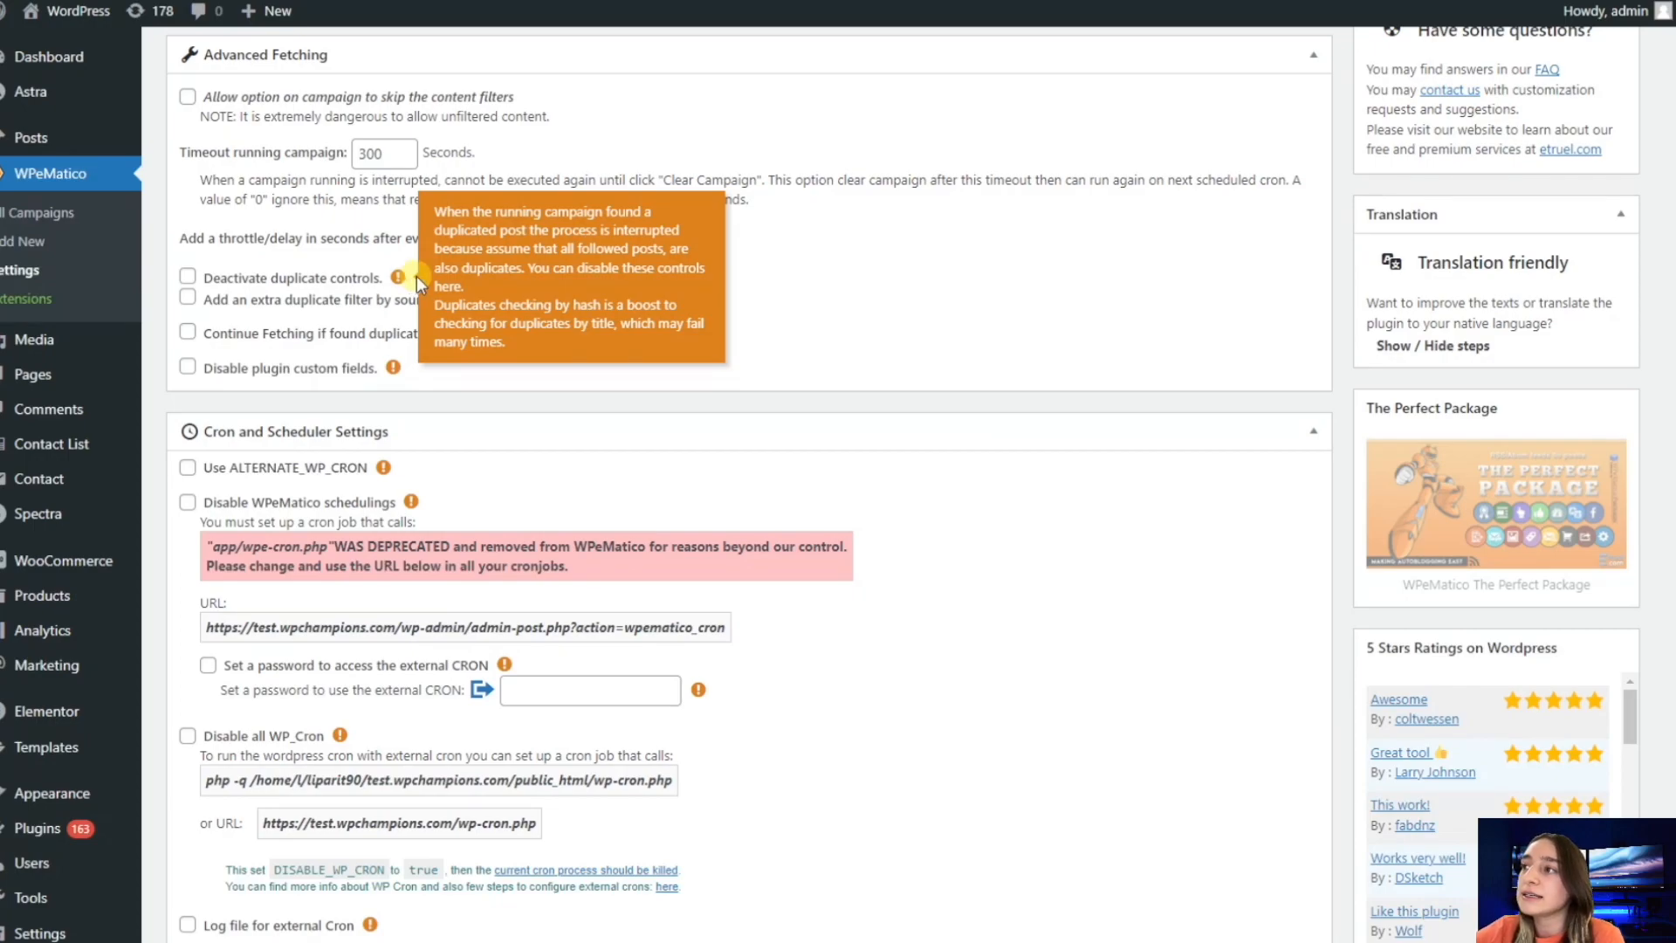
{"action": "mouse_move", "coordinate": [398, 265]}
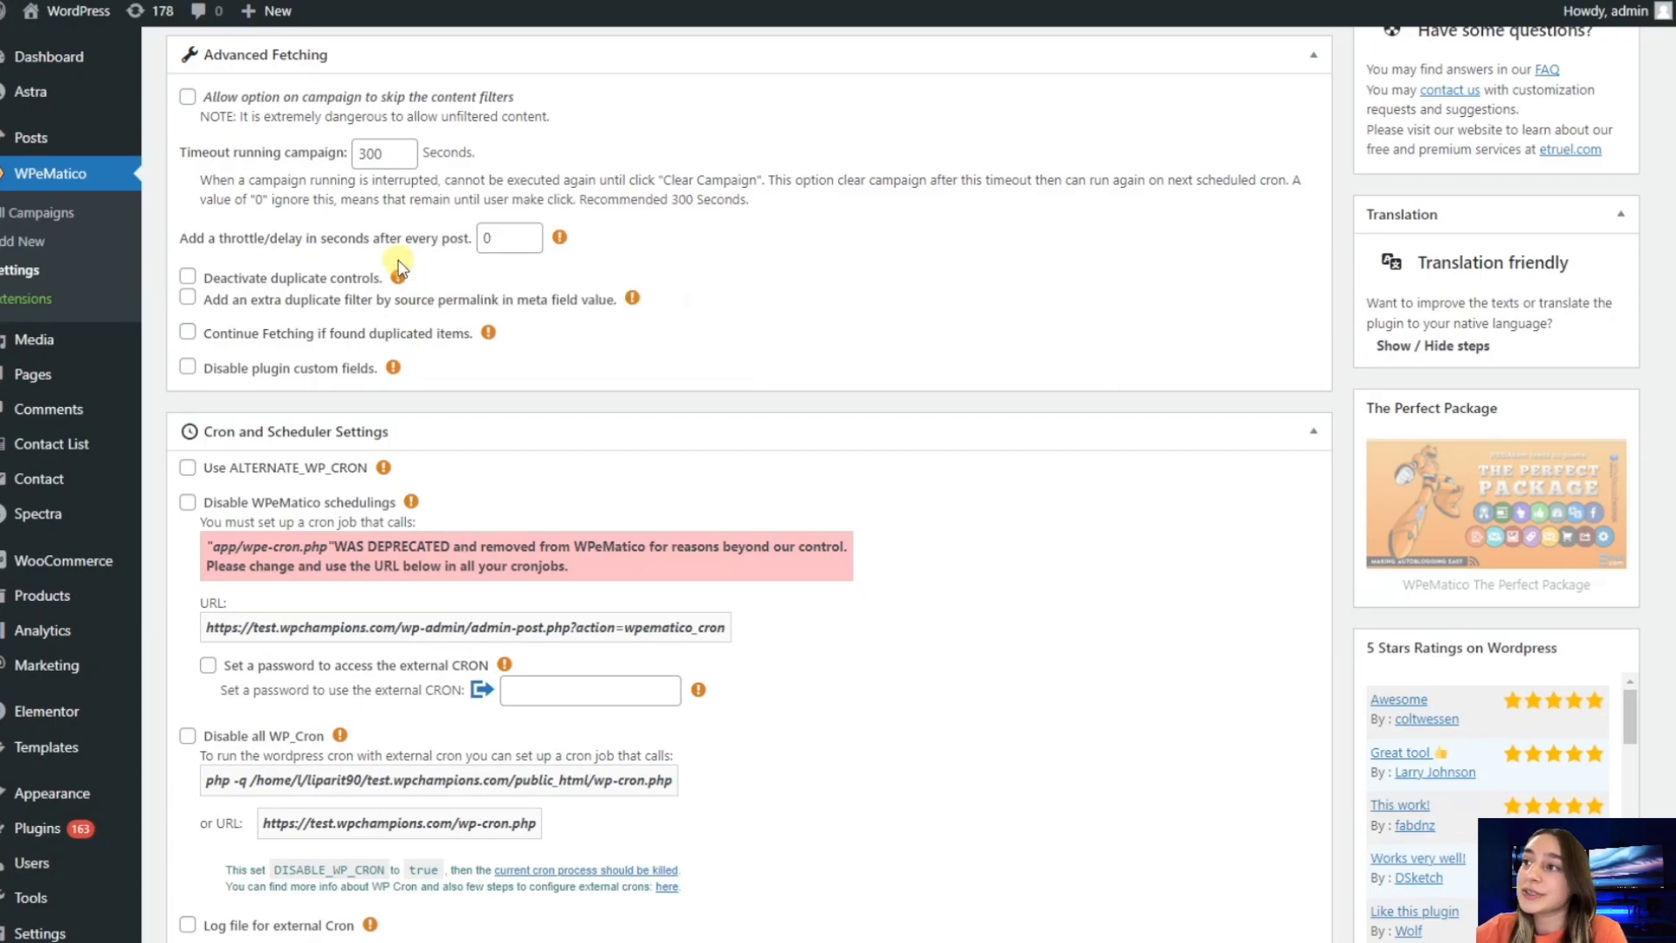
{"action": "mouse_move", "coordinate": [413, 276]}
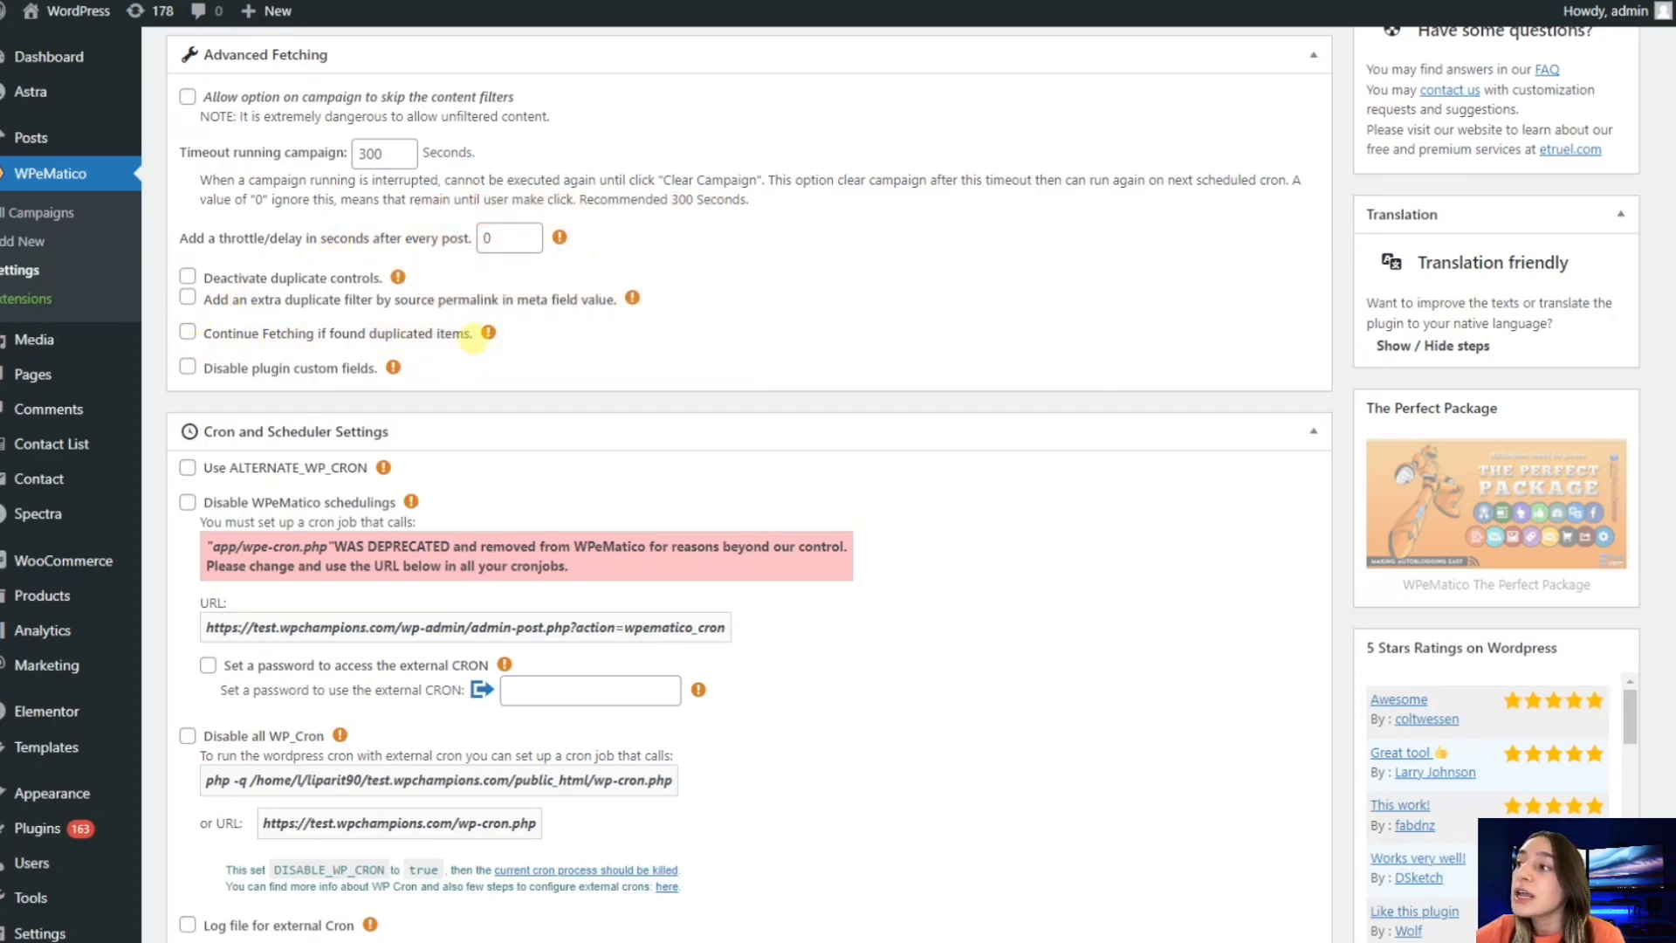
{"action": "mouse_move", "coordinate": [488, 332]}
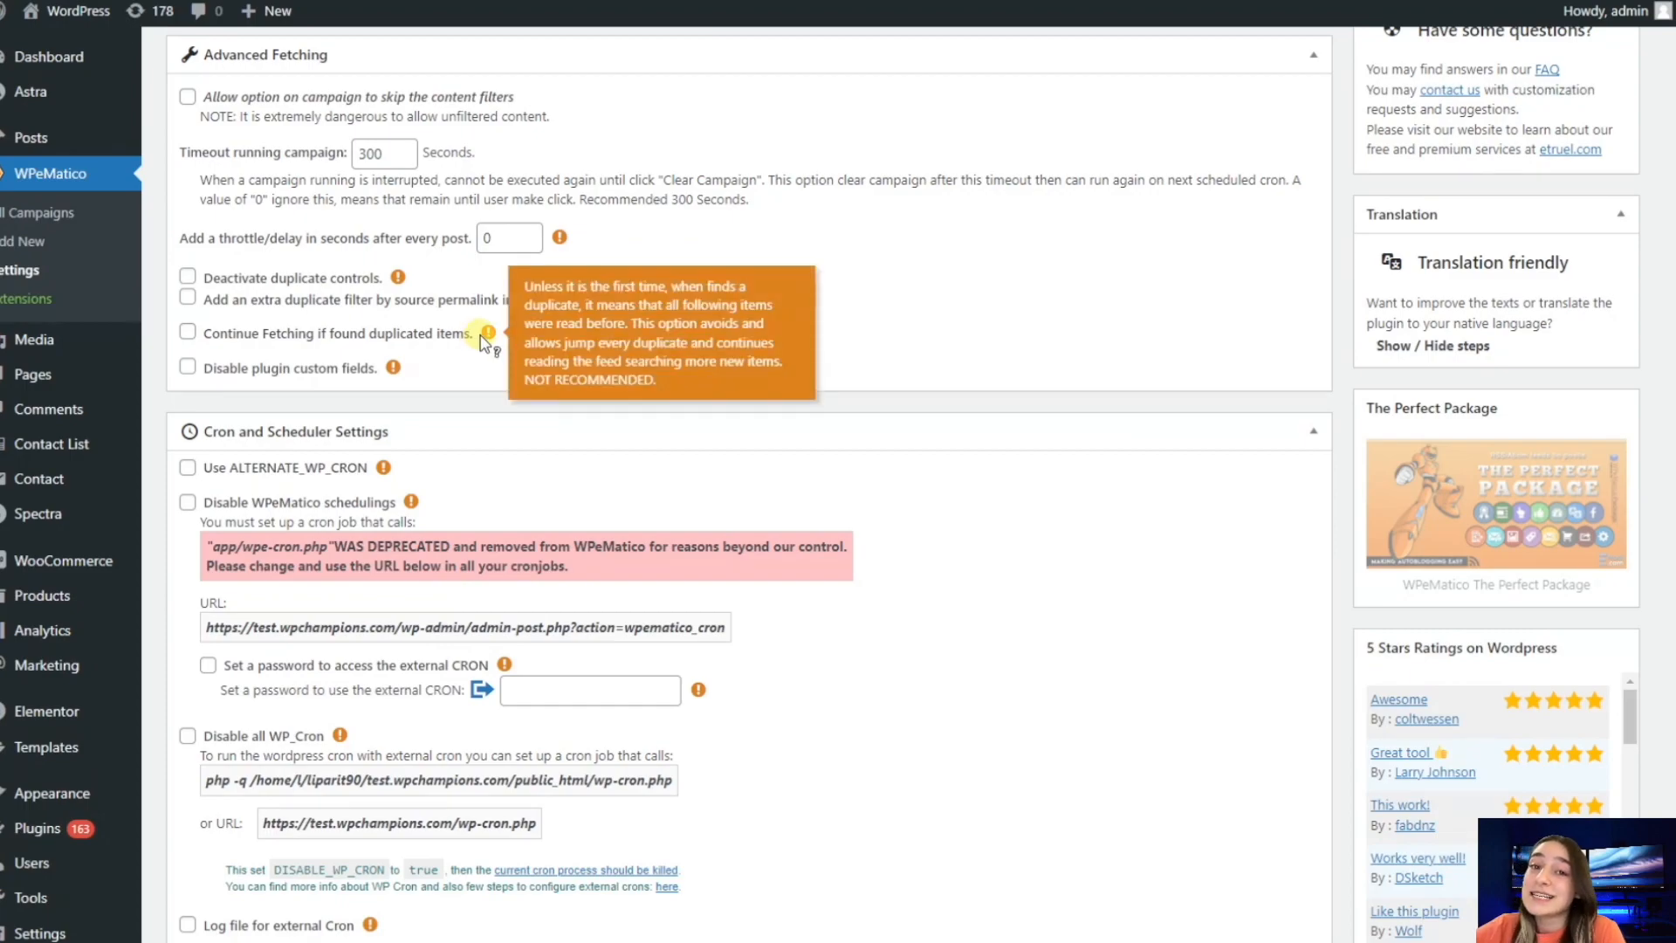
{"action": "mouse_move", "coordinate": [487, 335]}
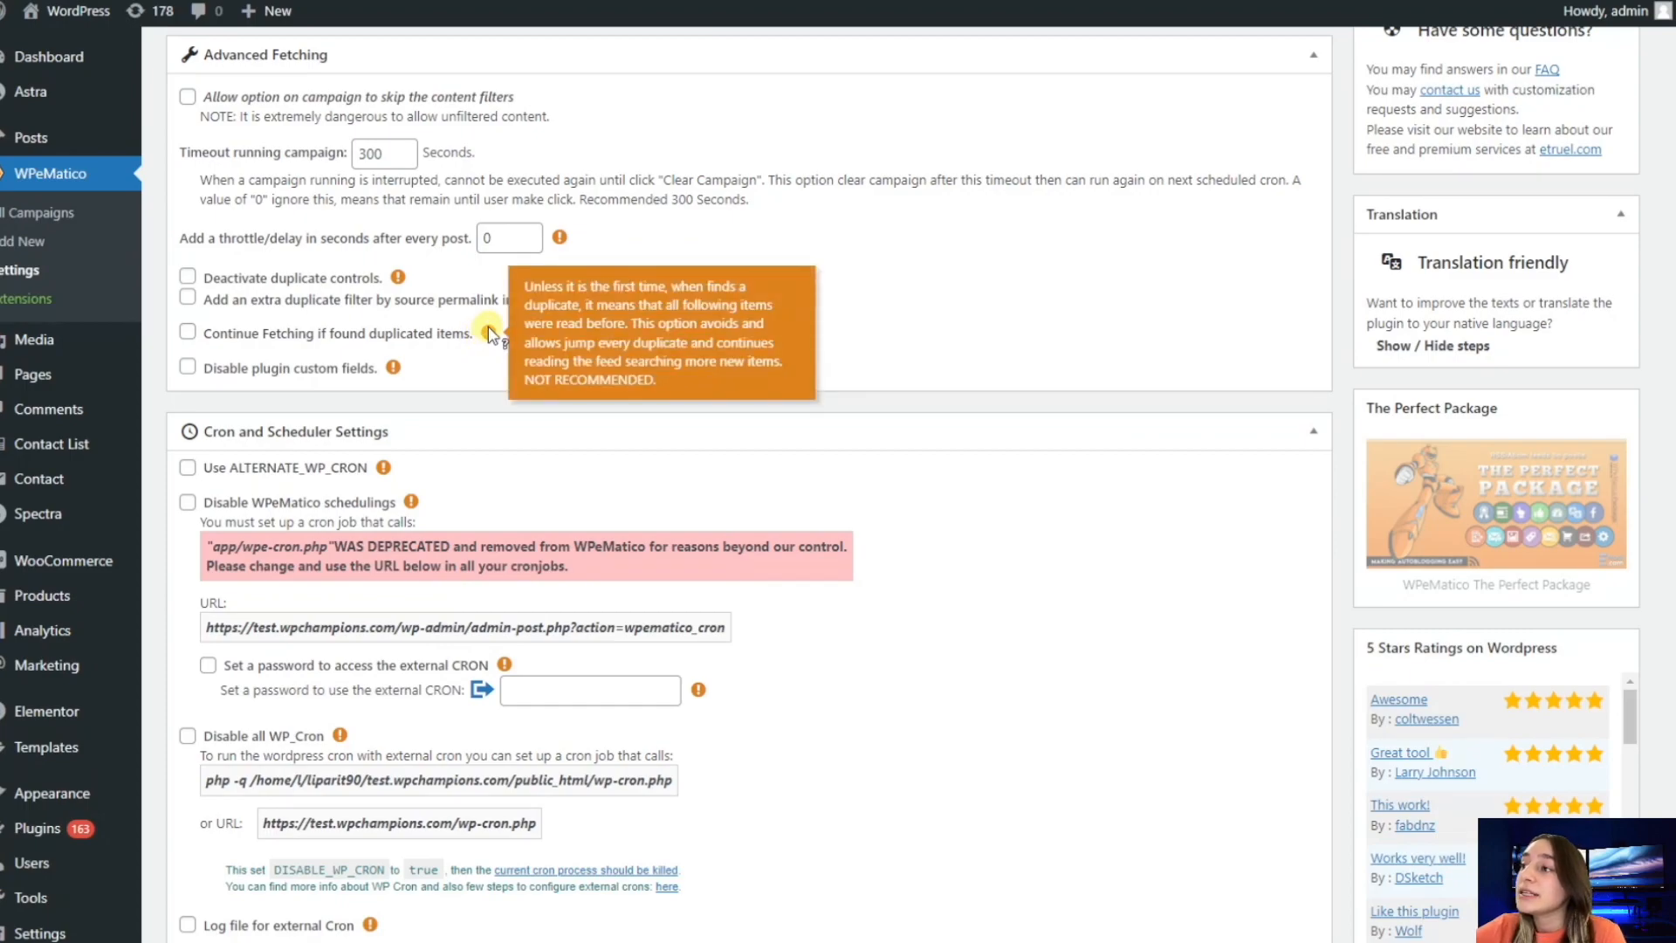
{"action": "mouse_move", "coordinate": [489, 340]}
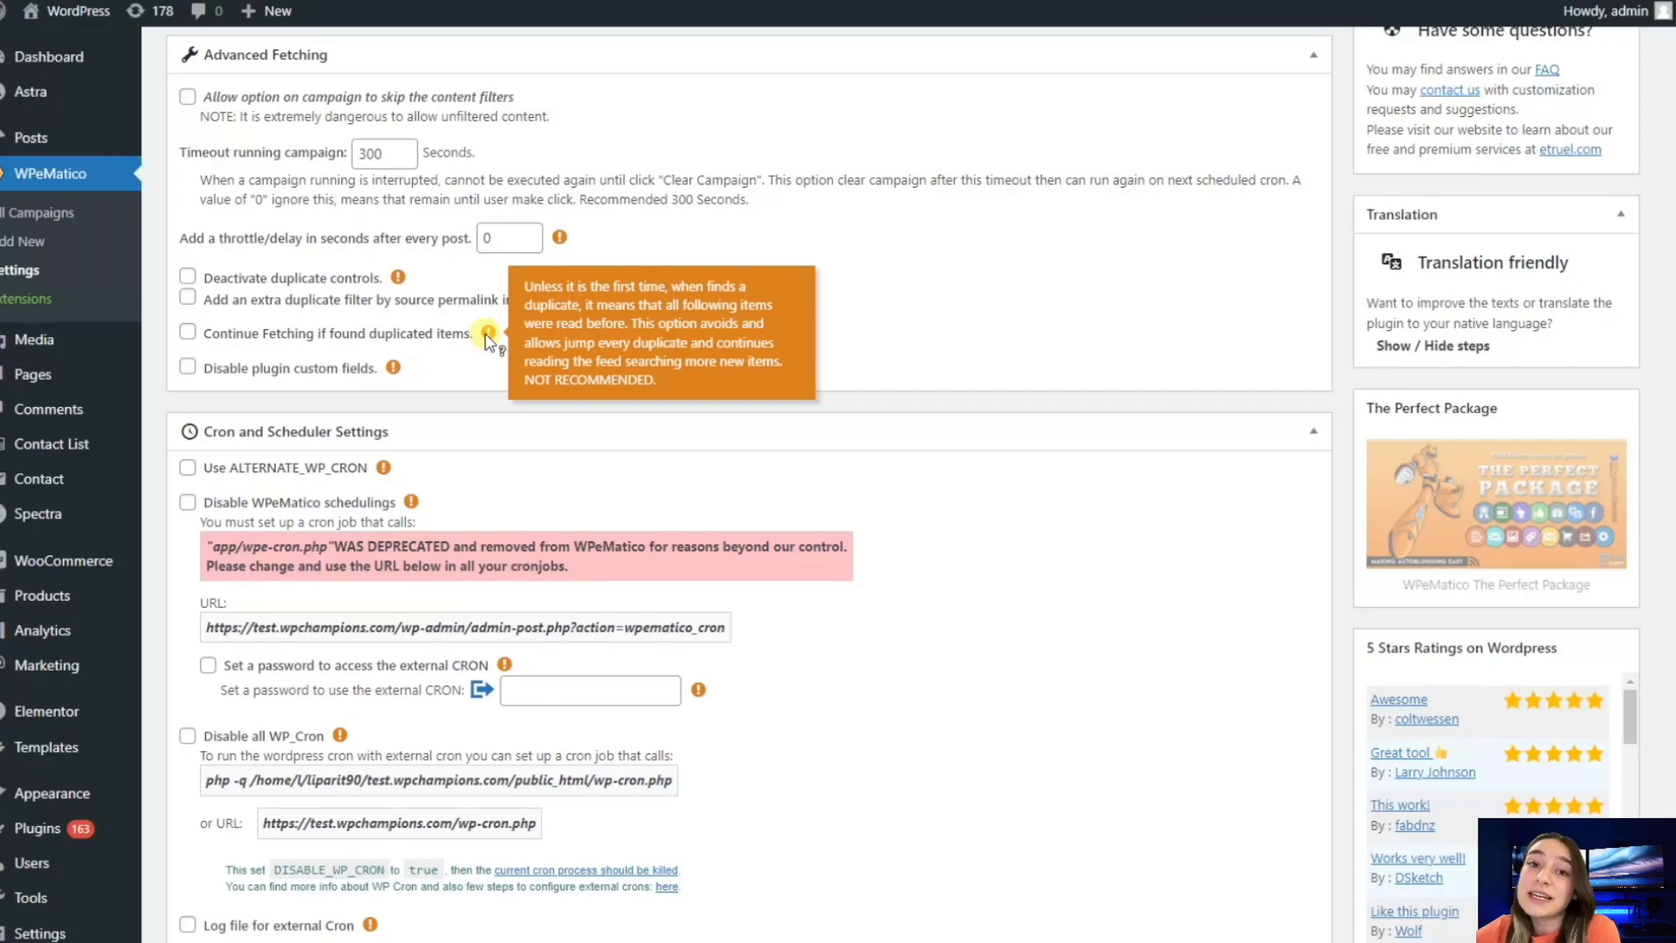
- Enable ALTERNATE_WP_CRON, disable WPeMatico schedulings, and require a password for the external cron
{"action": "scroll", "scroll_direction": "down", "scroll_amount": 3}
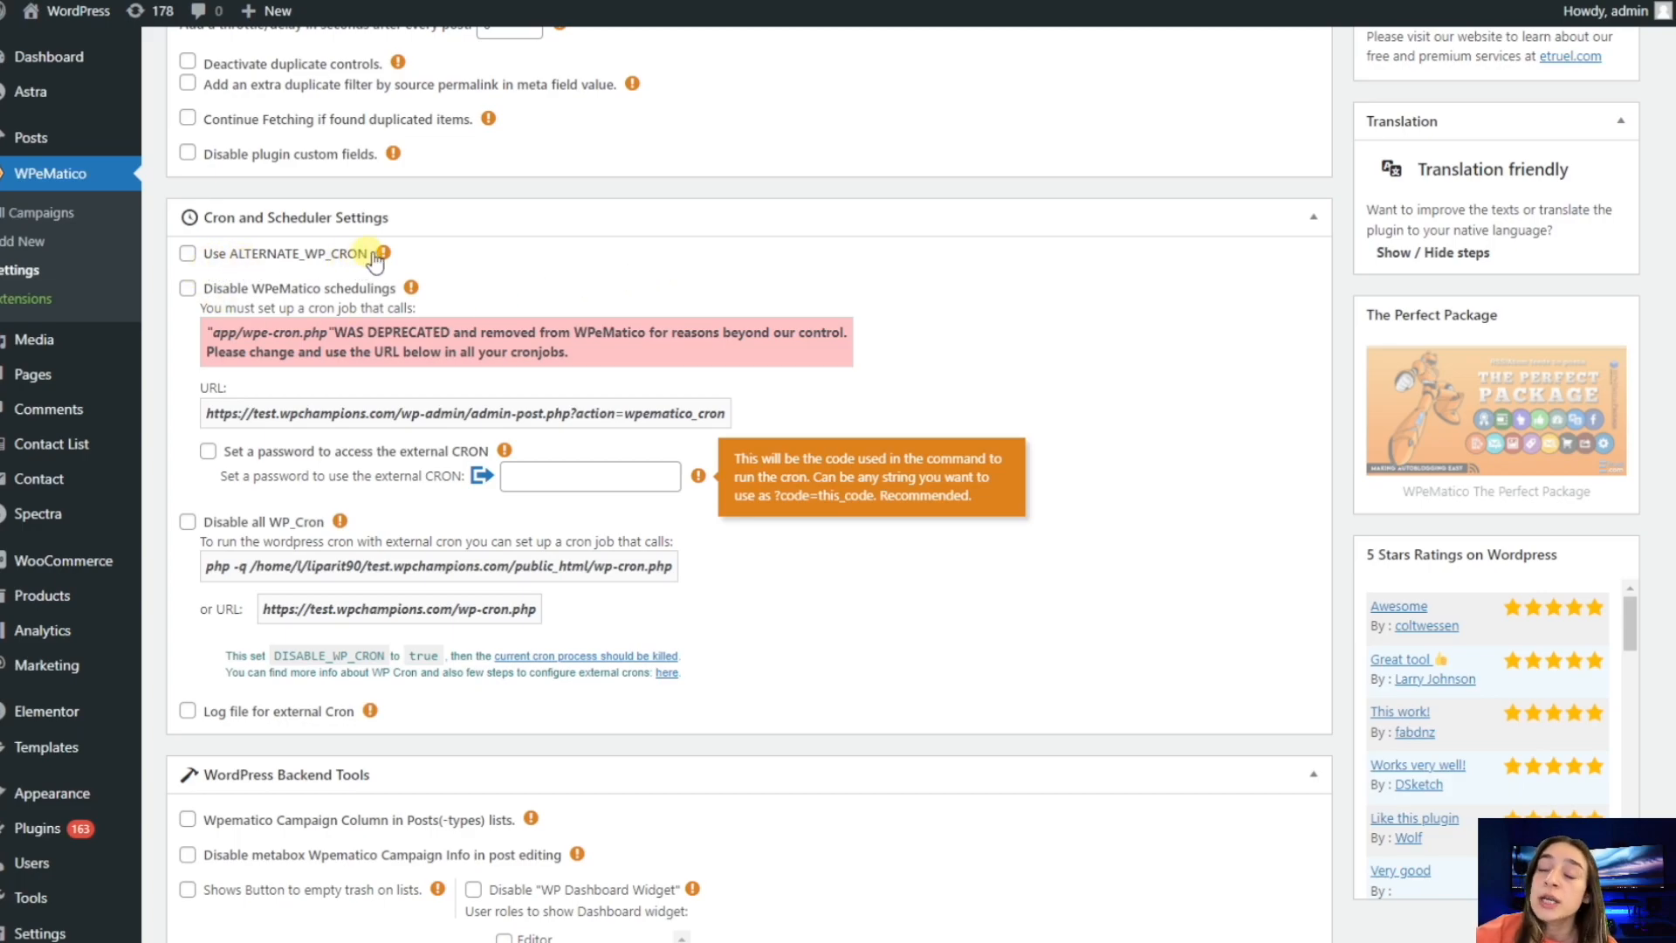
{"action": "mouse_move", "coordinate": [384, 254]}
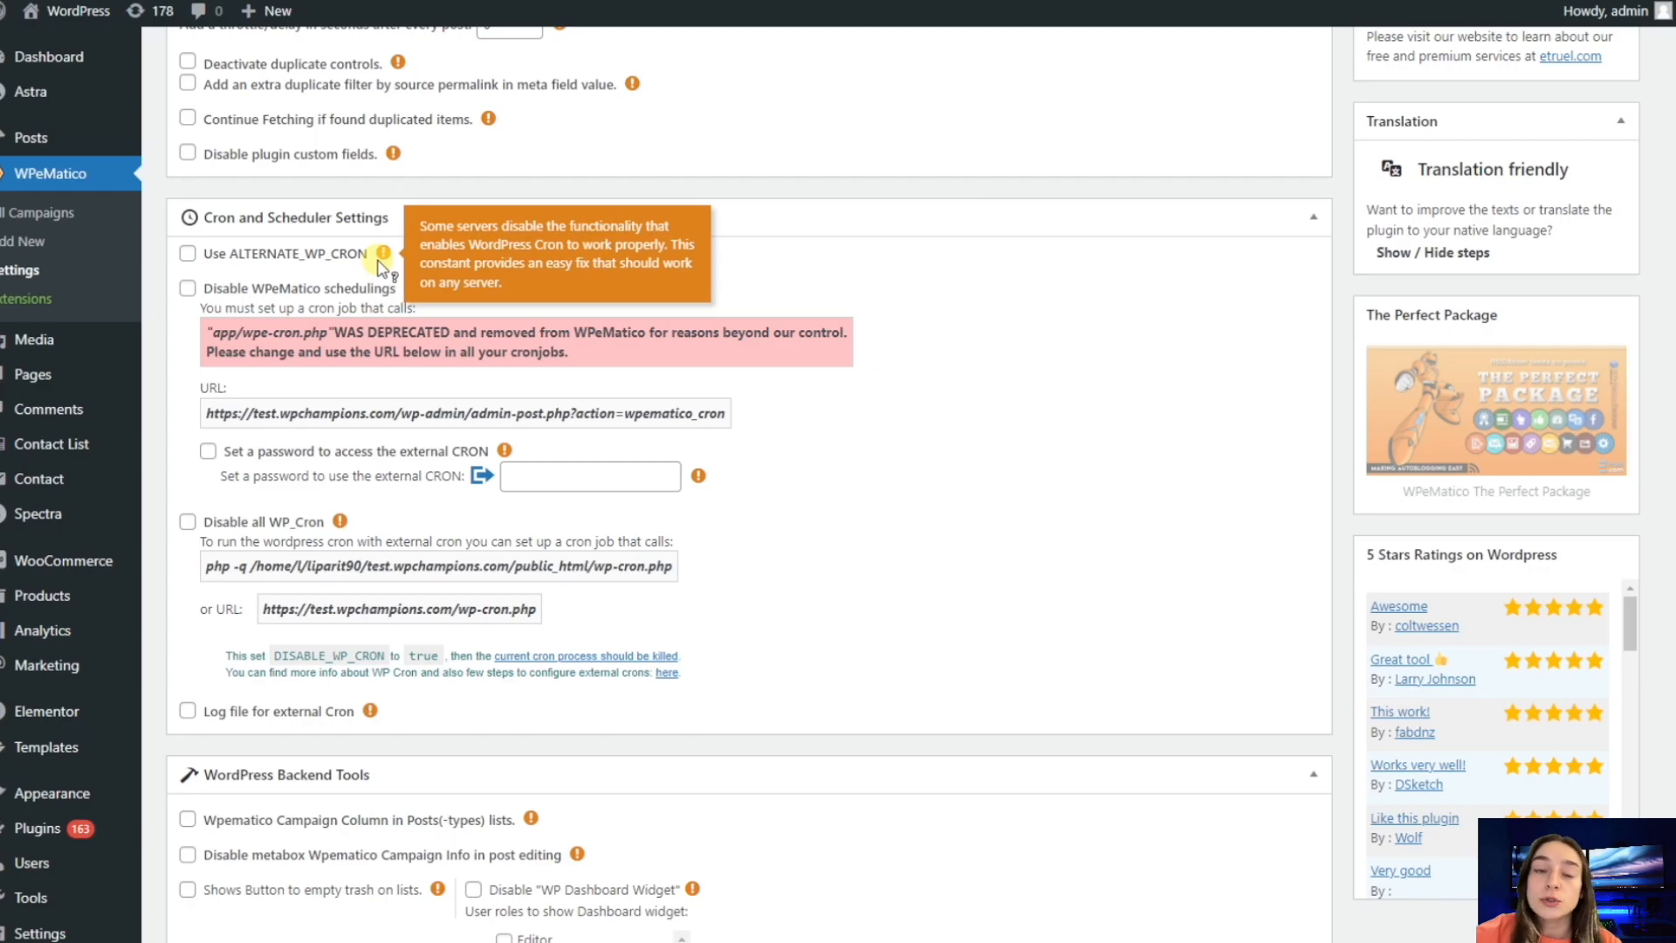
{"action": "mouse_move", "coordinate": [283, 279]}
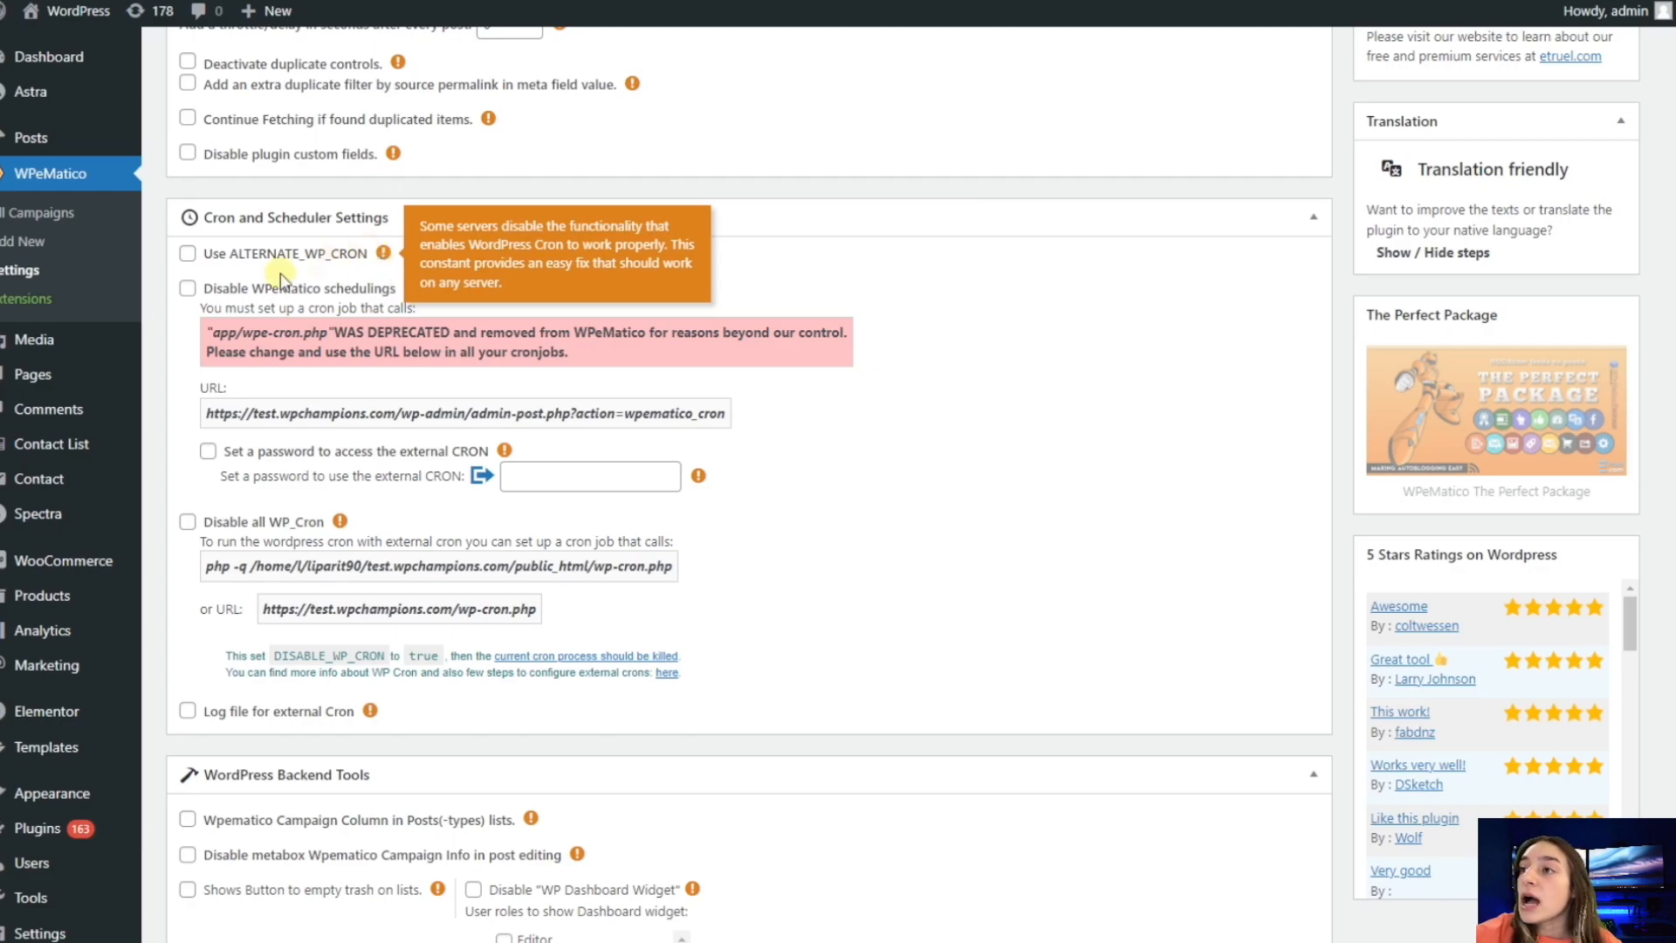
{"action": "left_click", "coordinate": [186, 253]}
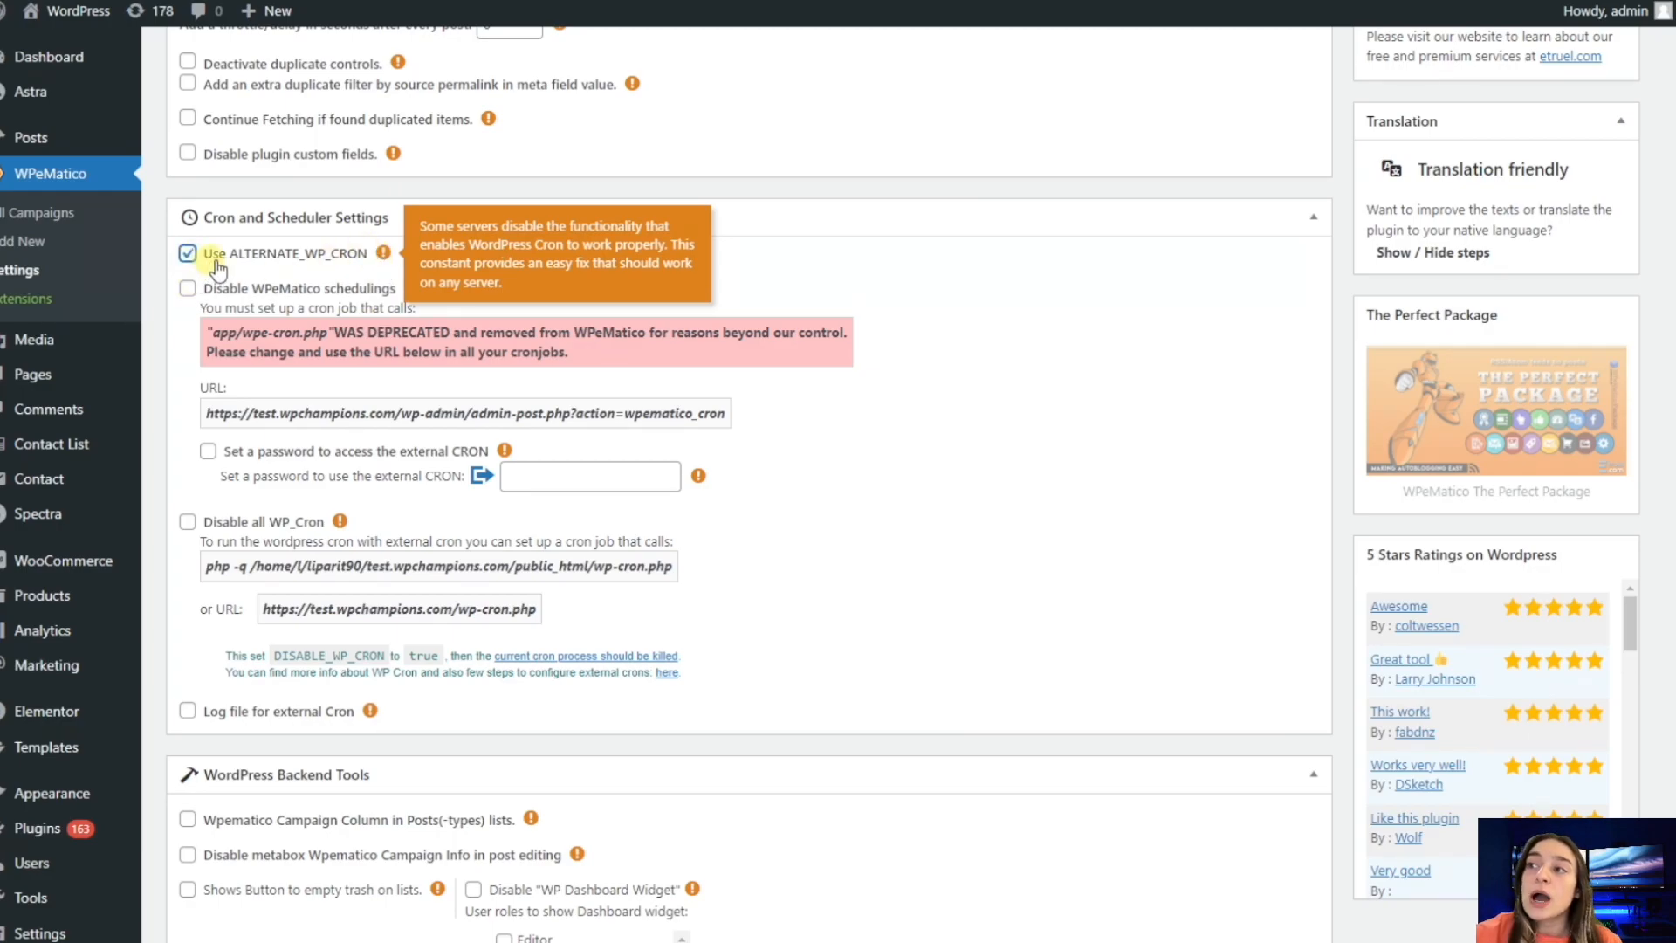
{"action": "mouse_move", "coordinate": [225, 262]}
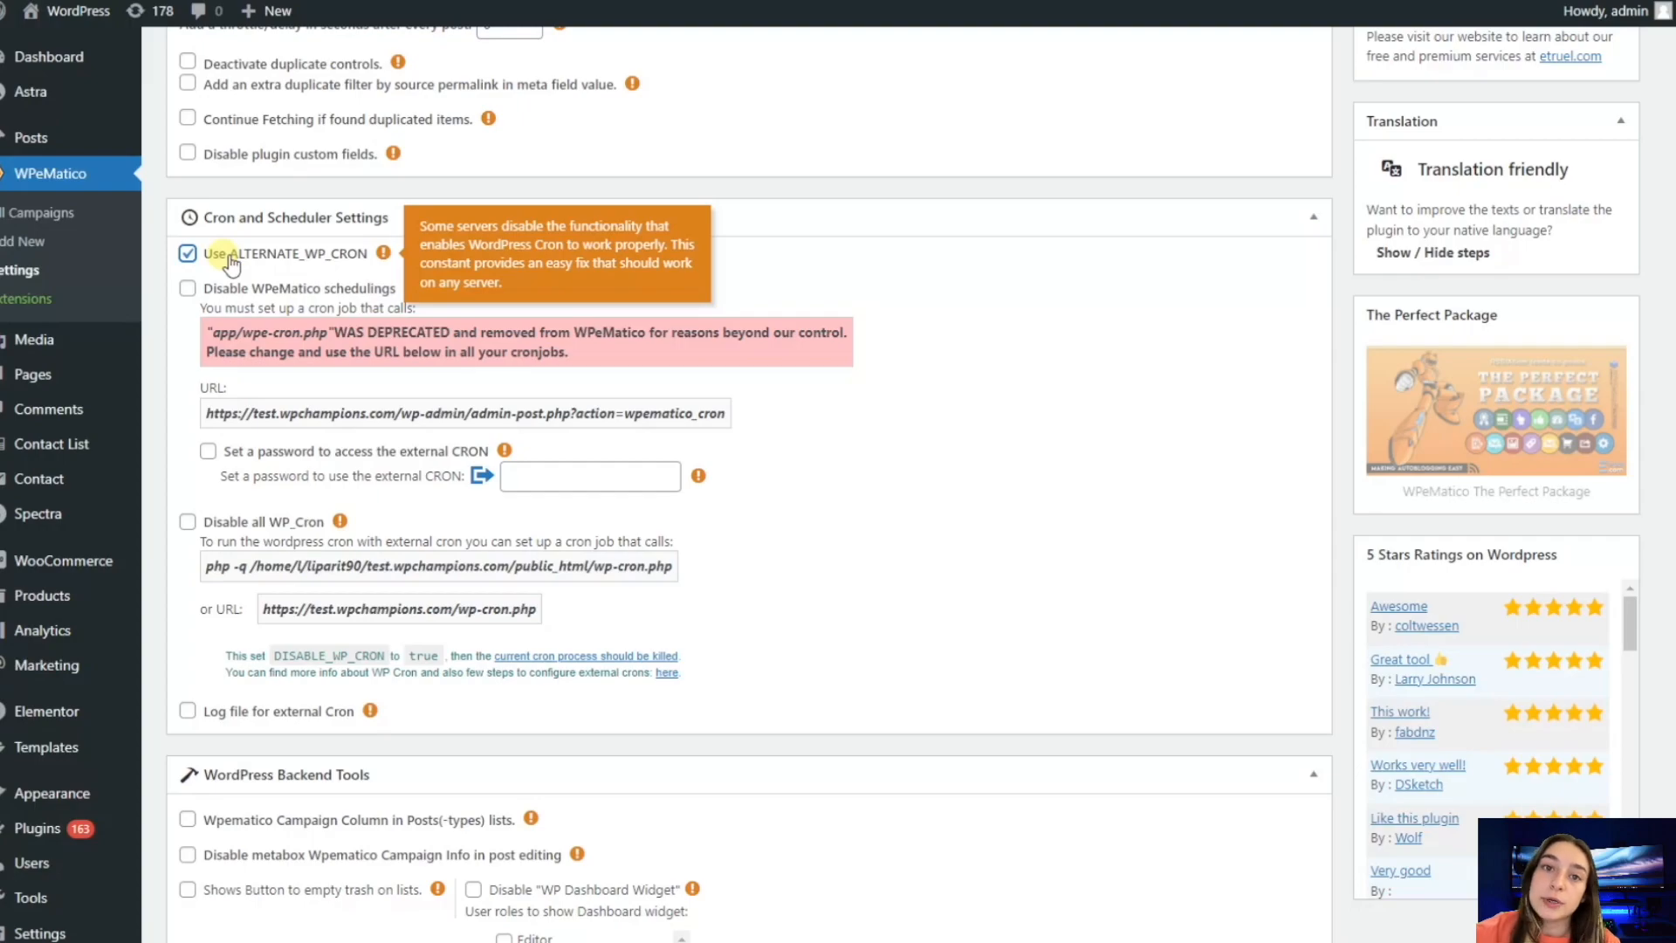
{"action": "mouse_move", "coordinate": [189, 290]}
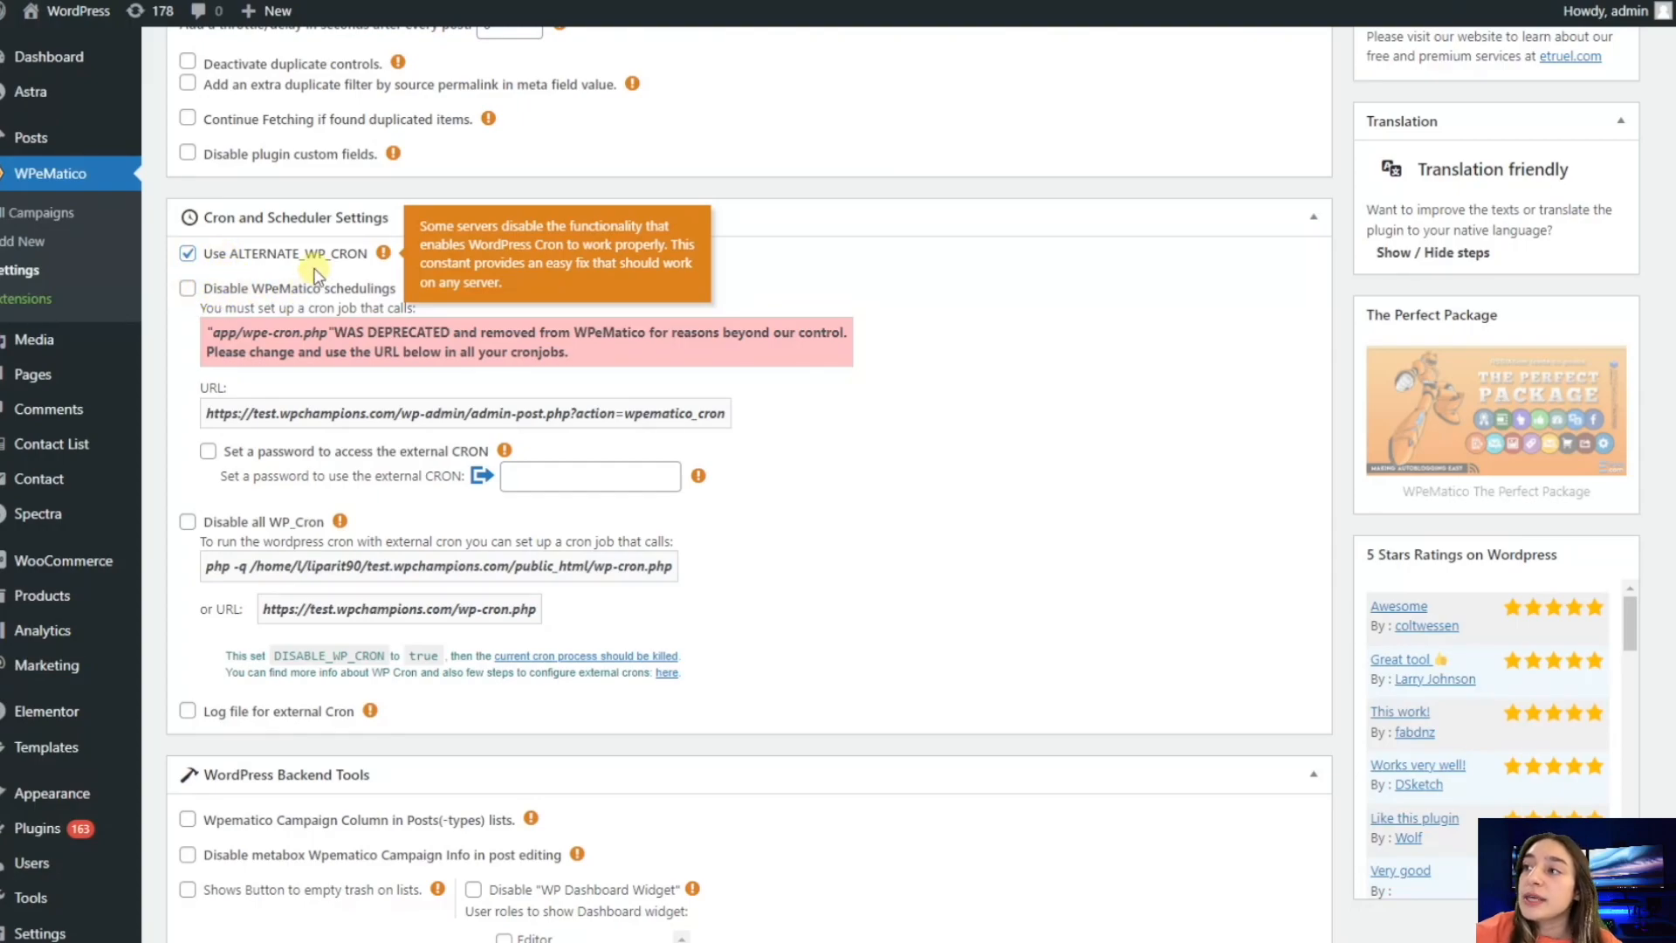
{"action": "left_click", "coordinate": [187, 288]}
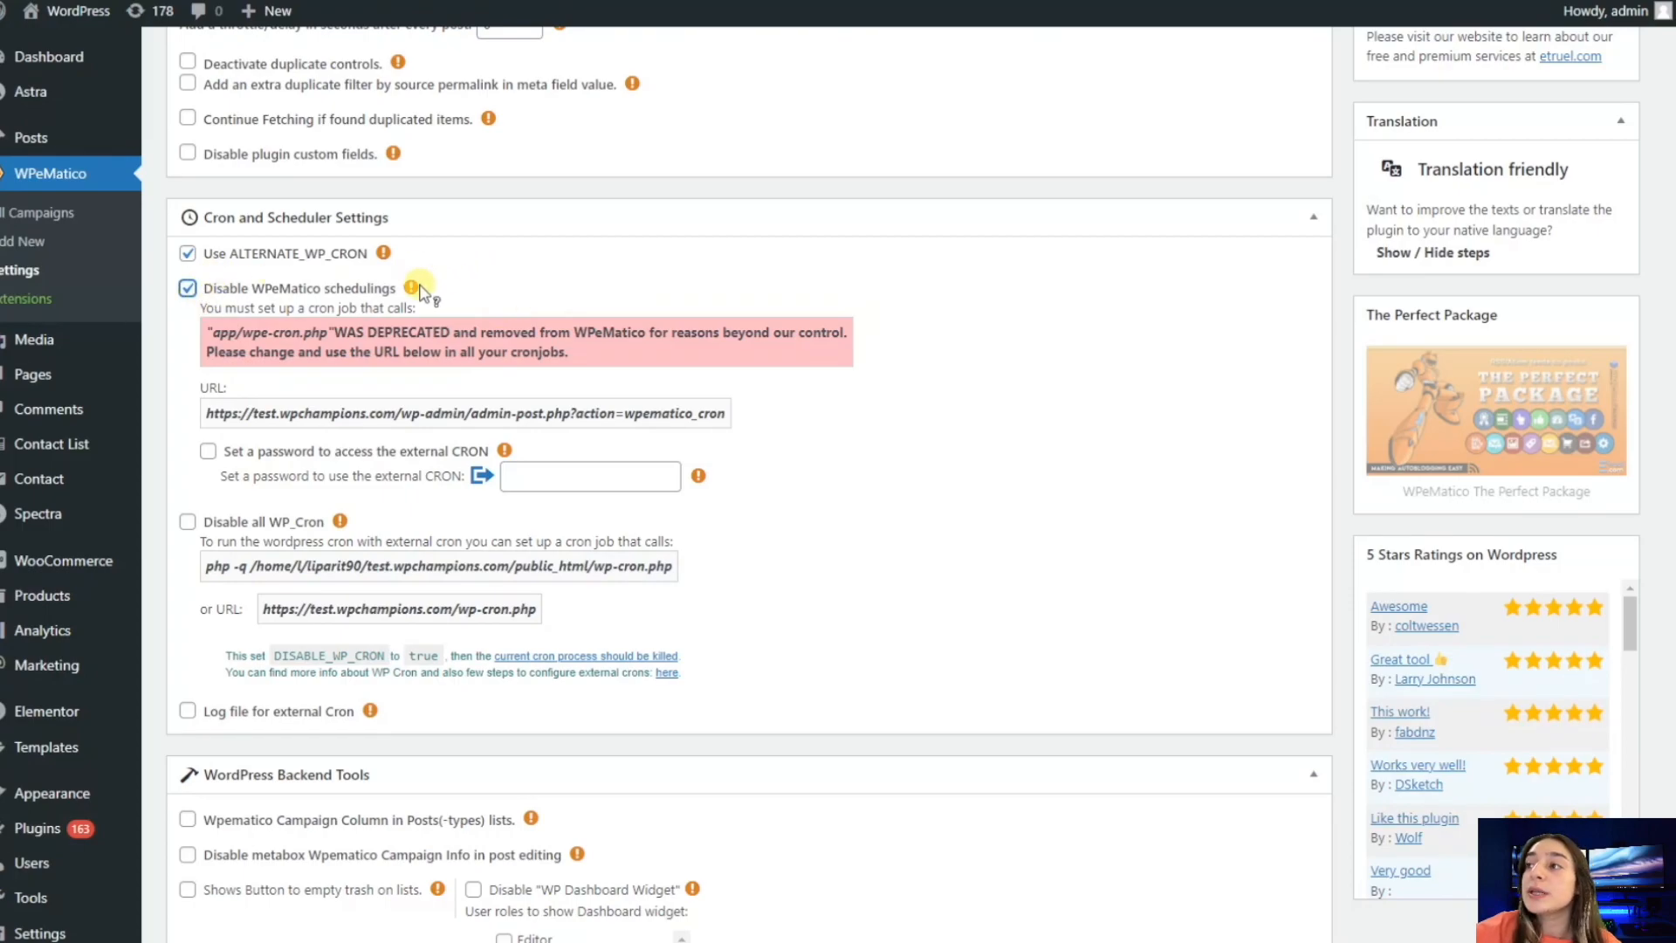
{"action": "mouse_move", "coordinate": [410, 288]}
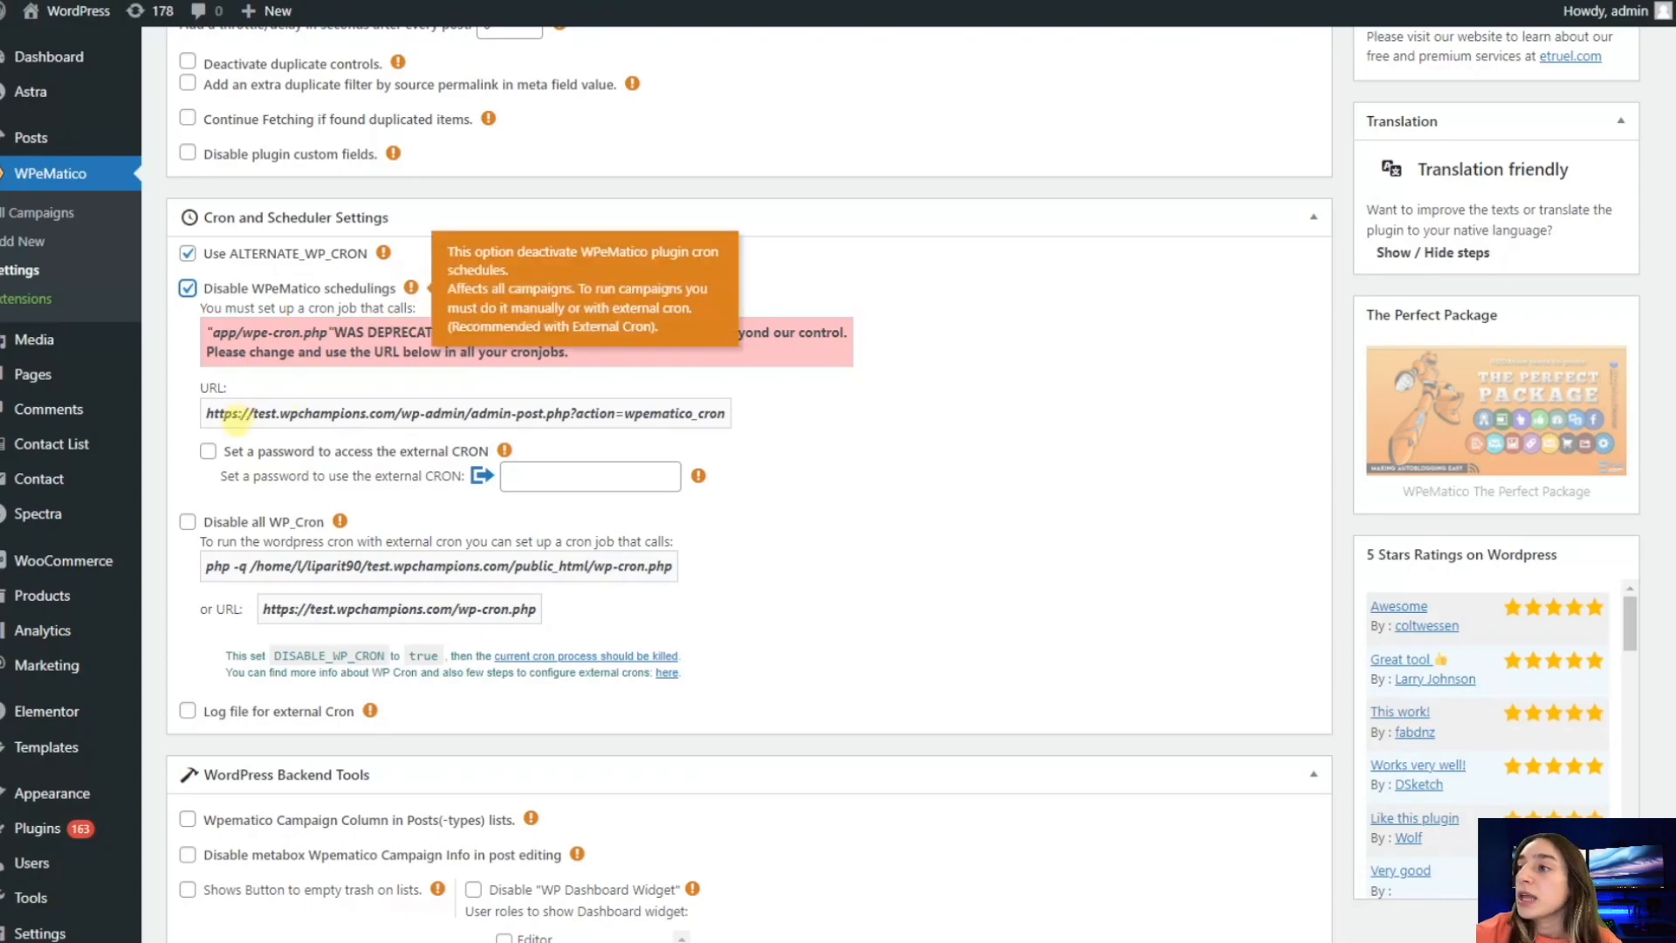
{"action": "left_click", "coordinate": [208, 450]}
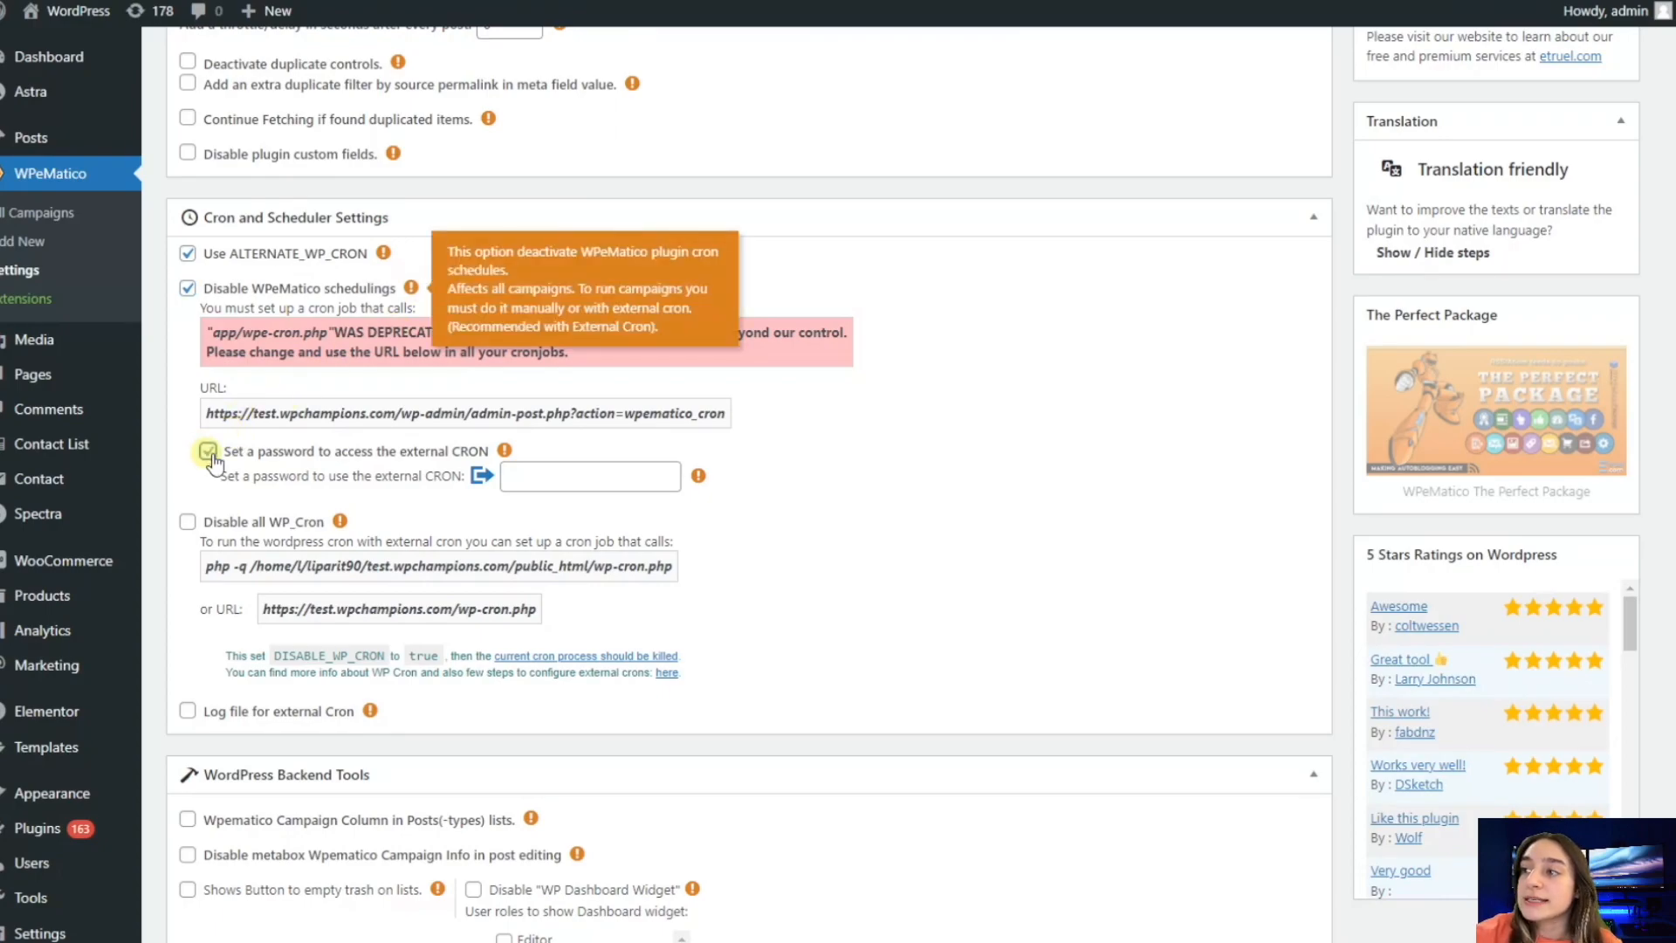
{"action": "left_click", "coordinate": [208, 450]}
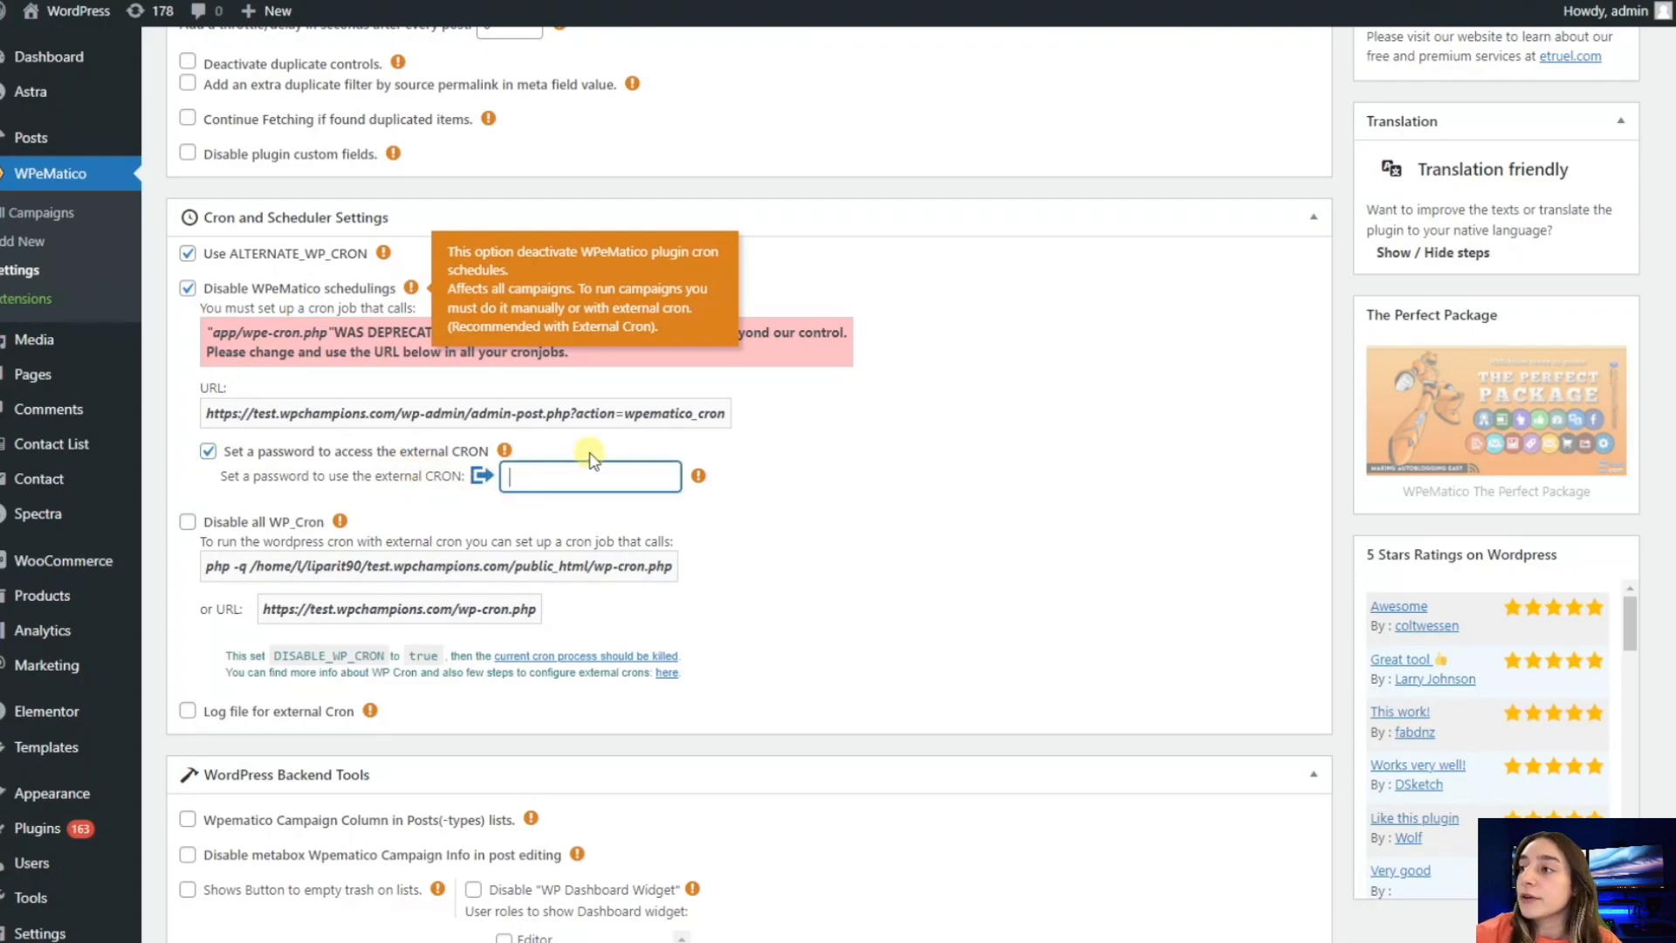
{"action": "mouse_move", "coordinate": [740, 367]}
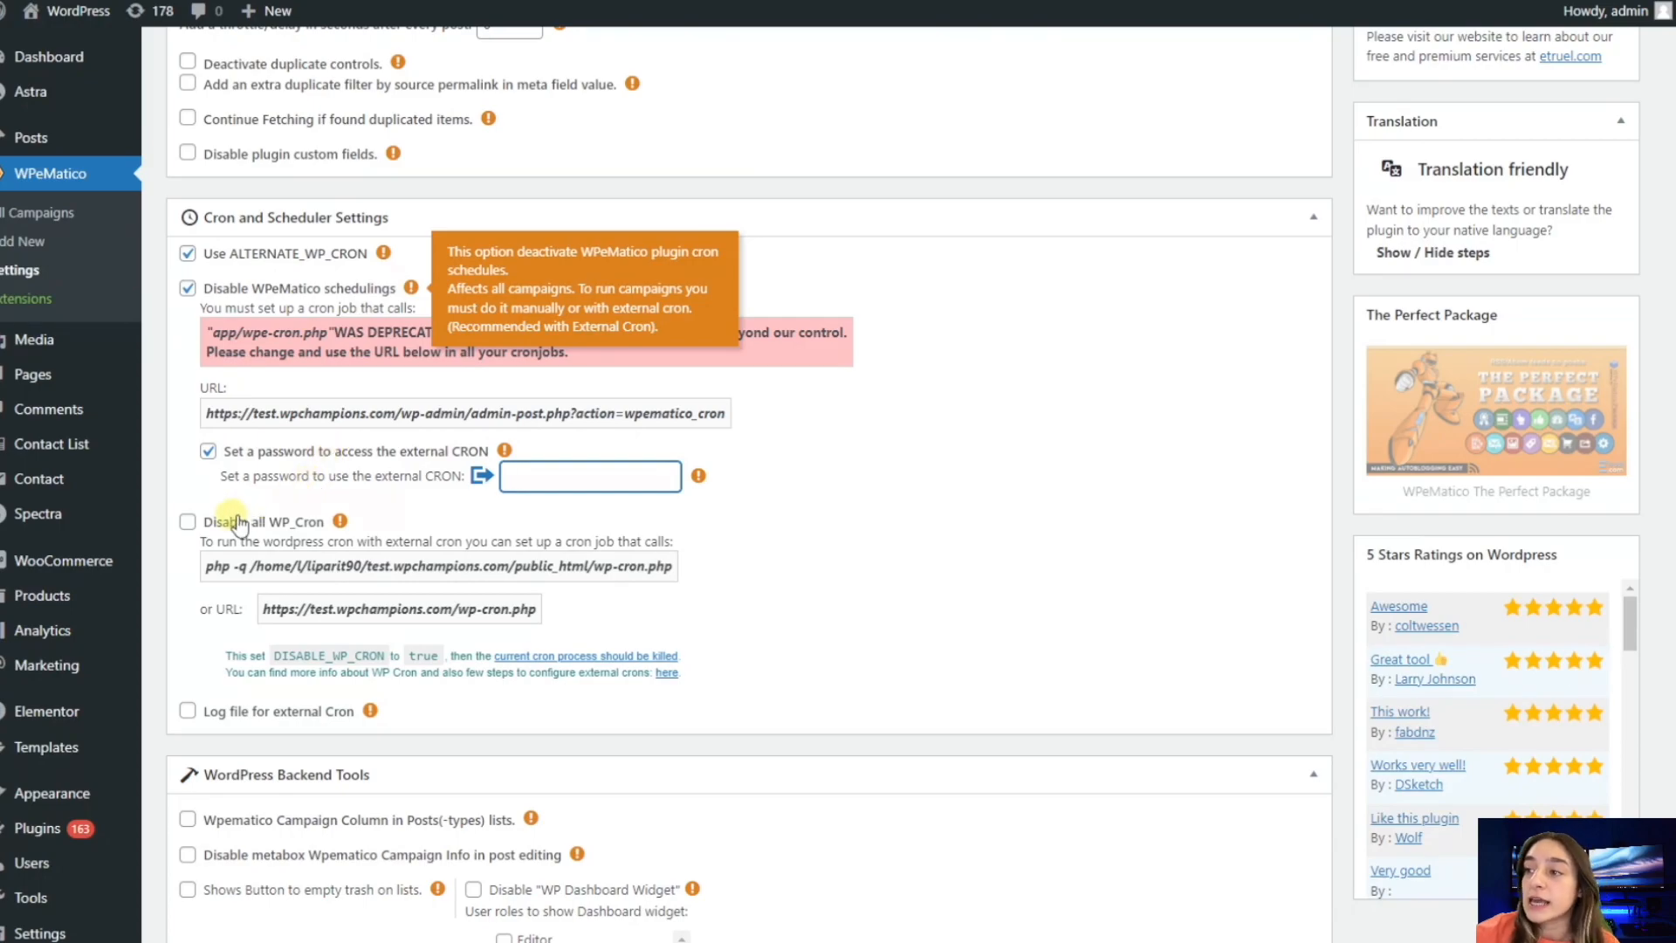
- Toggle 'Disable all WP_Cron' on and back off so WP_Cron stays enabled
{"action": "scroll", "scroll_direction": "down", "scroll_amount": 3}
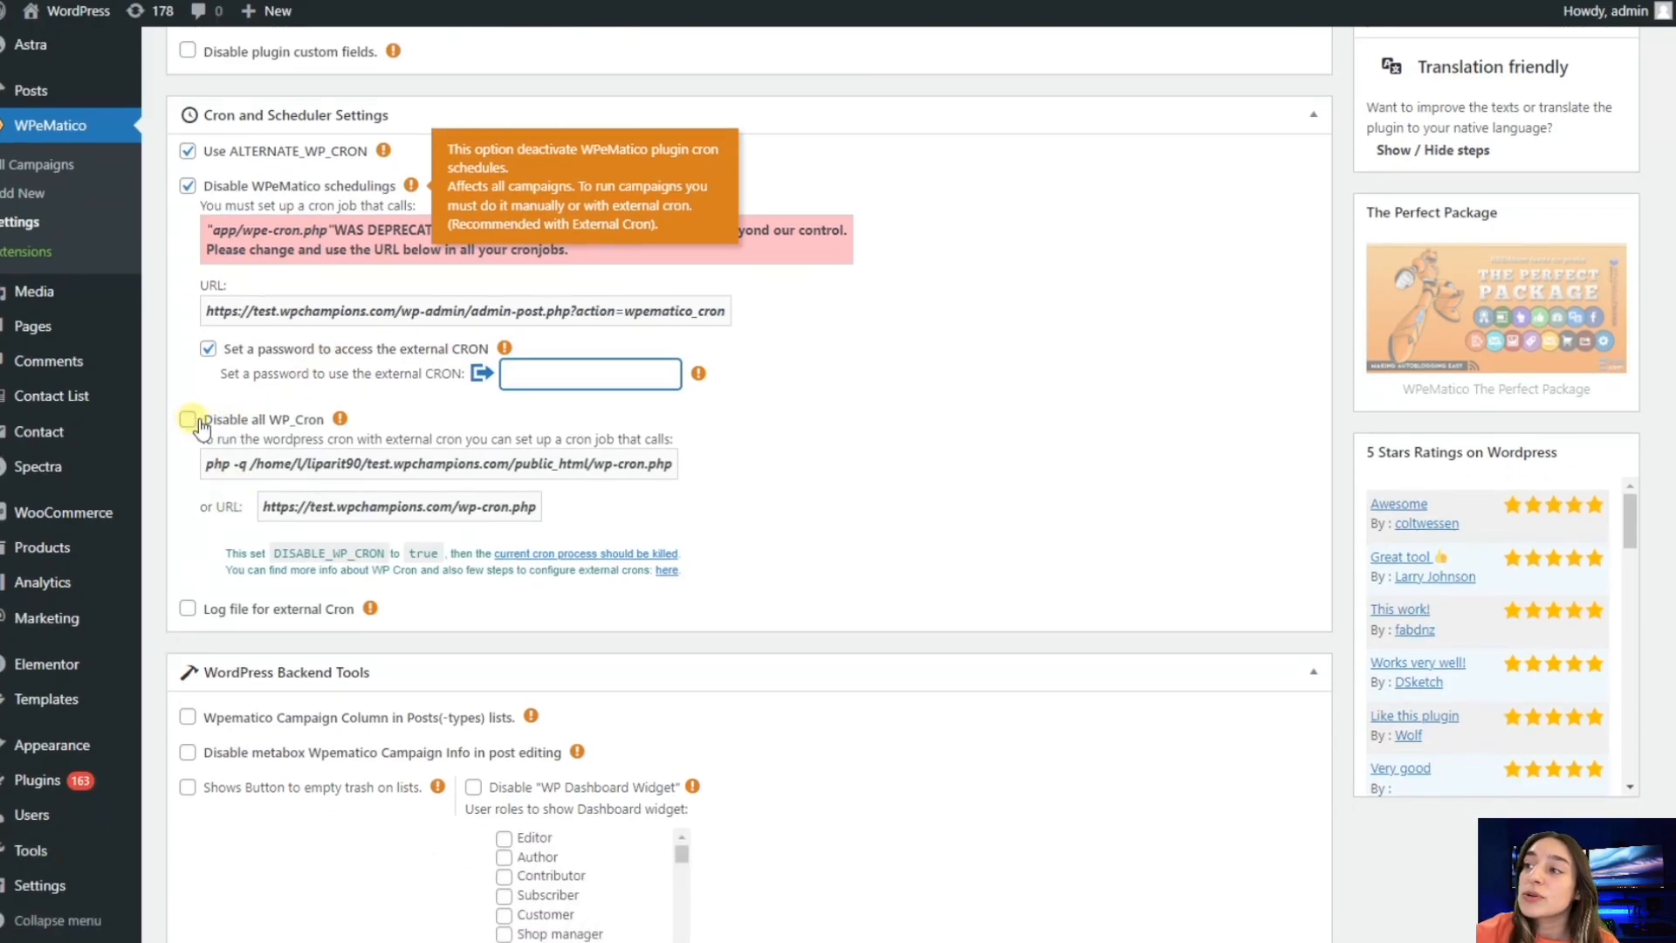
{"action": "left_click", "coordinate": [186, 417]}
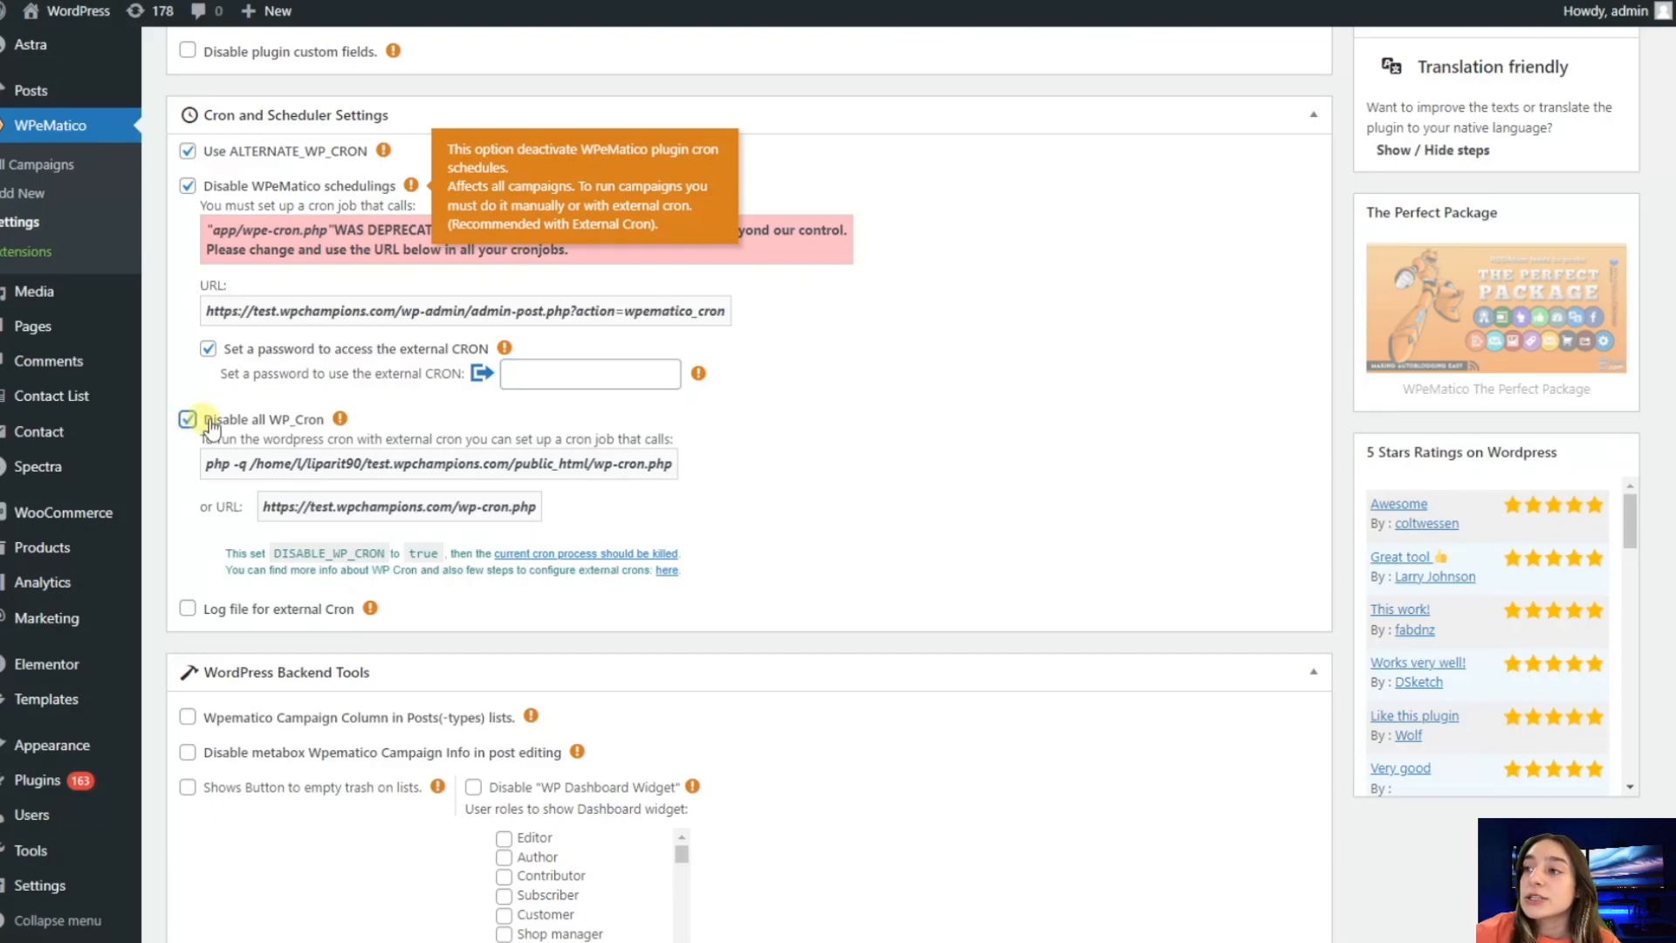
{"action": "mouse_move", "coordinate": [340, 418]}
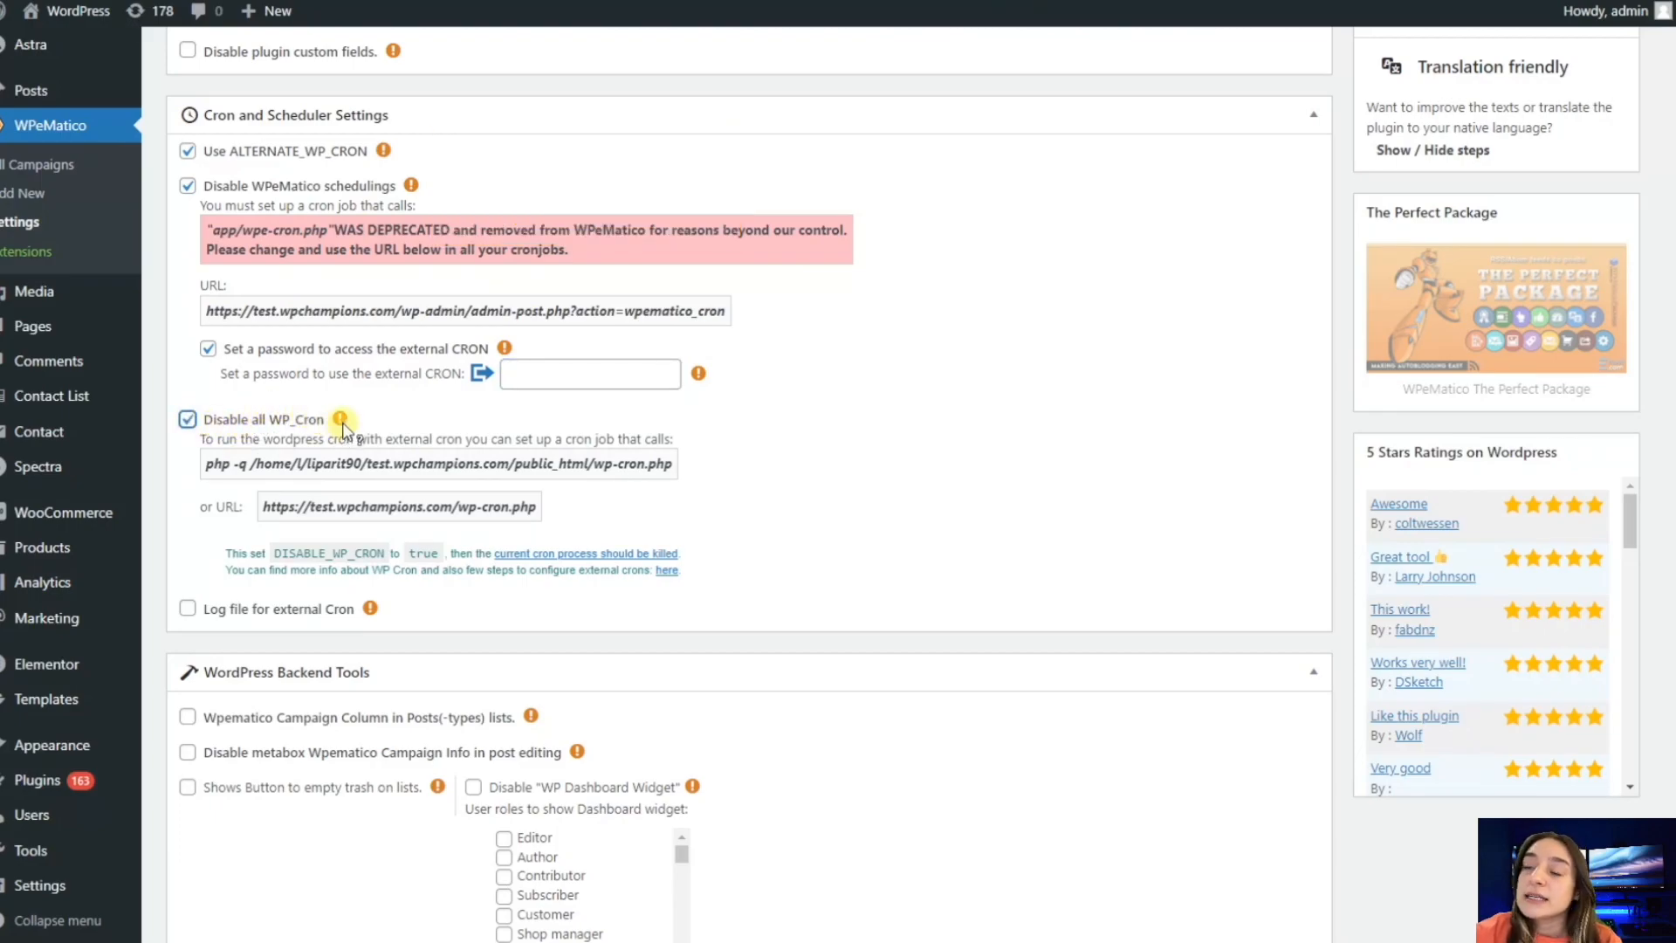
{"action": "mouse_move", "coordinate": [340, 419]}
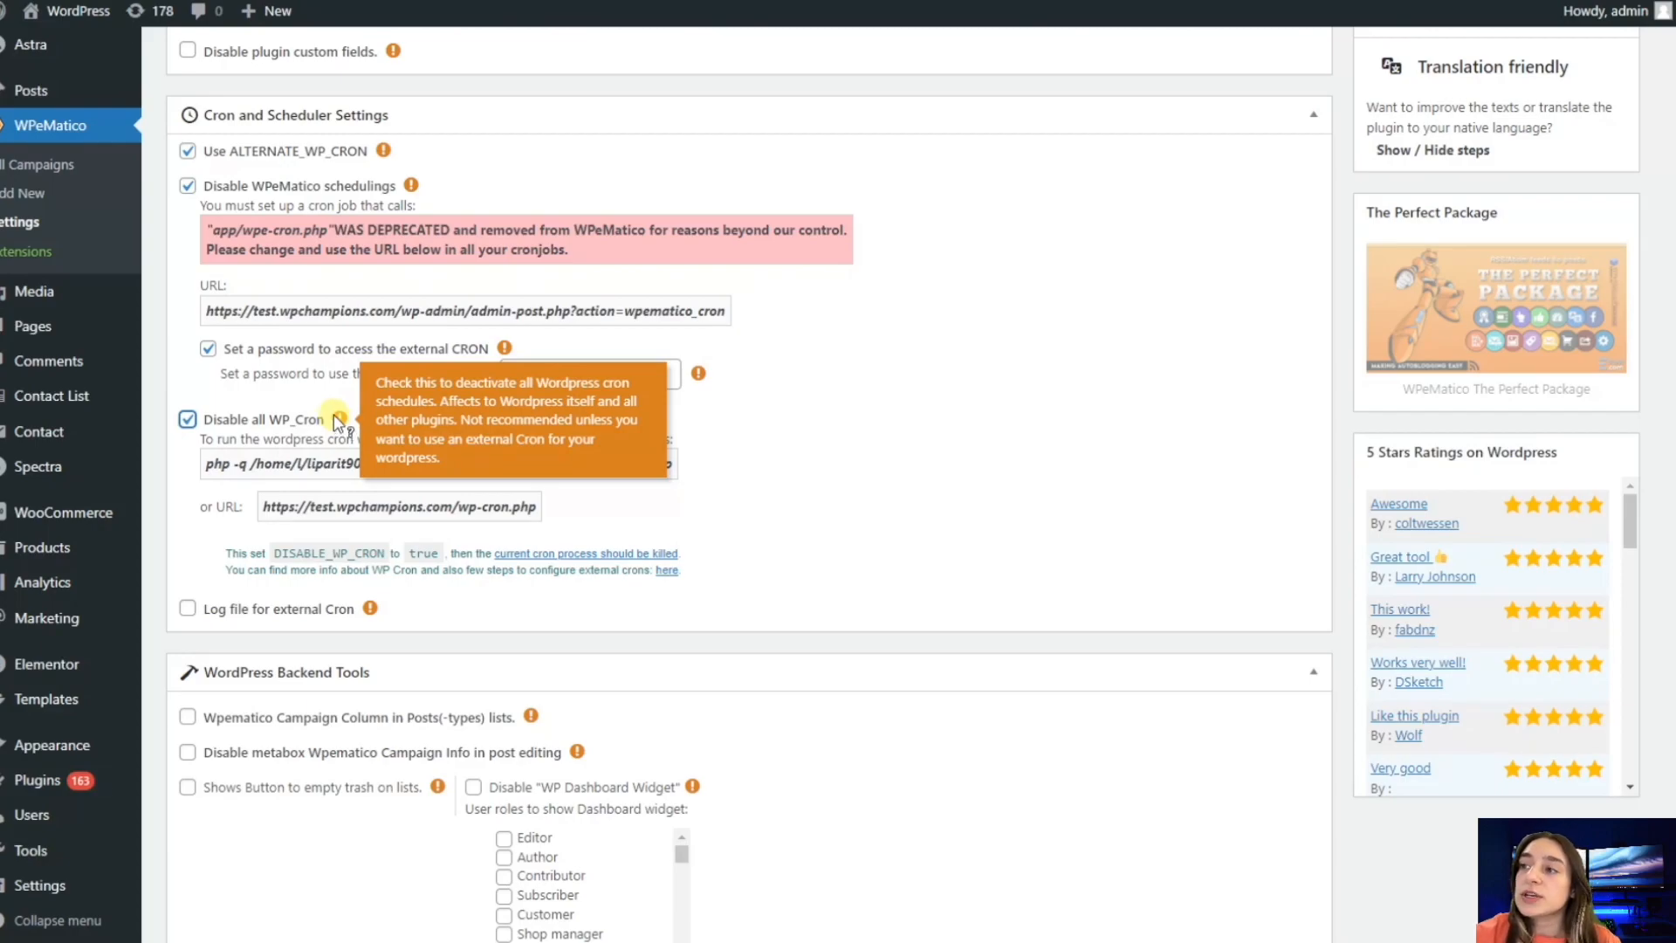
{"action": "mouse_move", "coordinate": [351, 406]}
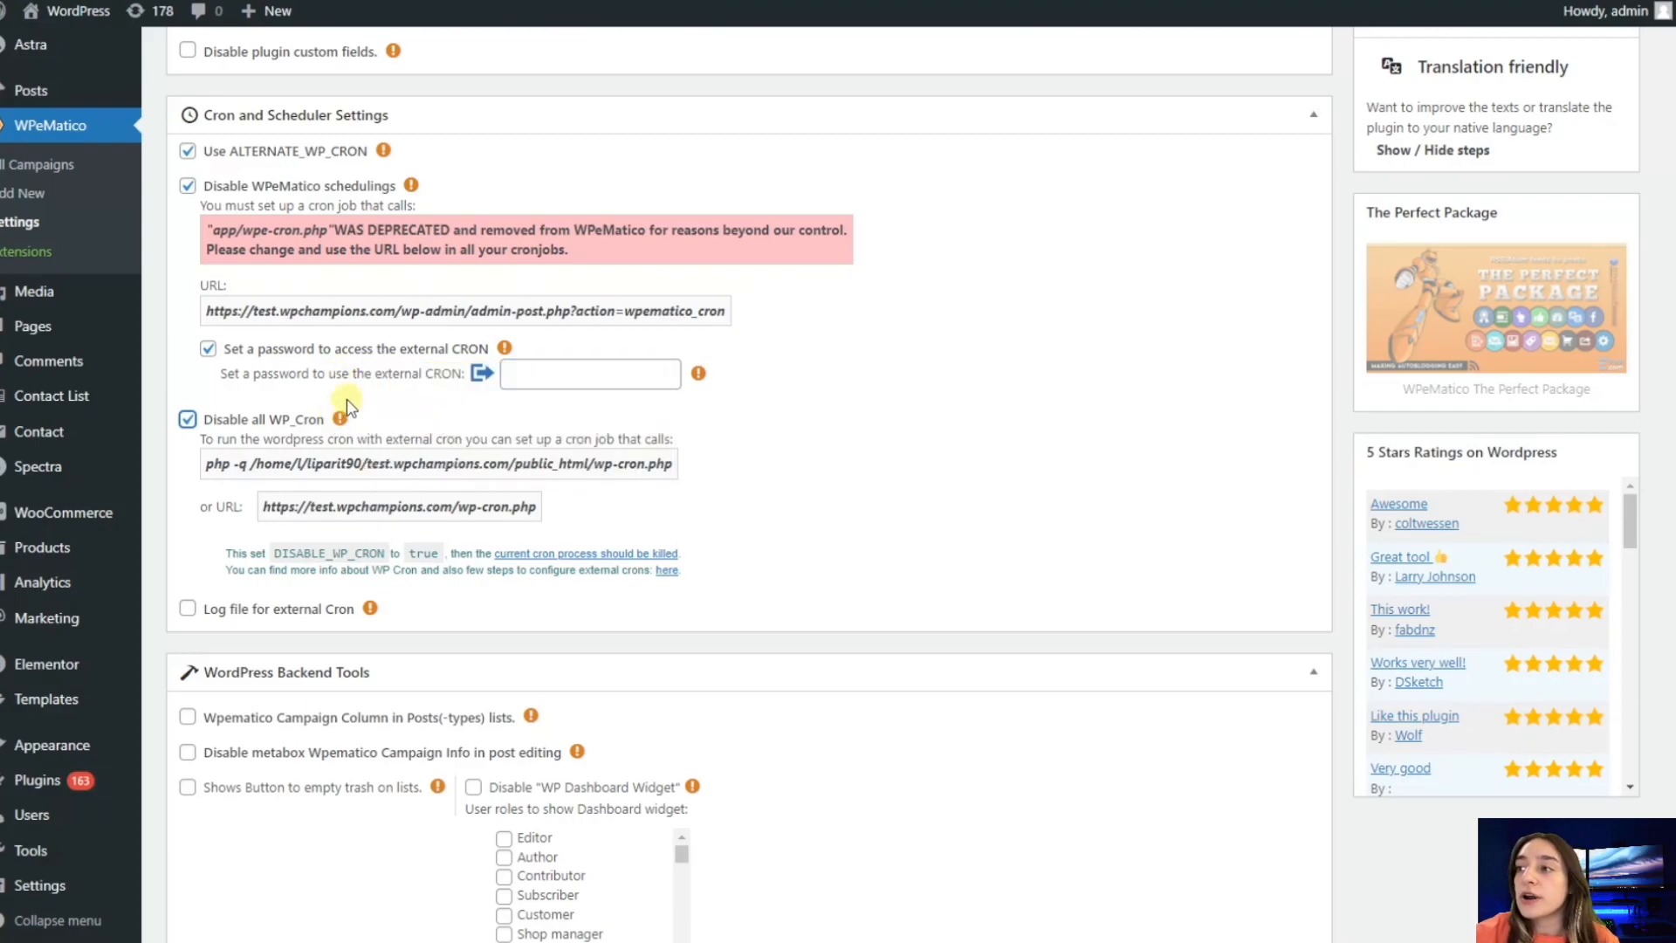
{"action": "mouse_move", "coordinate": [338, 418]}
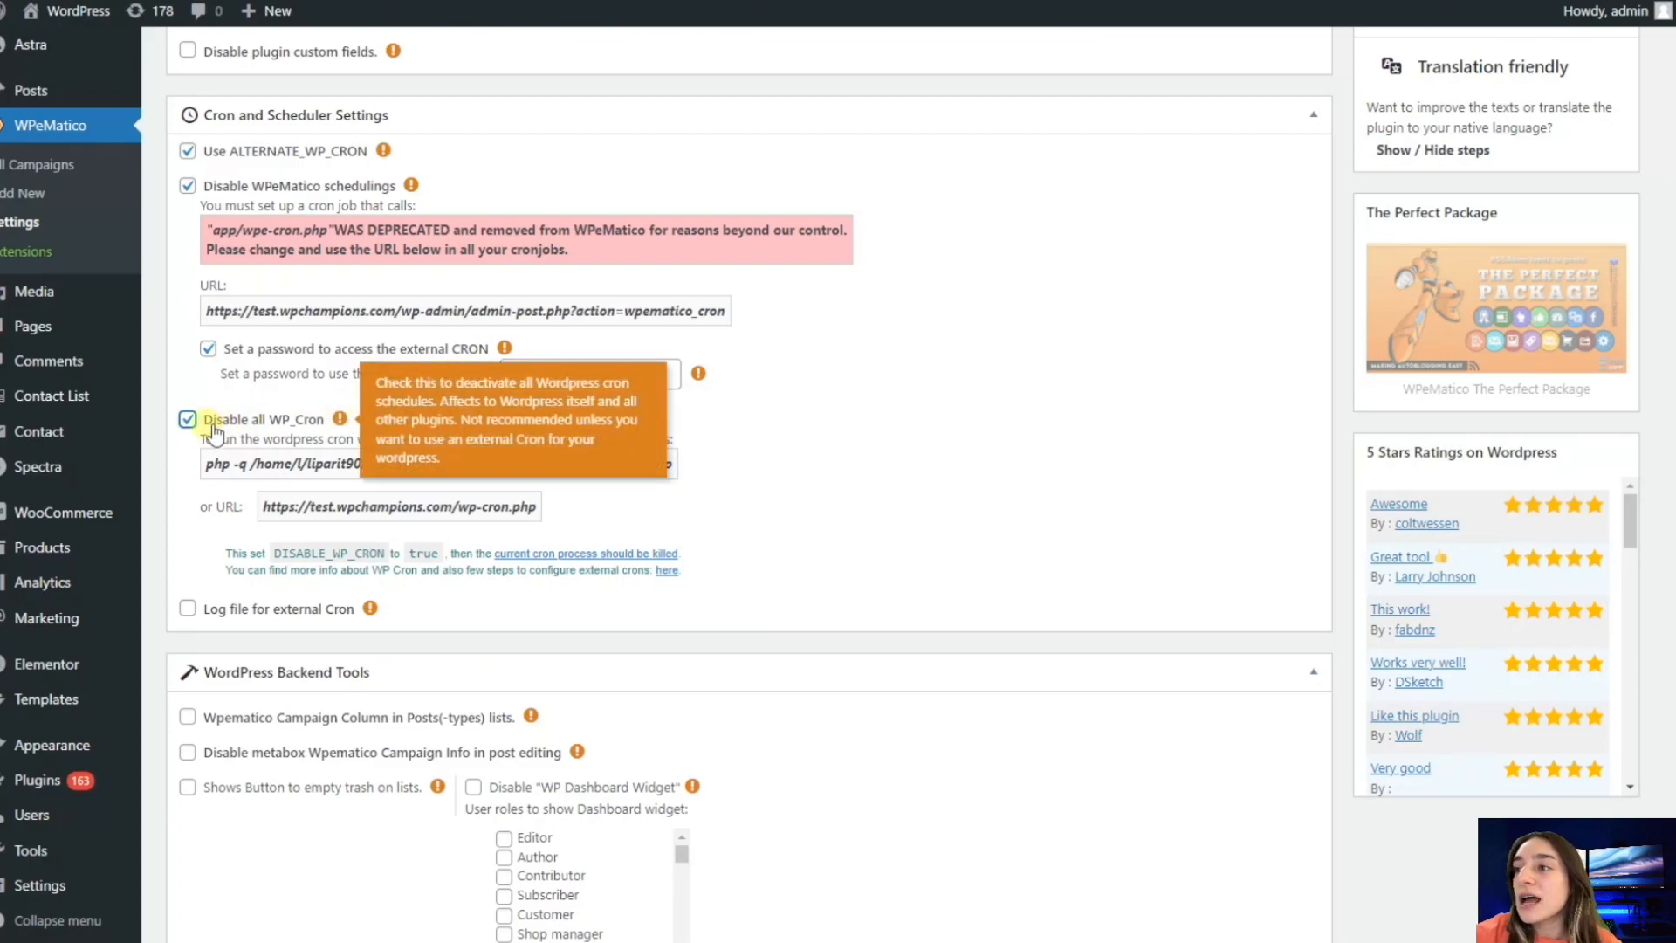
{"action": "left_click", "coordinate": [187, 417]}
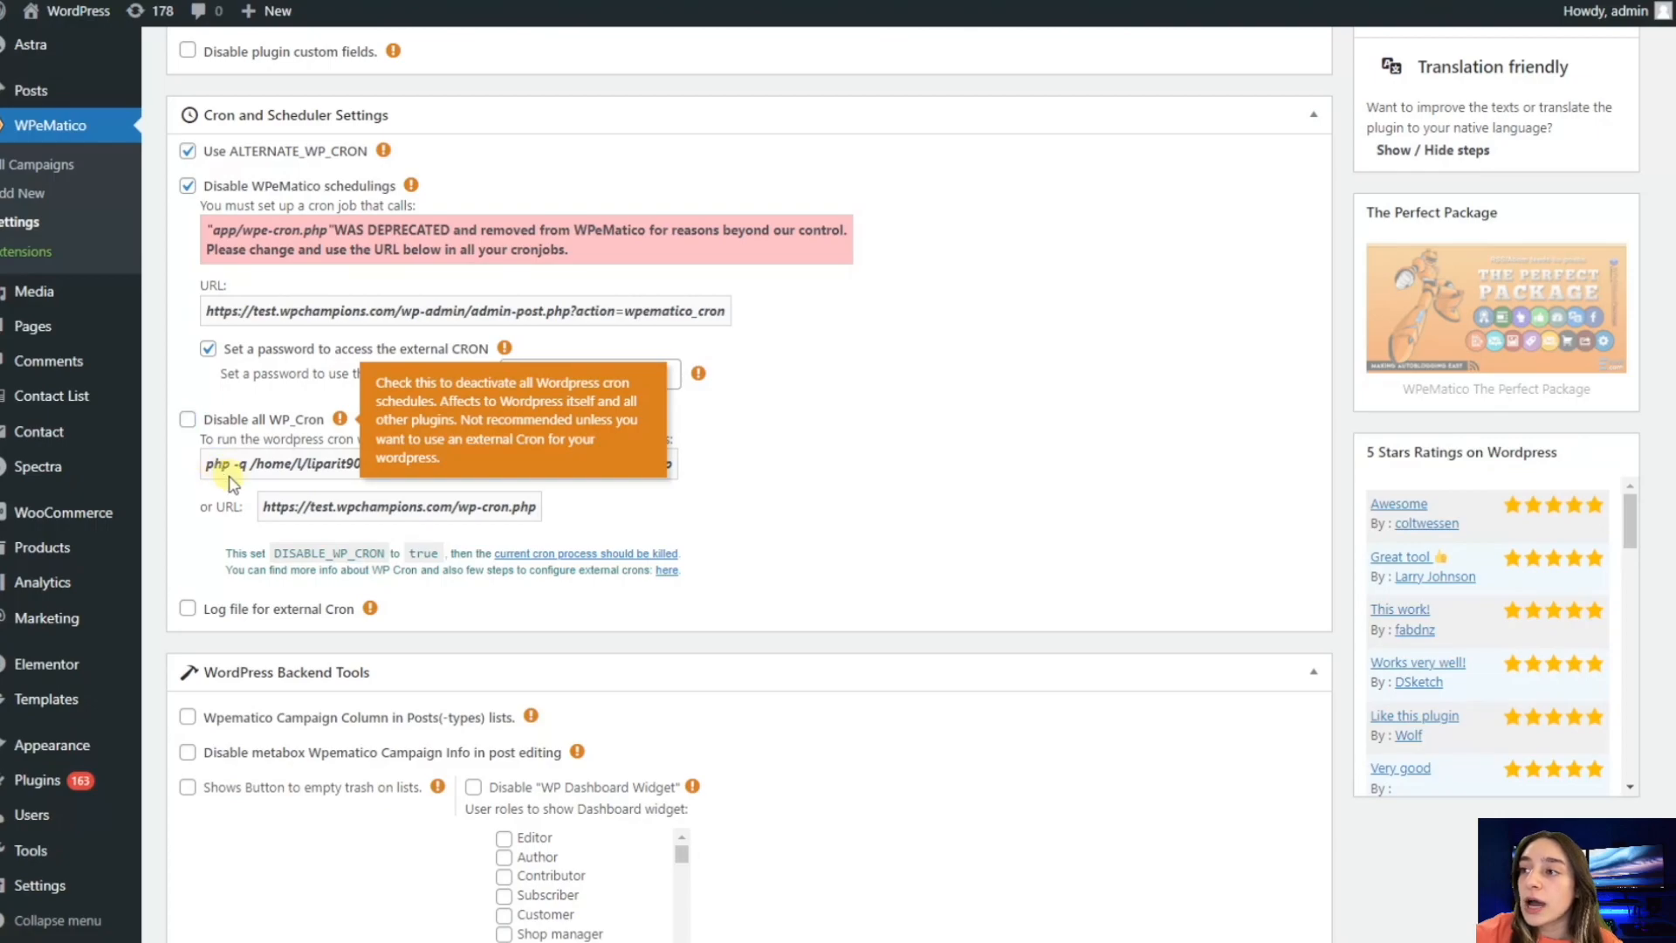
{"action": "mouse_move", "coordinate": [387, 505]}
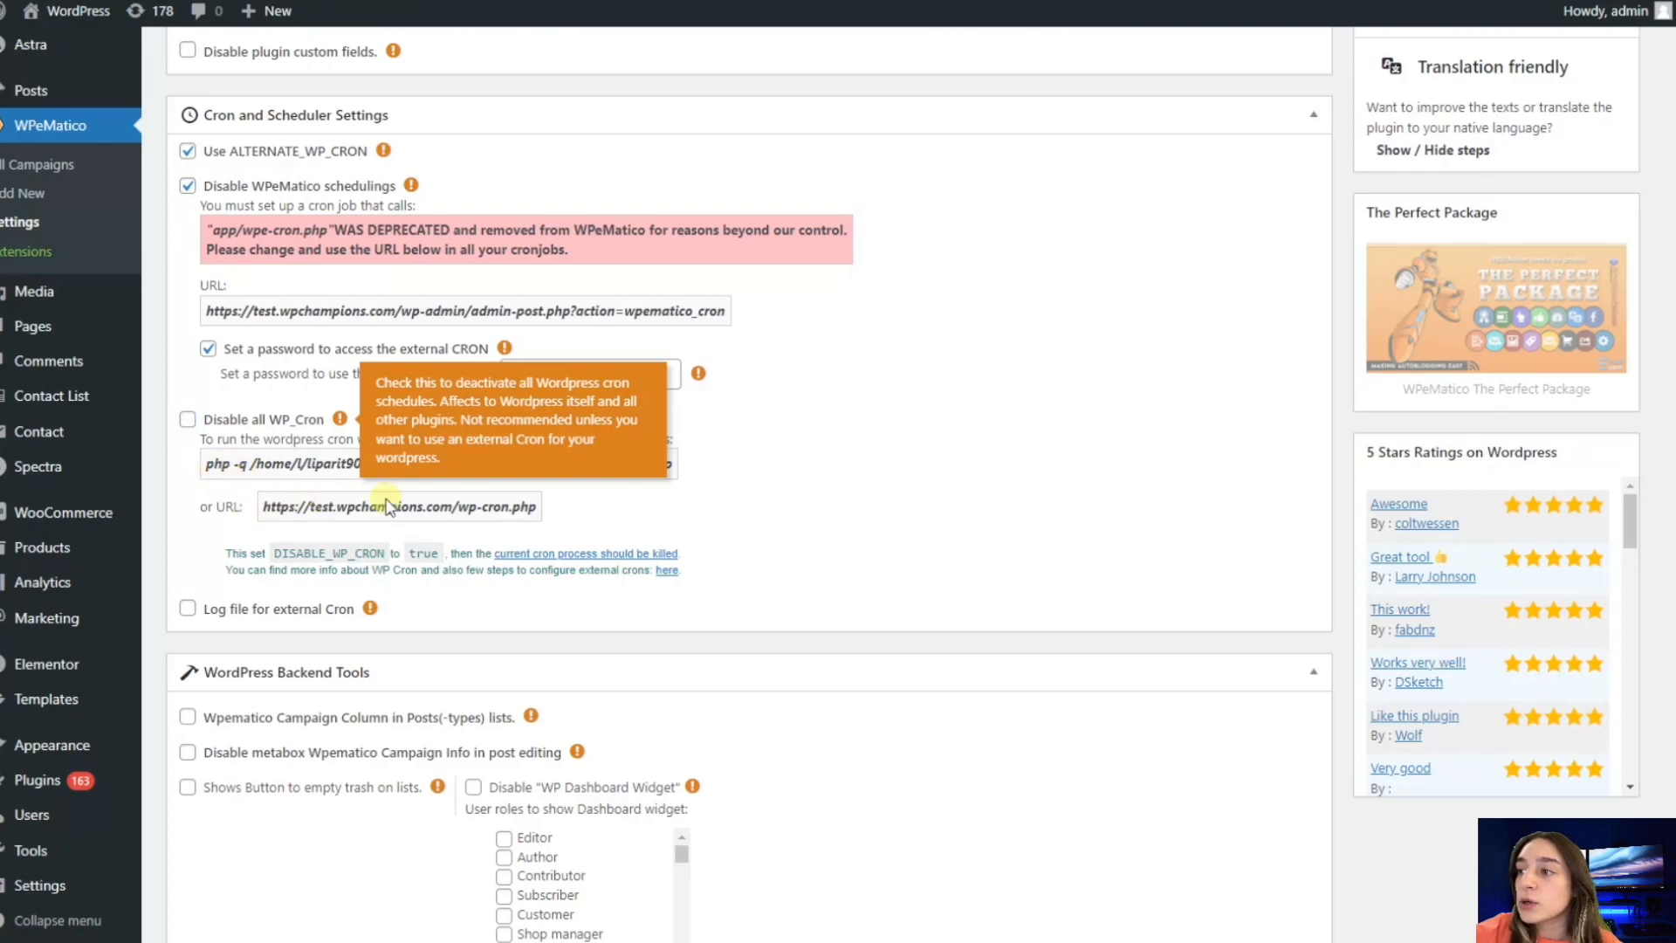
{"action": "mouse_move", "coordinate": [447, 537]}
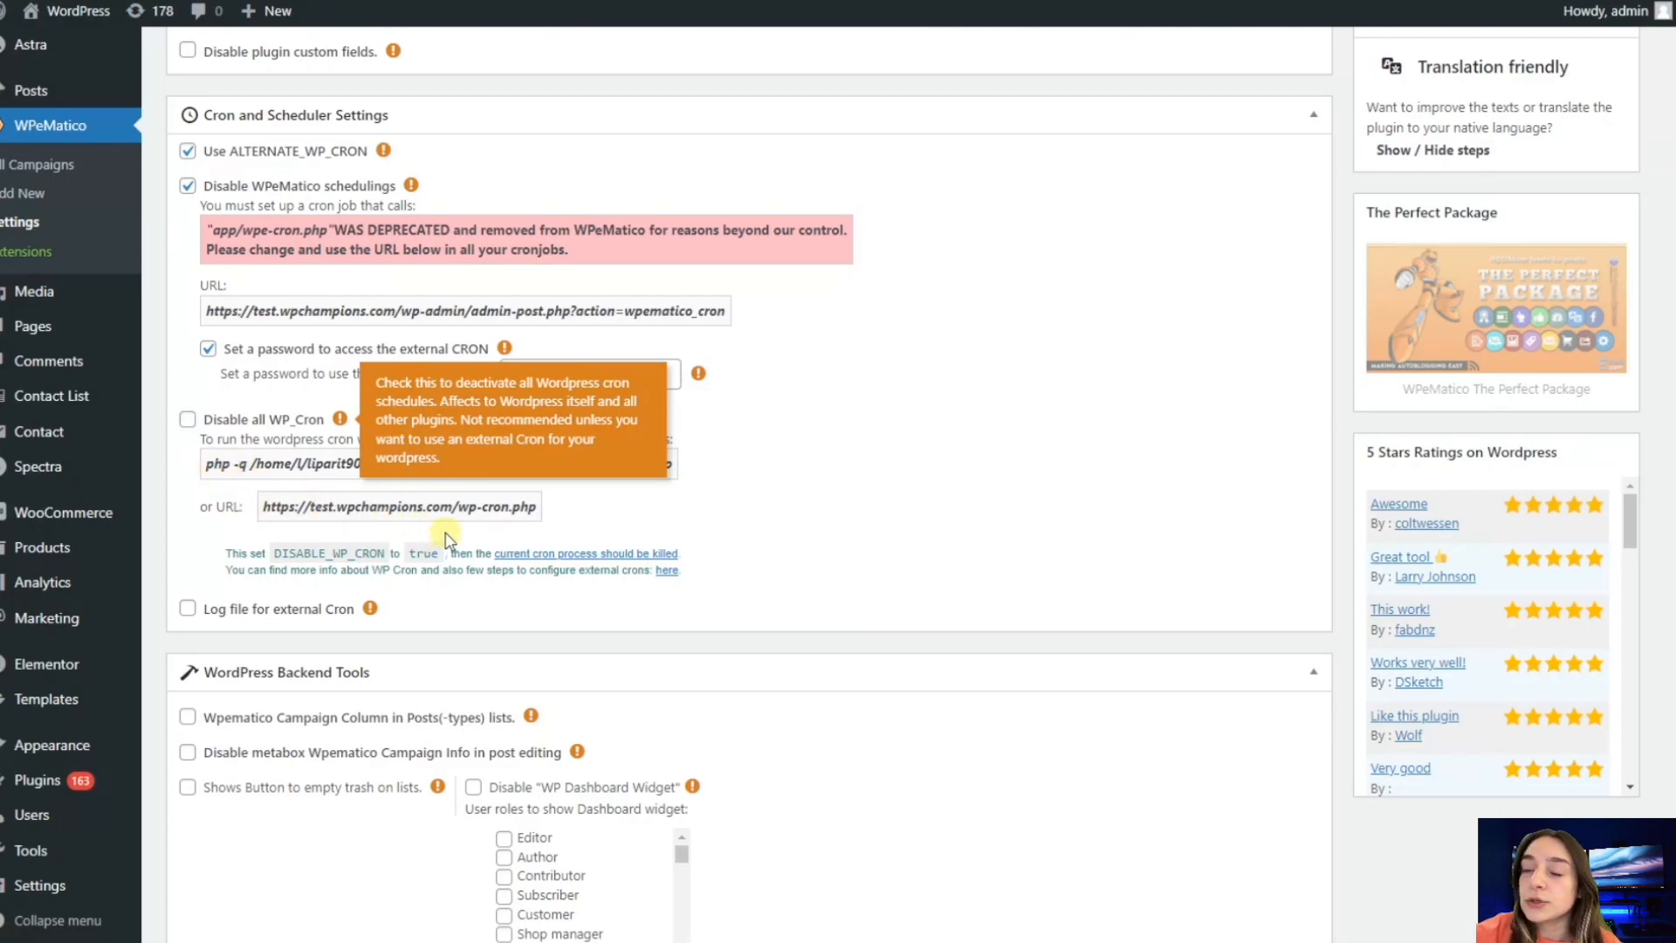
{"action": "scroll", "scroll_direction": "down", "scroll_amount": 3}
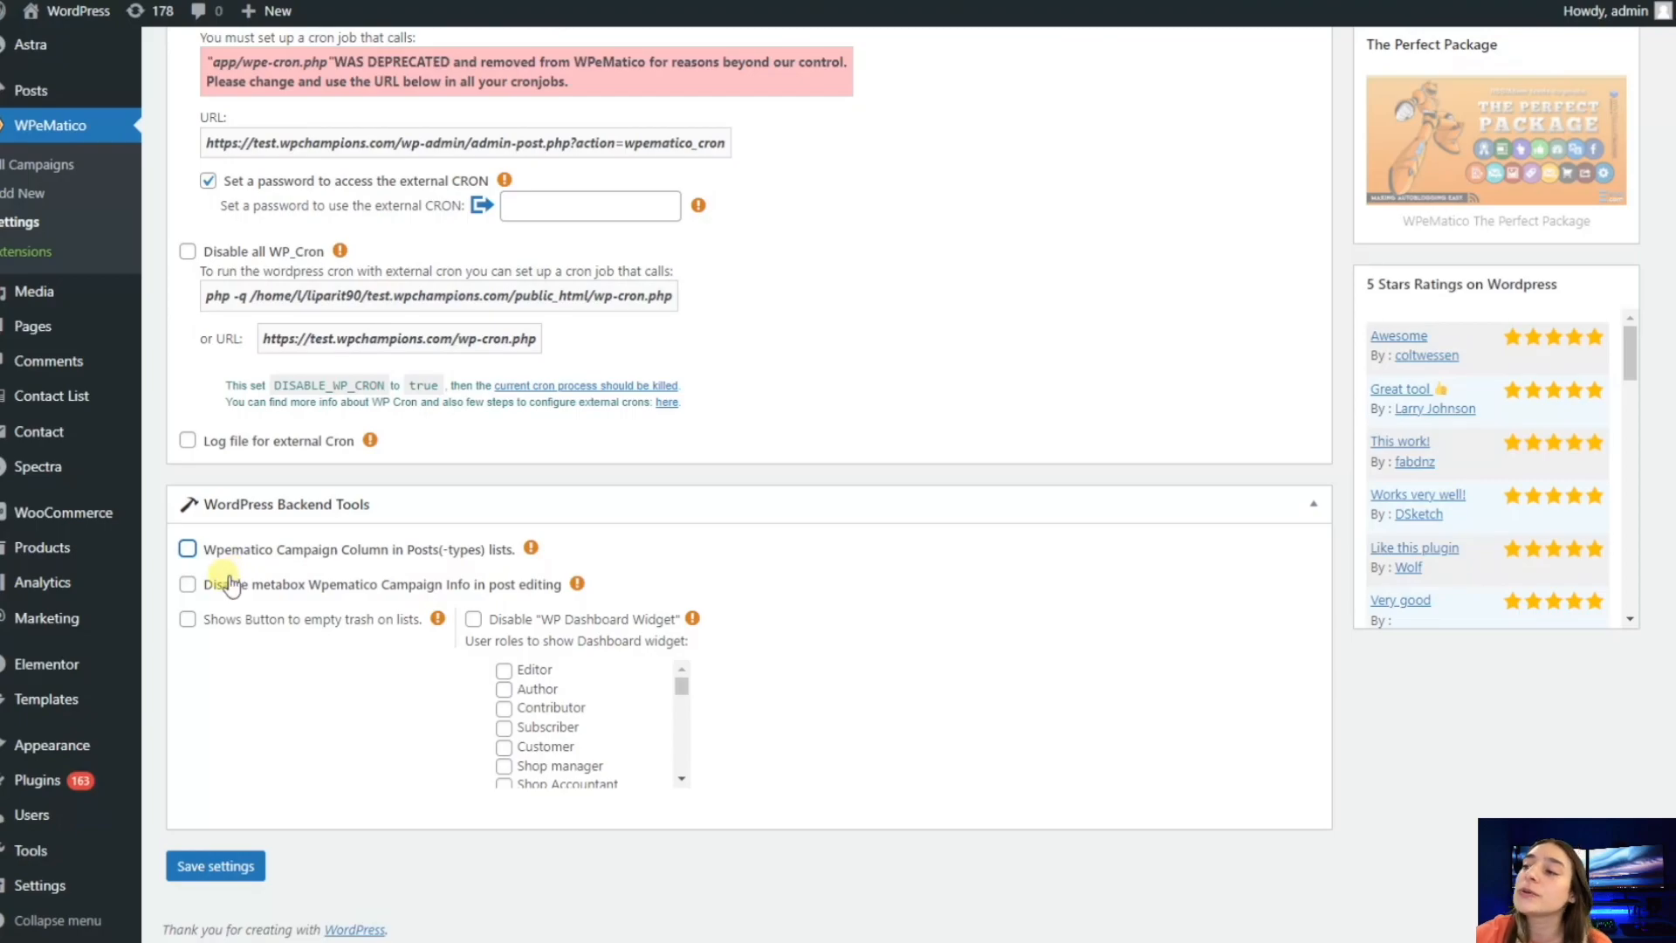
{"action": "mouse_move", "coordinate": [340, 561]}
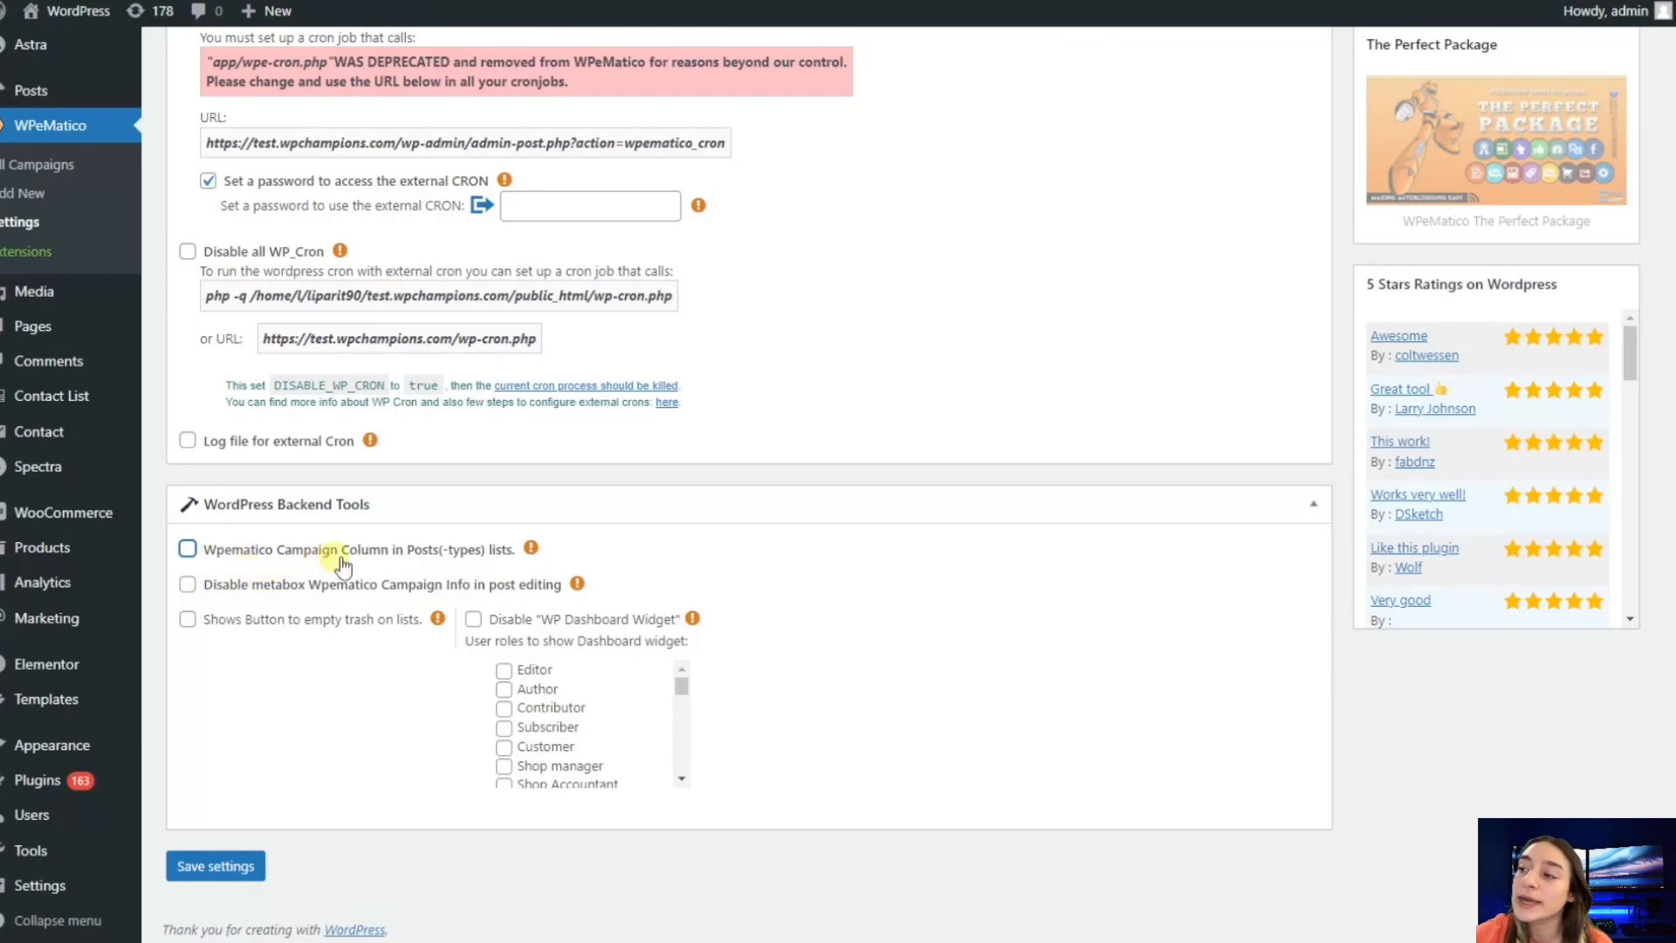
{"action": "mouse_move", "coordinate": [503, 554]}
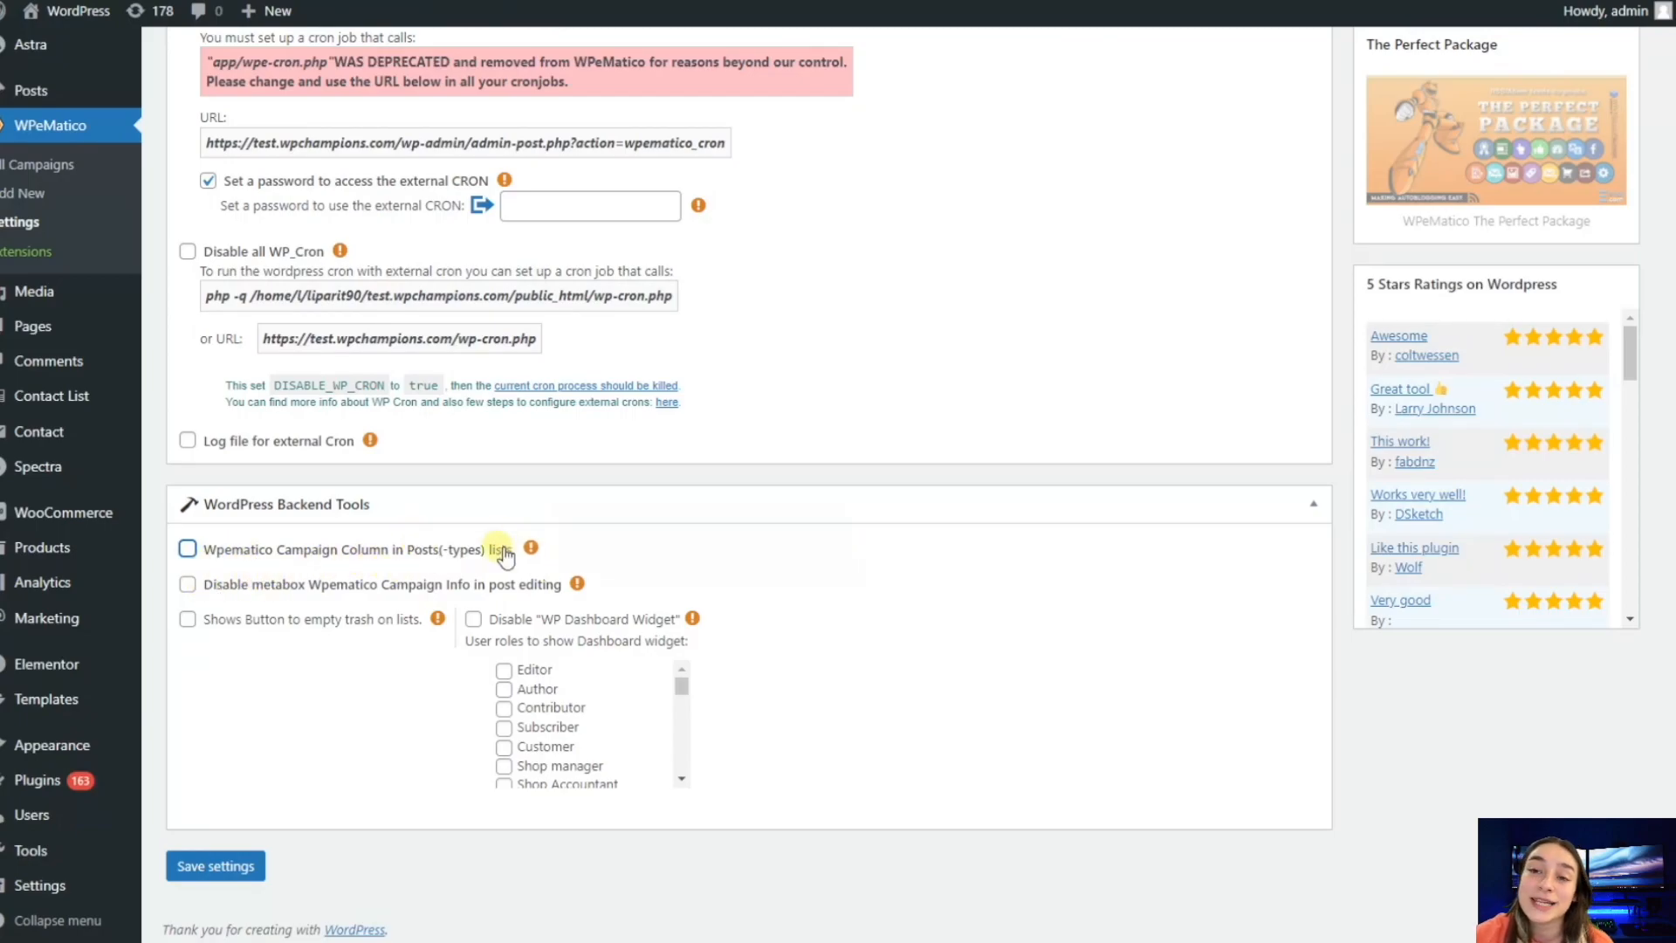
- Show the campaign column at position 3 and disable the Campaign Info metabox in post editing
{"action": "left_click", "coordinate": [188, 549]}
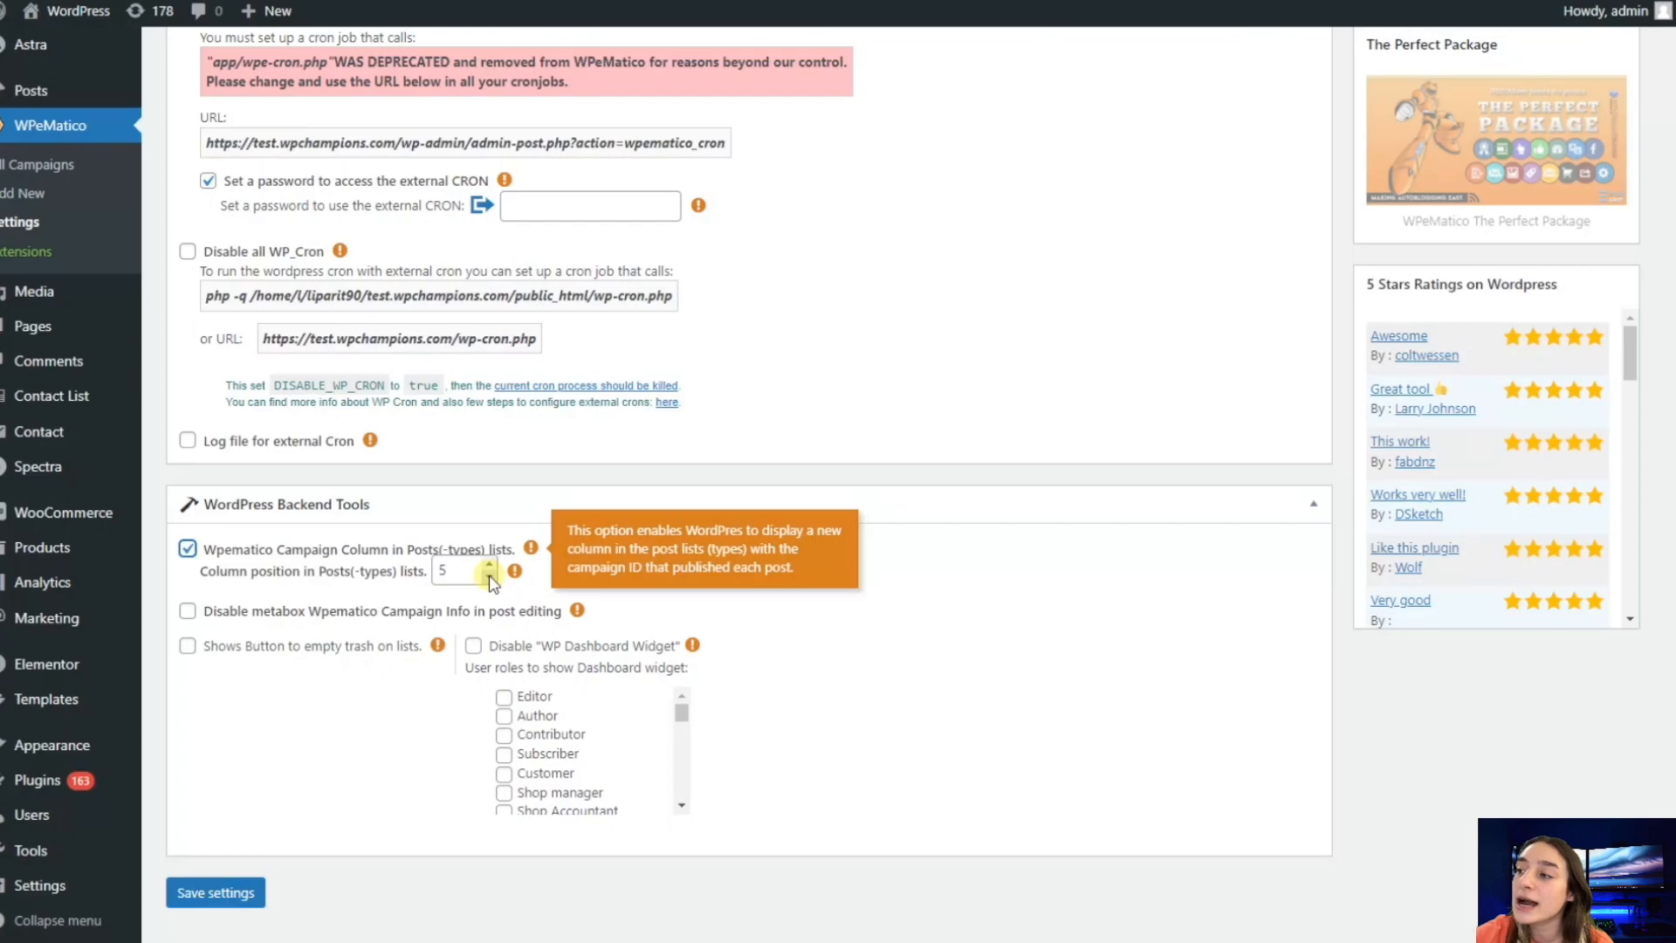
{"action": "left_click", "coordinate": [454, 568]}
{"action": "type", "text": "3"}
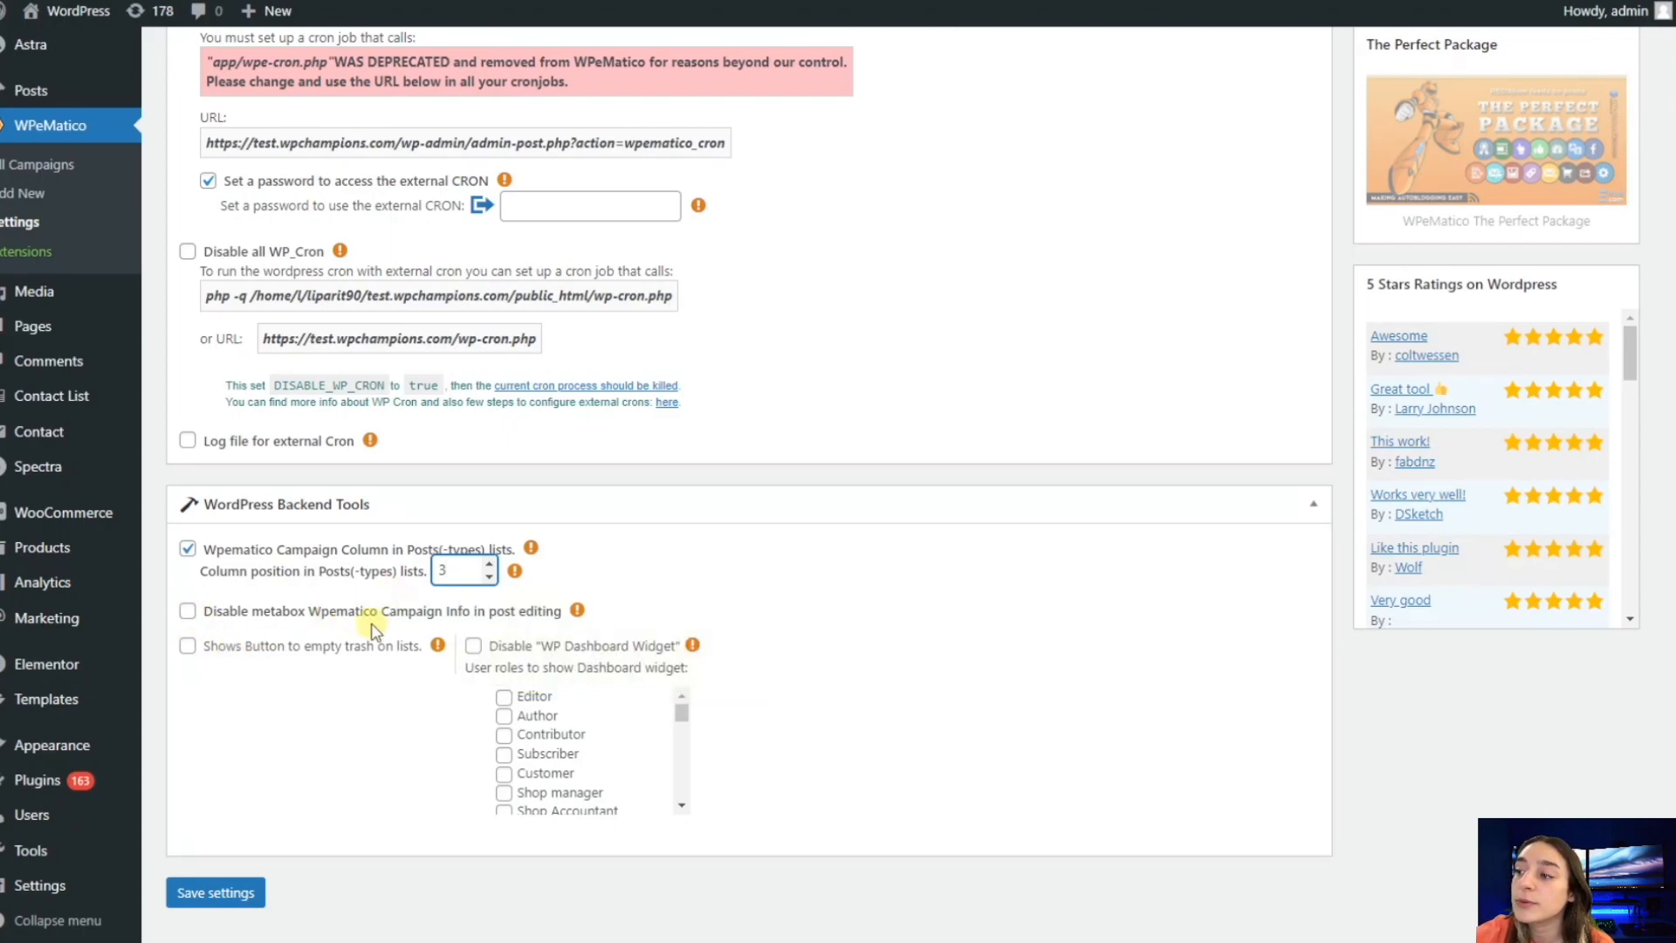
{"action": "mouse_move", "coordinate": [489, 625]}
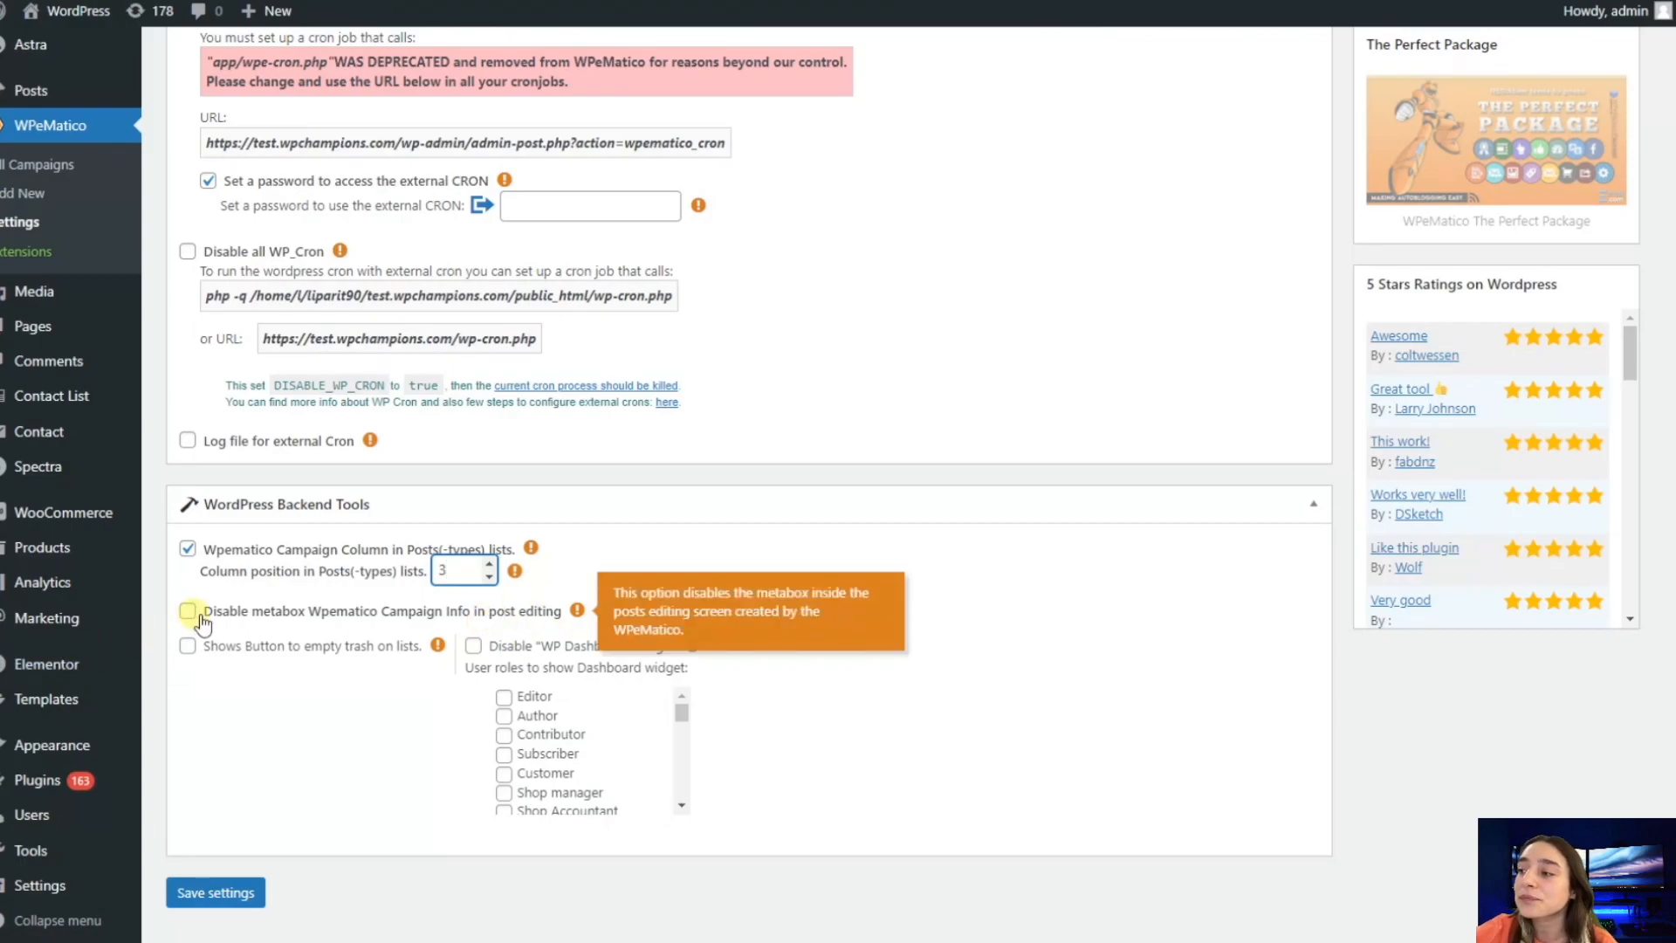
{"action": "left_click", "coordinate": [189, 611]}
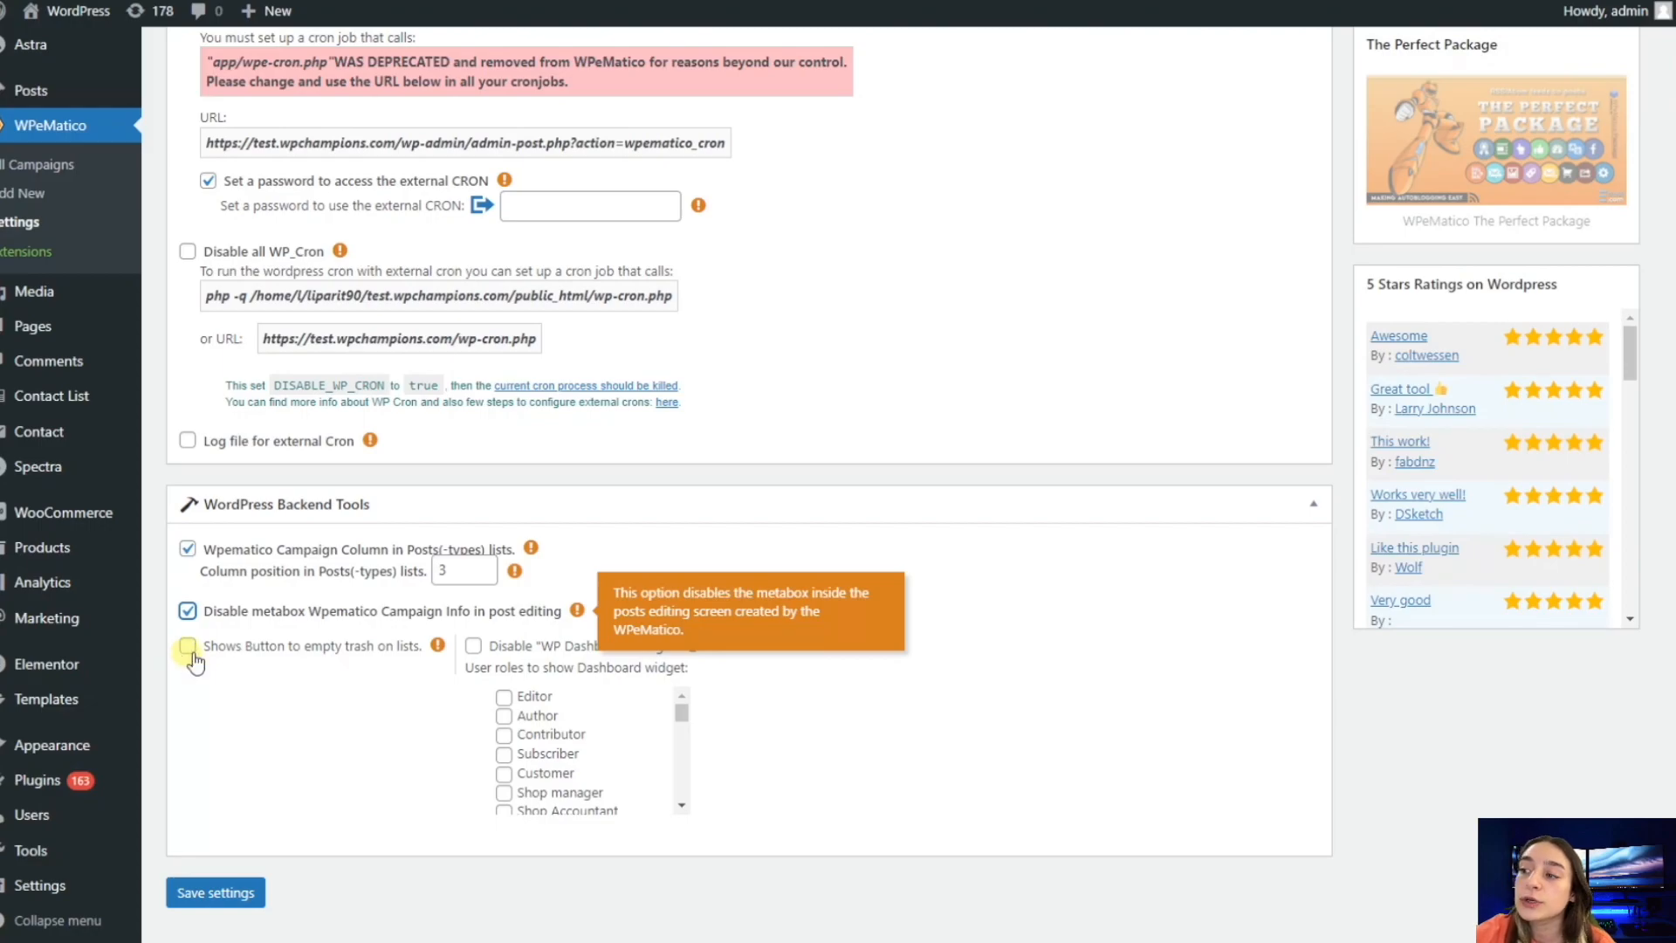
- Enable the empty-trash button on lists for Posts and Pages
{"action": "left_click", "coordinate": [187, 646]}
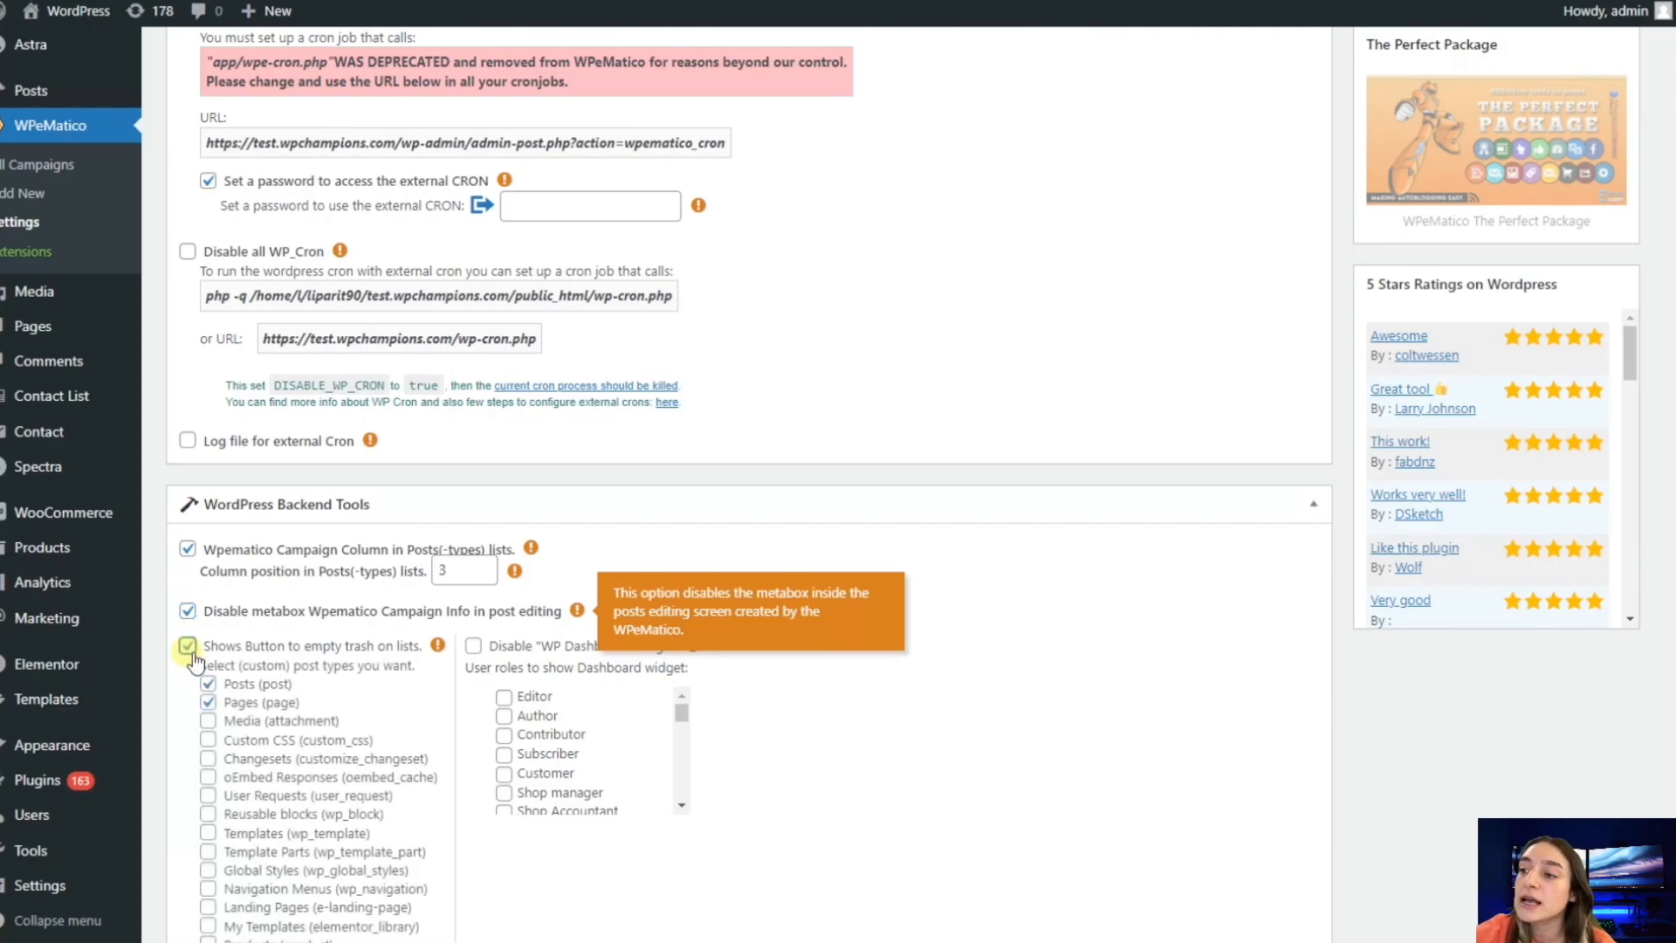
{"action": "scroll", "scroll_direction": "down", "scroll_amount": 3}
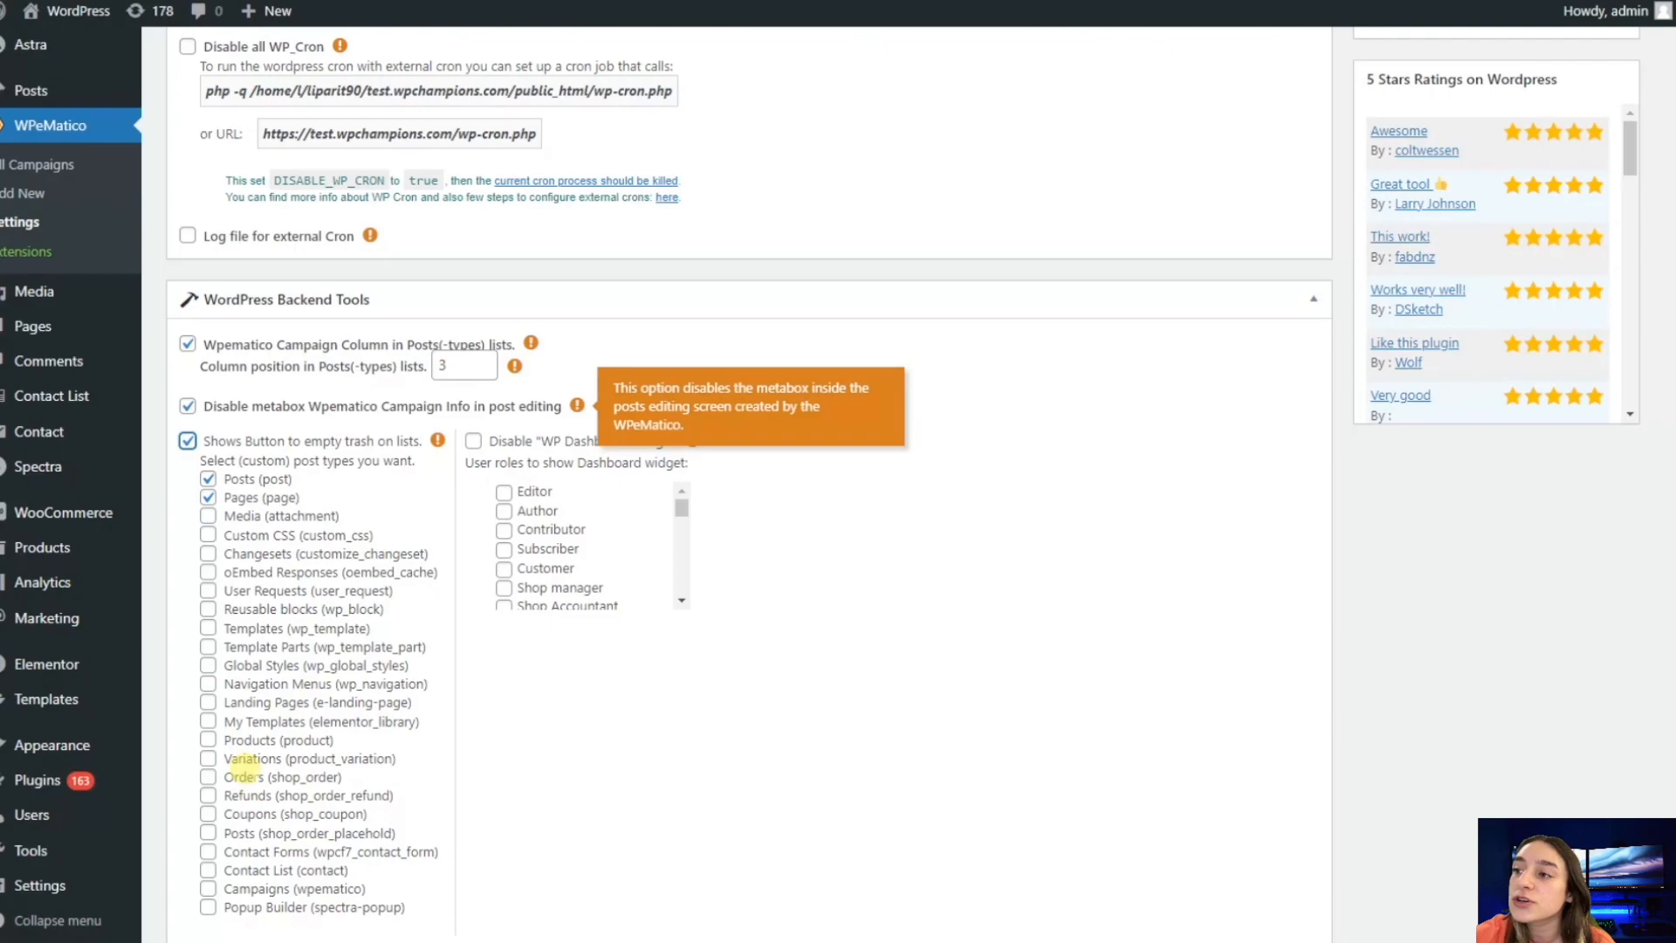
{"action": "left_click", "coordinate": [208, 498]}
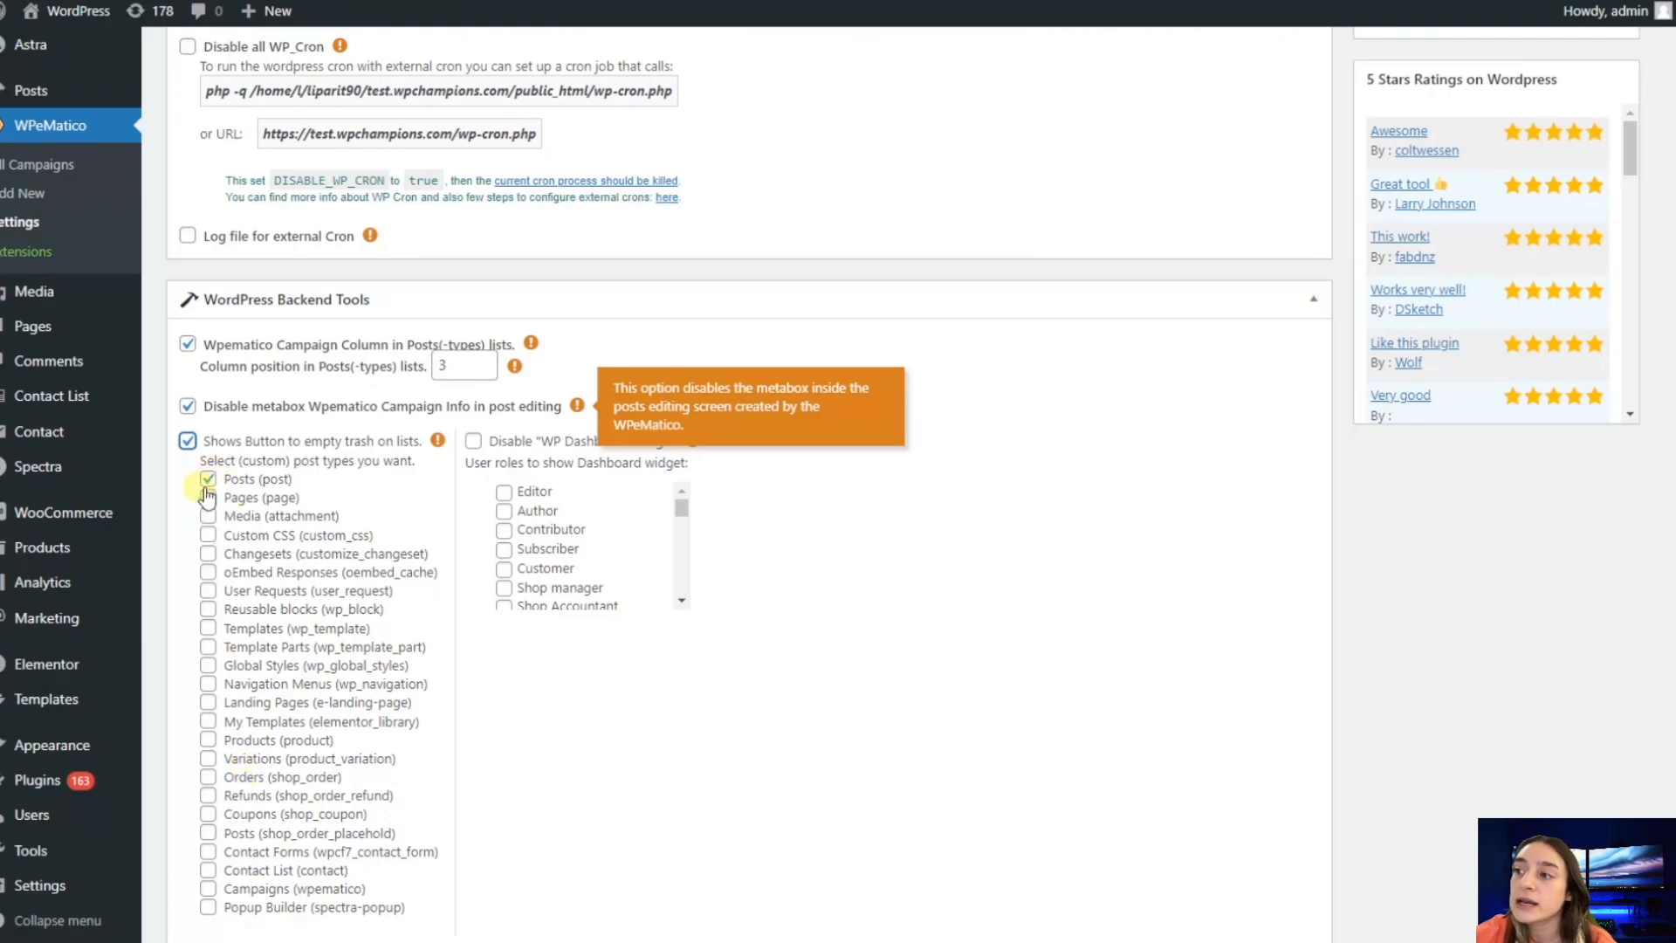
{"action": "left_click", "coordinate": [208, 497]}
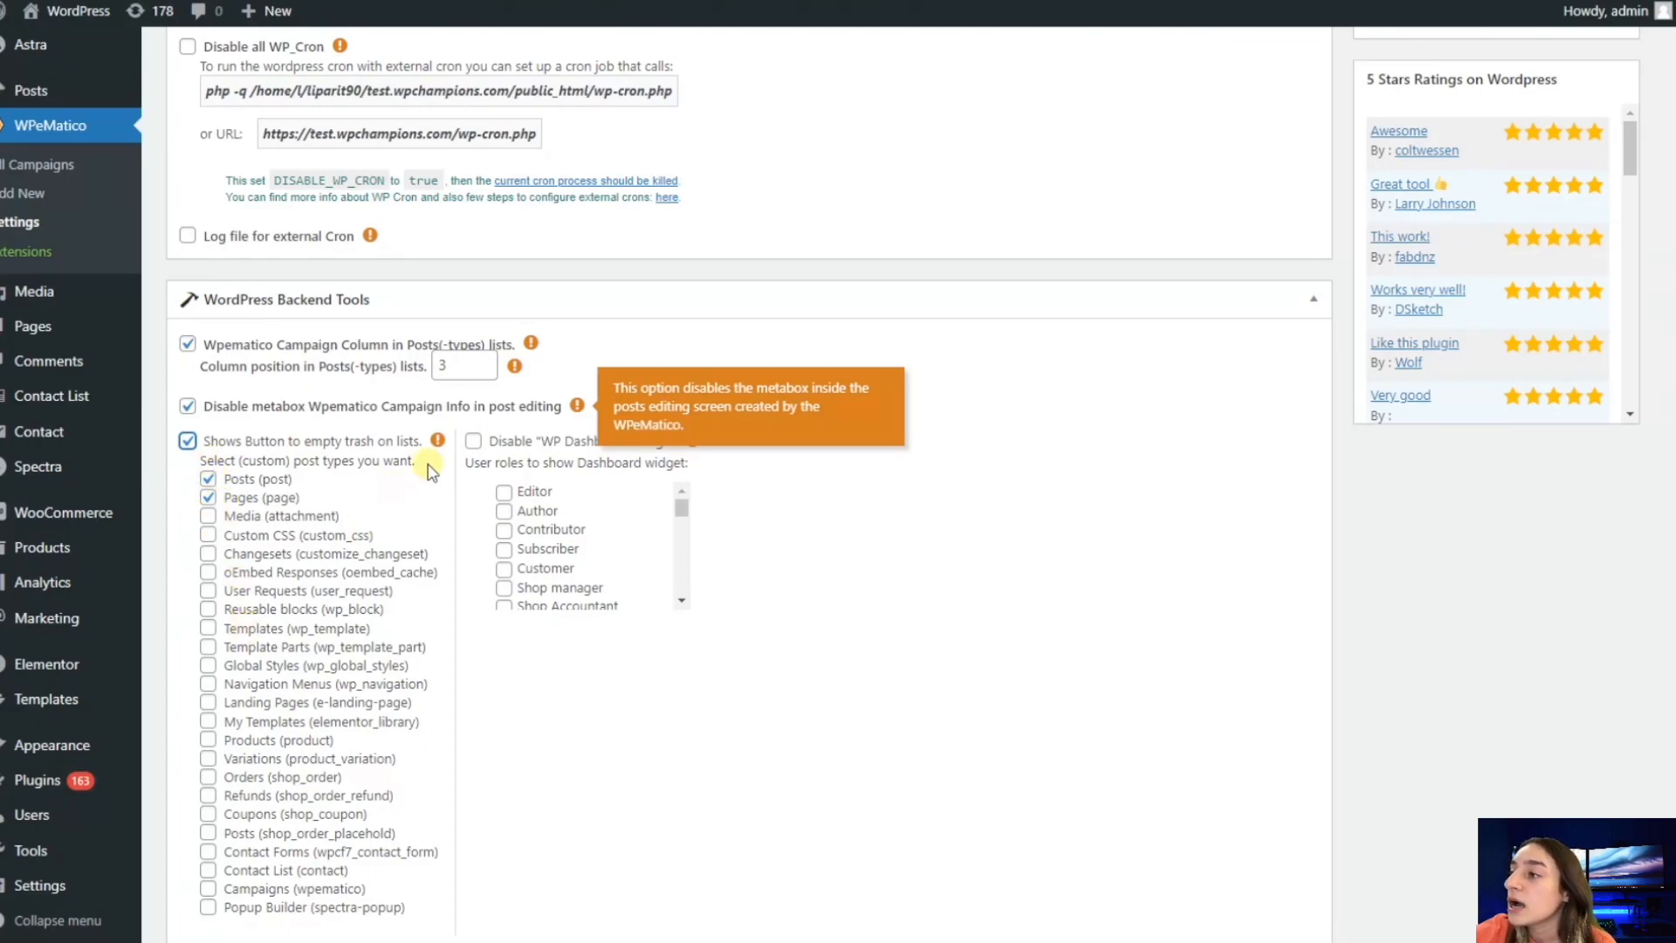
{"action": "mouse_move", "coordinate": [586, 505]}
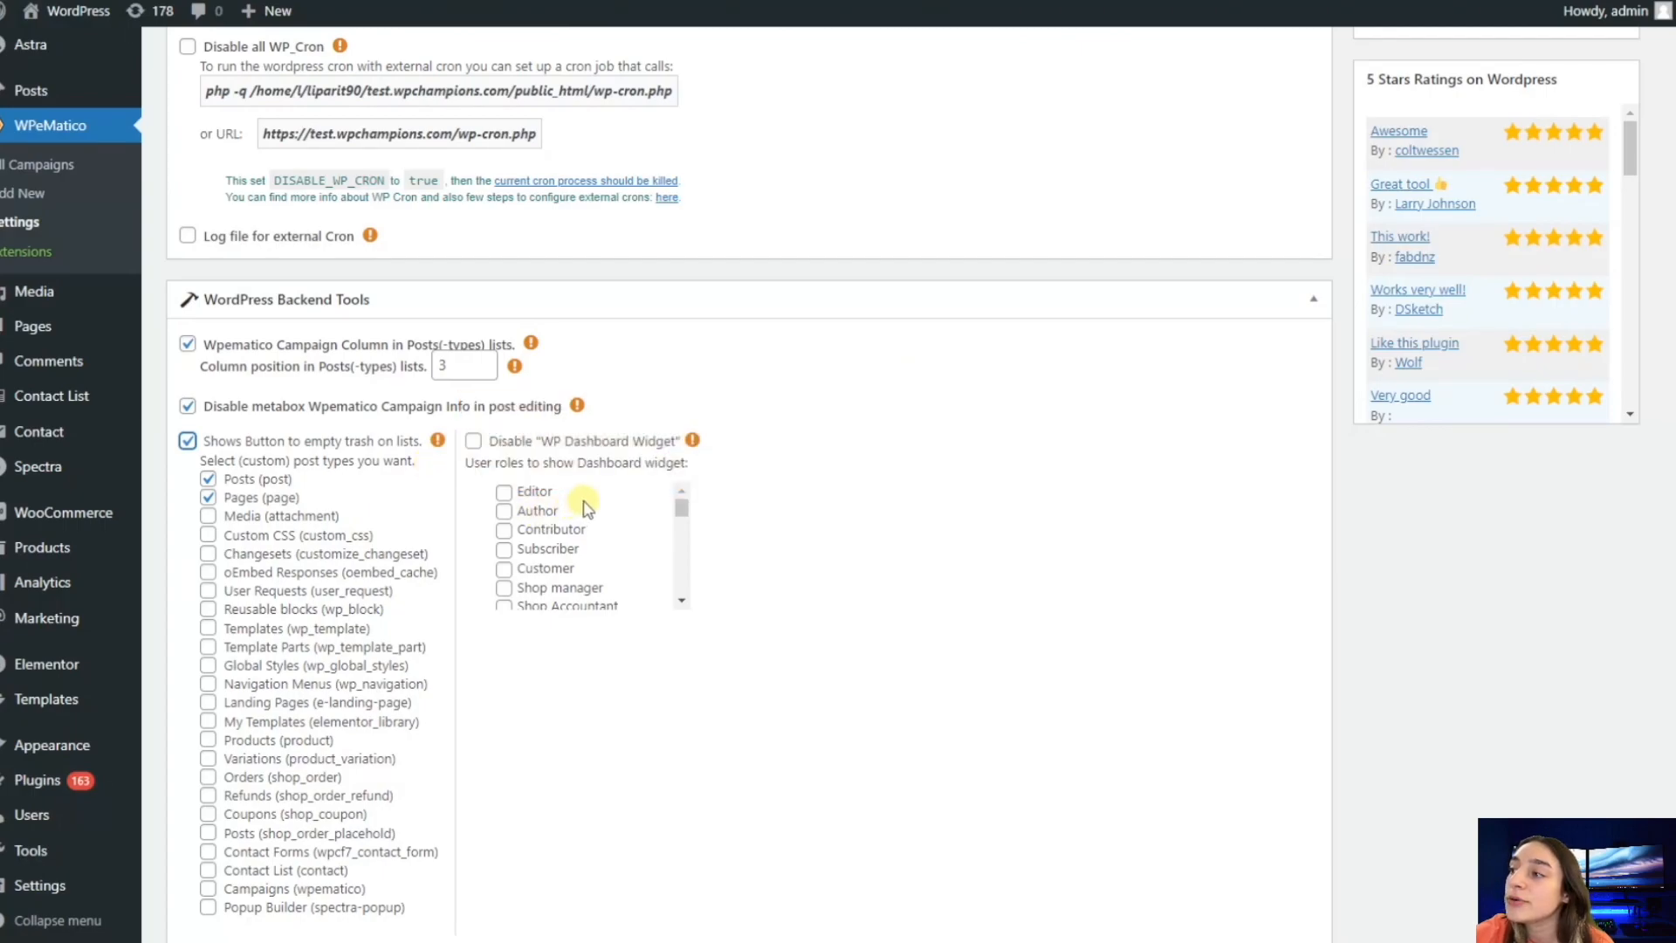
{"action": "mouse_move", "coordinate": [561, 493]}
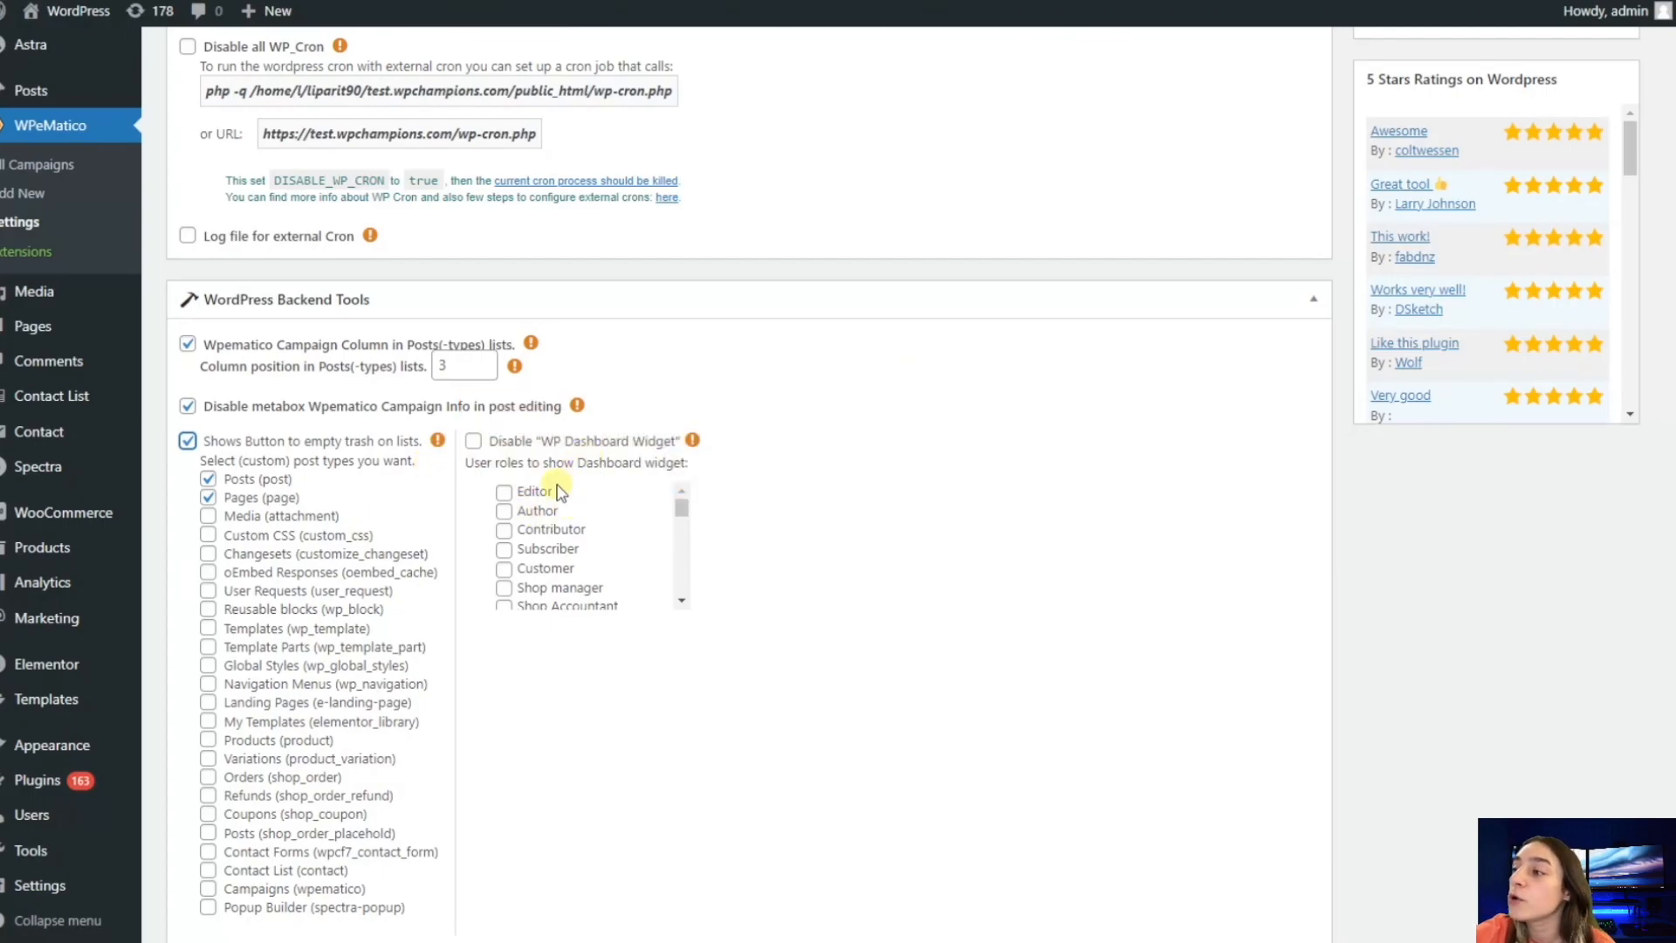
- Show the dashboard widget to the Subscriber and Customer roles
{"action": "scroll", "scroll_direction": "down", "scroll_amount": 3}
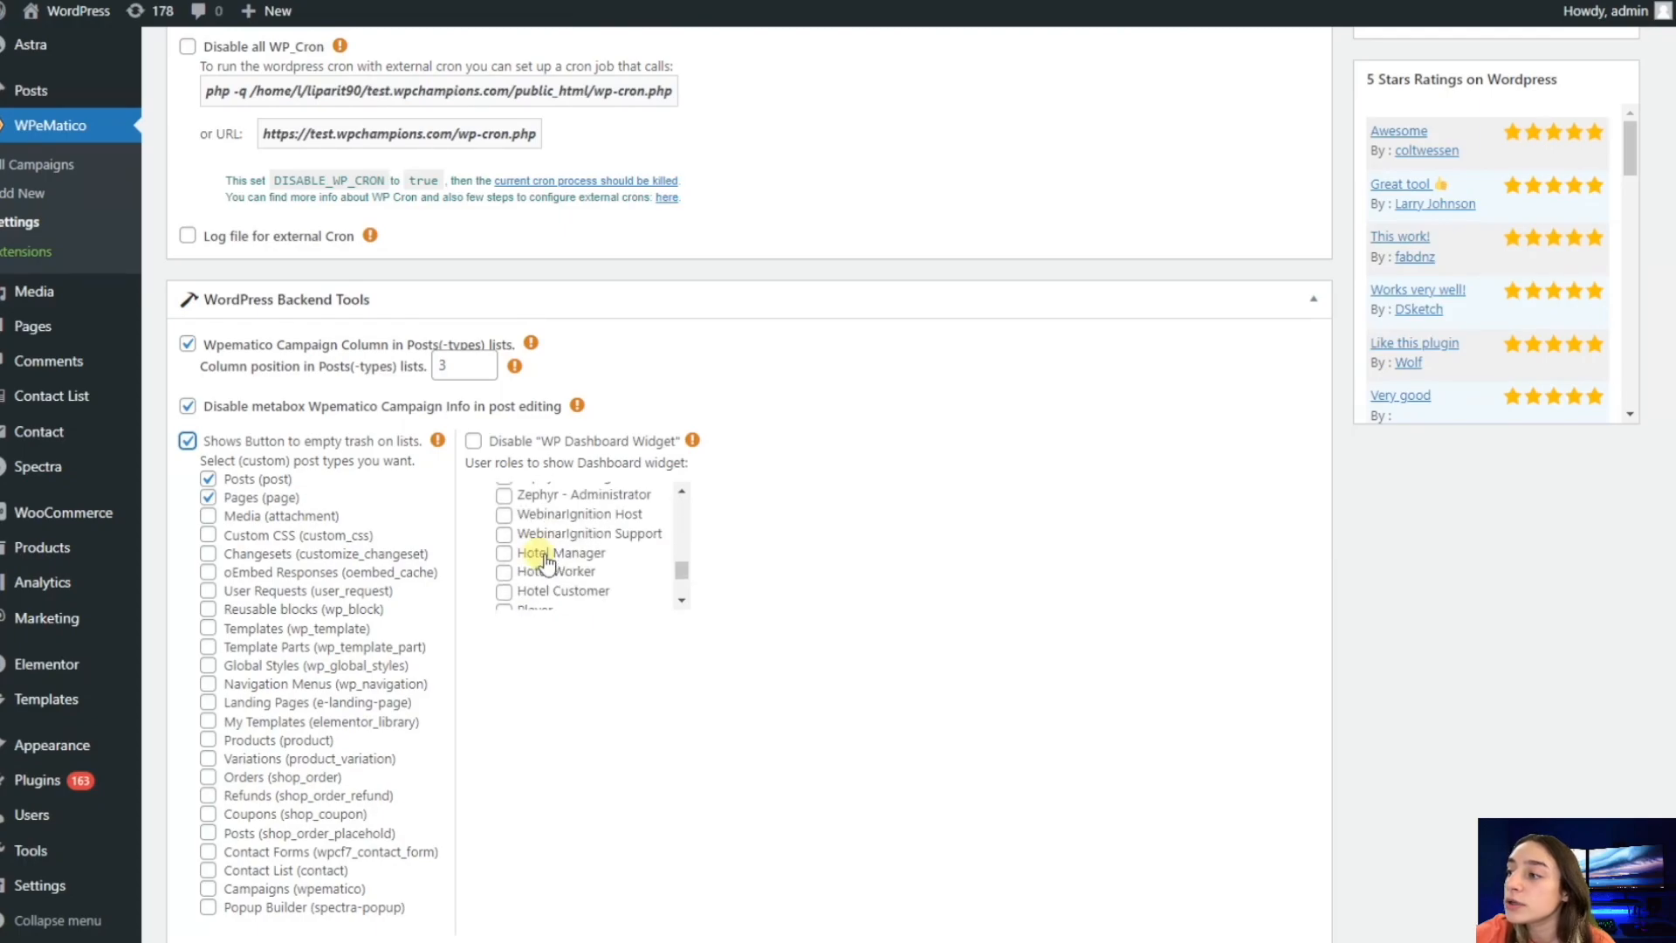
{"action": "scroll", "scroll_direction": "down", "scroll_amount": 3}
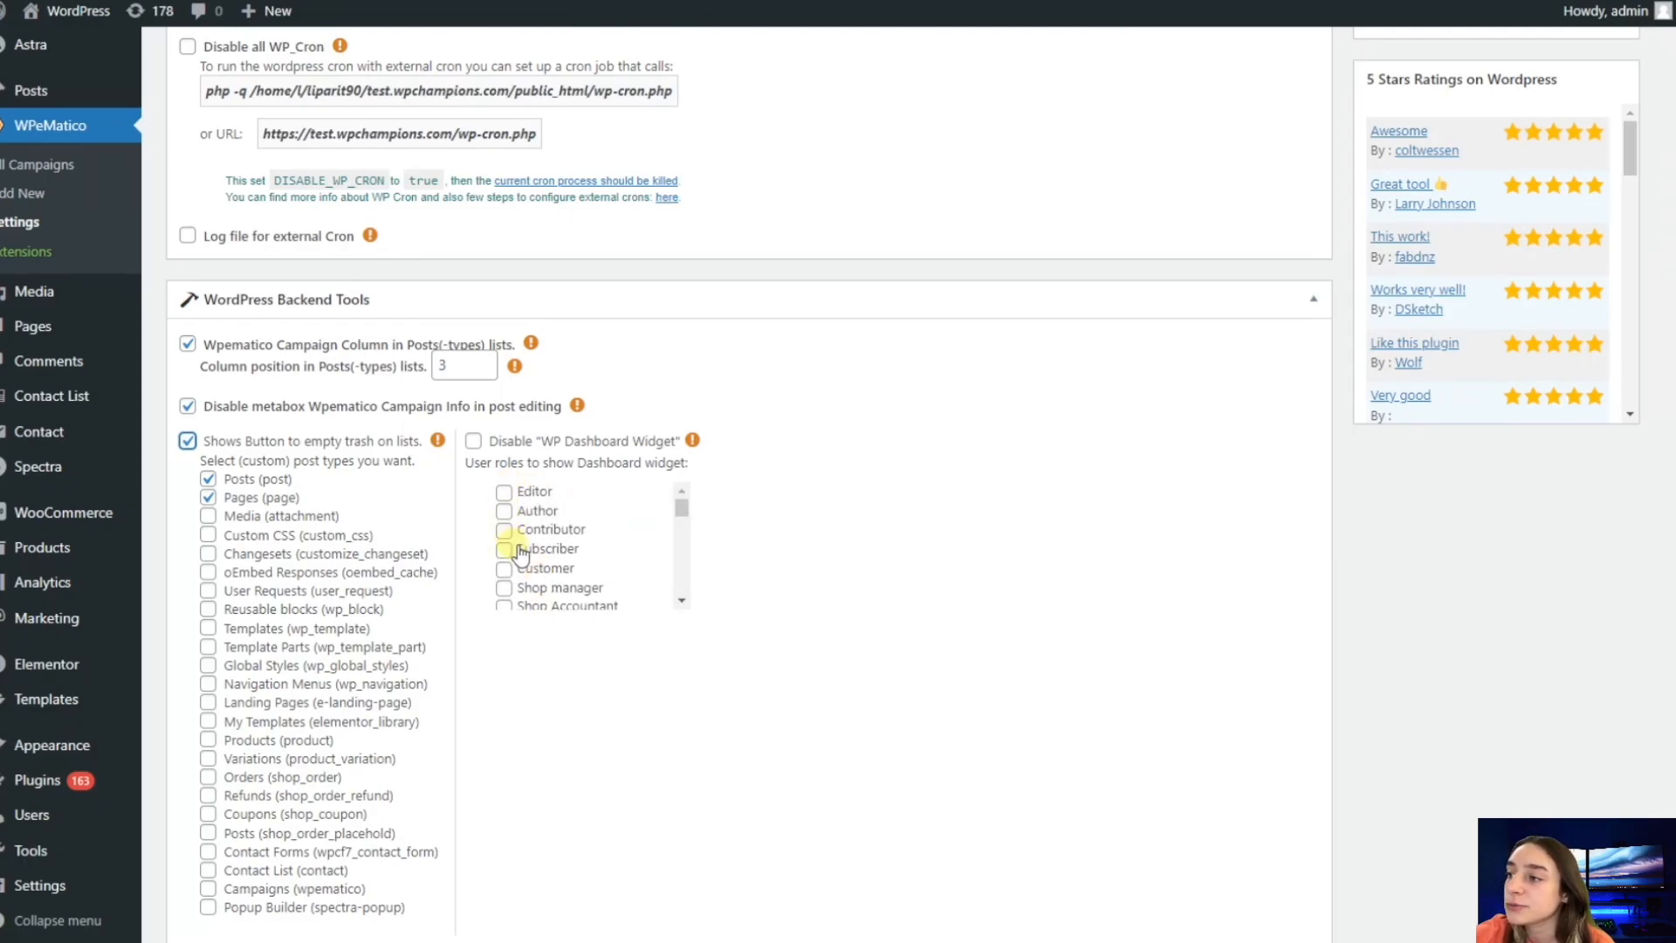
{"action": "left_click", "coordinate": [503, 567]}
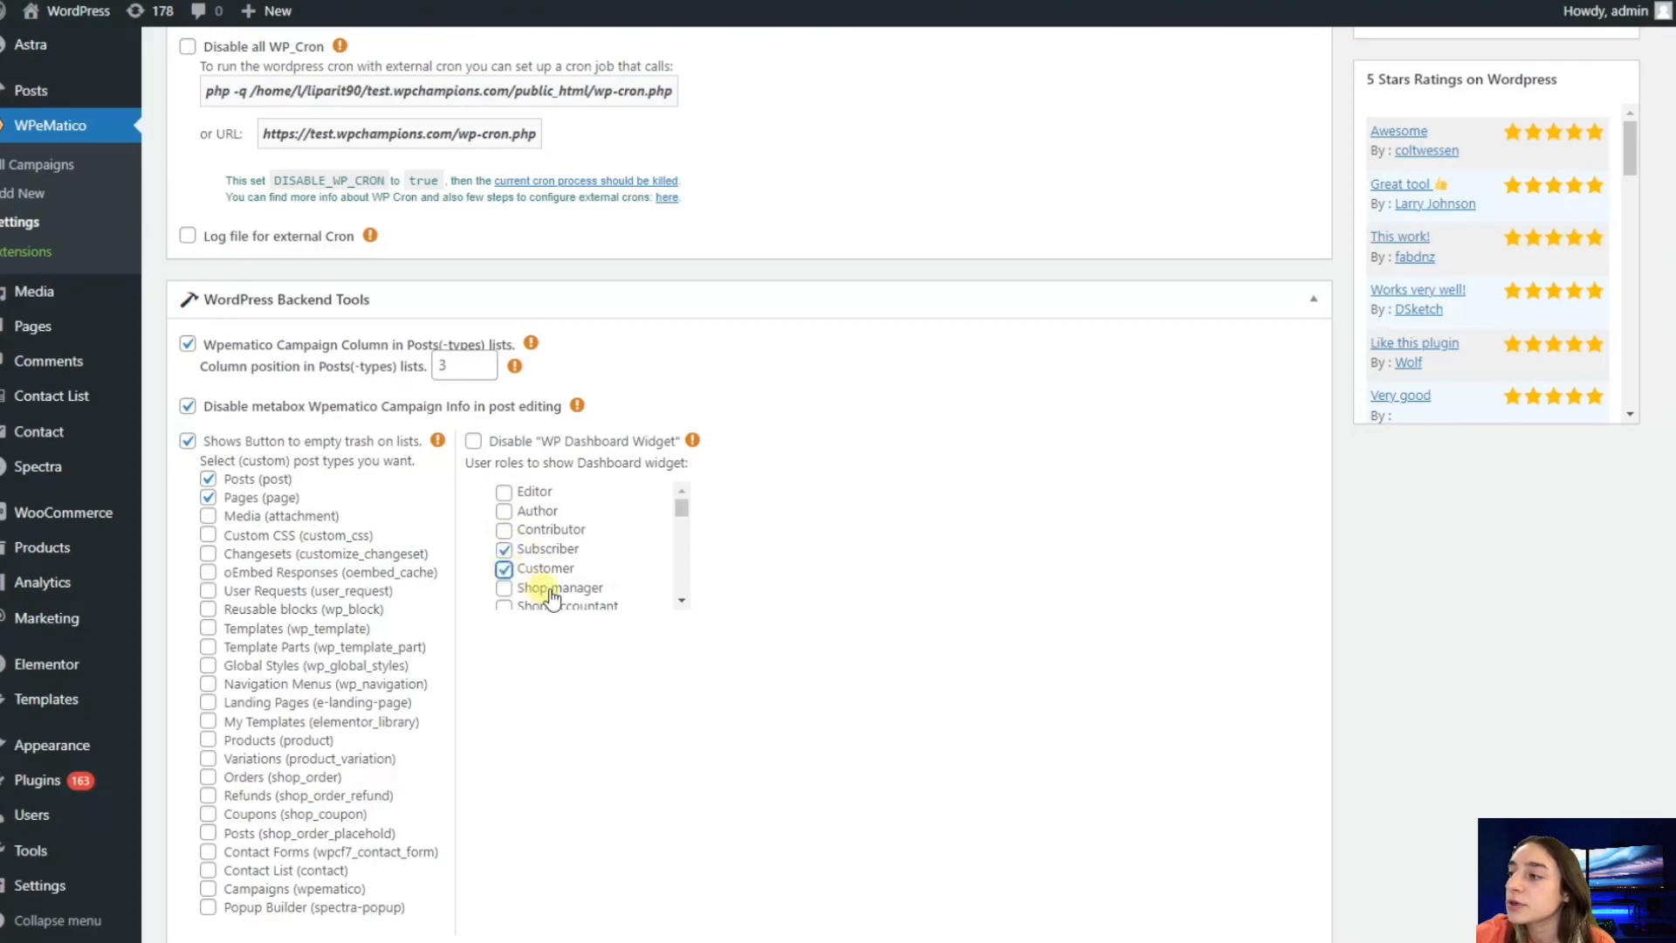
{"action": "mouse_move", "coordinate": [559, 554]}
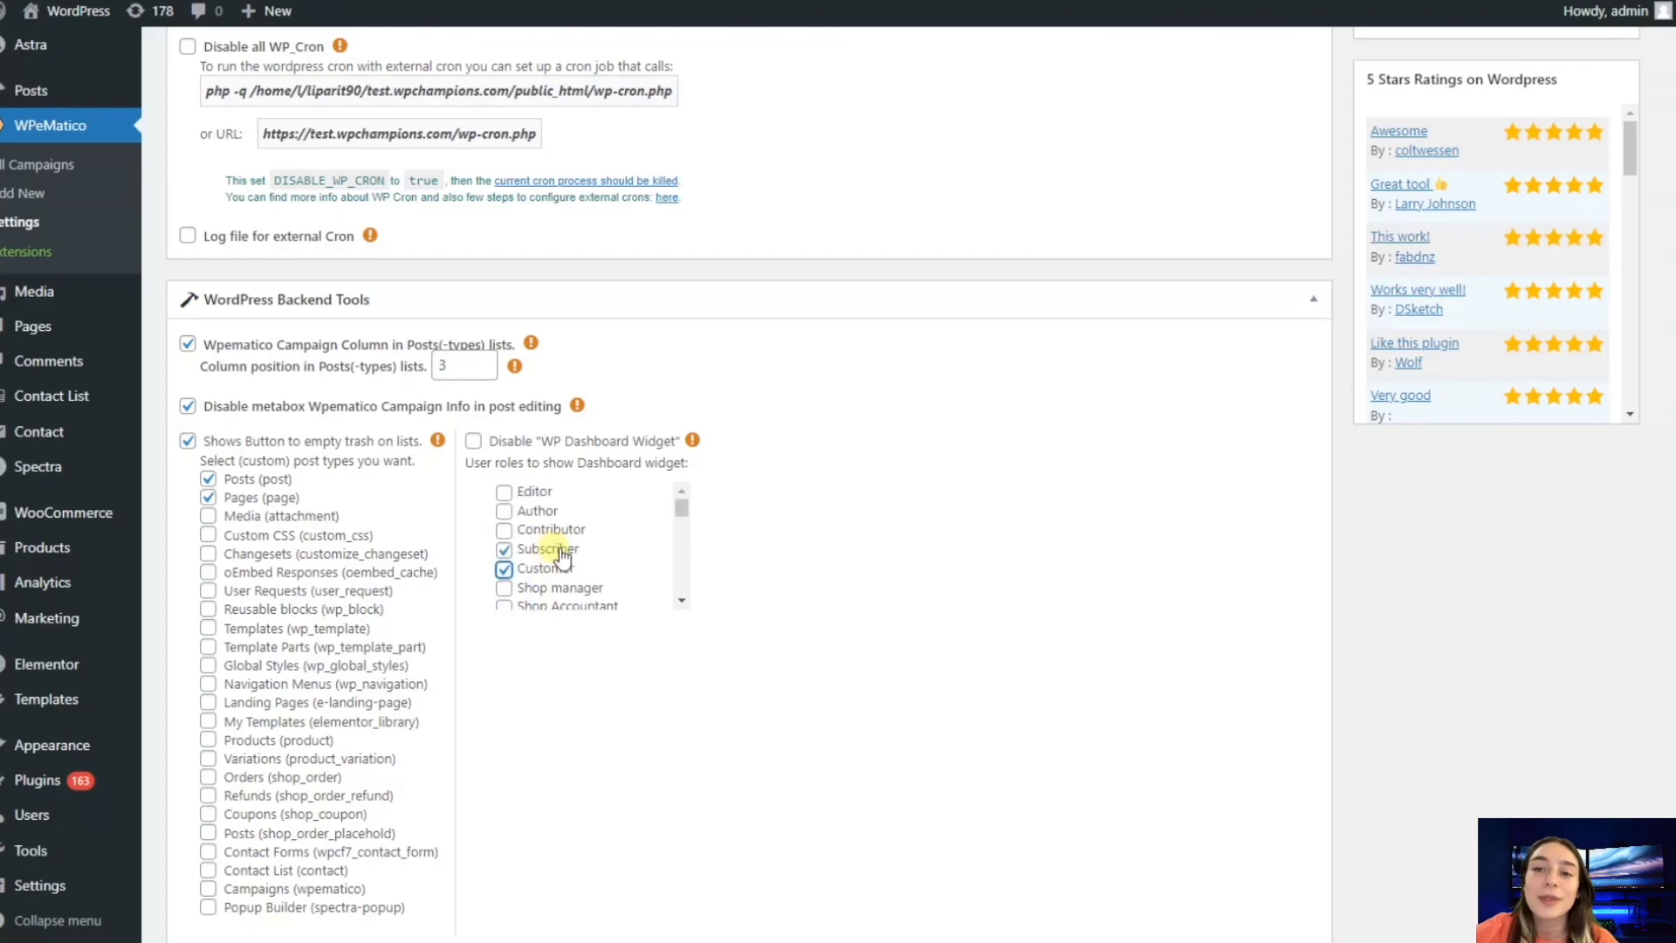
{"action": "scroll", "scroll_direction": "up", "scroll_amount": 3}
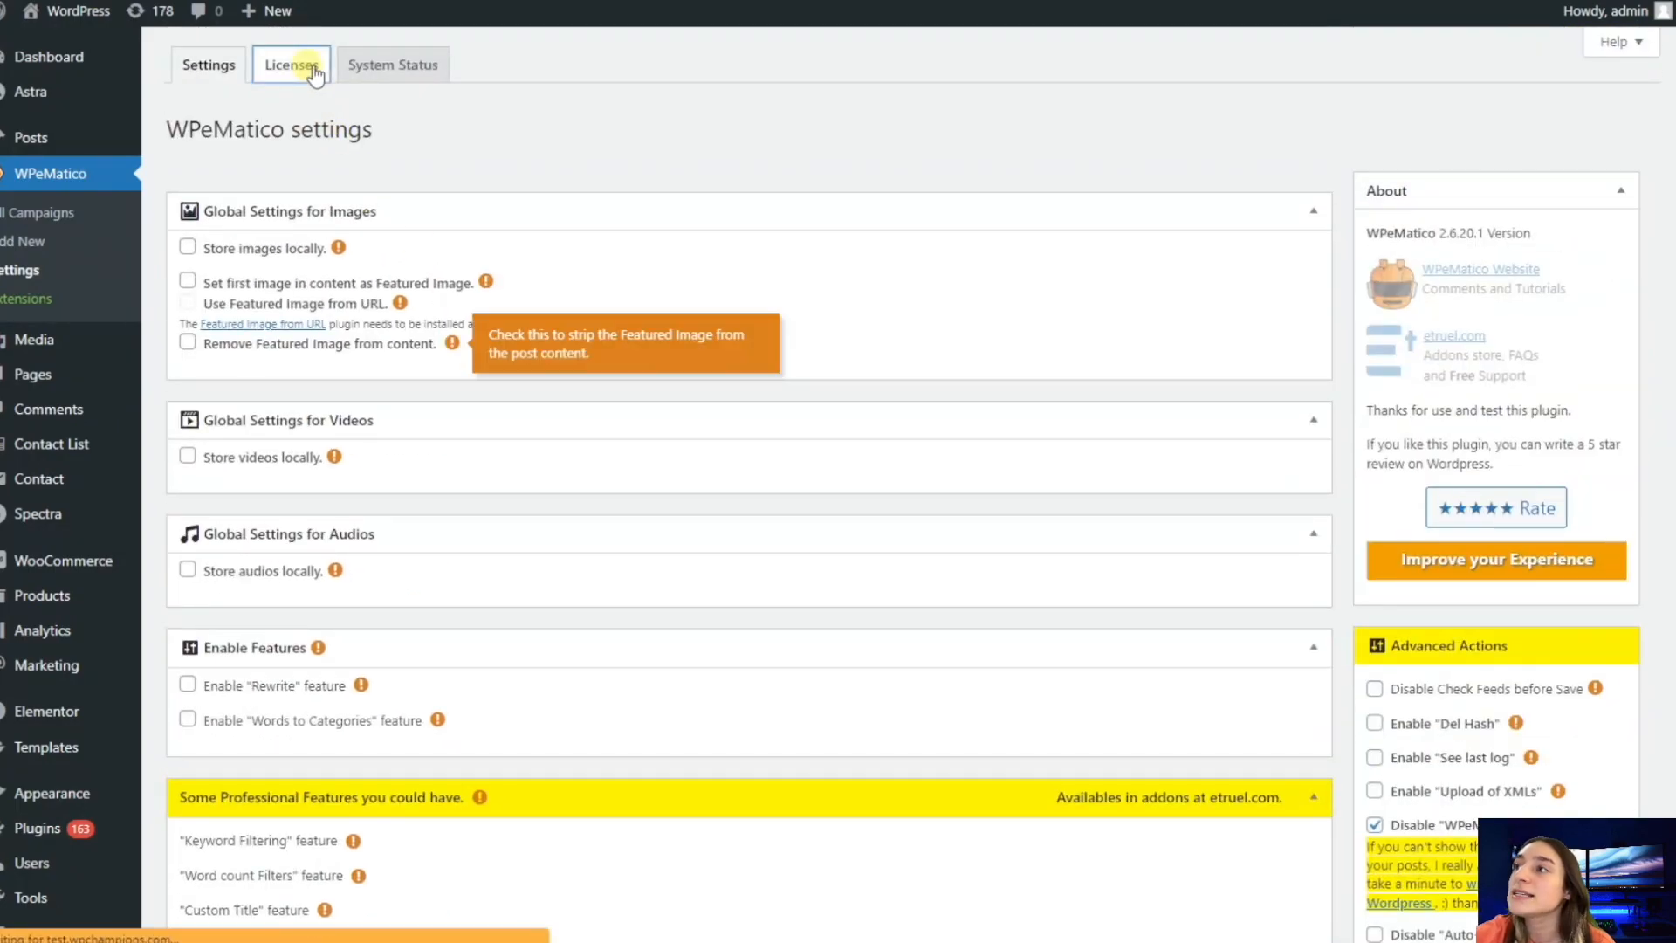
- Switch to the Licenses page for premium add-on license keys
{"action": "left_click", "coordinate": [292, 65]}
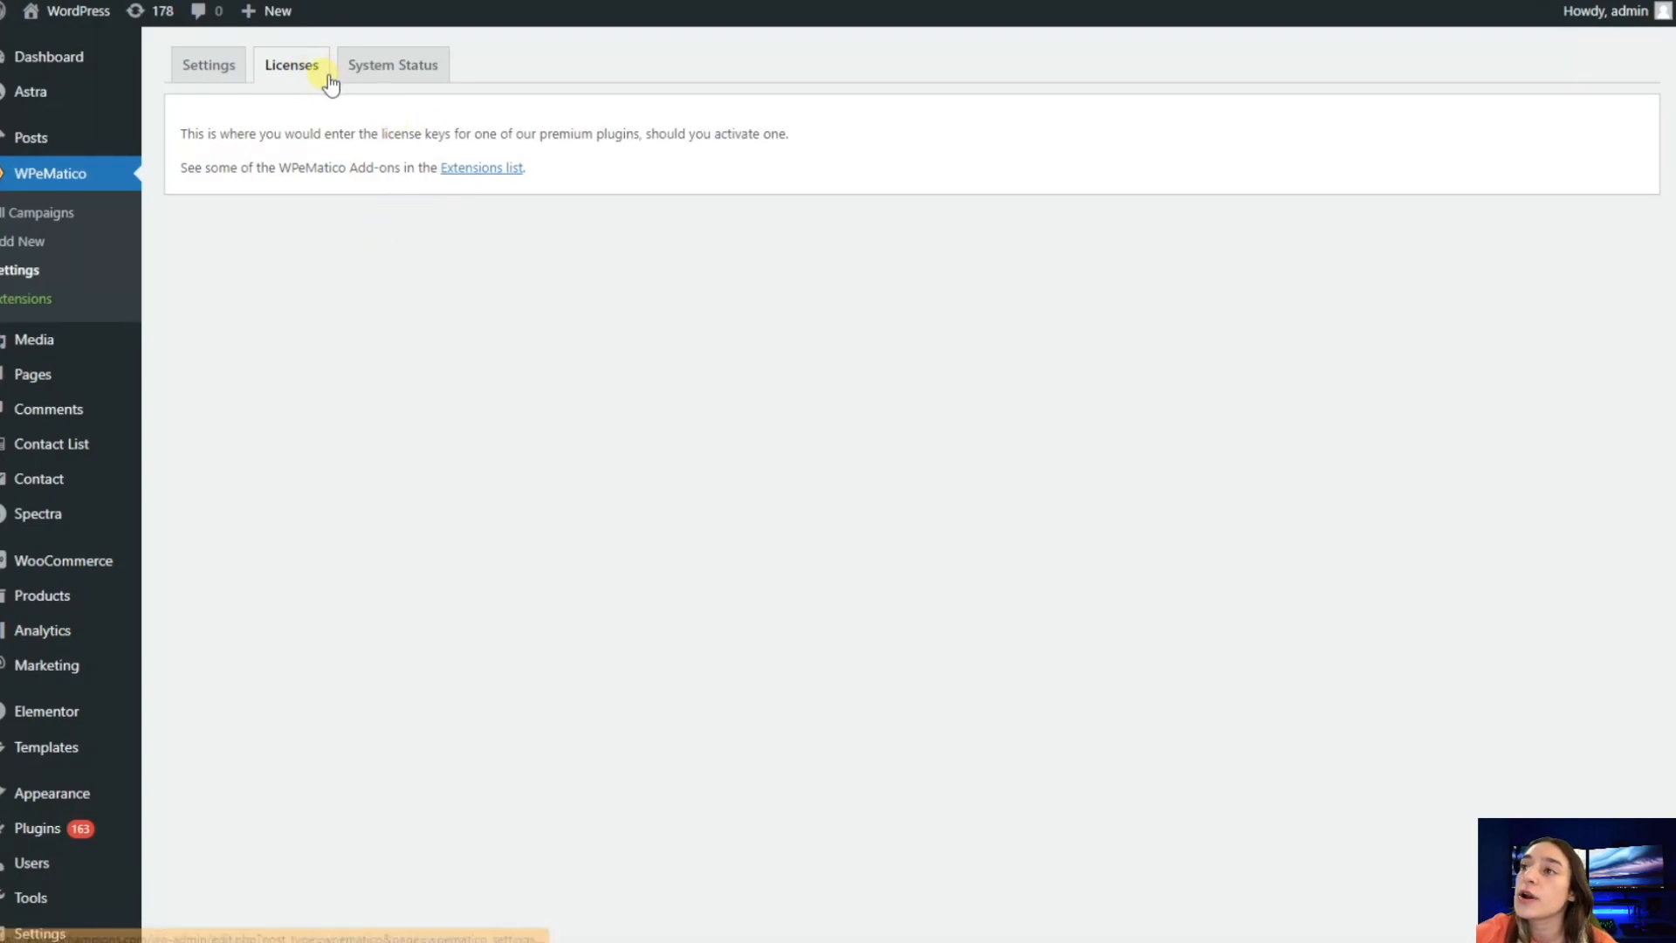
{"action": "mouse_move", "coordinate": [392, 65]}
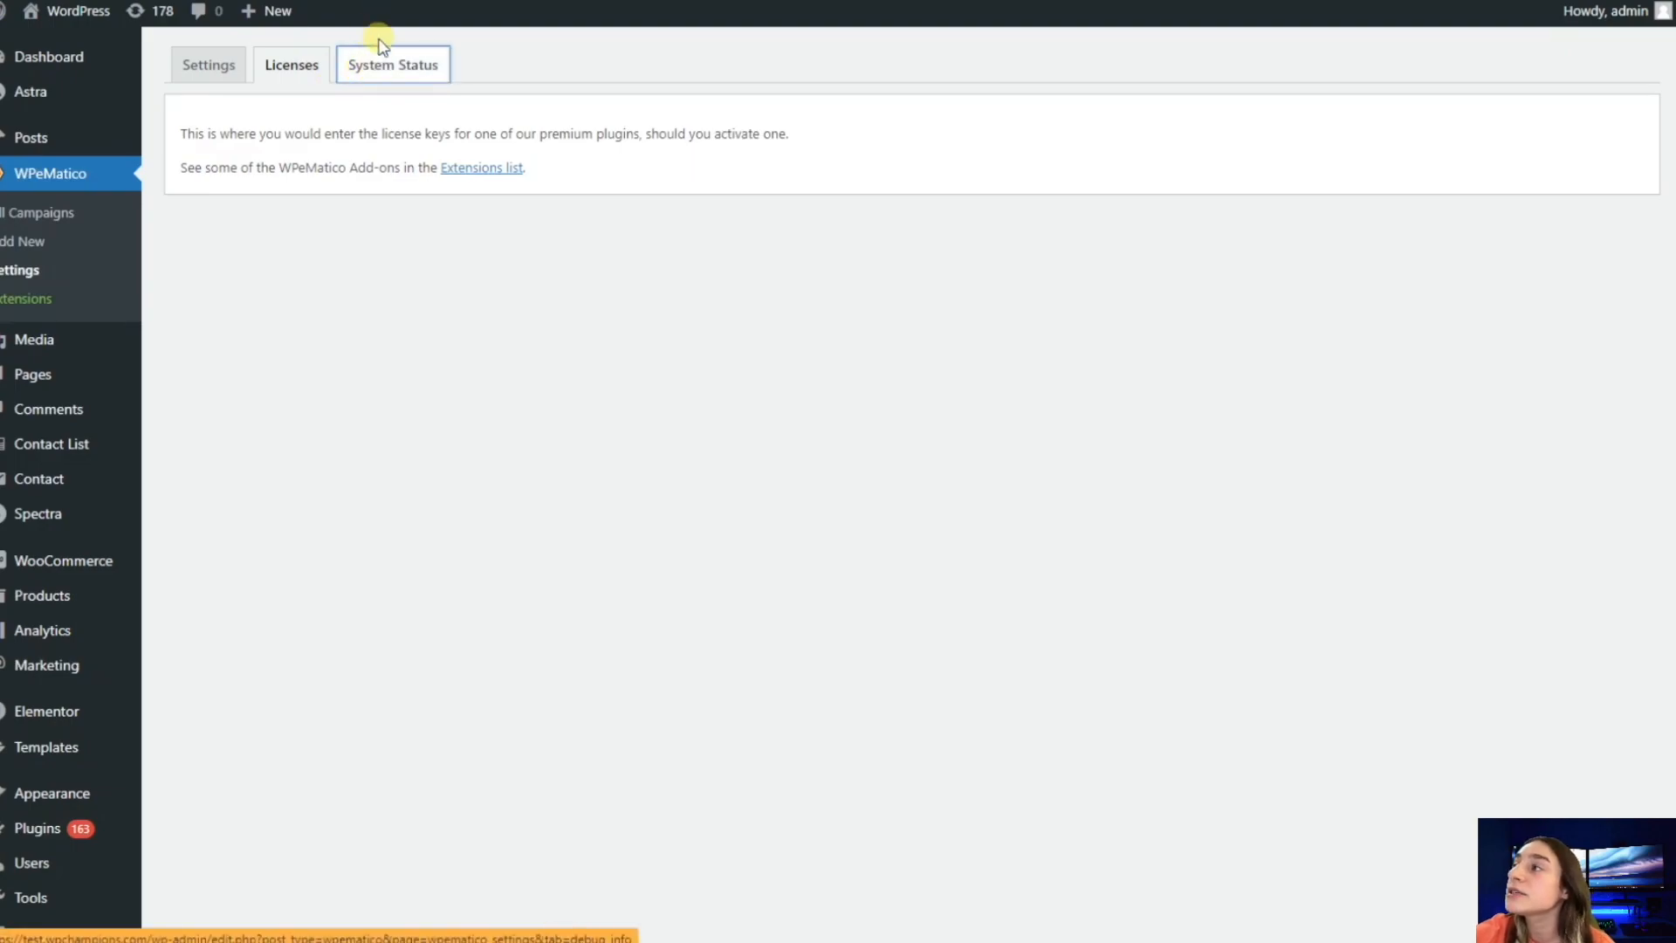
{"action": "mouse_move", "coordinate": [393, 64]}
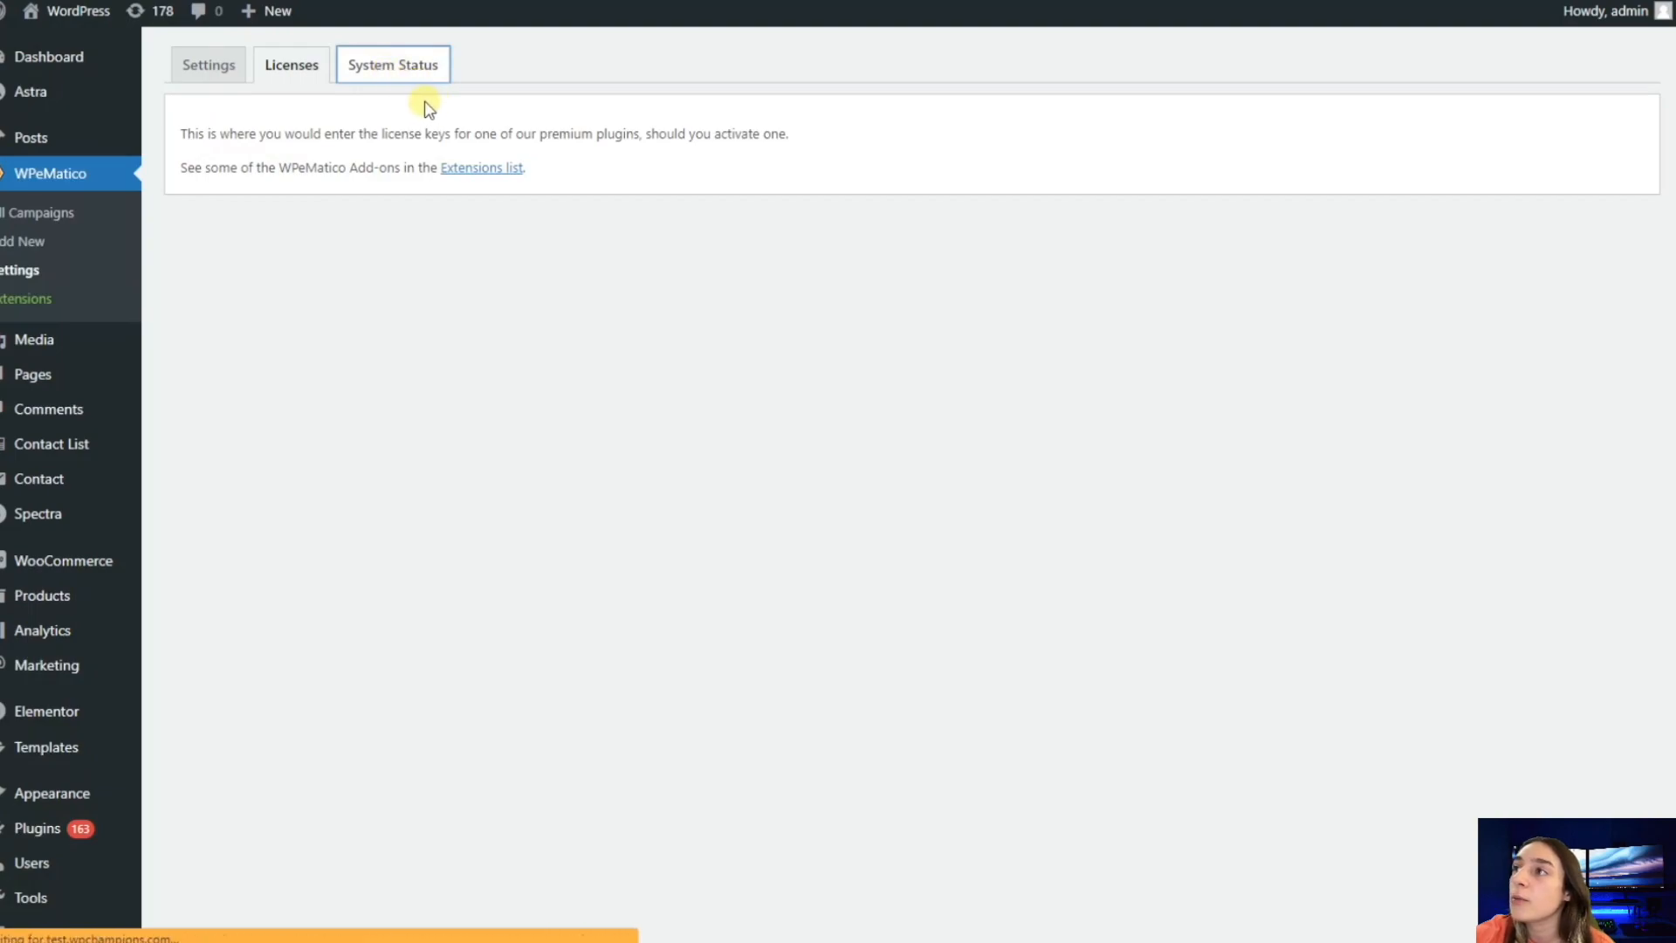
{"action": "mouse_move", "coordinate": [359, 117]}
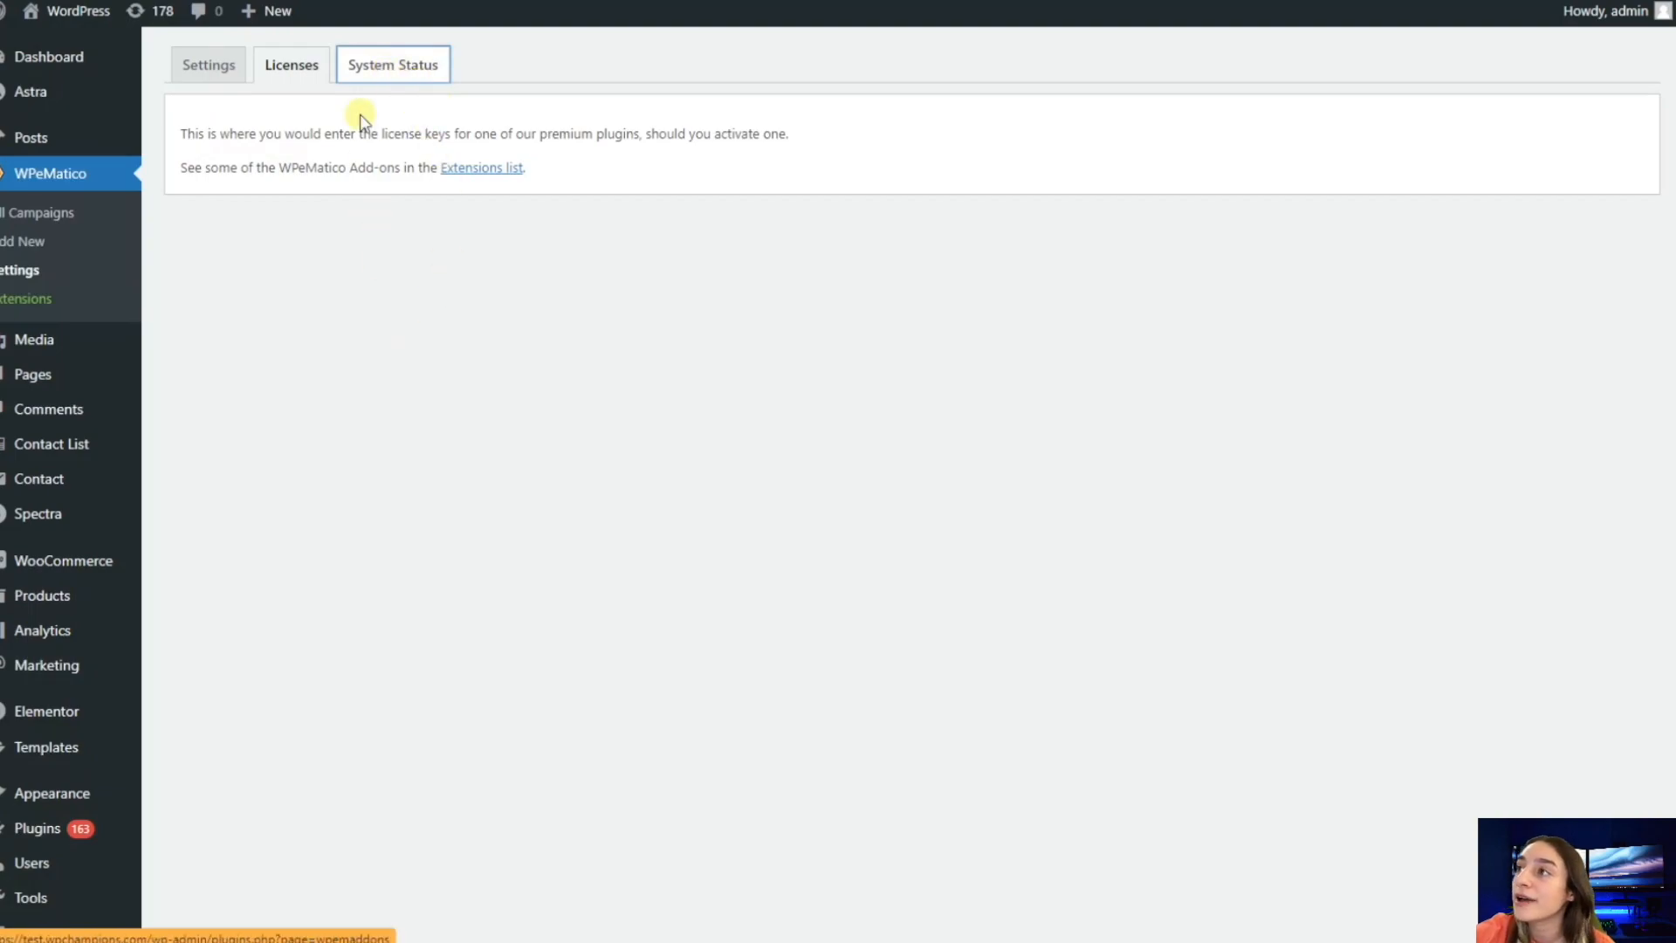
{"action": "mouse_move", "coordinate": [392, 64]}
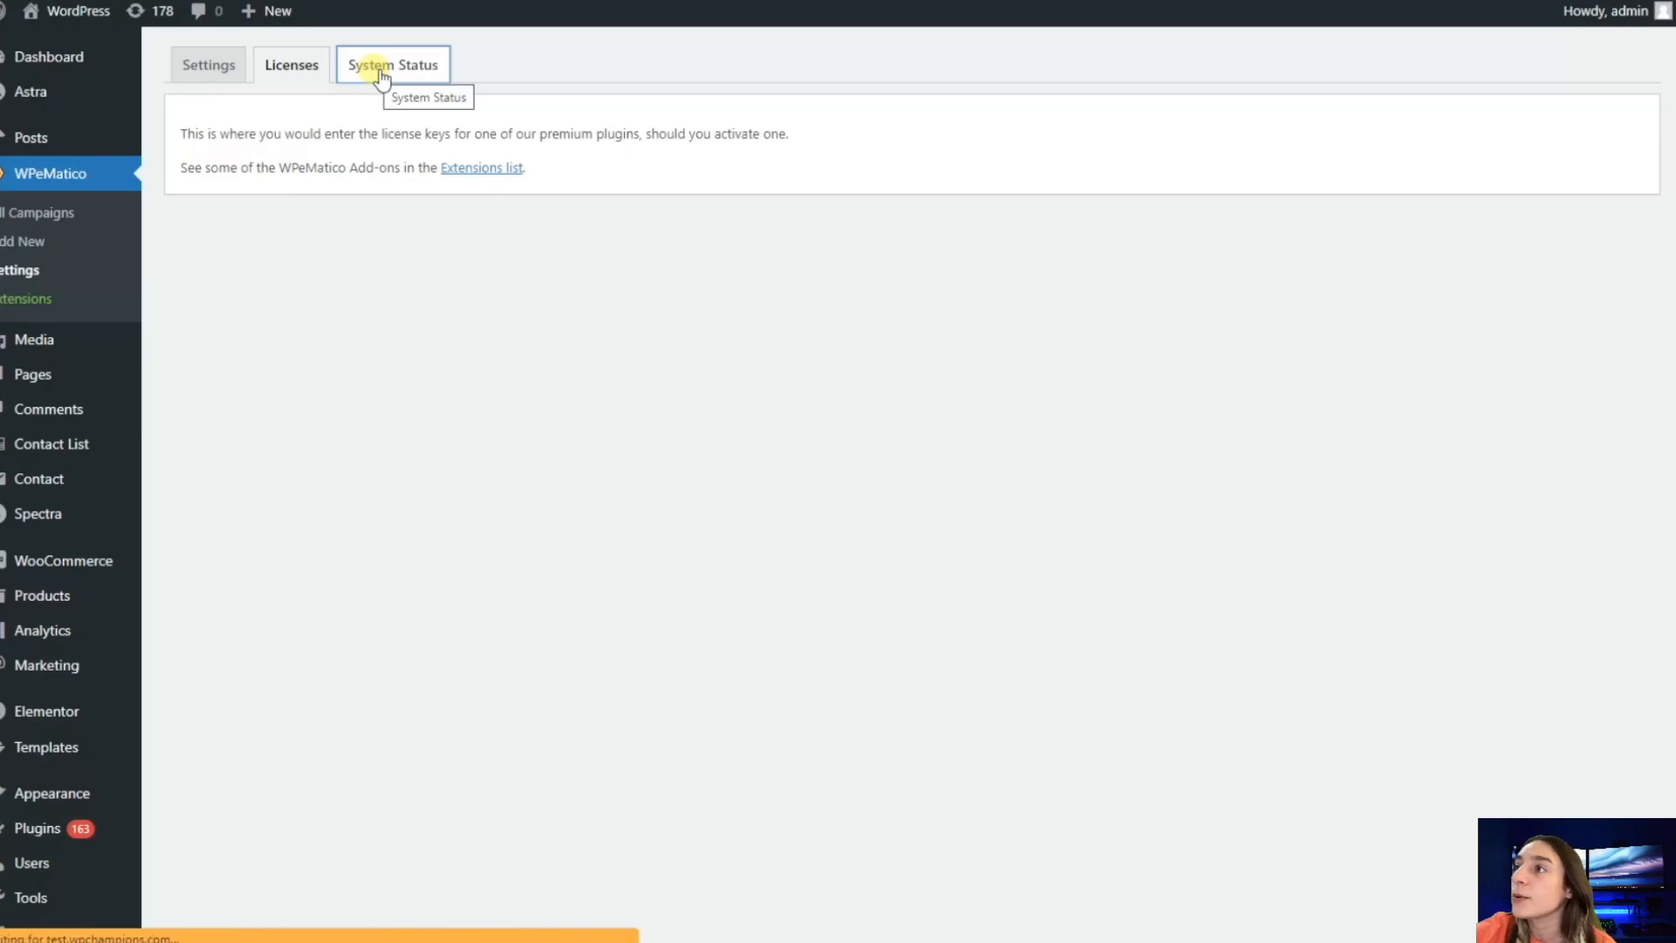
- Review the System Status report's Server and PHP Environment sections, including the memory-limit warning
{"action": "left_click", "coordinate": [393, 65]}
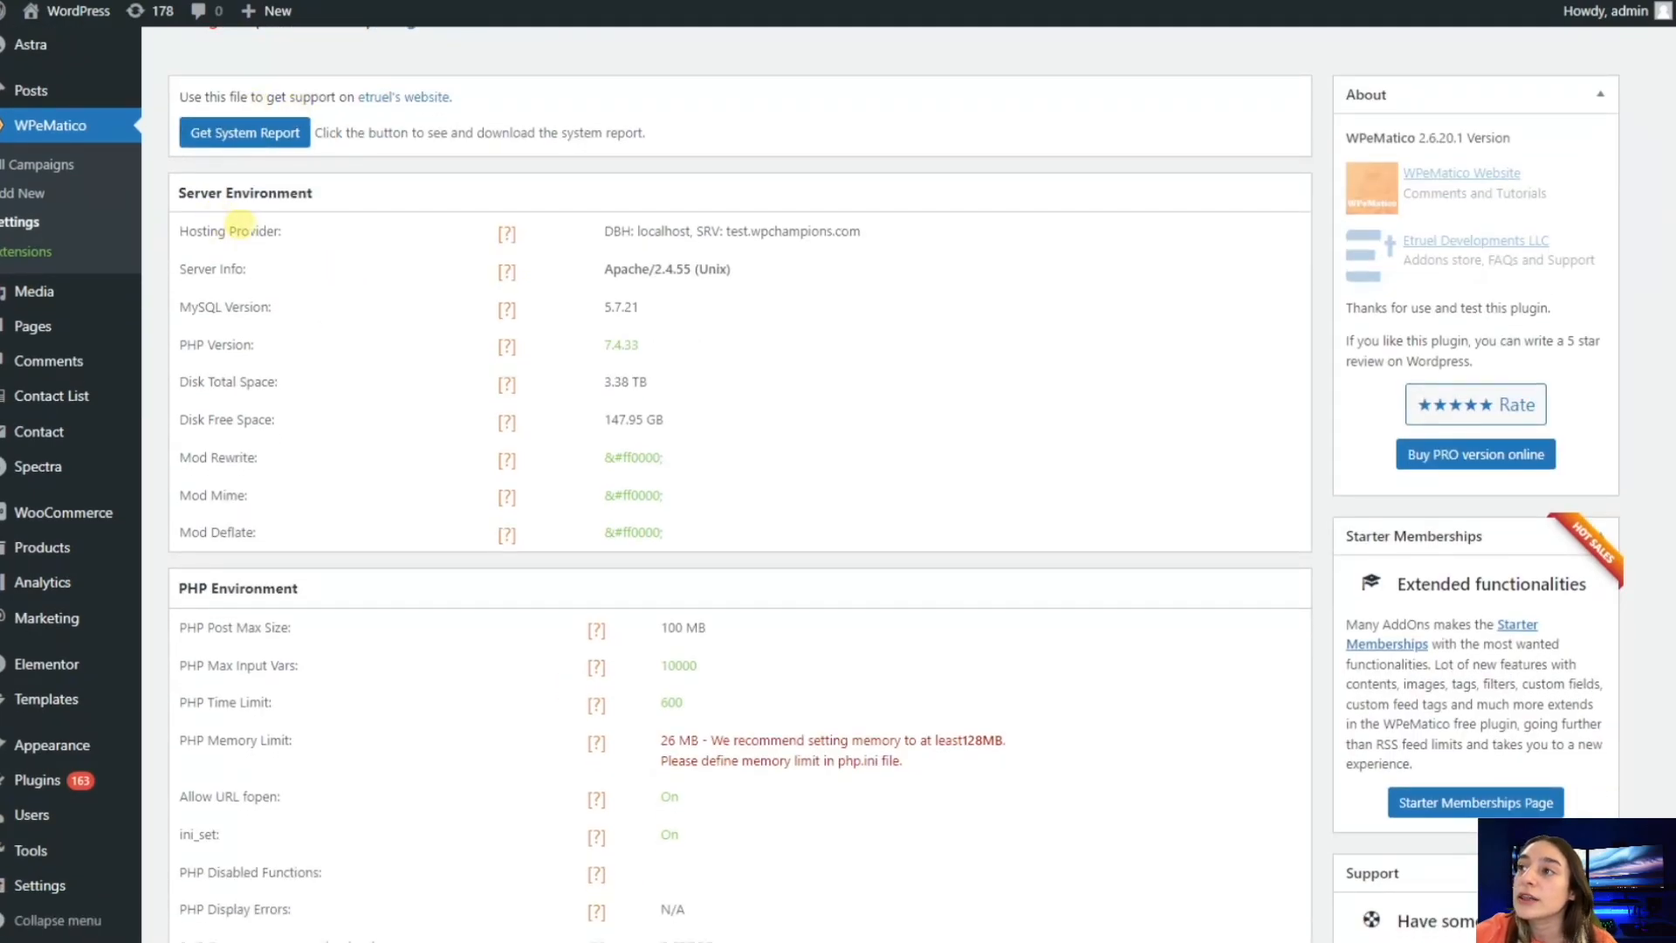
{"action": "scroll", "scroll_direction": "down", "scroll_amount": 3}
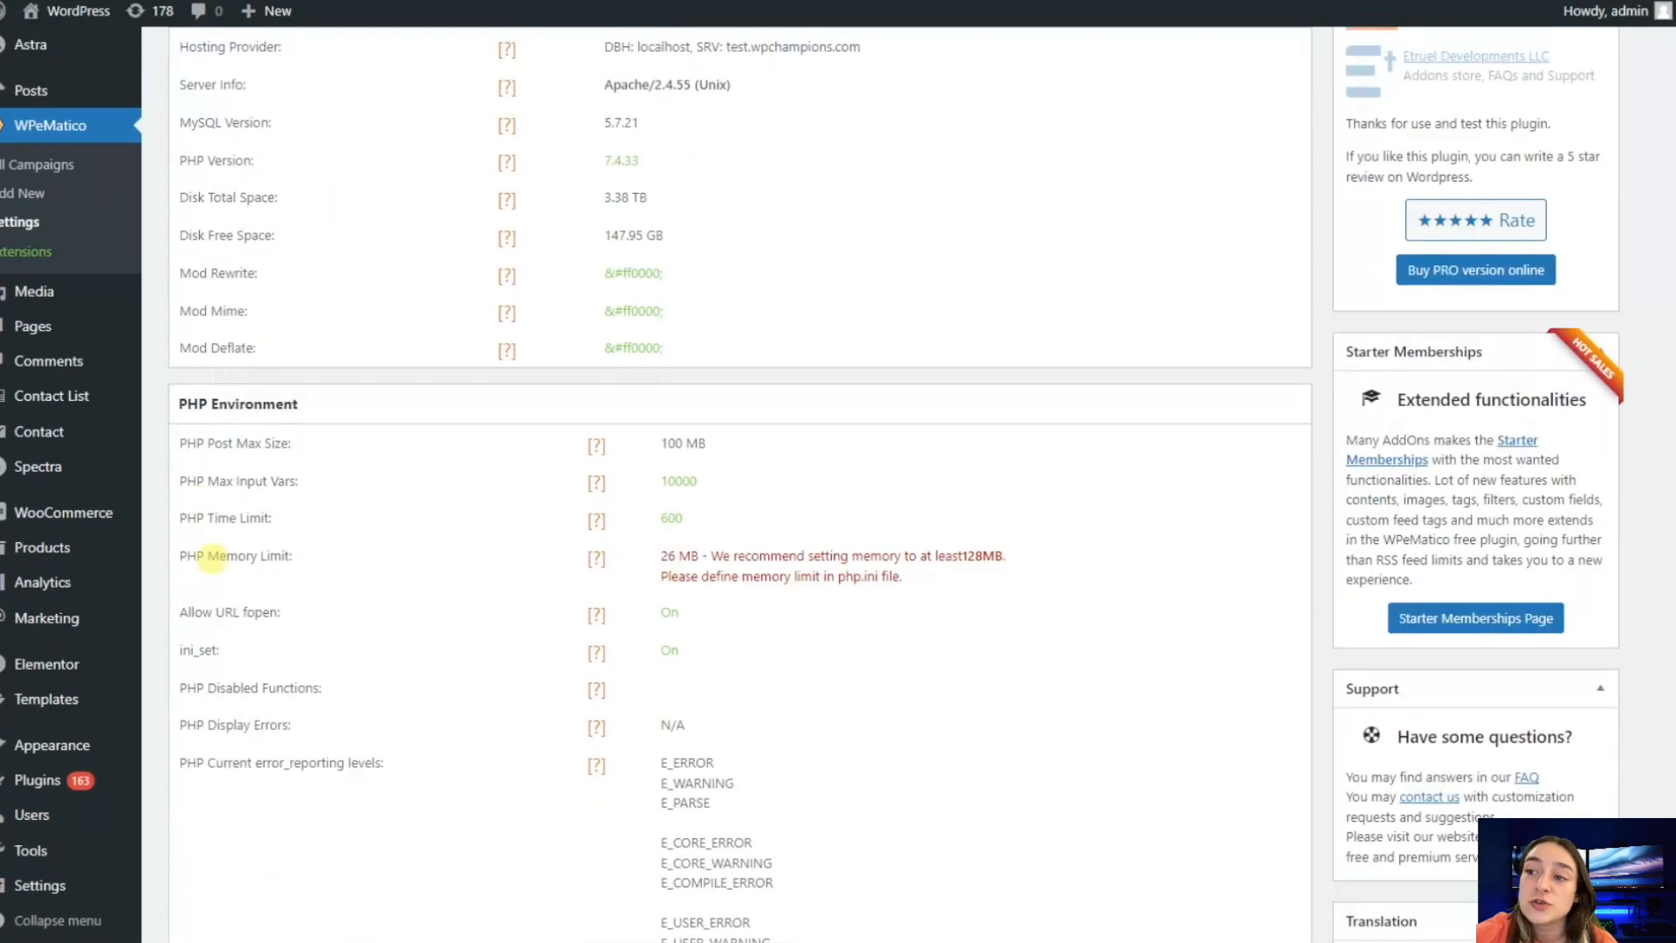
{"action": "scroll", "scroll_direction": "down", "scroll_amount": 3}
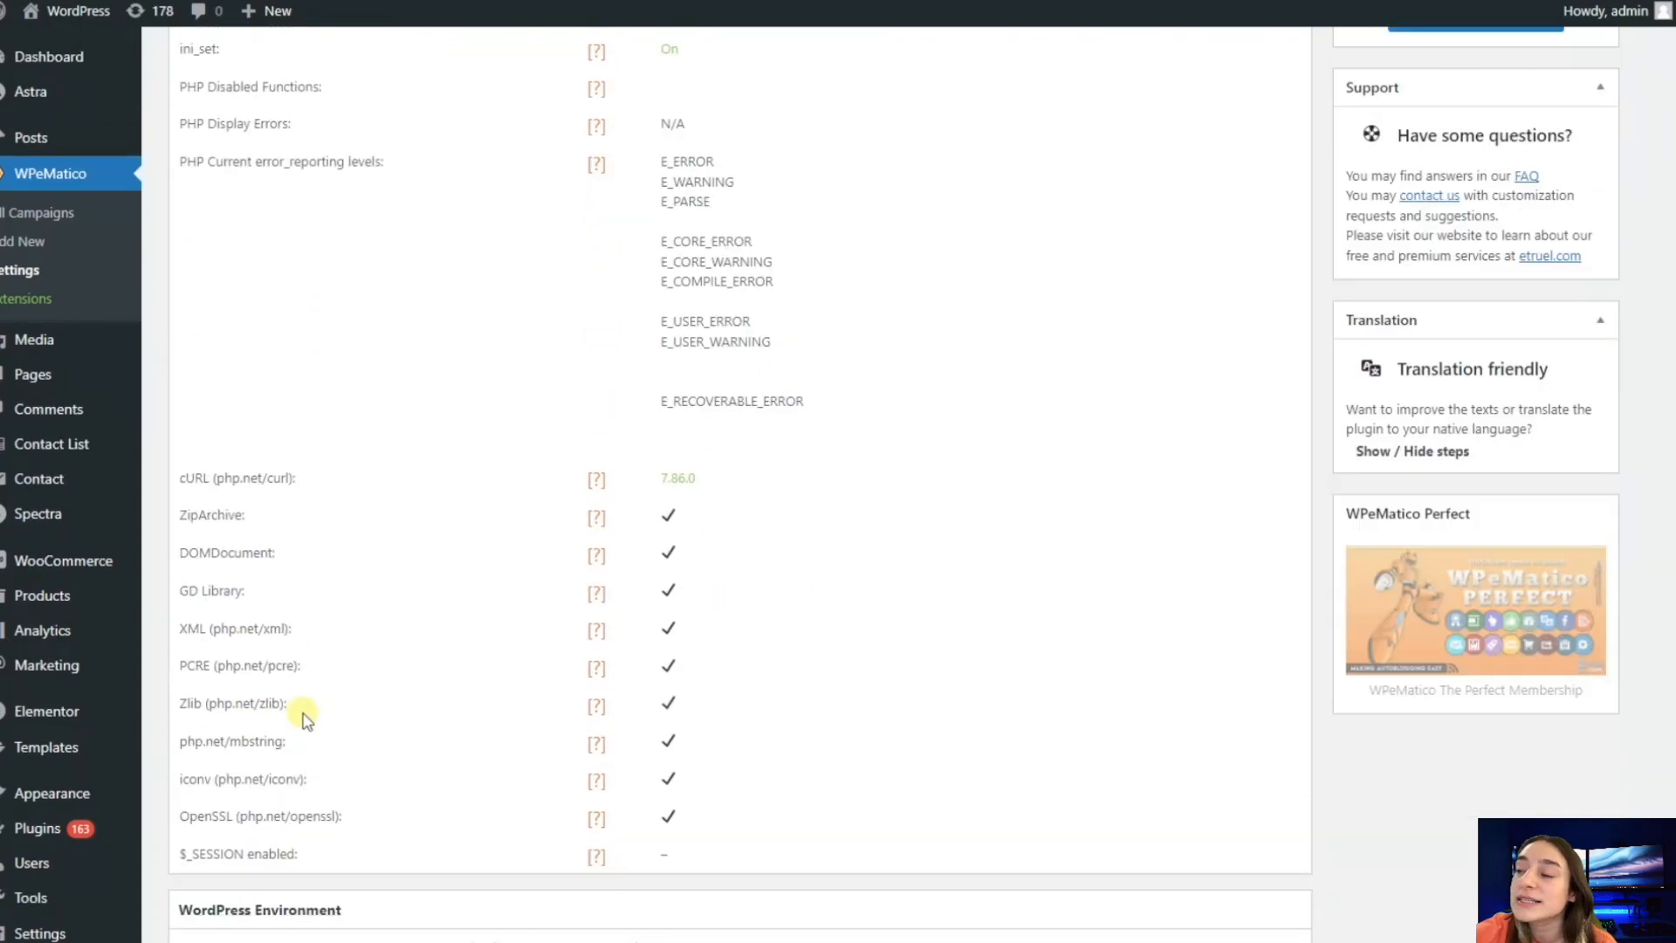
{"action": "scroll", "scroll_direction": "up", "scroll_amount": 3}
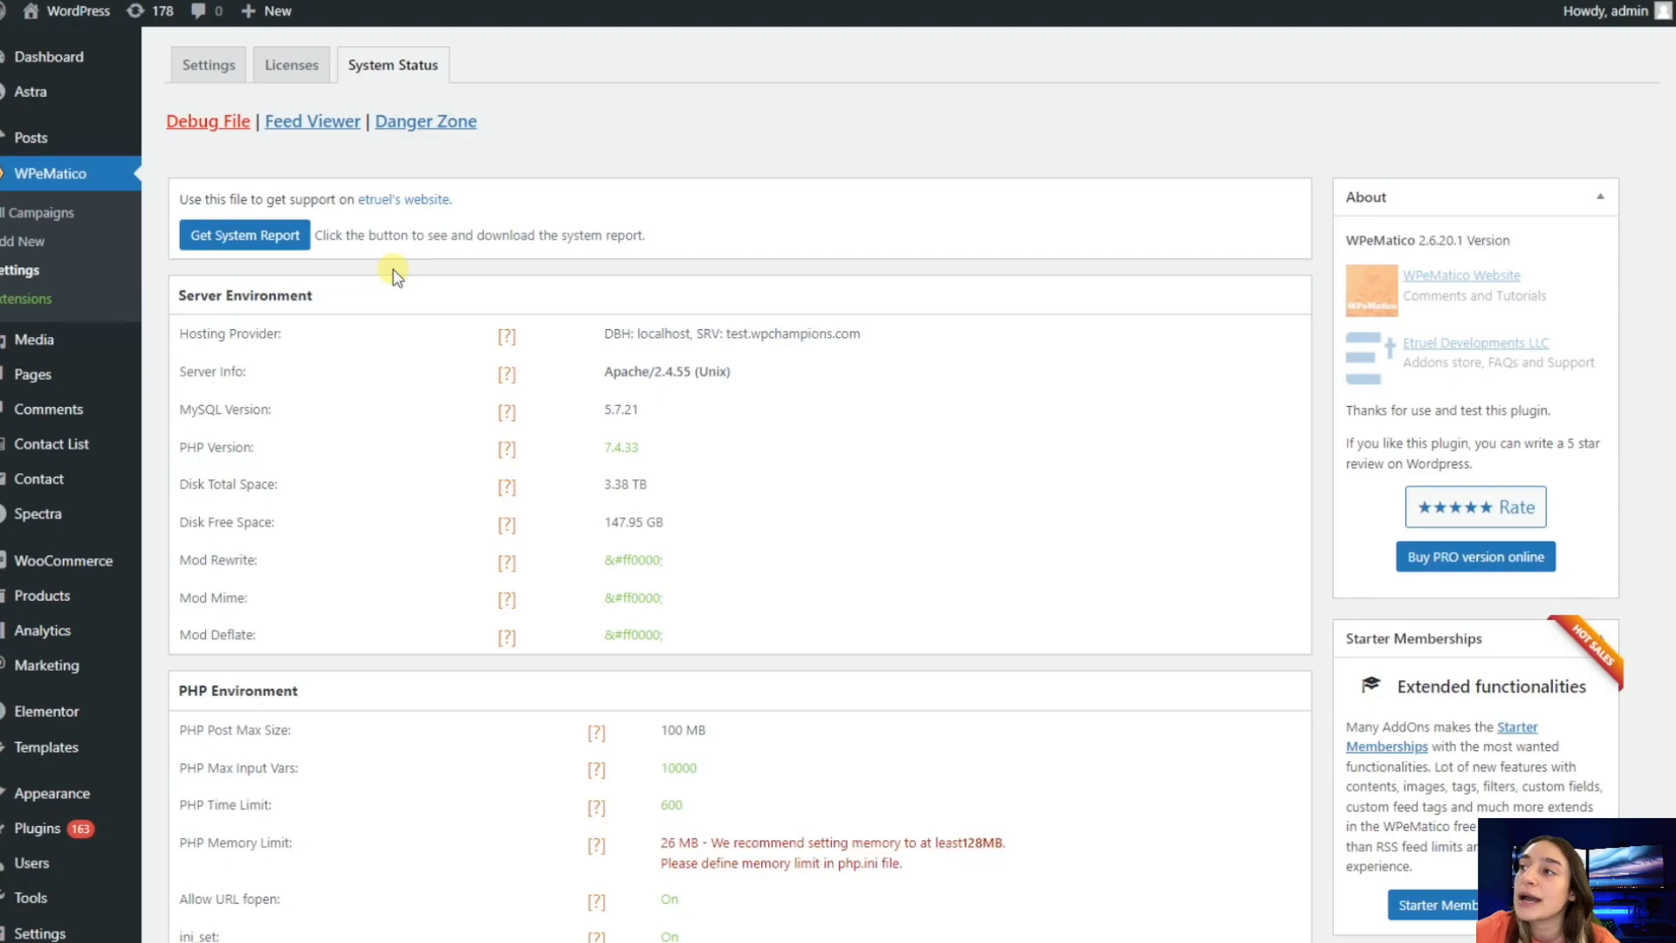
{"action": "mouse_move", "coordinate": [390, 278]}
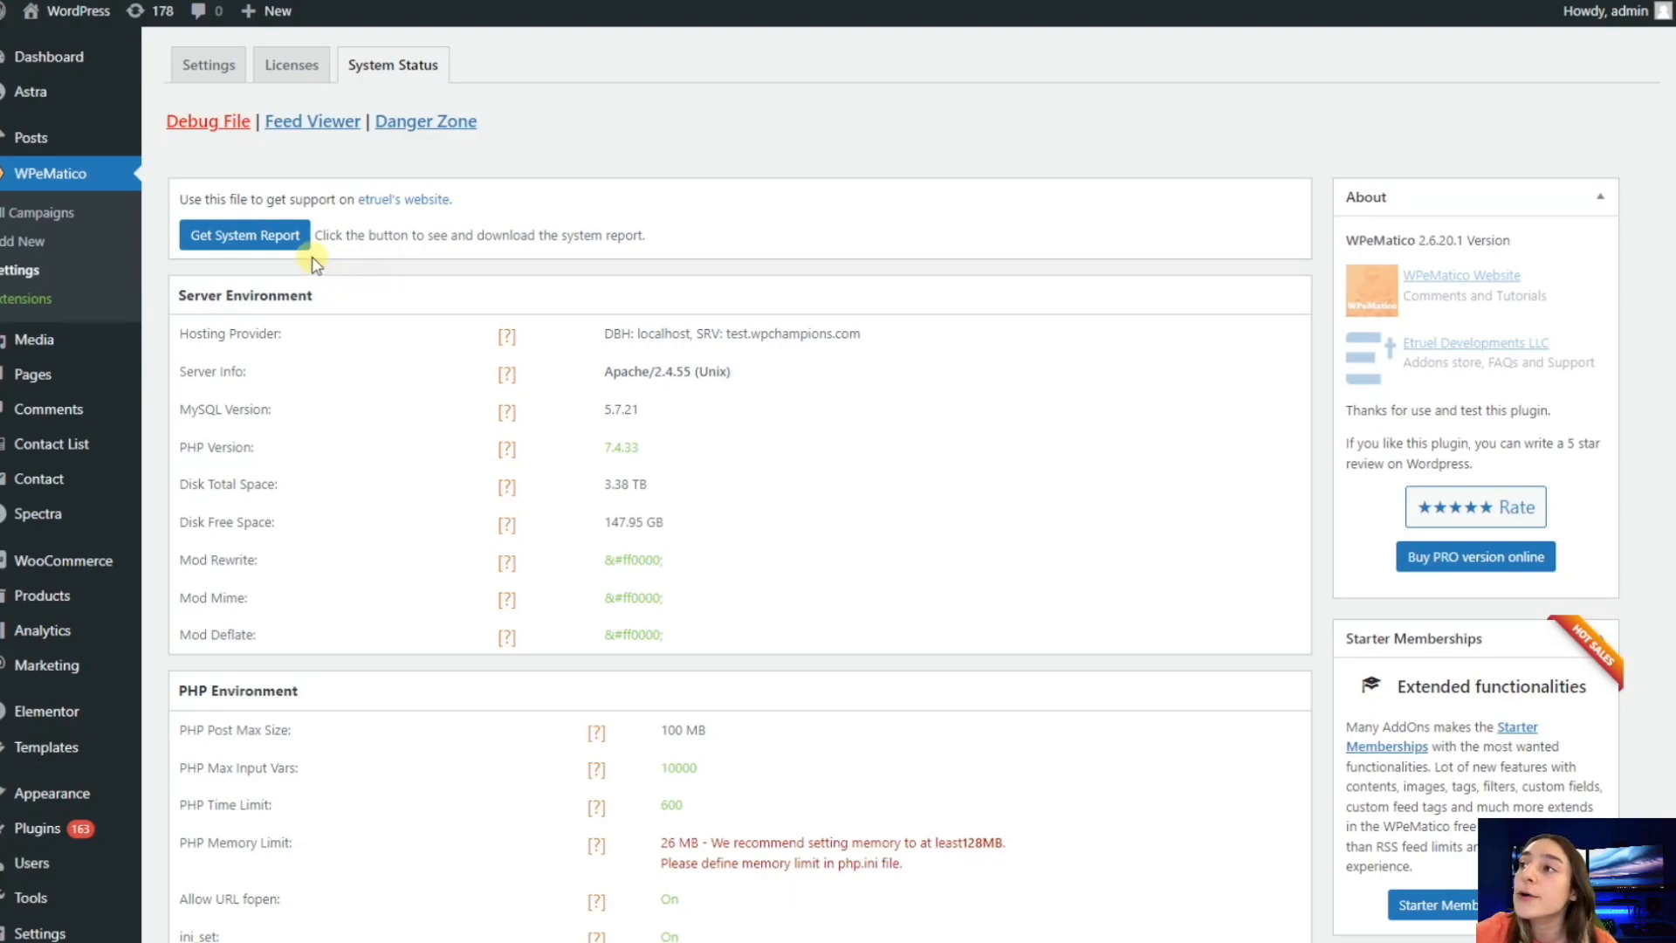
{"action": "mouse_move", "coordinate": [293, 282]}
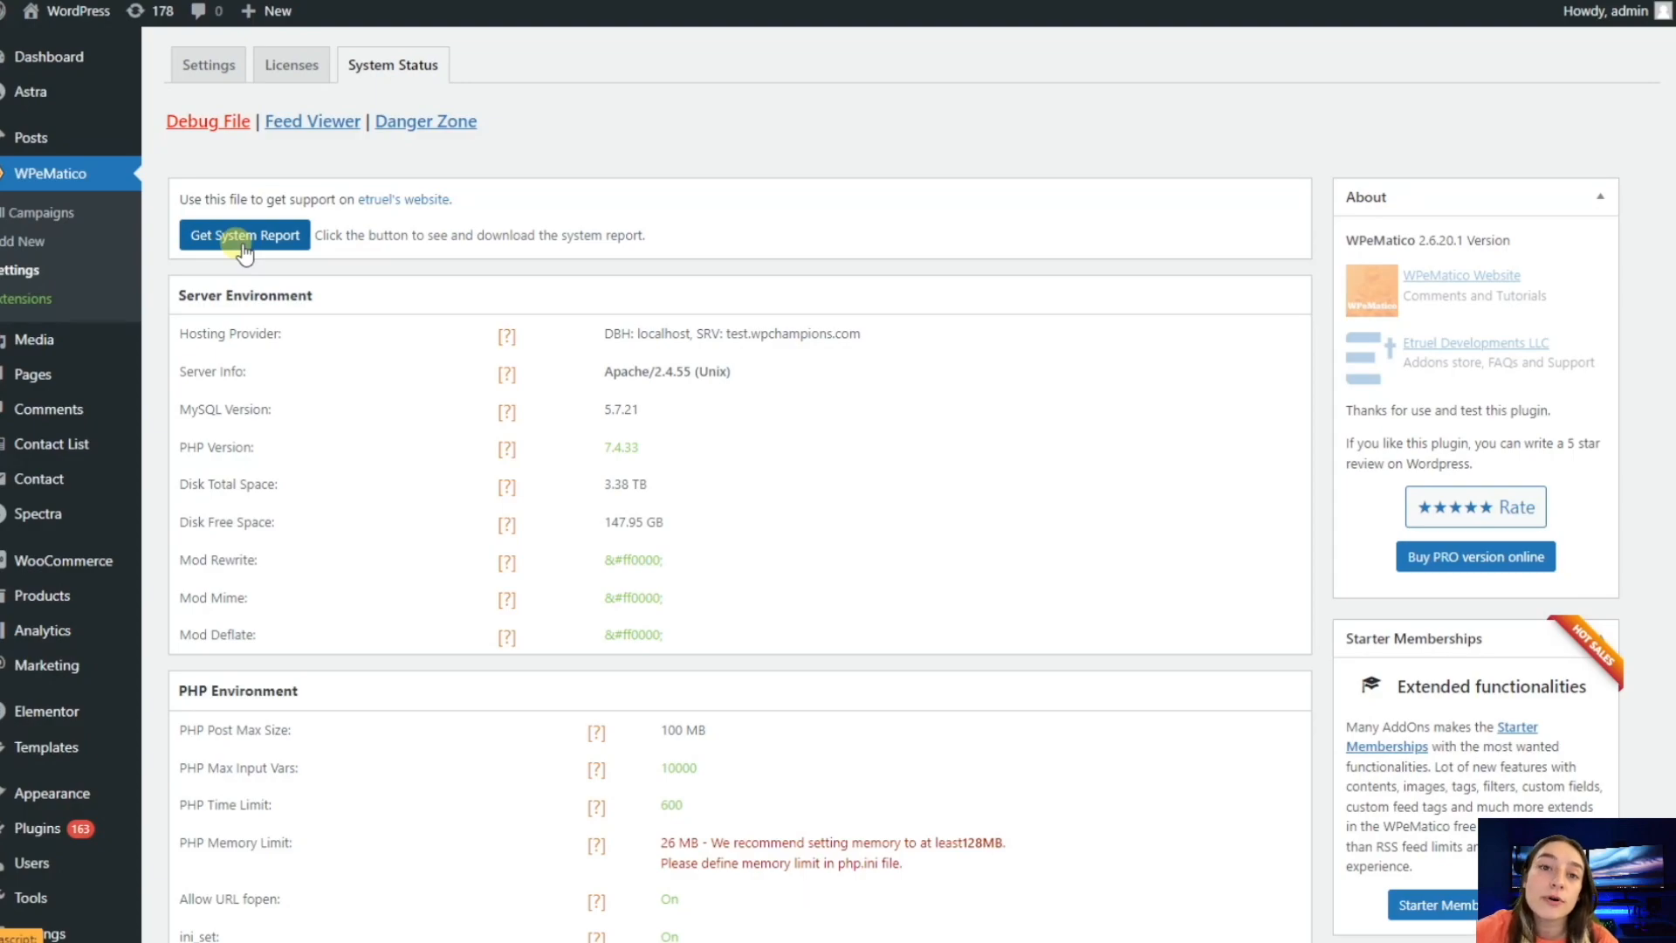
{"action": "mouse_move", "coordinate": [245, 262]}
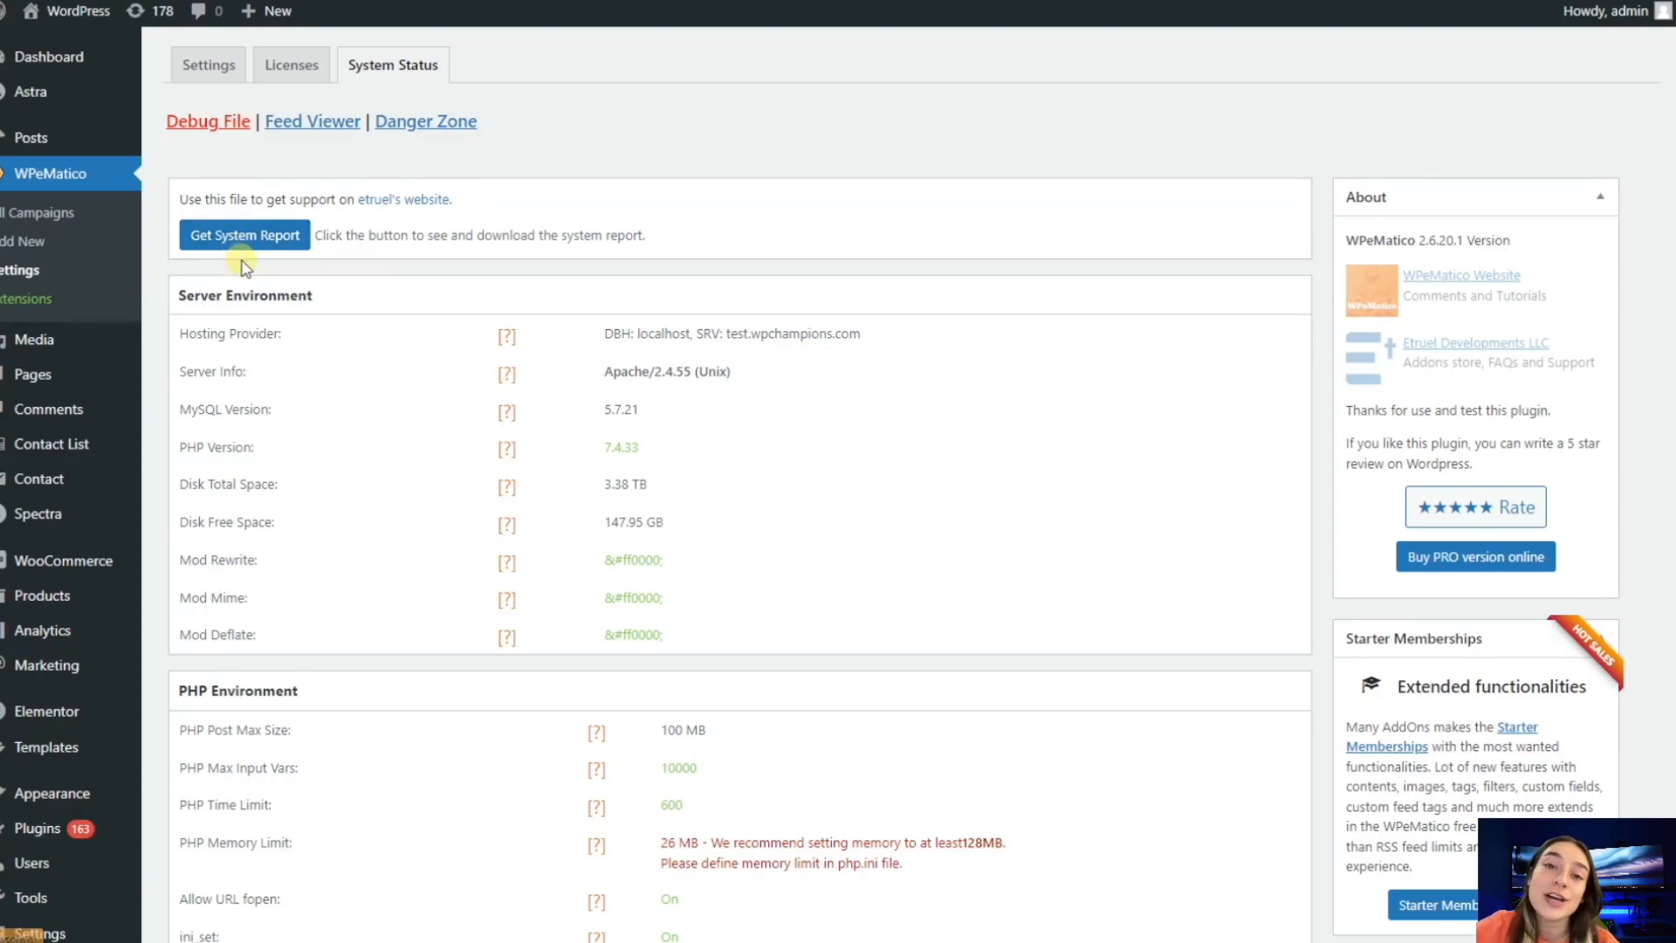